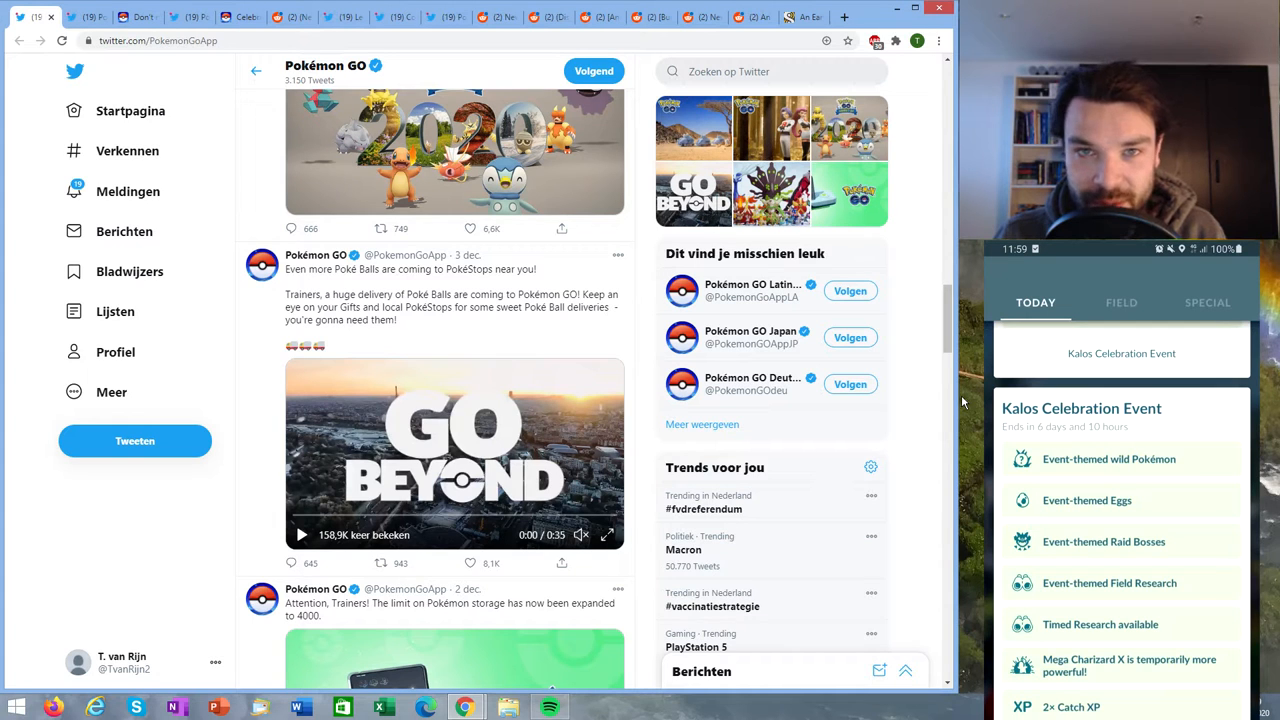
mouse_move(655, 437)
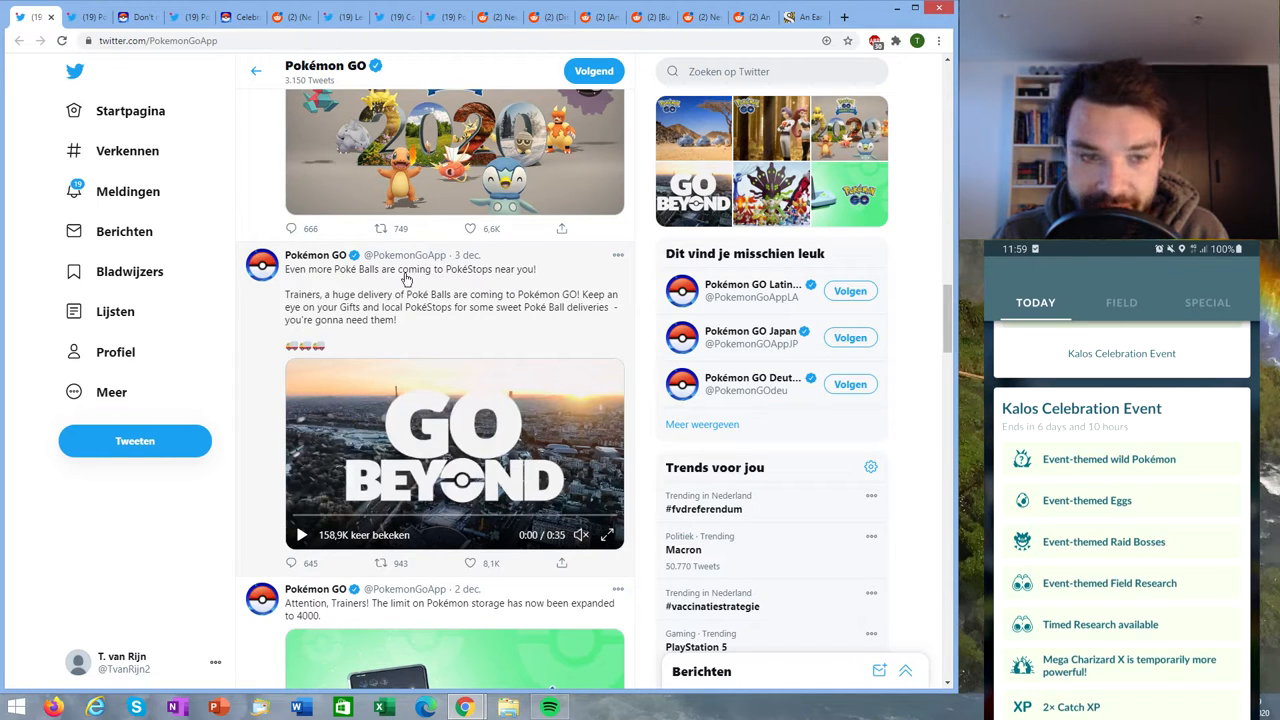
mouse_move(385, 374)
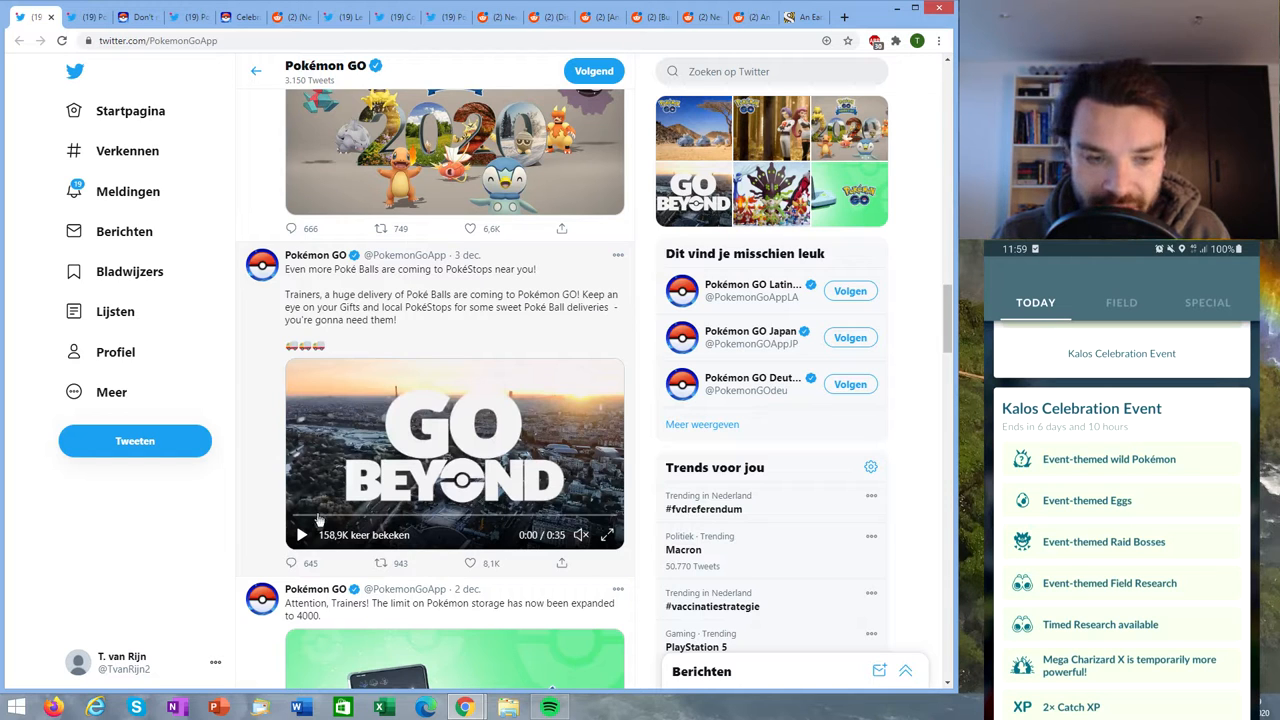
- Play the GO Beyond video, then open the December Community Day tweet
click(302, 534)
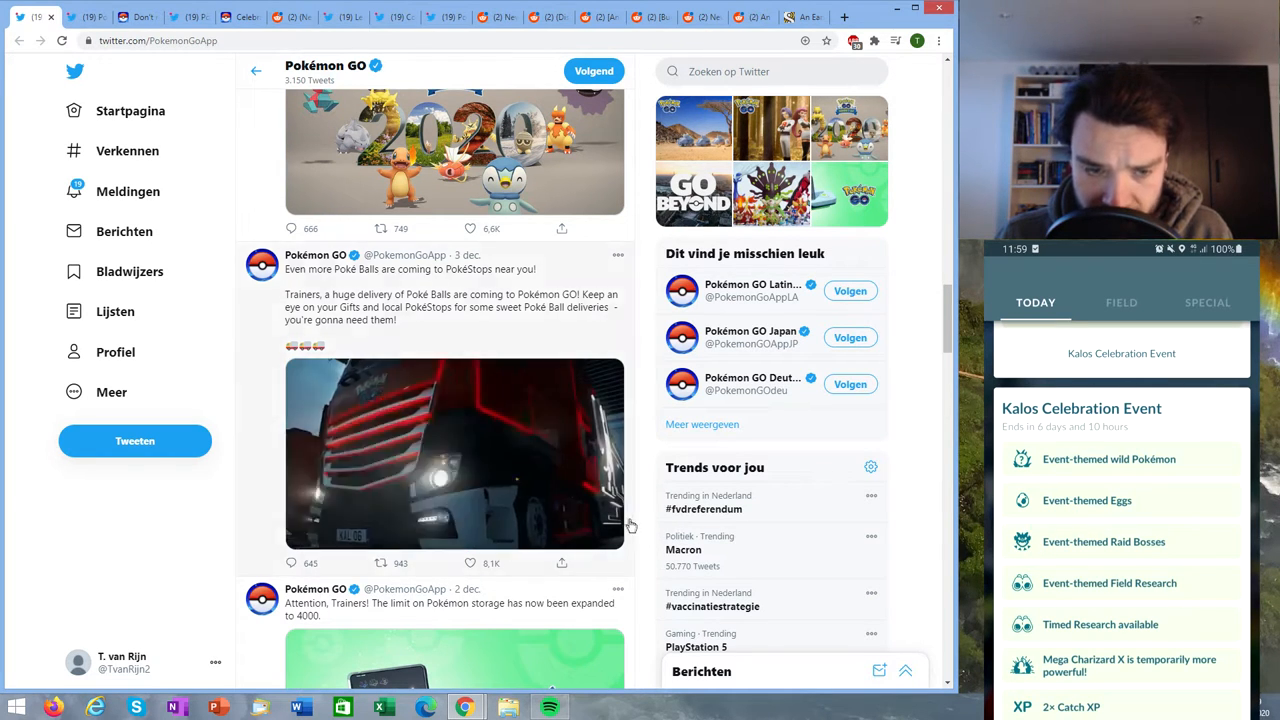
click(454, 453)
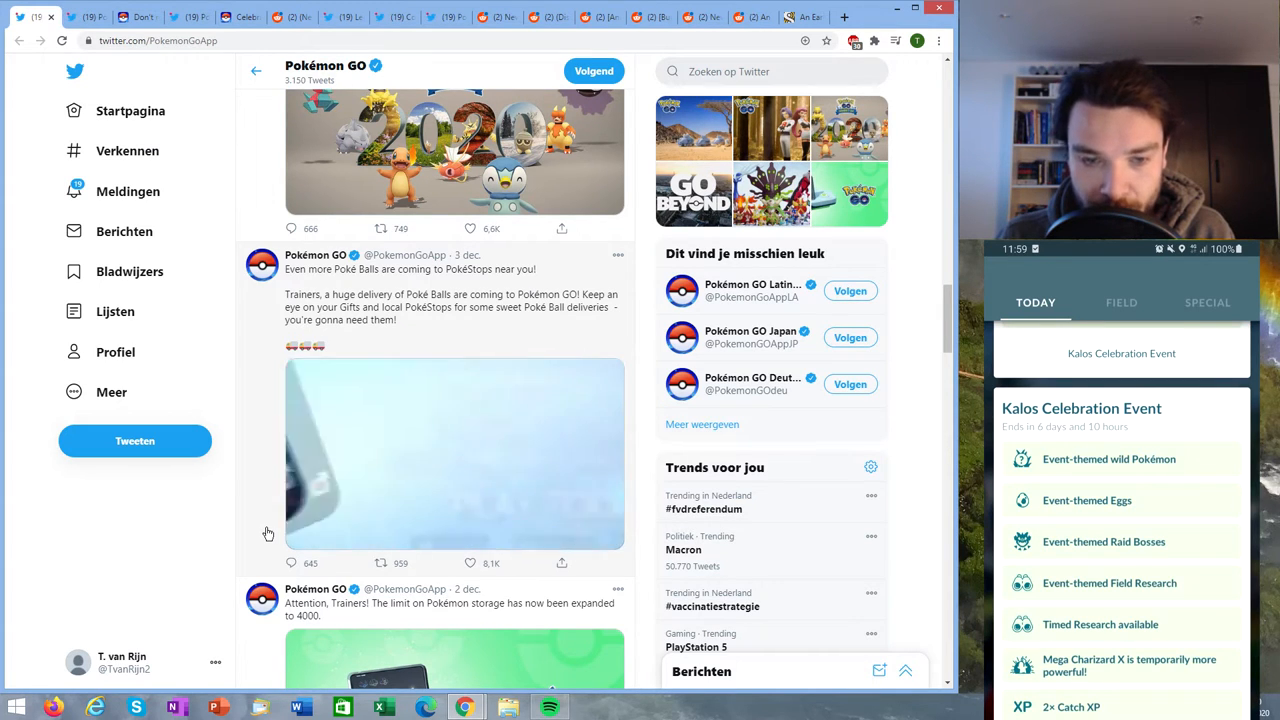
click(455, 453)
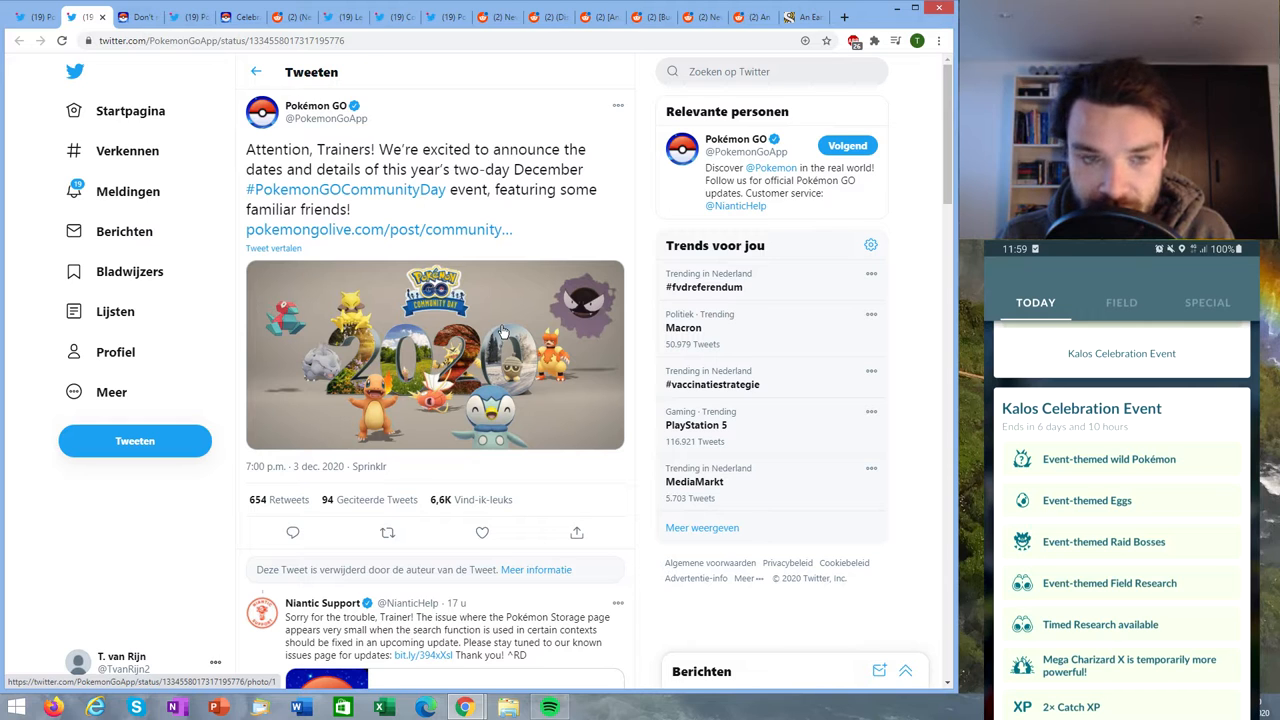
mouse_move(300, 190)
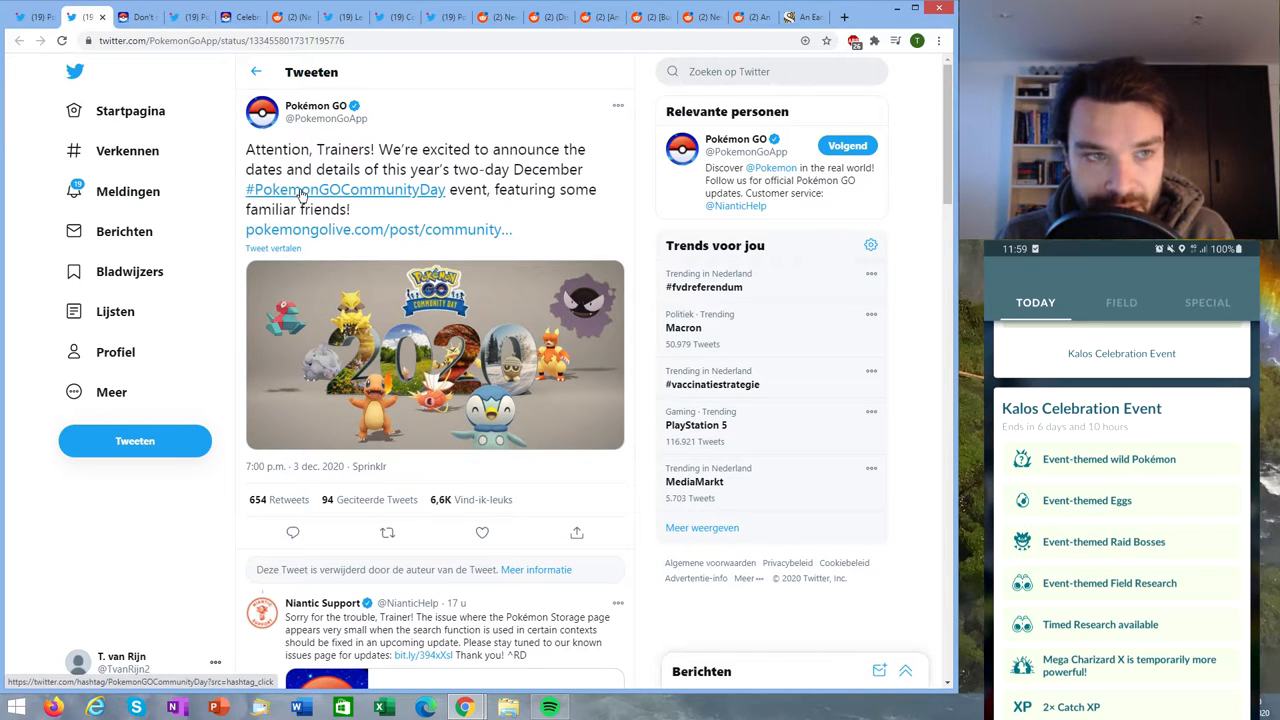
- Open the December Community Day post and highlight the weekend's 6:00 a.m. start time
click(378, 229)
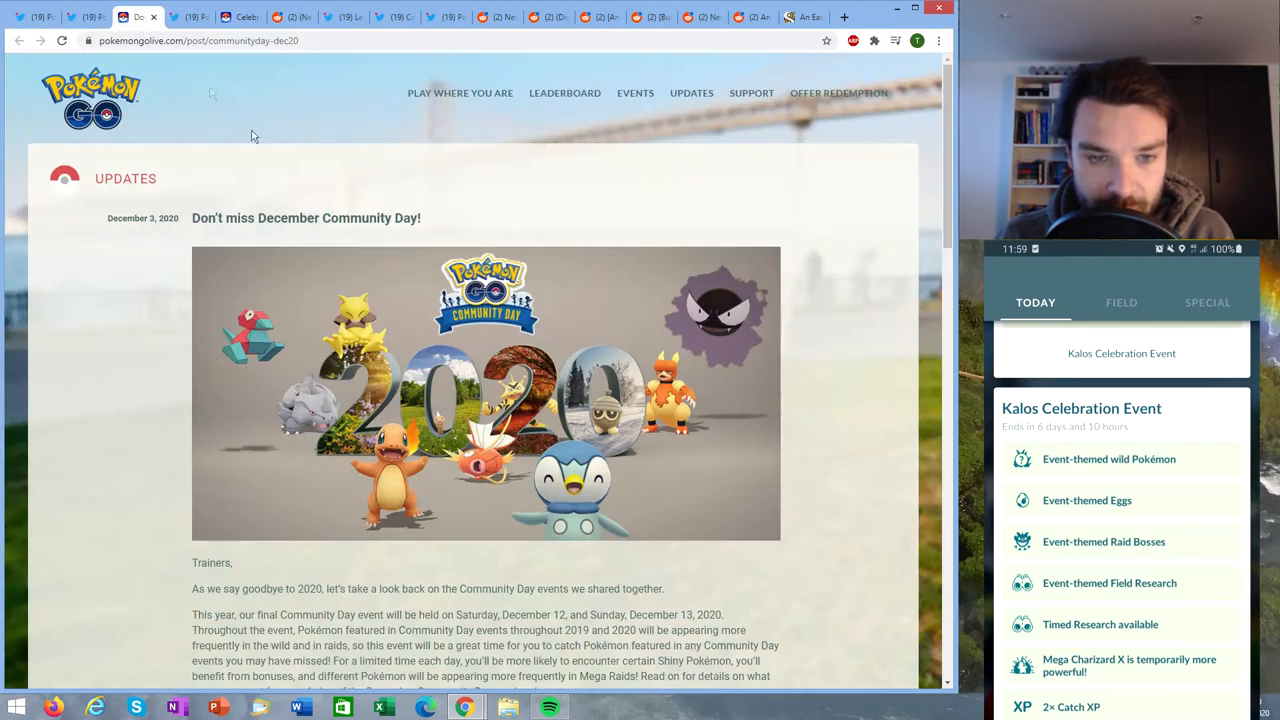
scroll(down, 3)
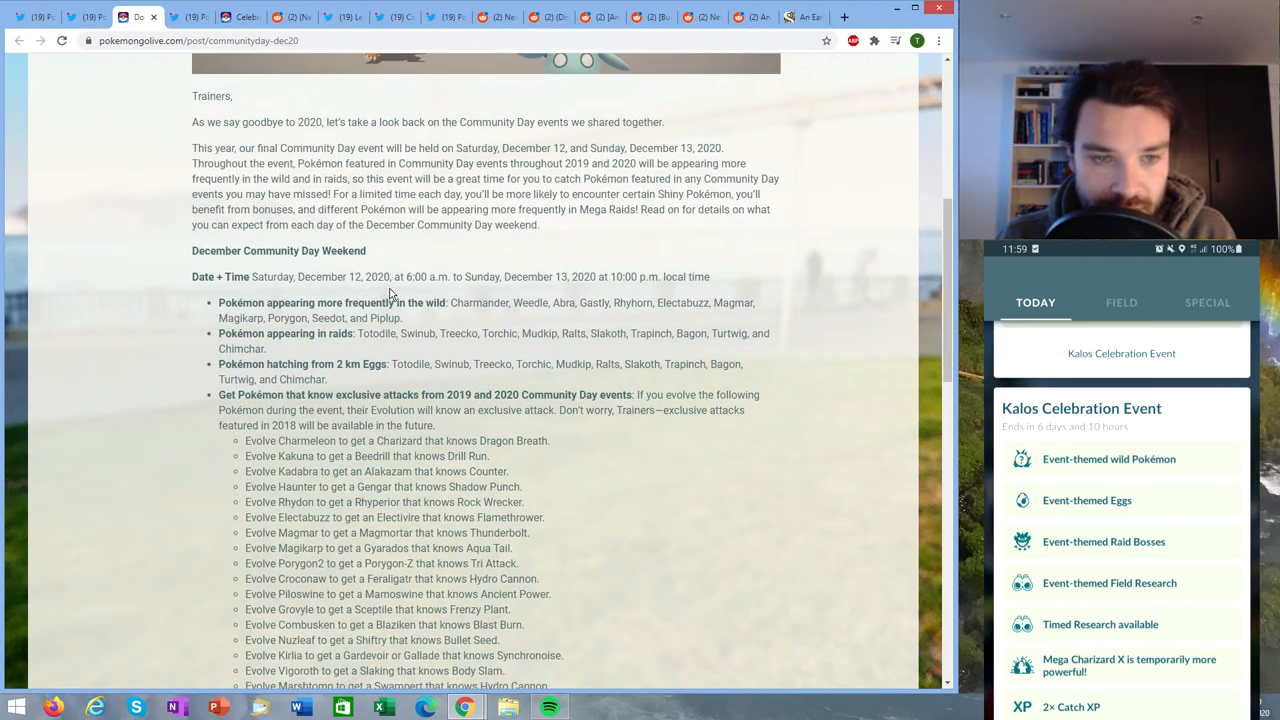
mouse_move(307, 291)
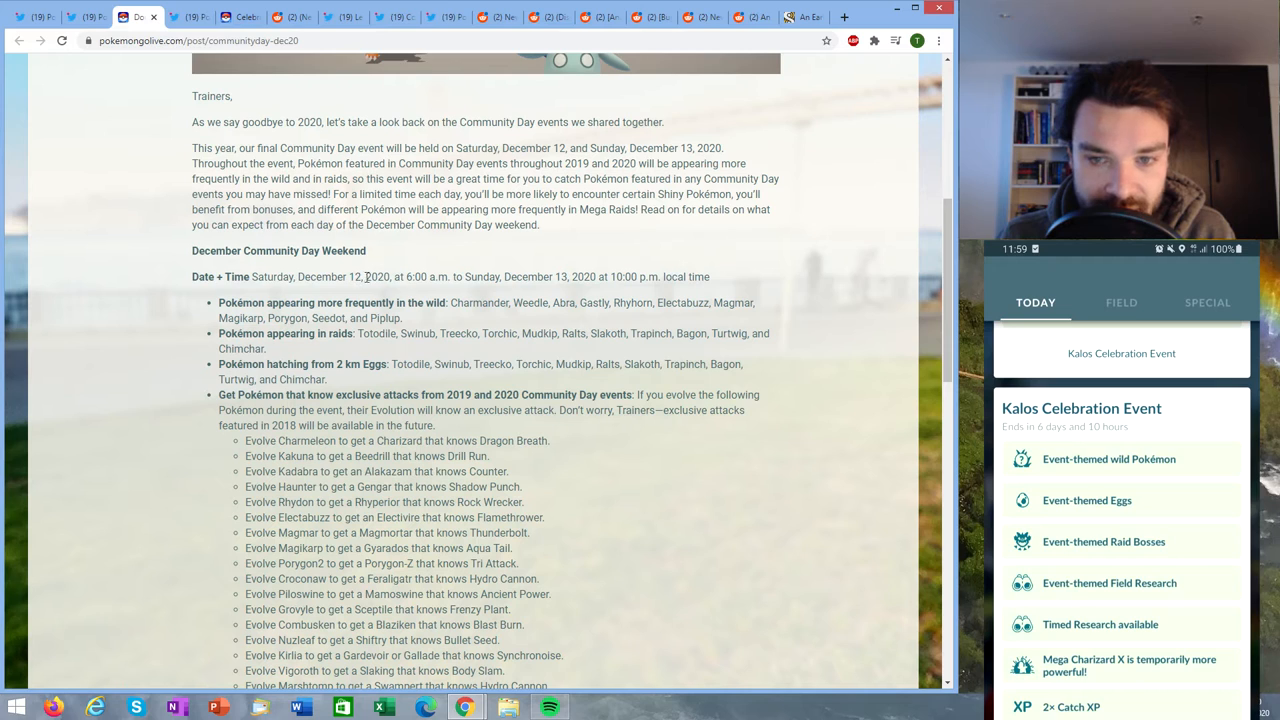
double_click(405, 277)
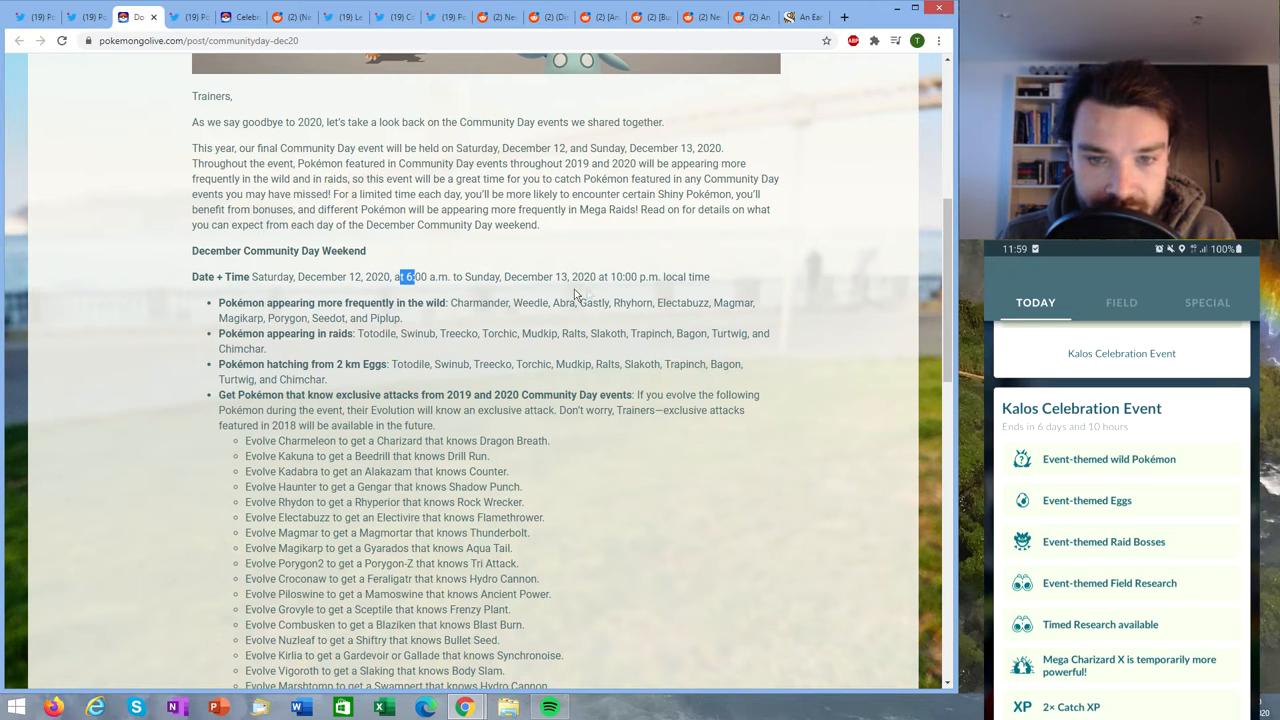
drag(410, 277, 593, 277)
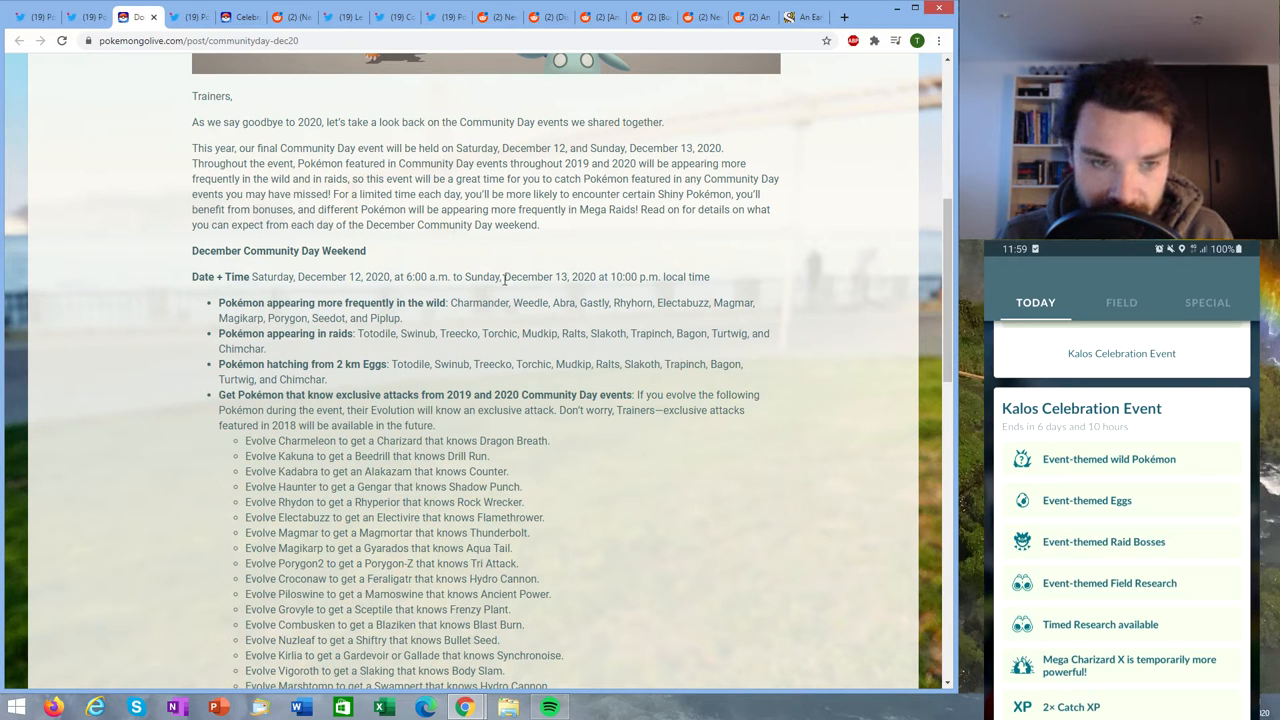
- Scroll to the evolutions that learn exclusive attacks and clear the highlighted lines
scroll(down, 3)
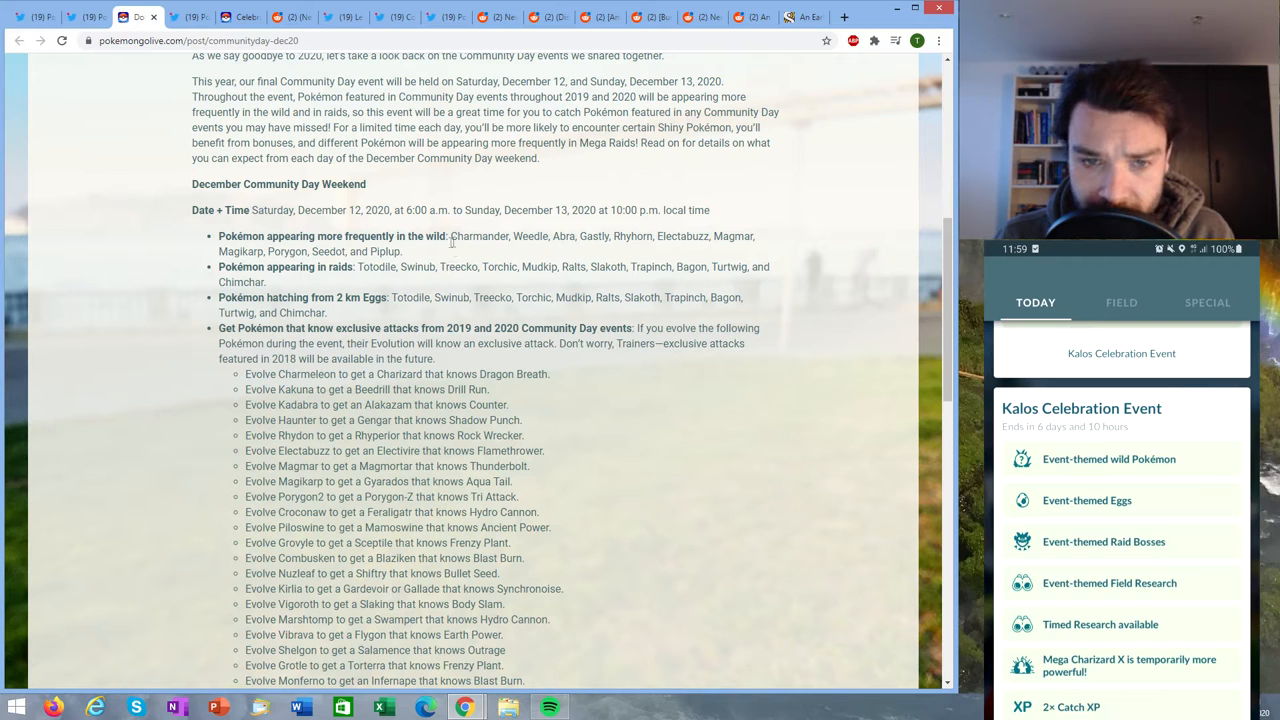
mouse_move(568, 242)
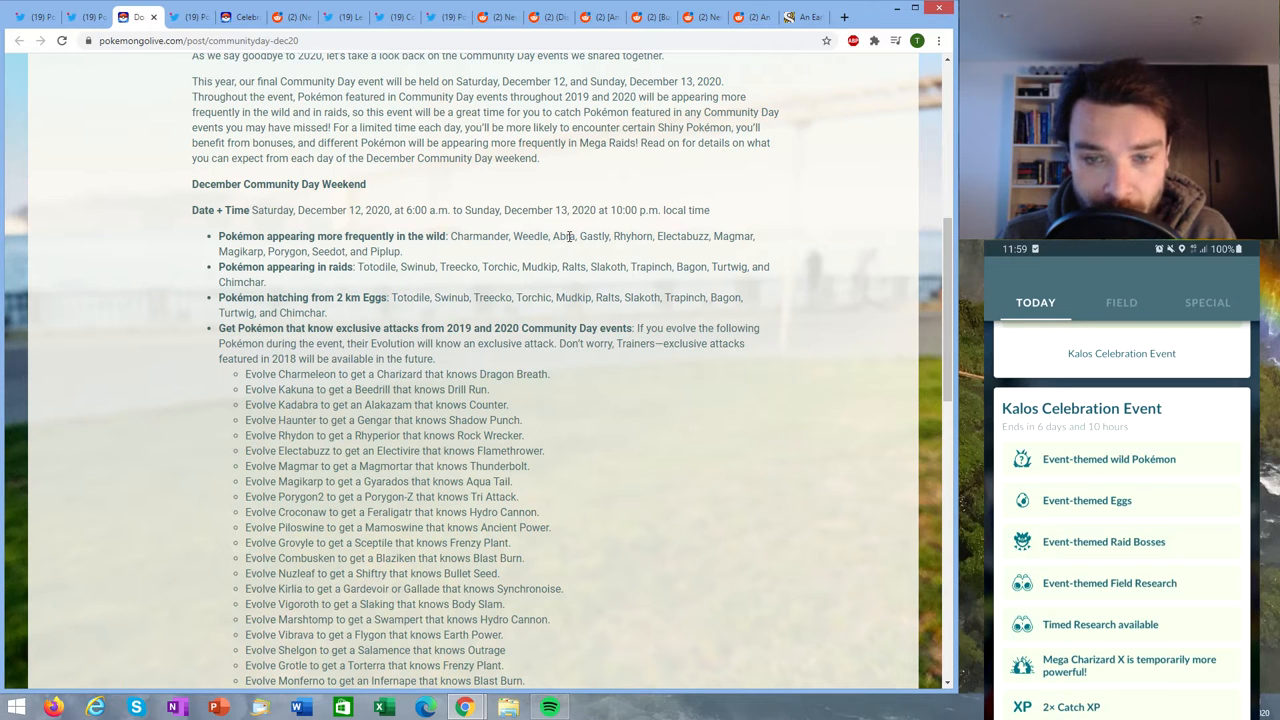
mouse_move(565, 233)
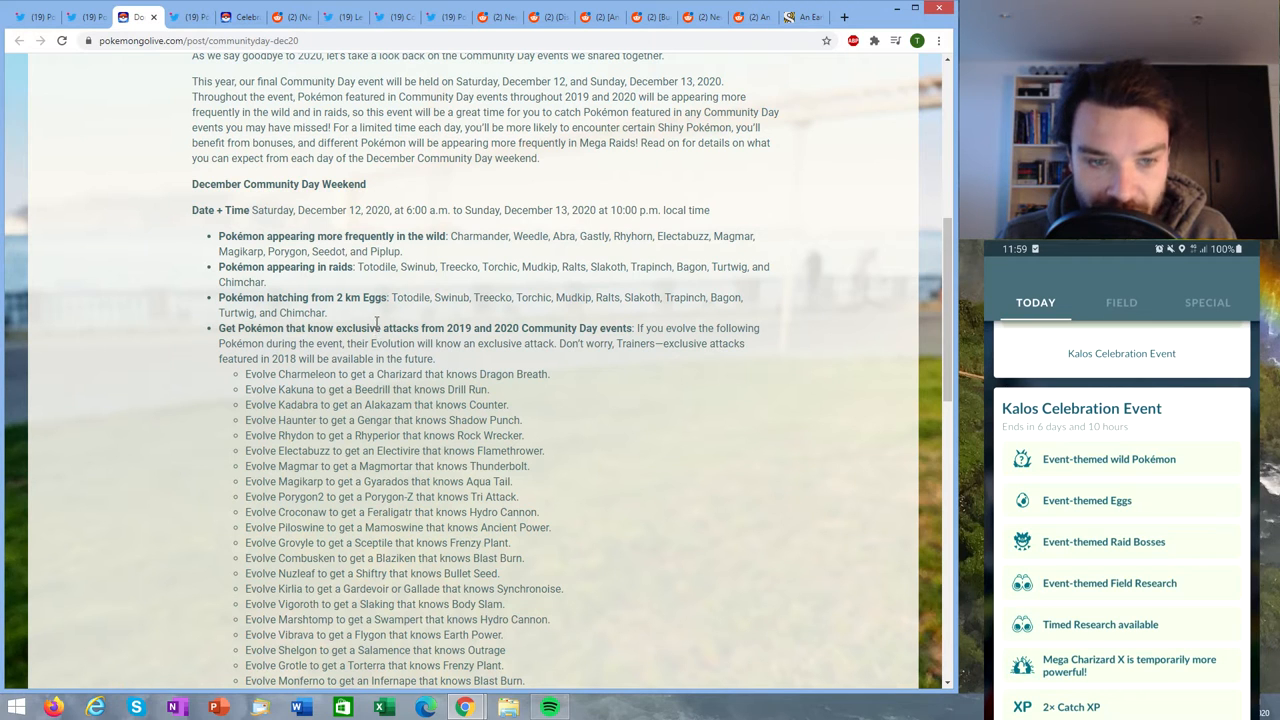
mouse_move(533, 312)
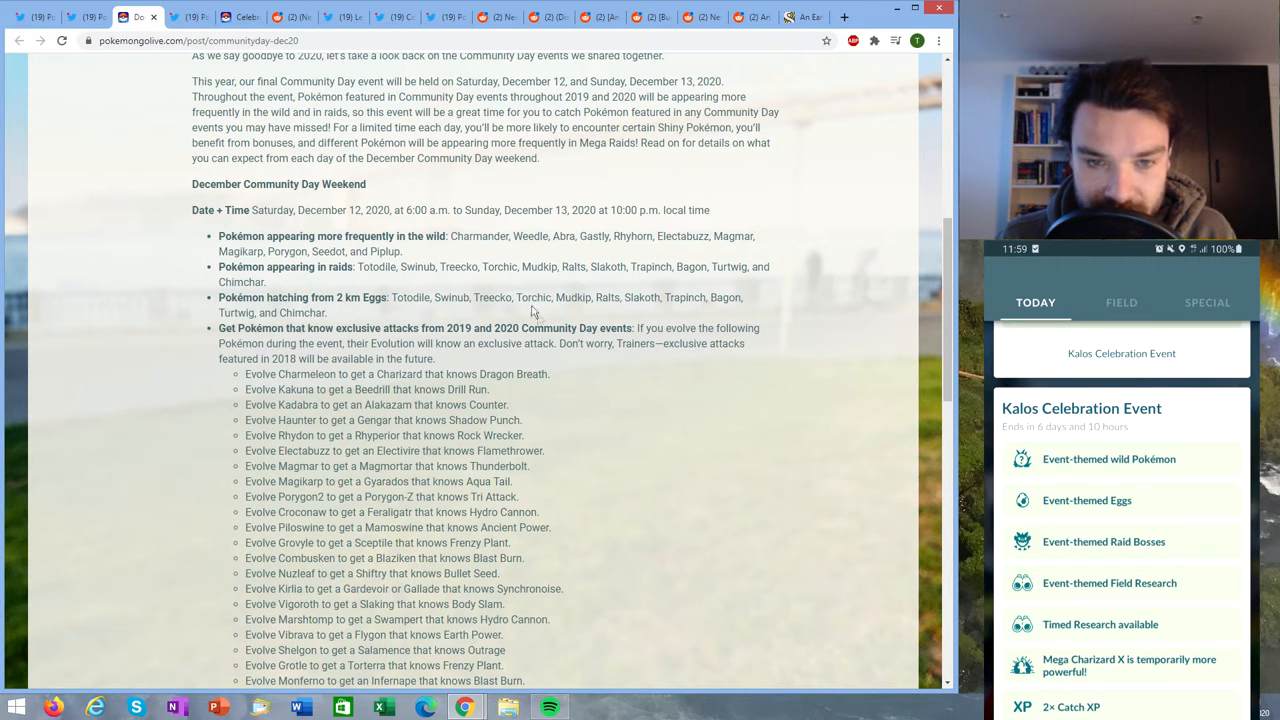
mouse_move(705, 312)
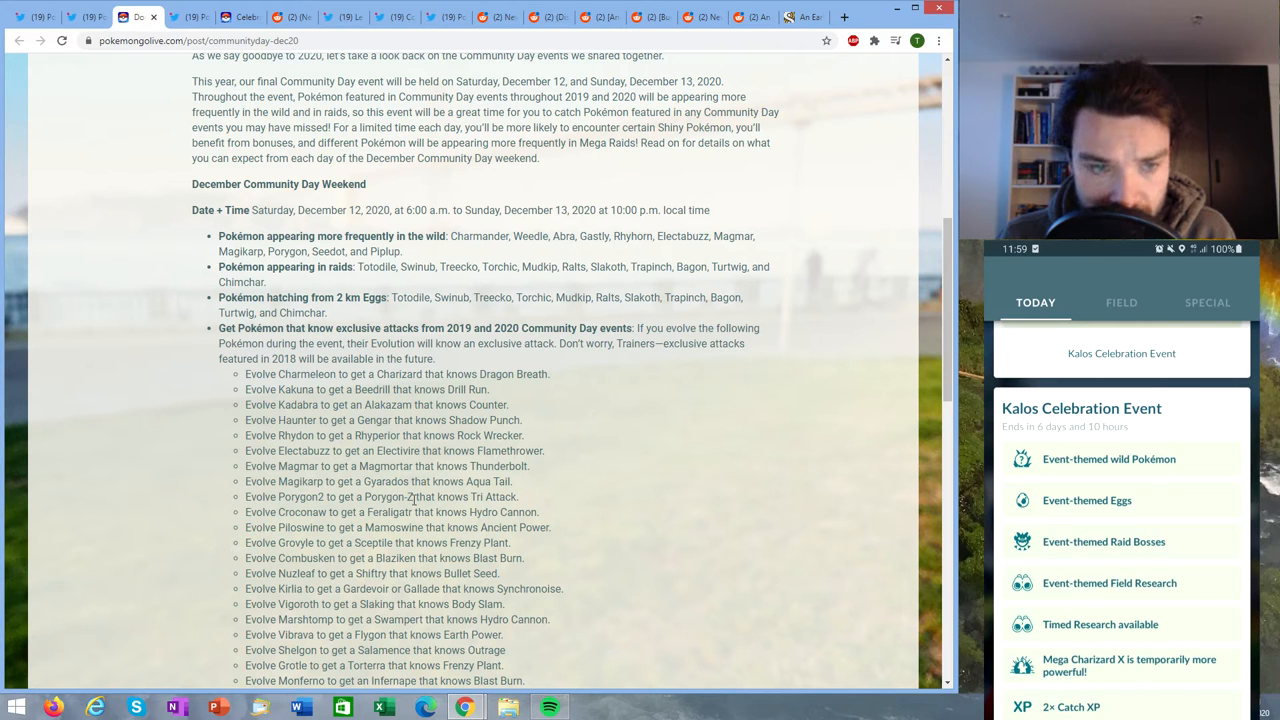
mouse_move(445, 373)
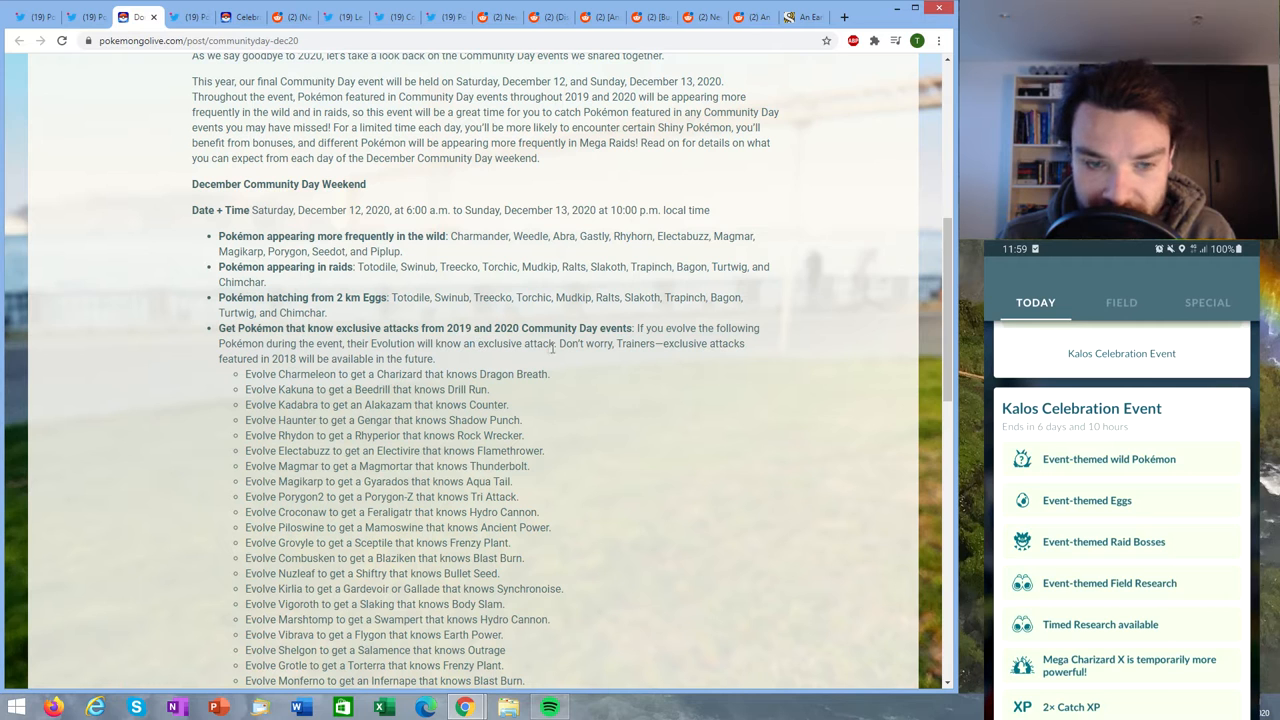
scroll(down, 3)
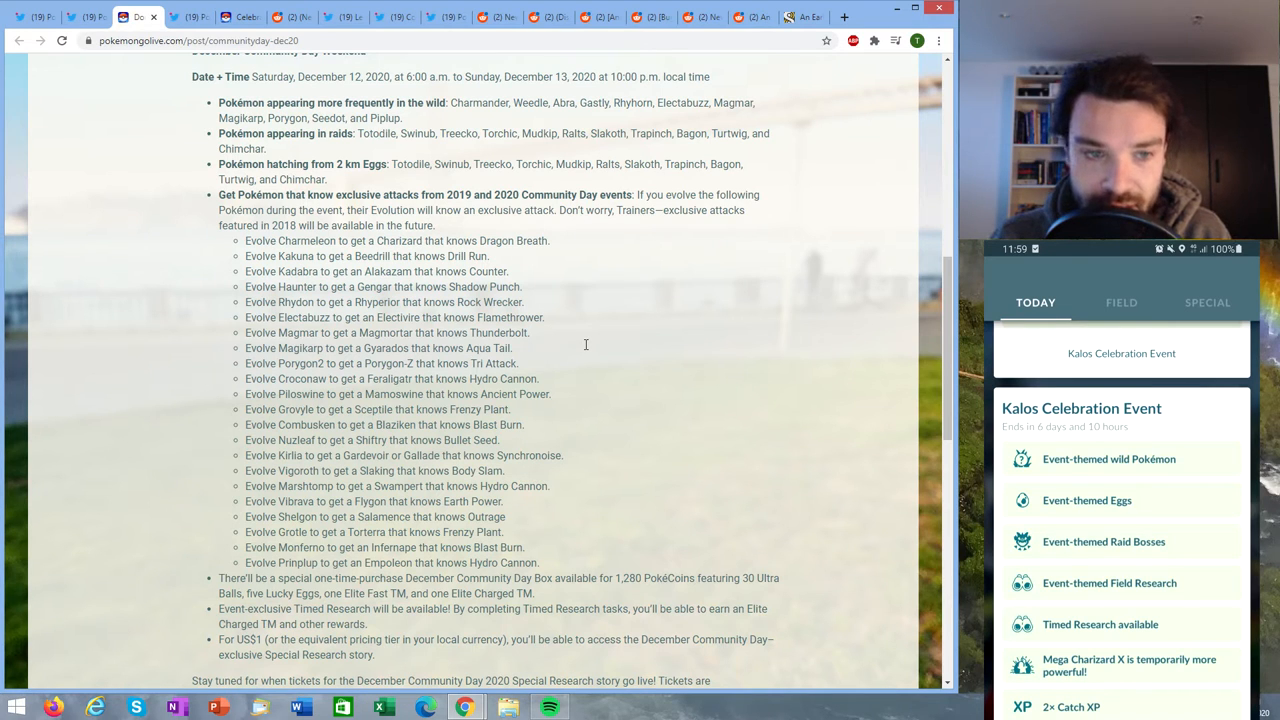
mouse_move(318, 300)
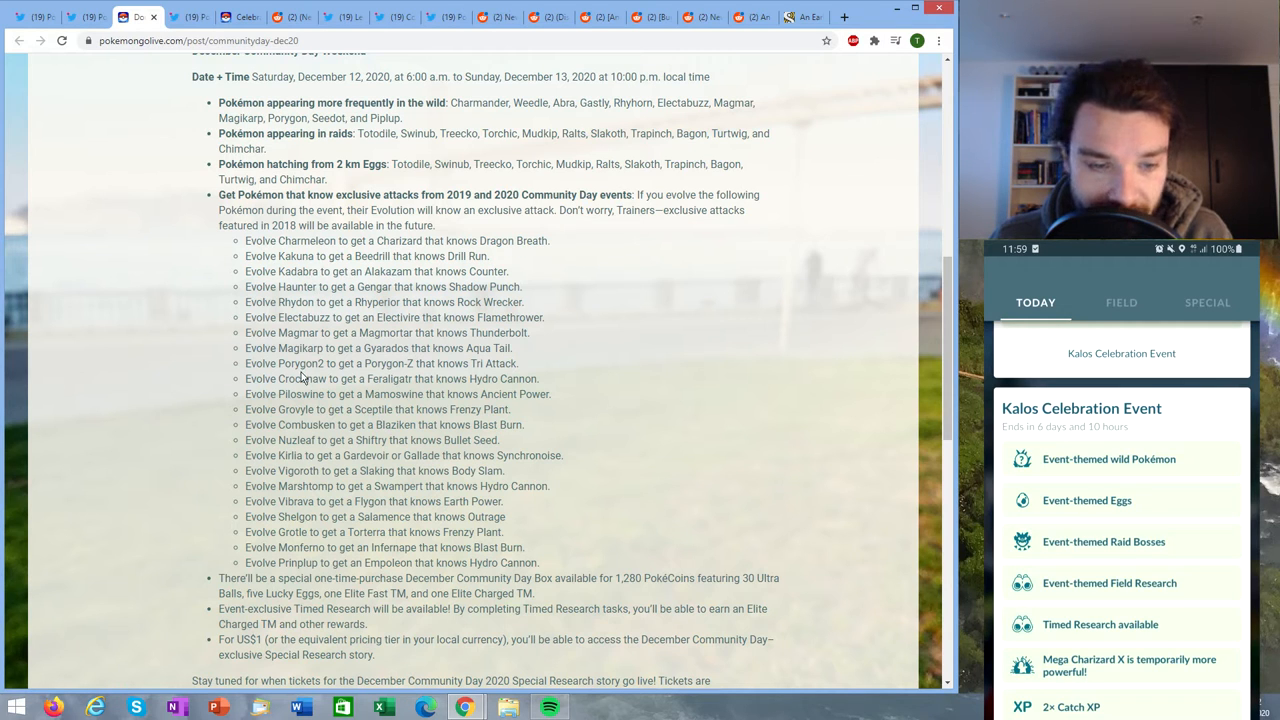
mouse_move(308, 568)
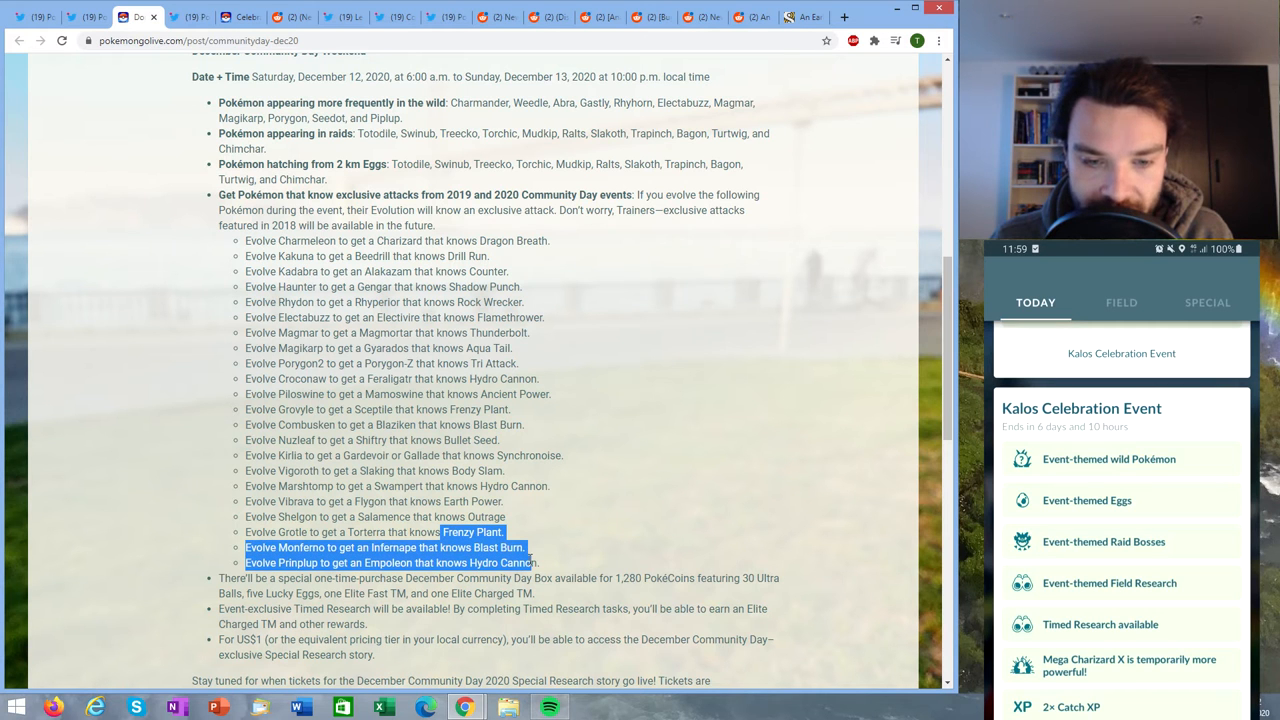
click(491, 505)
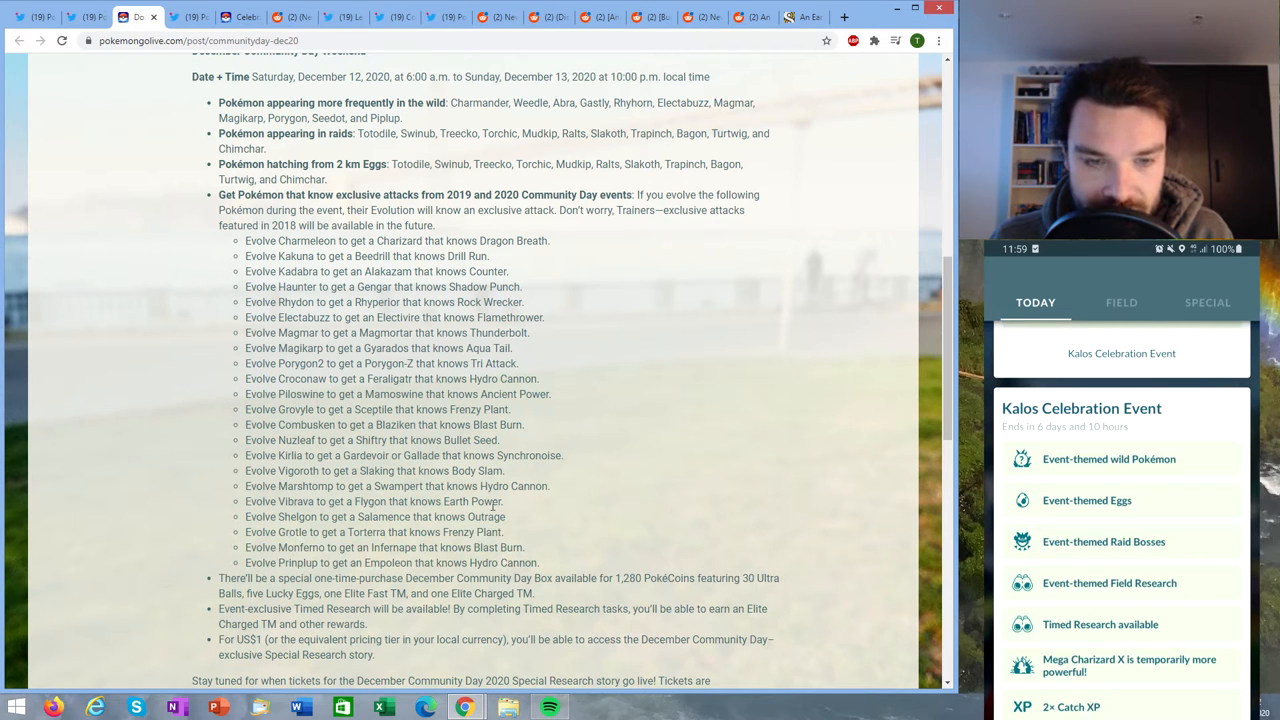
- Highlight the Elite TMs in the Community Day Box, then scroll to the Saturday and Sunday schedules
scroll(down, 3)
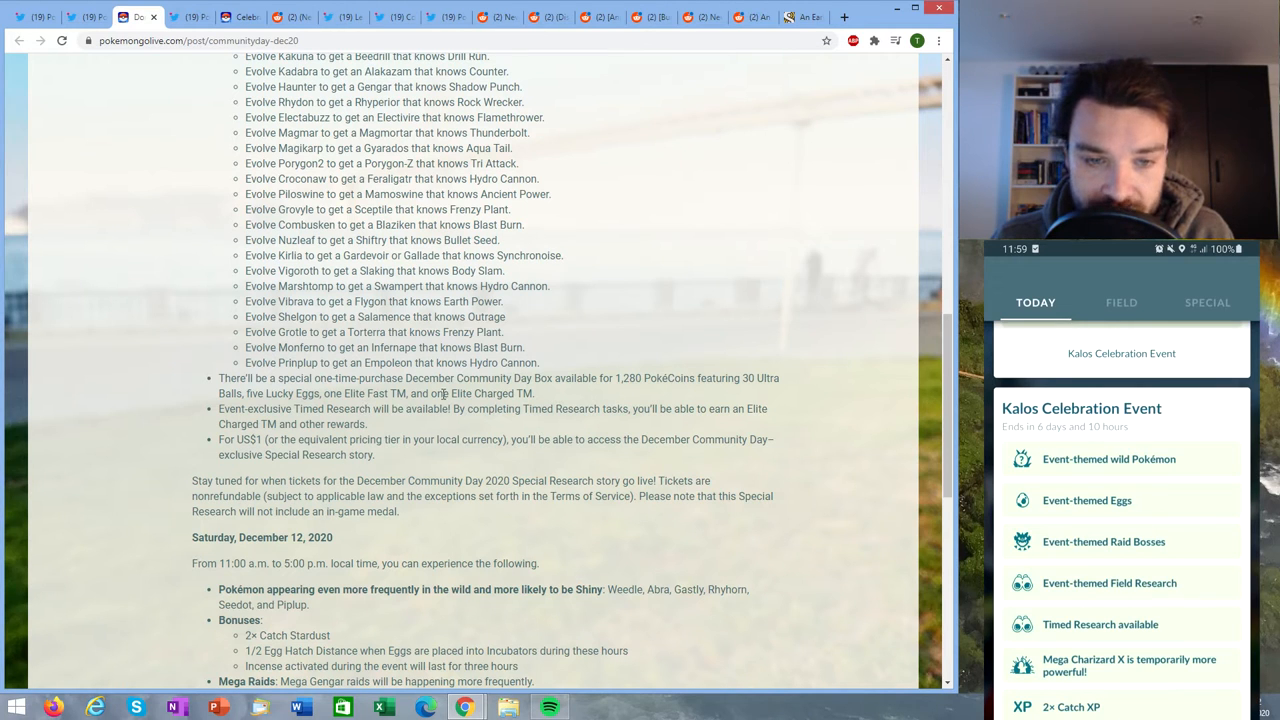
mouse_move(618, 406)
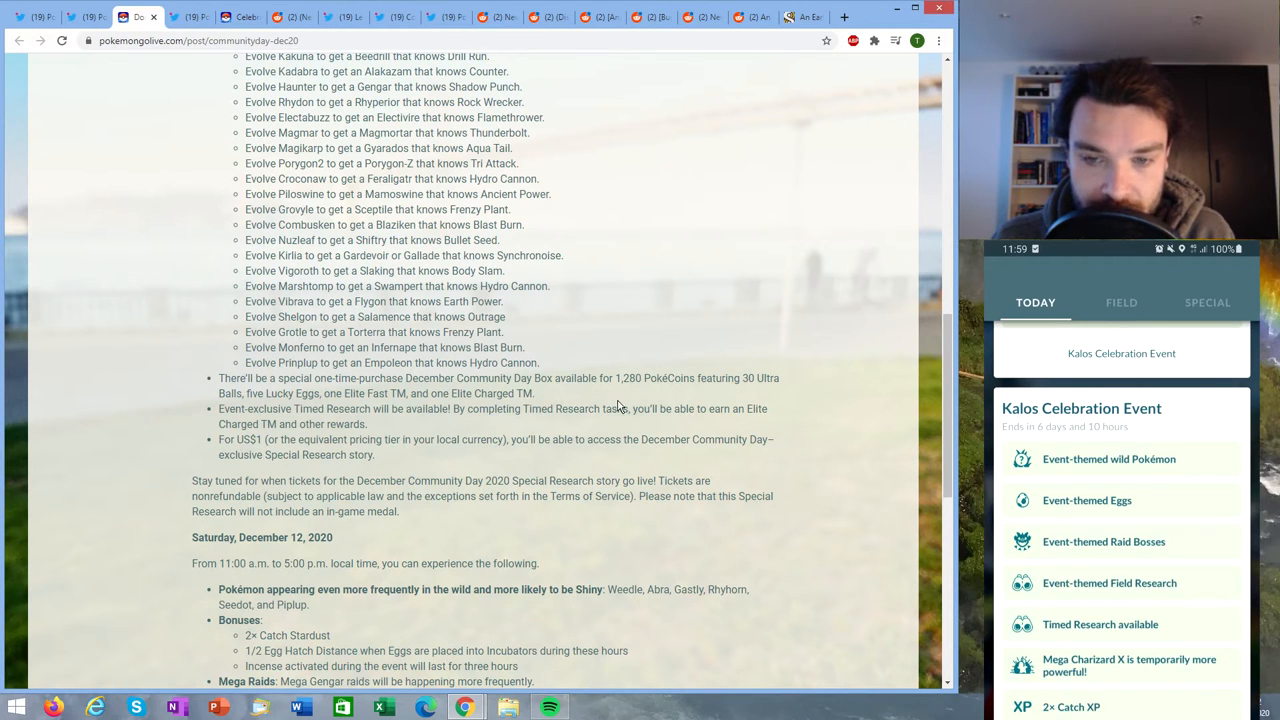
mouse_move(695, 377)
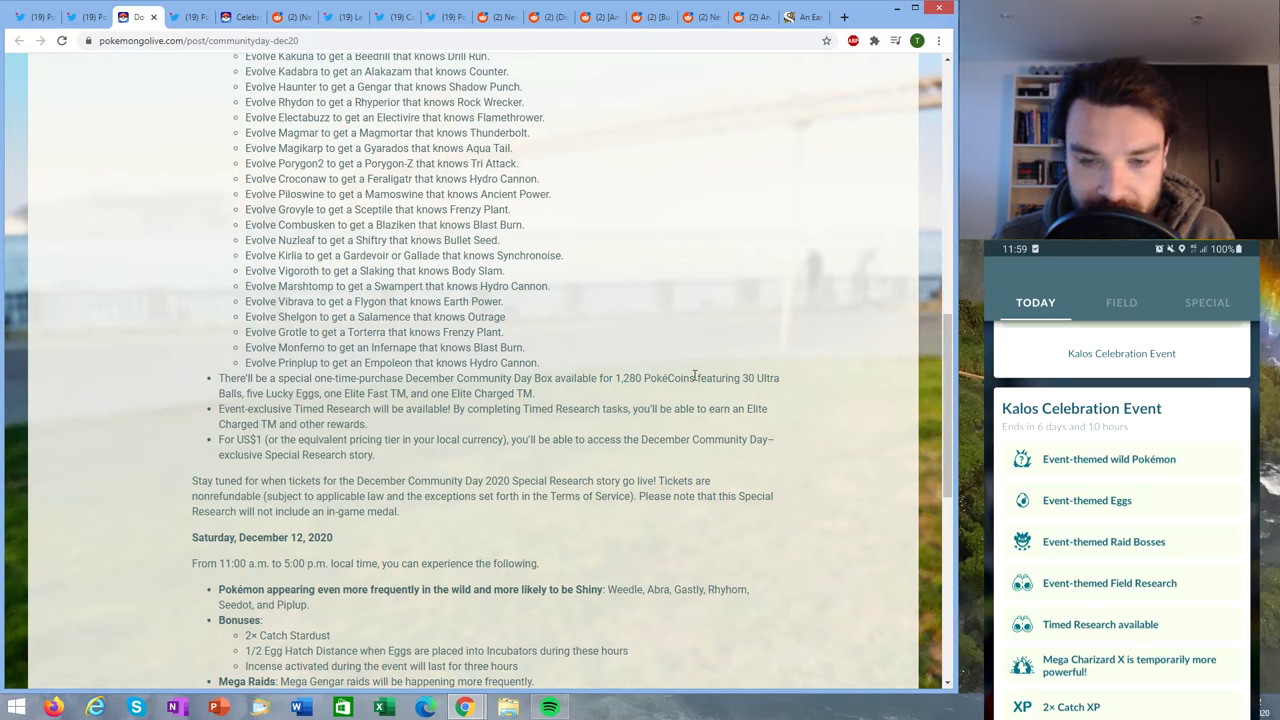
double_click(475, 393)
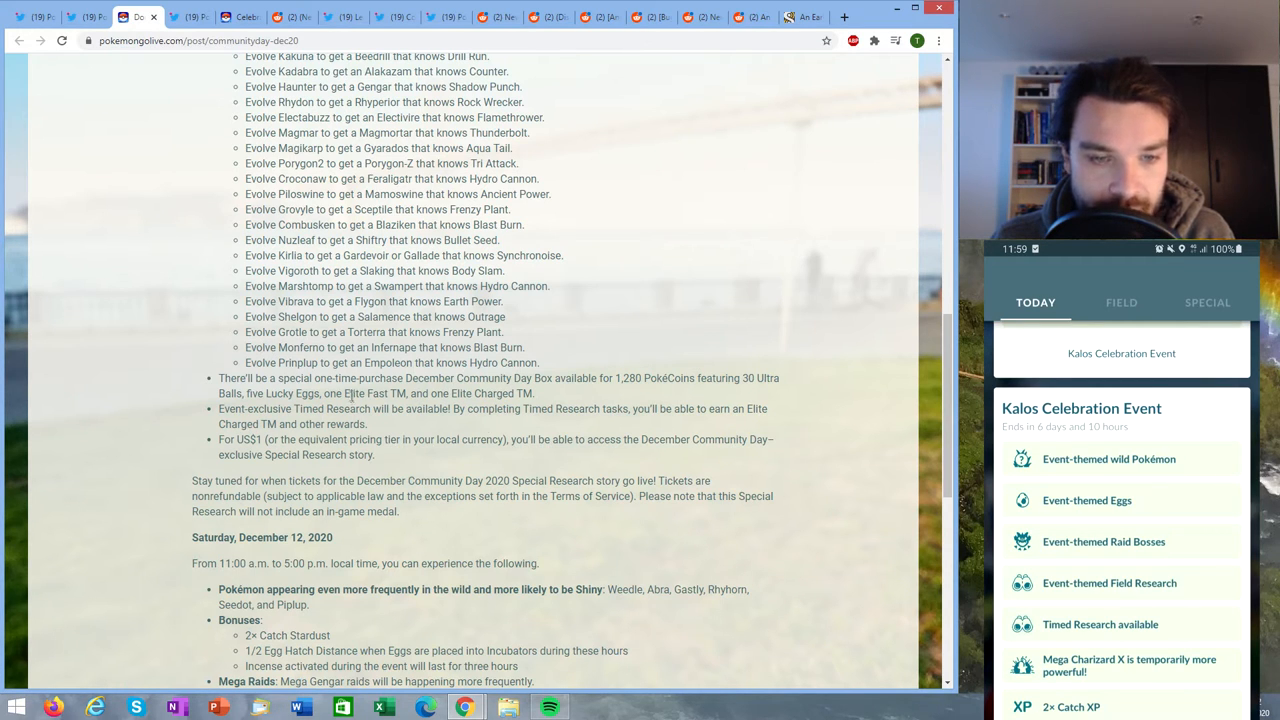
double_click(336, 393)
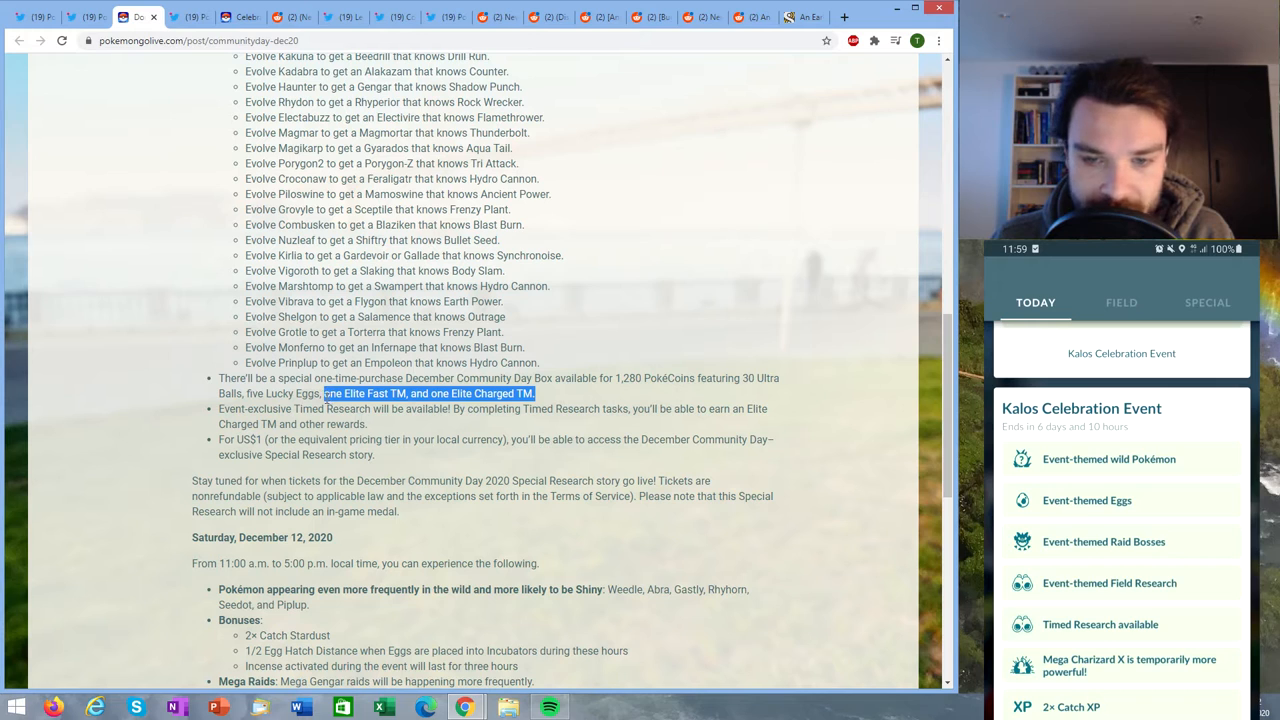
click(348, 428)
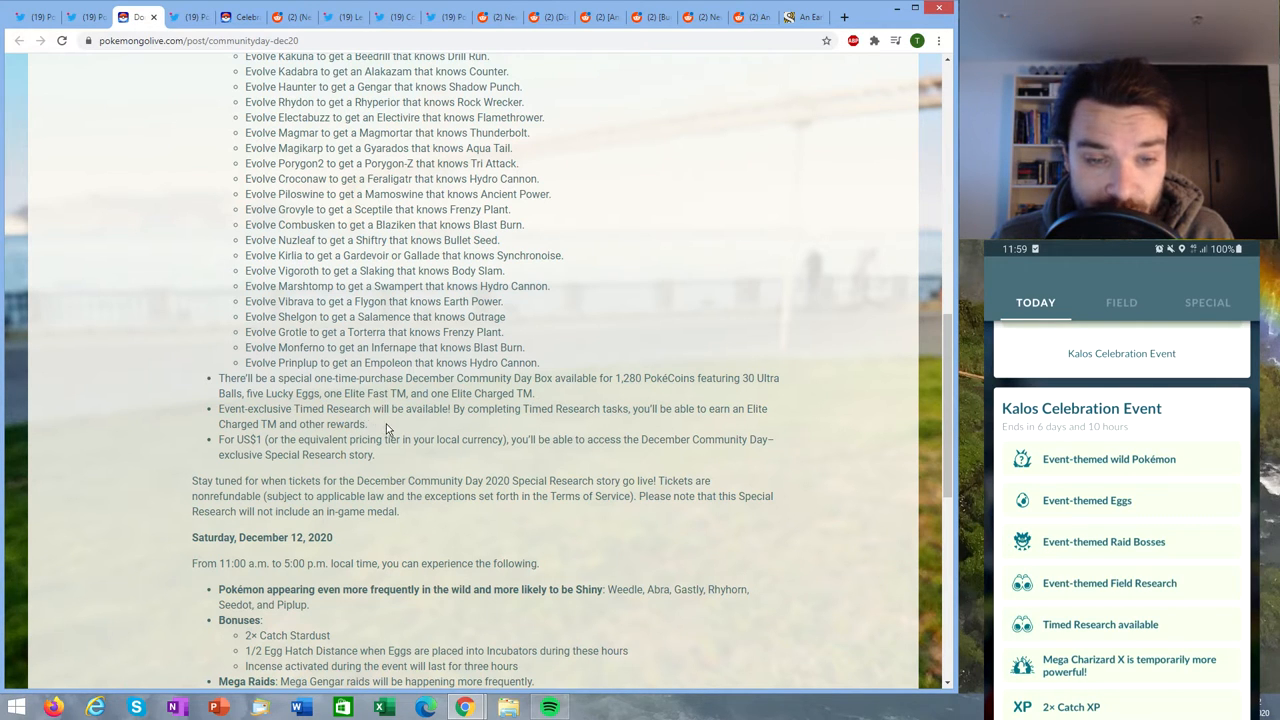
mouse_move(562, 420)
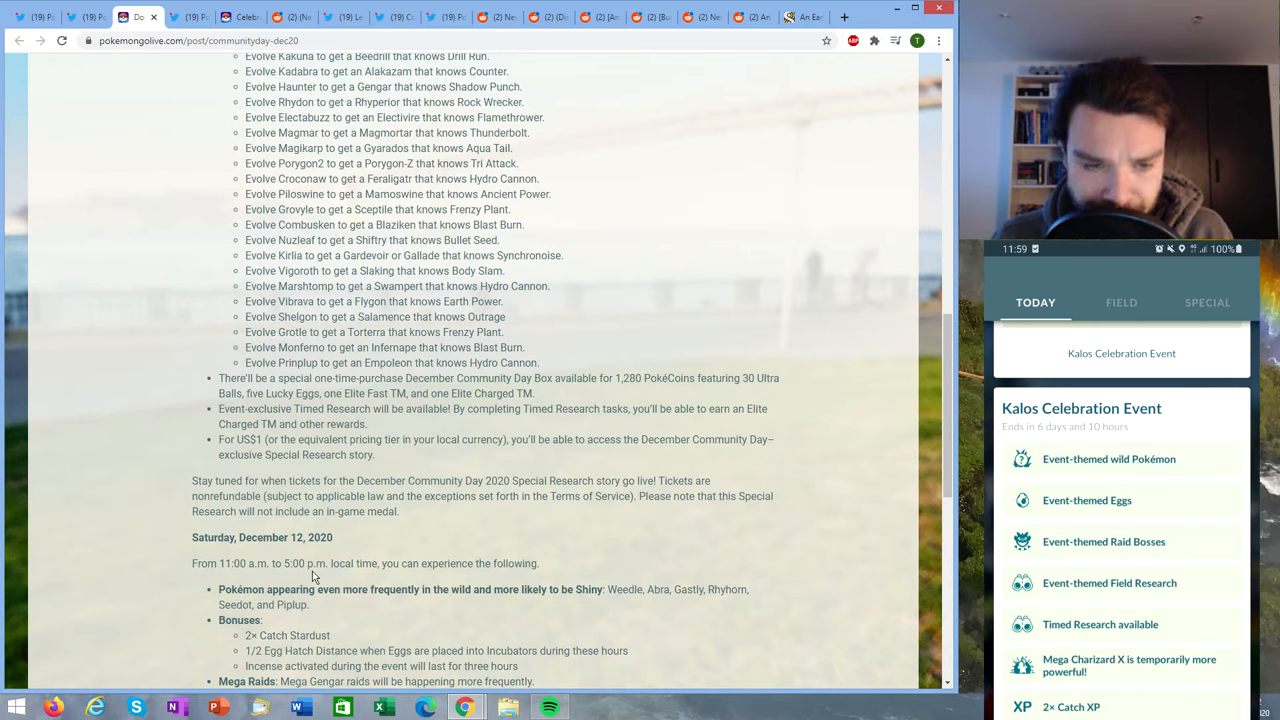
mouse_move(428, 527)
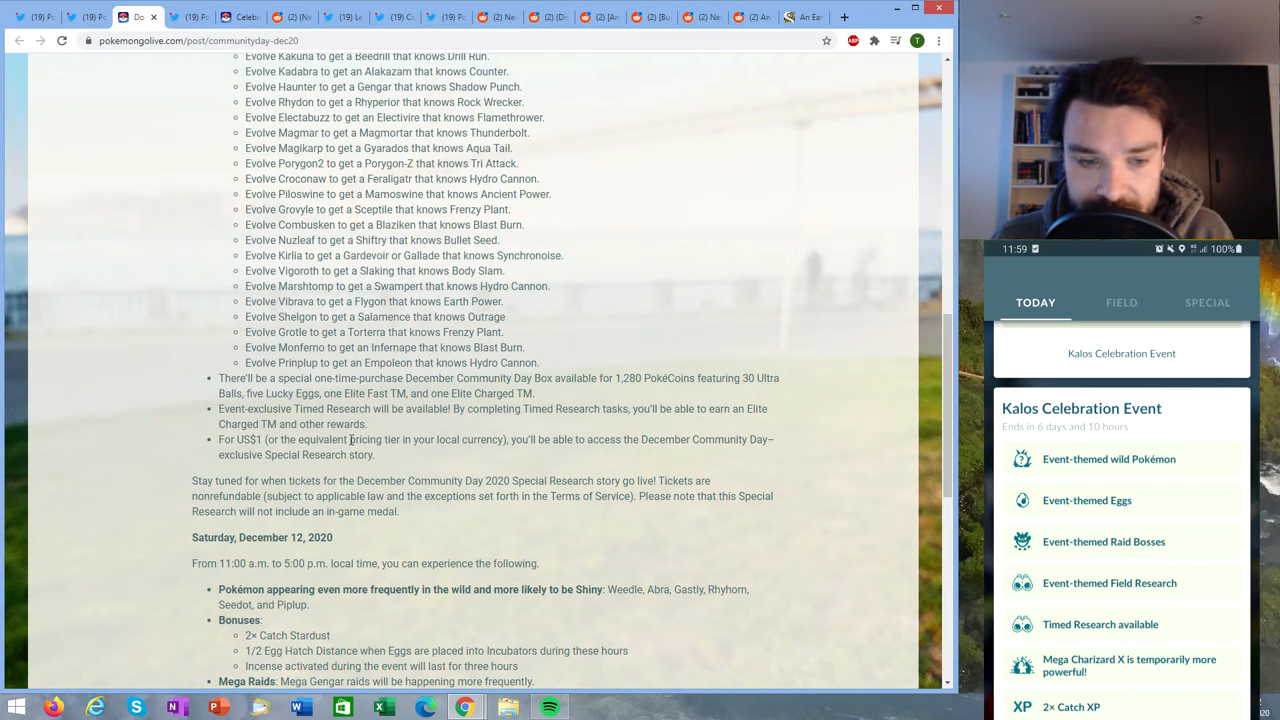
scroll(down, 3)
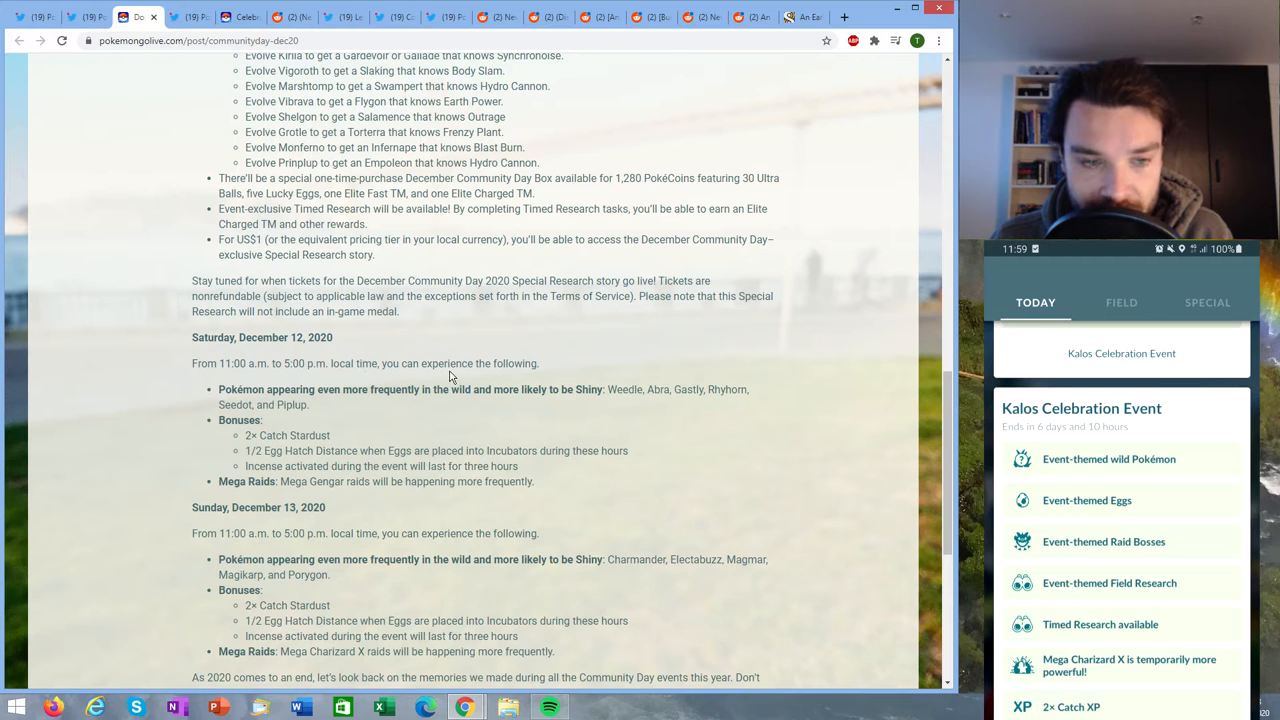
scroll(down, 3)
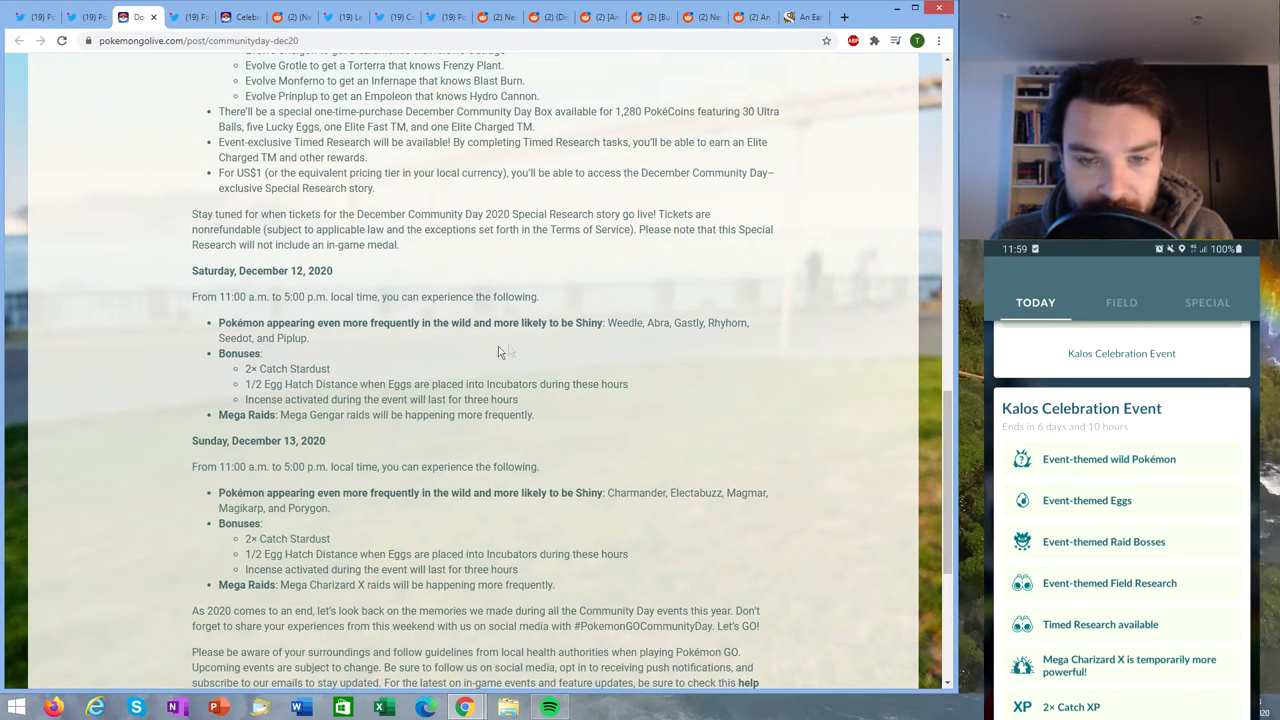
mouse_move(643, 351)
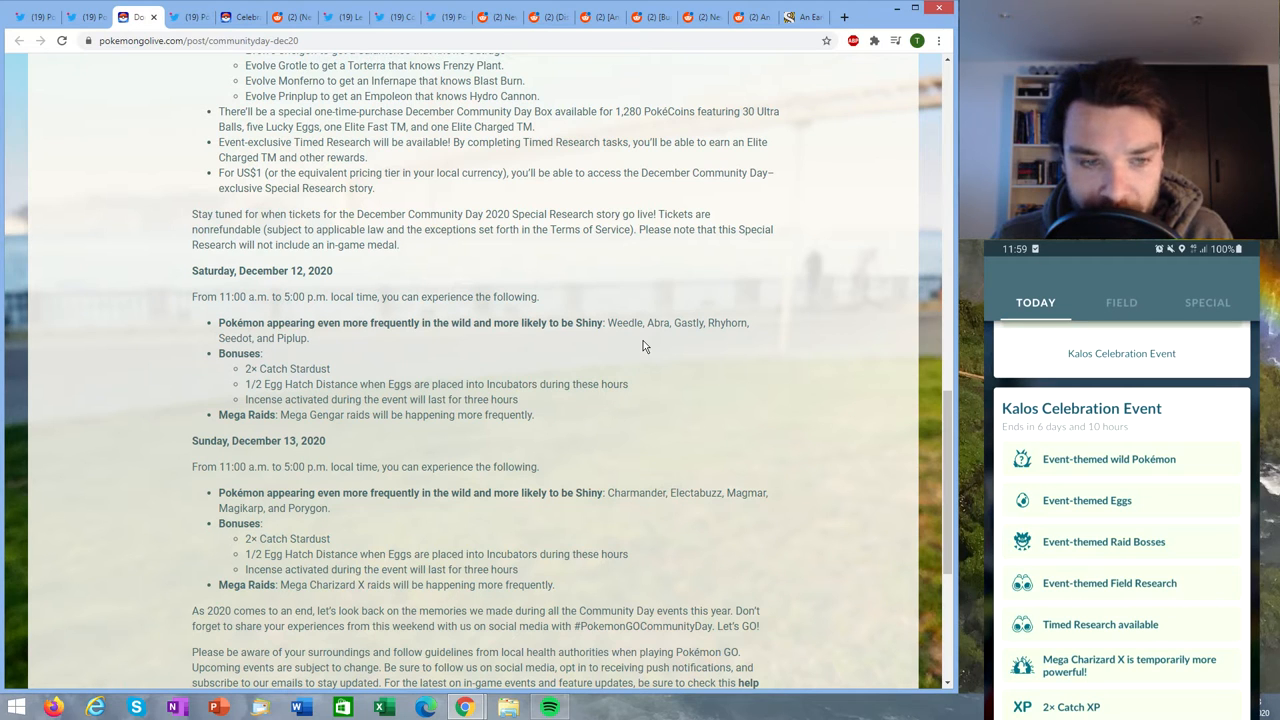
mouse_move(337, 334)
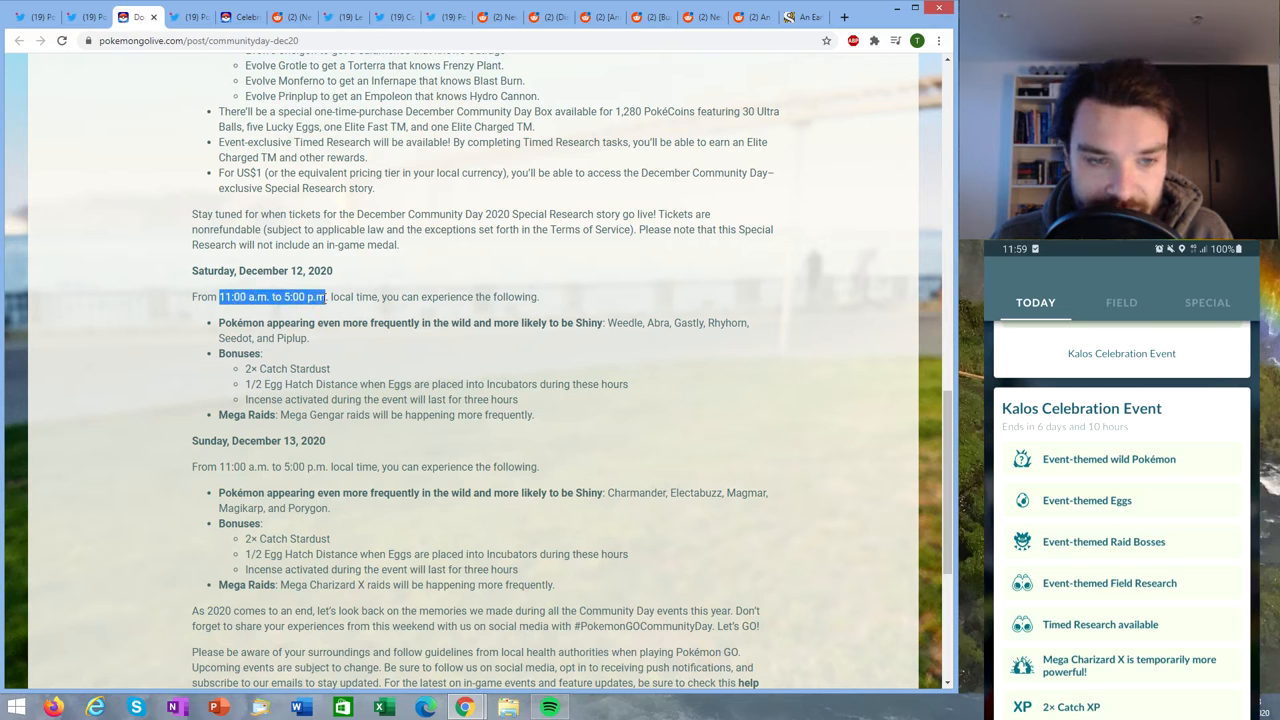
scroll(down, 3)
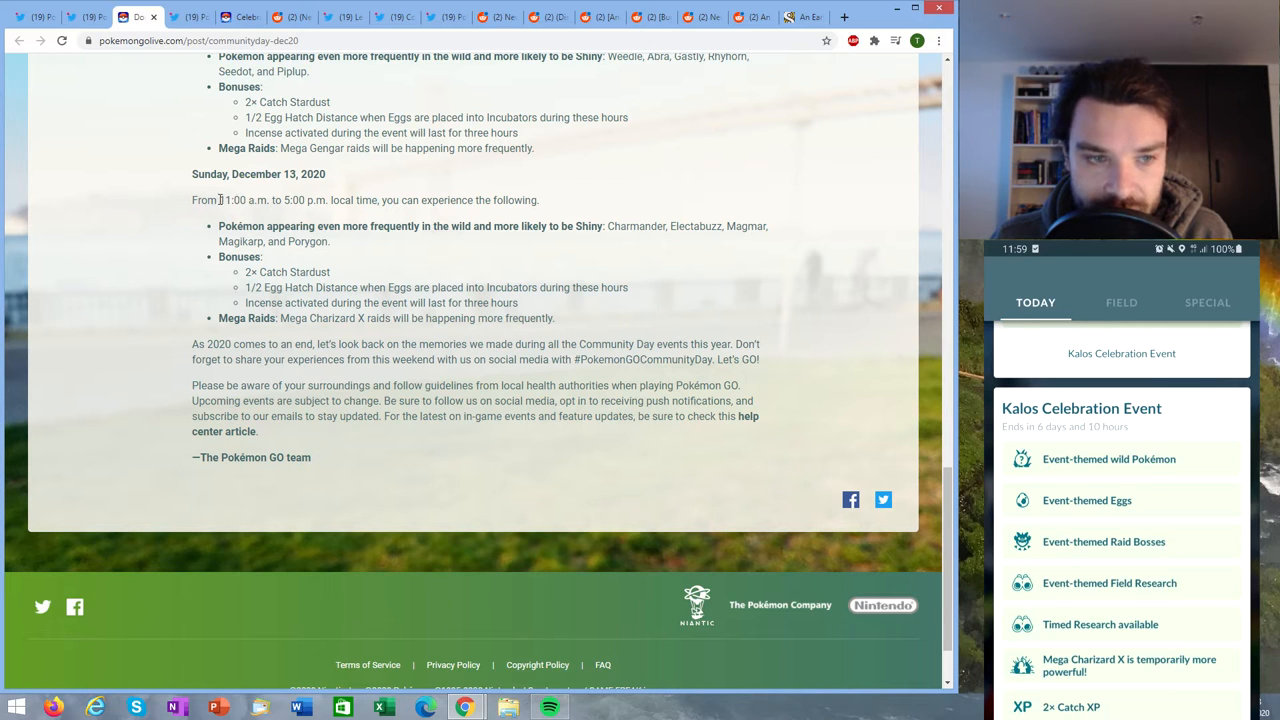
drag(219, 200, 320, 200)
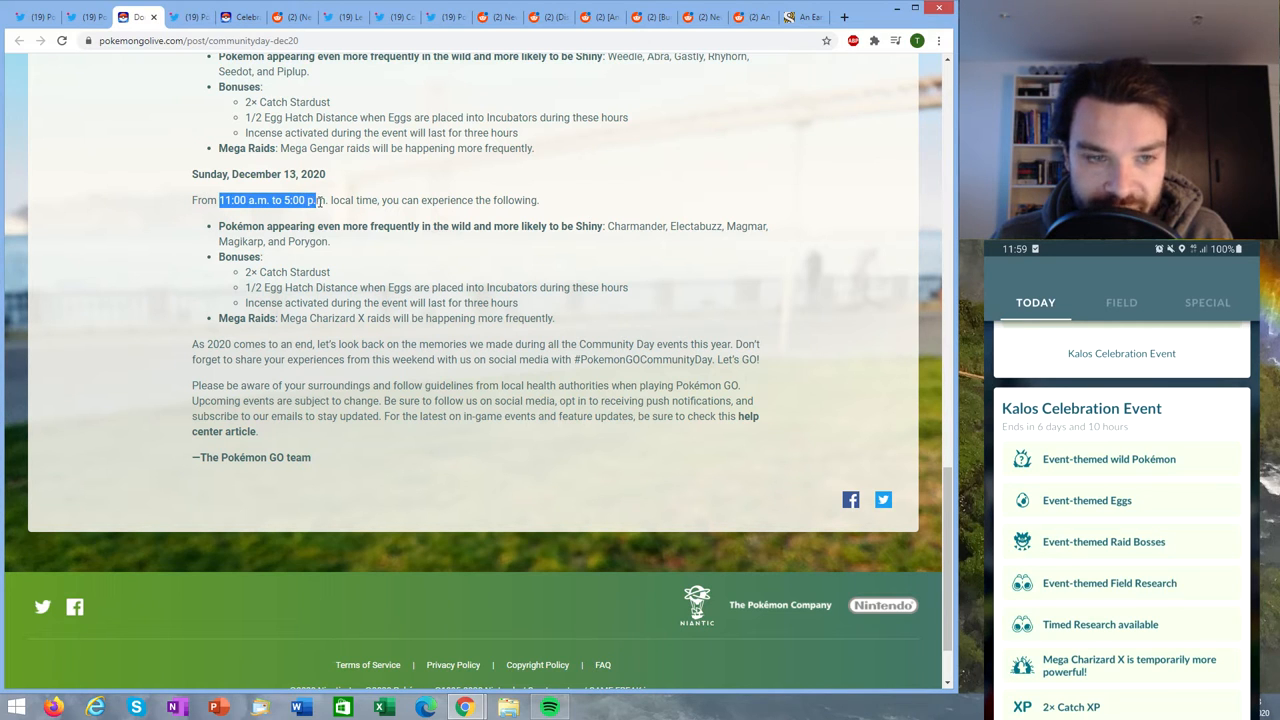
click(322, 200)
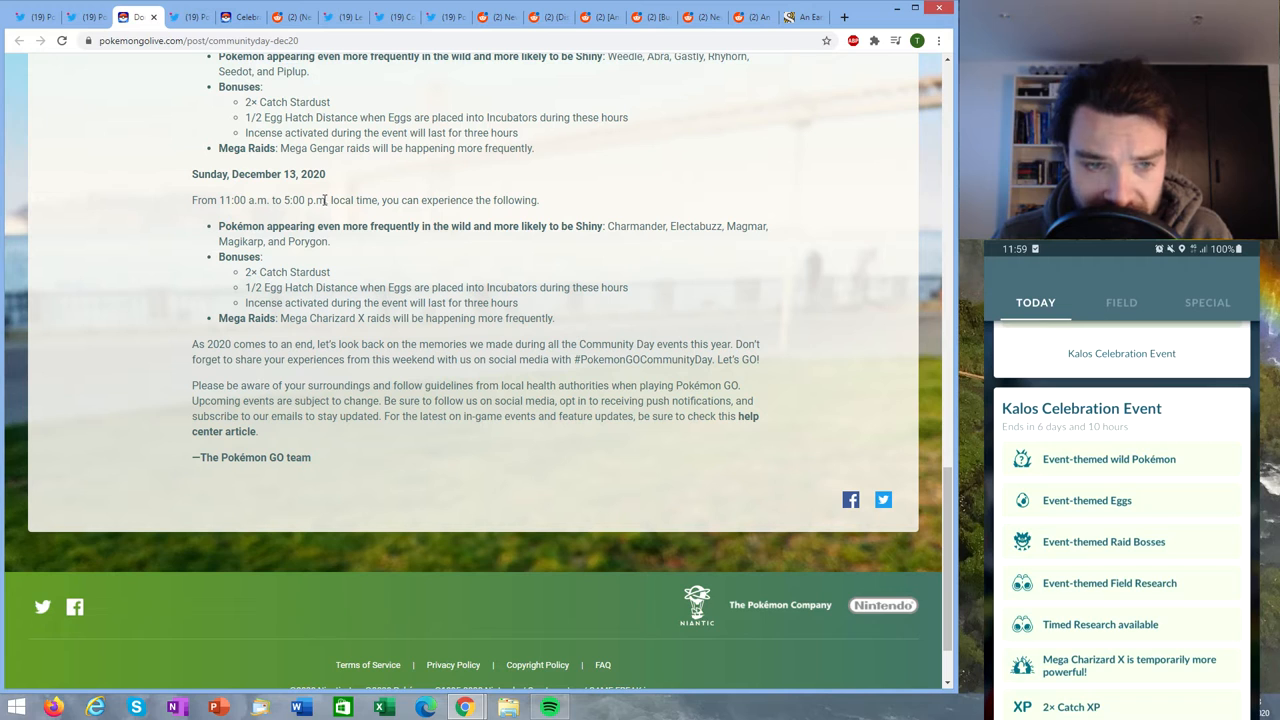
mouse_move(275, 130)
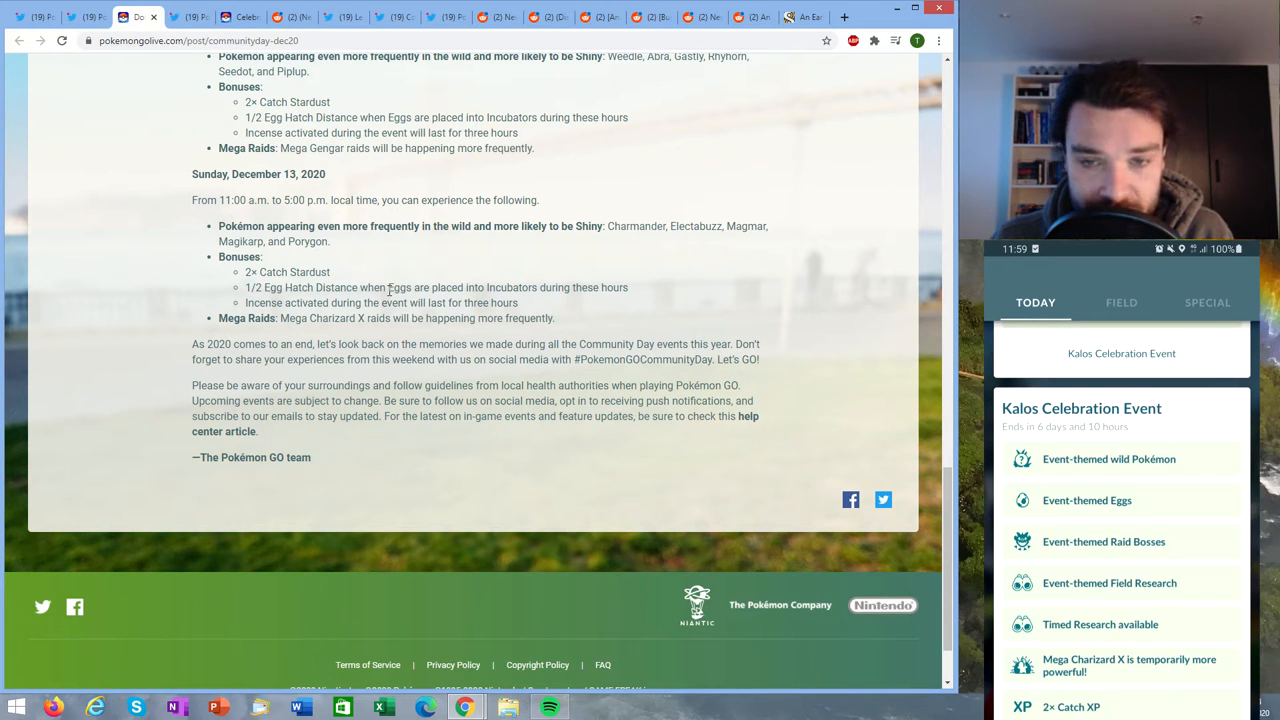
scroll(down, 3)
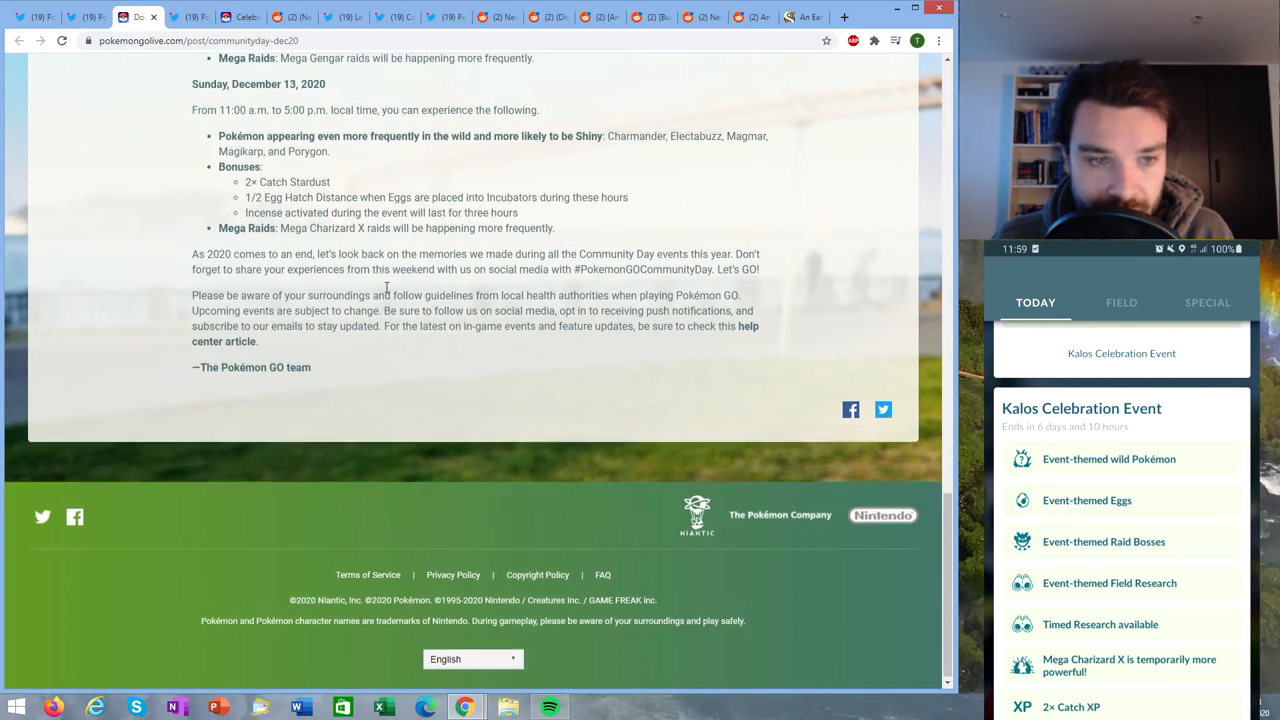
mouse_move(185, 17)
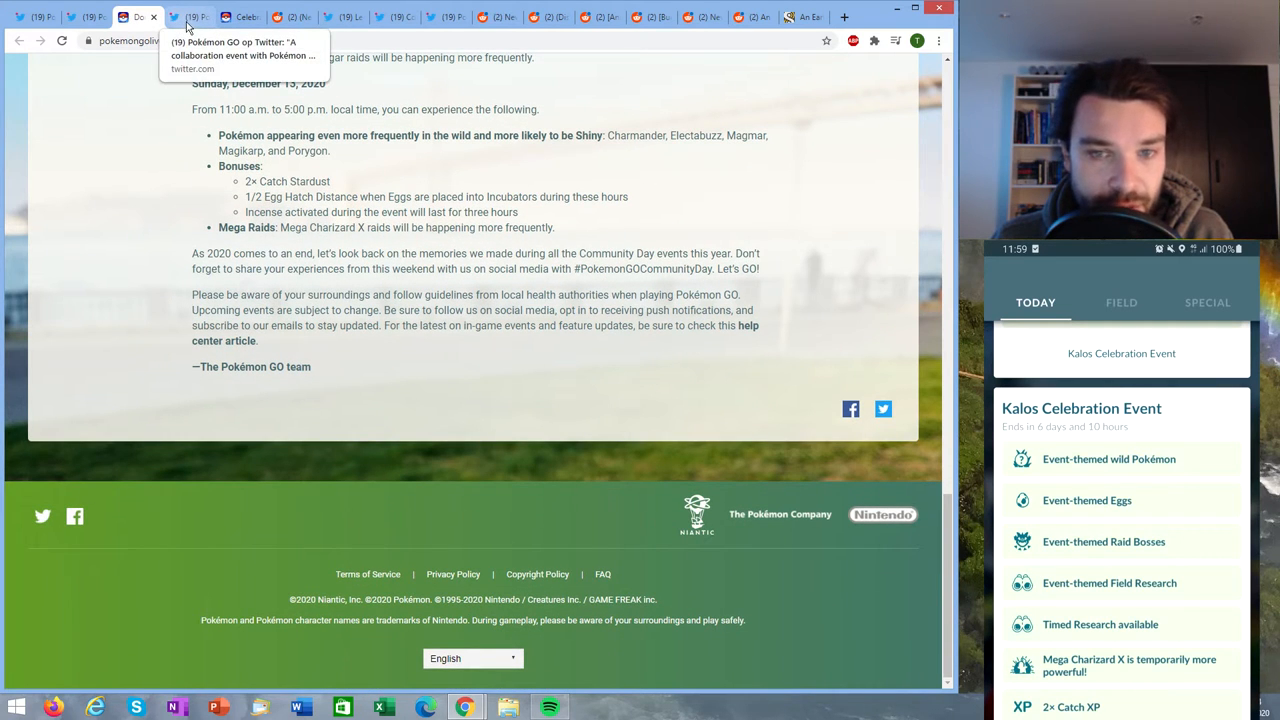
- Switch to the Pokémon GO tweet about the Secrets of the Jungle collaboration
click(190, 17)
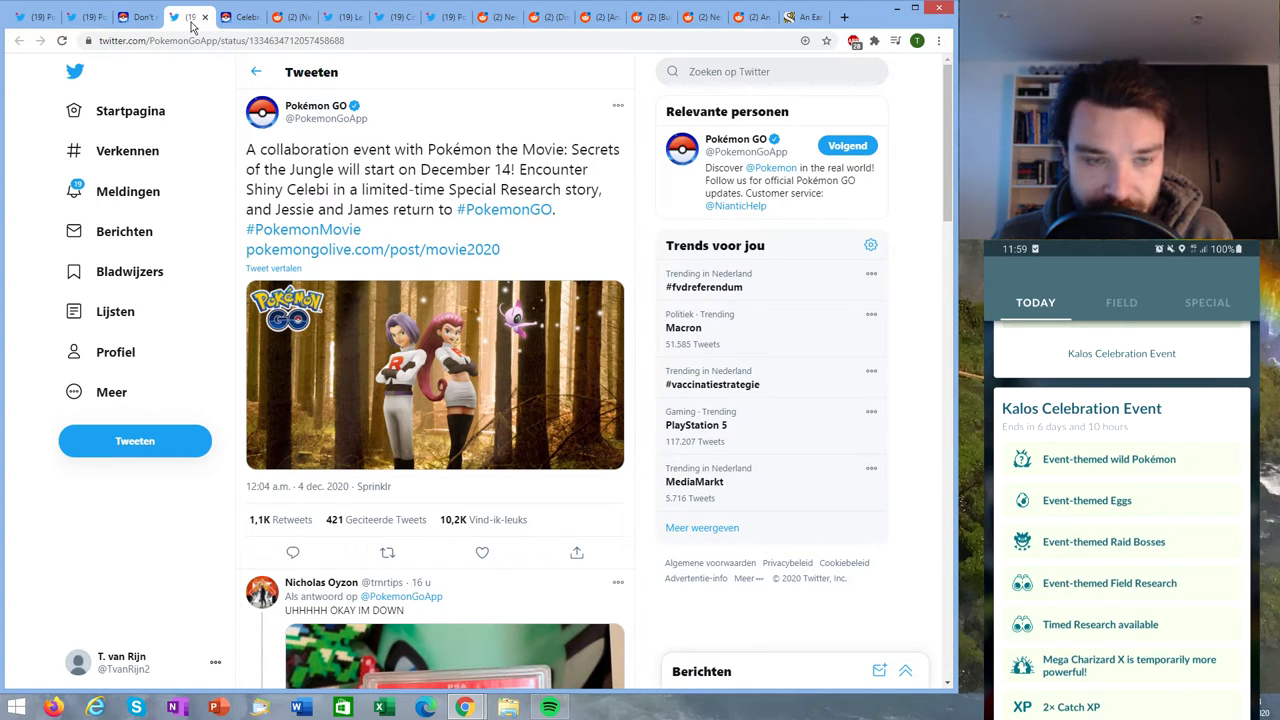
mouse_move(278, 268)
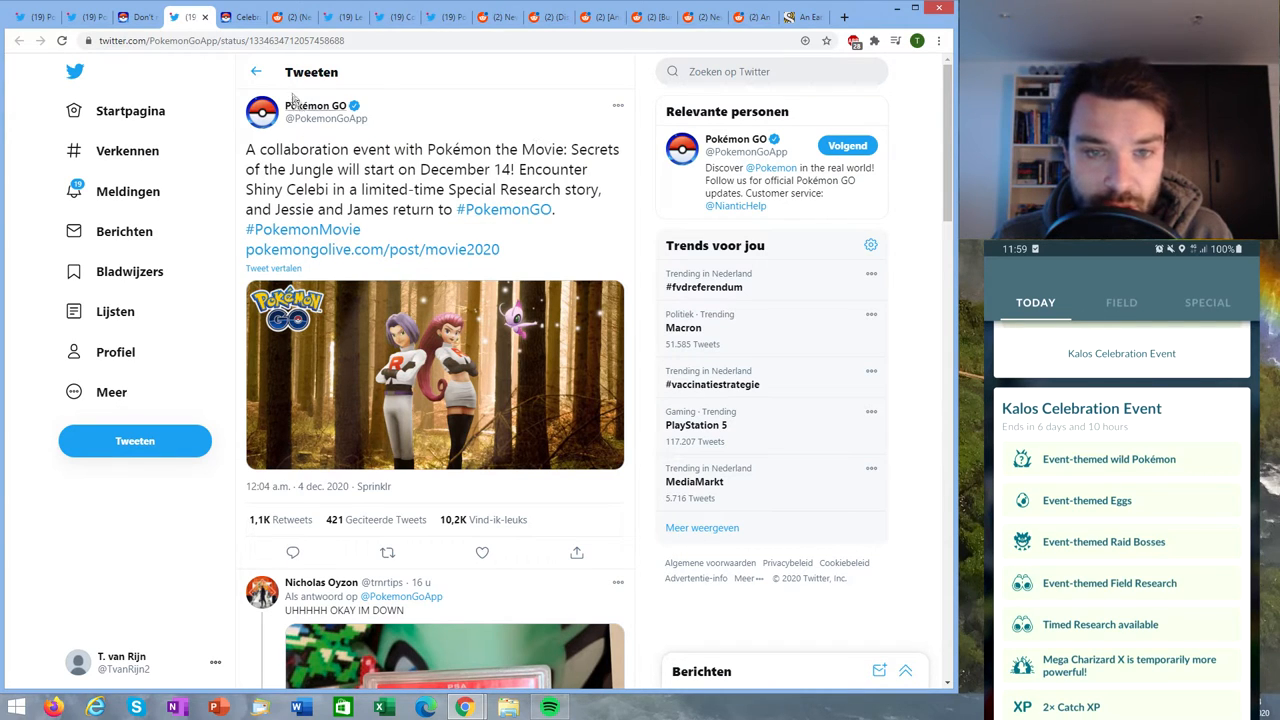
mouse_move(240, 178)
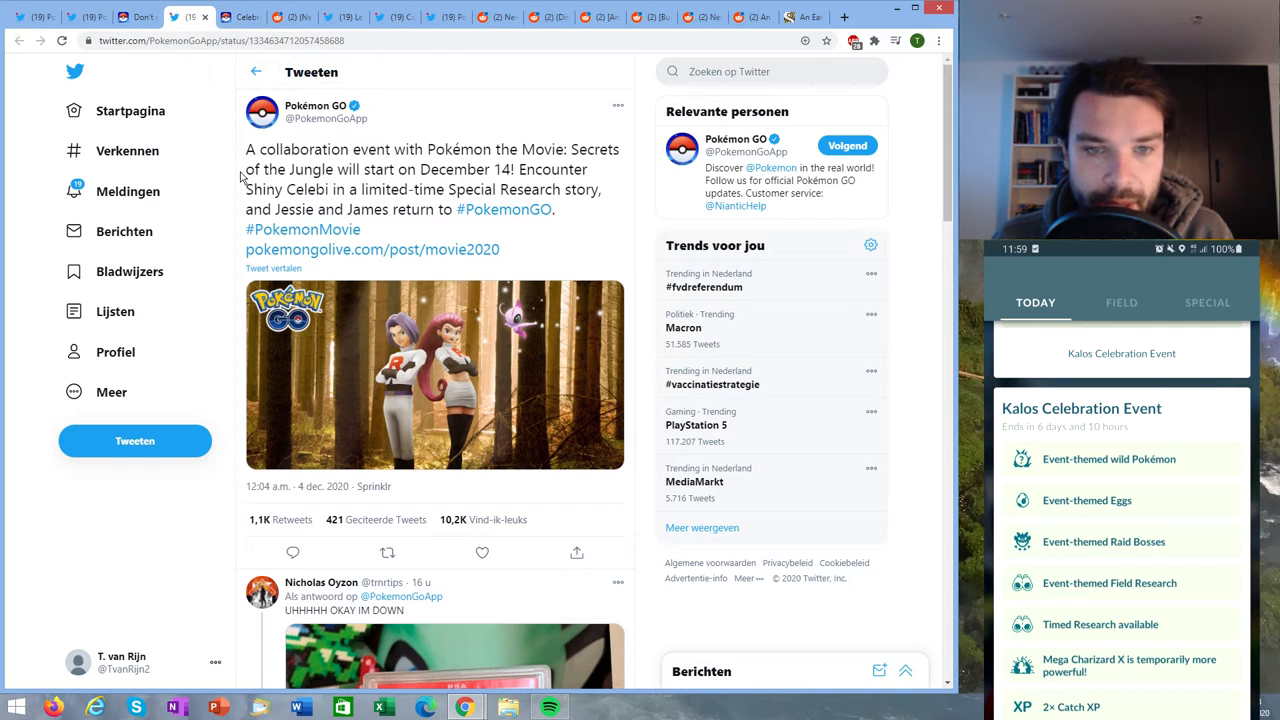
double_click(284, 189)
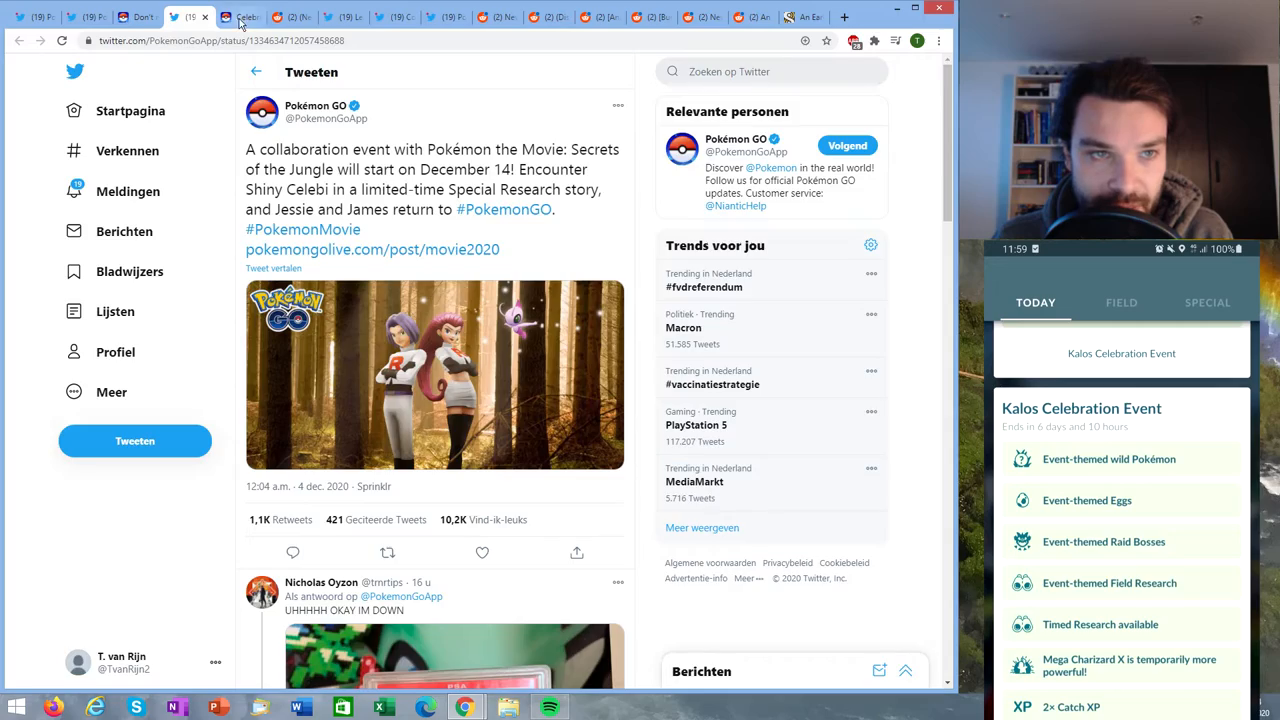
- Open the movie2020 post and scroll through Special Research and Explorer Pikachu dates
click(372, 249)
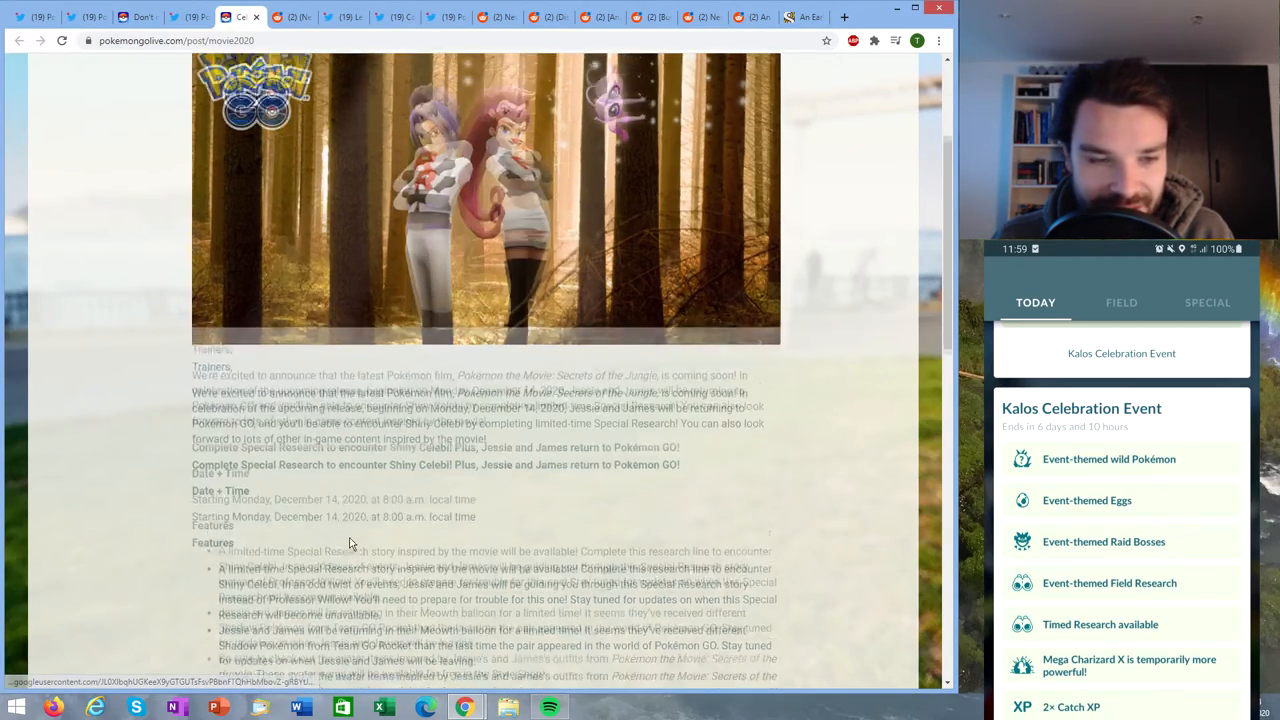
scroll(down, 3)
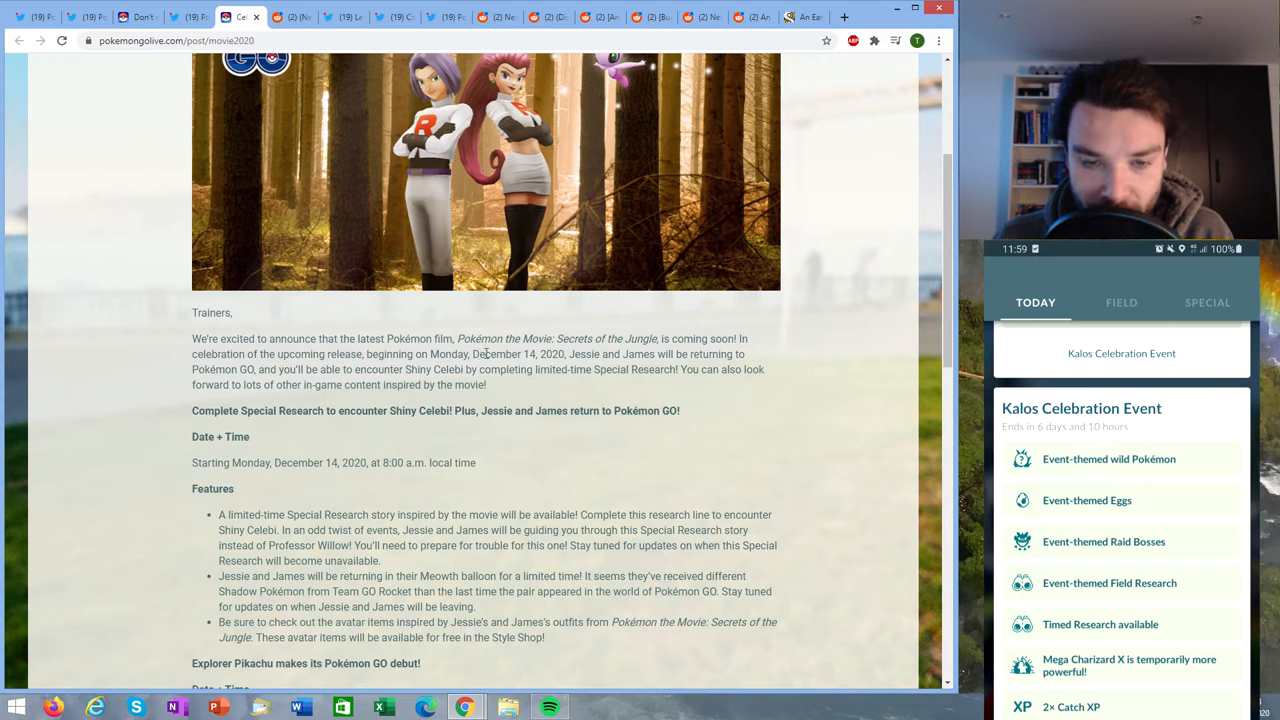
double_click(500, 354)
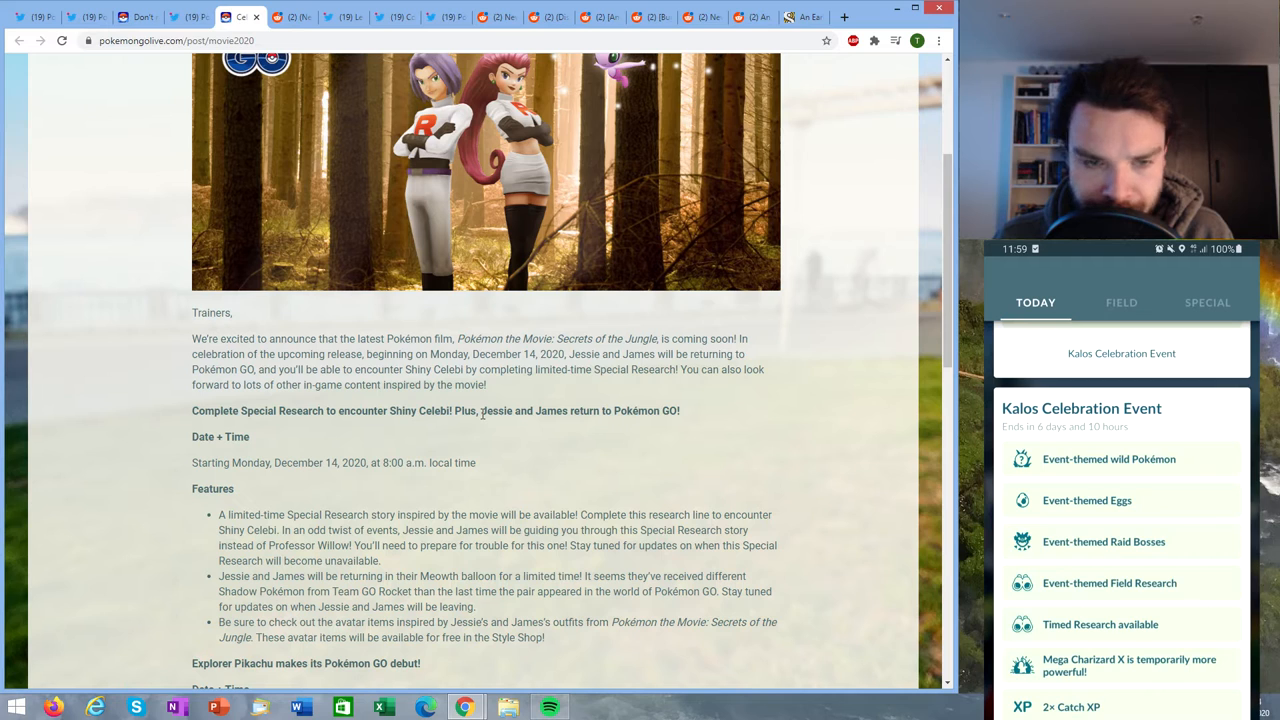
mouse_move(302, 410)
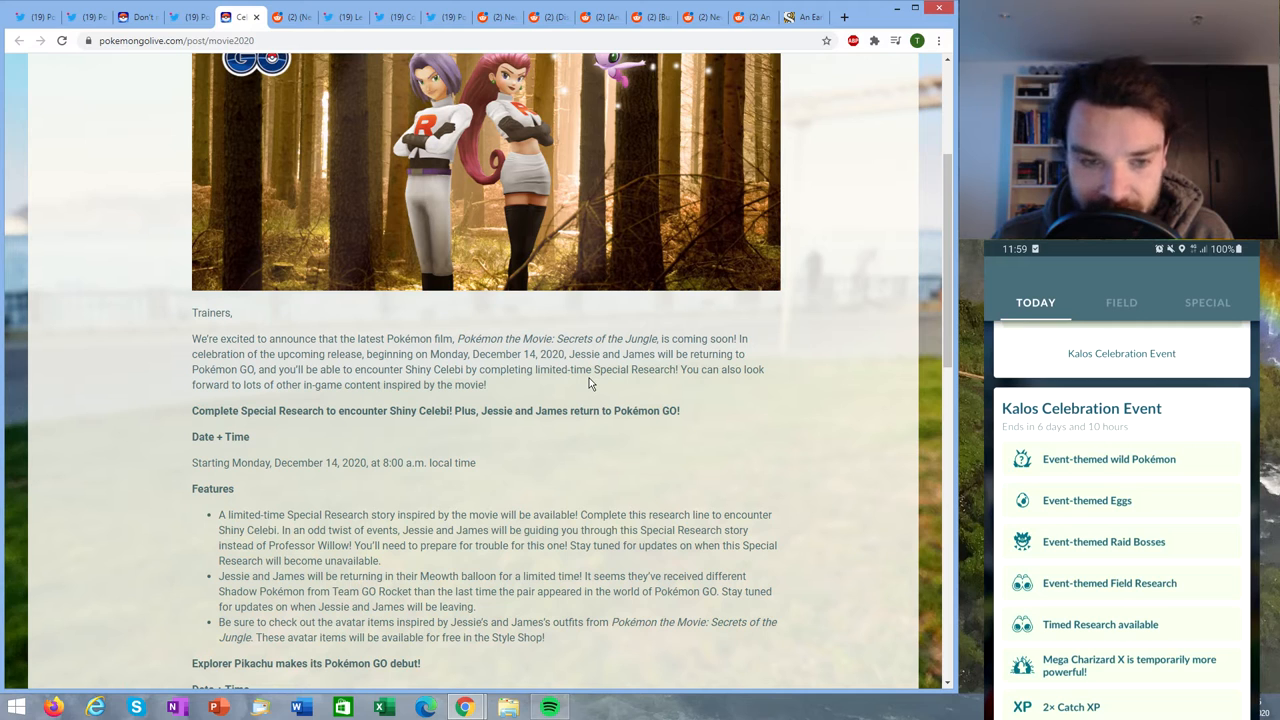
scroll(down, 3)
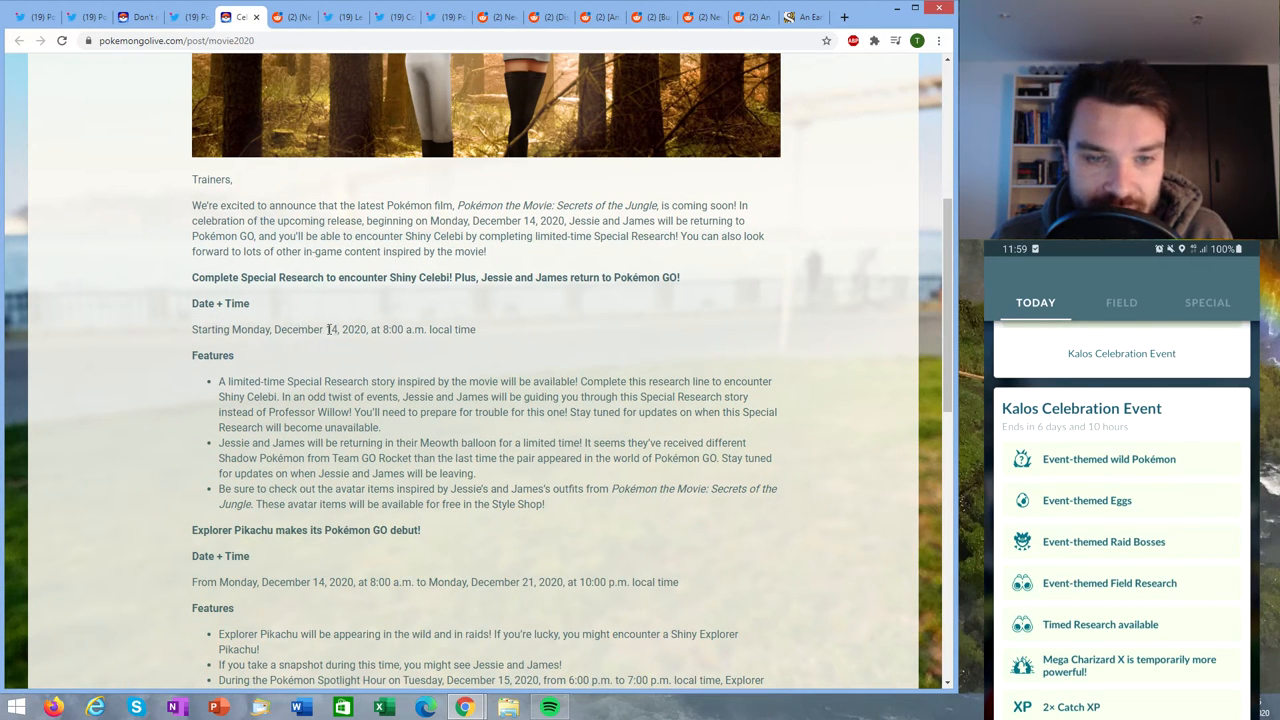
scroll(down, 3)
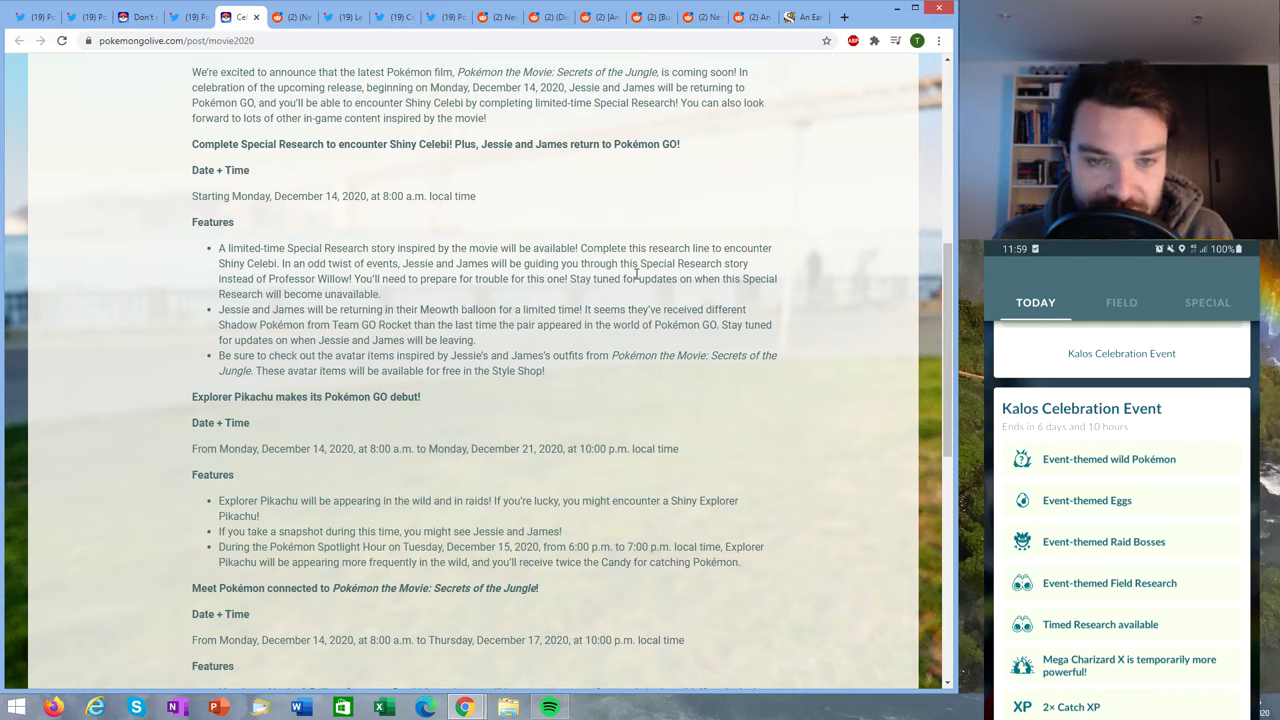
mouse_move(518, 298)
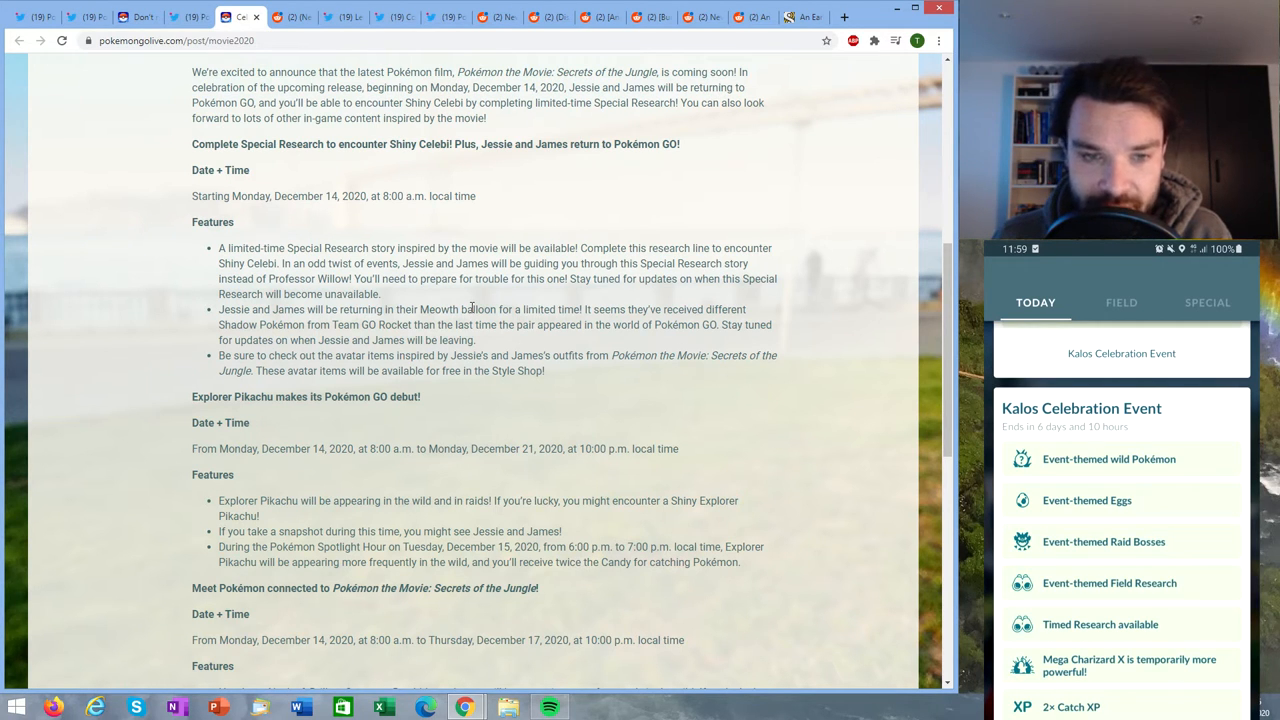
mouse_move(687, 344)
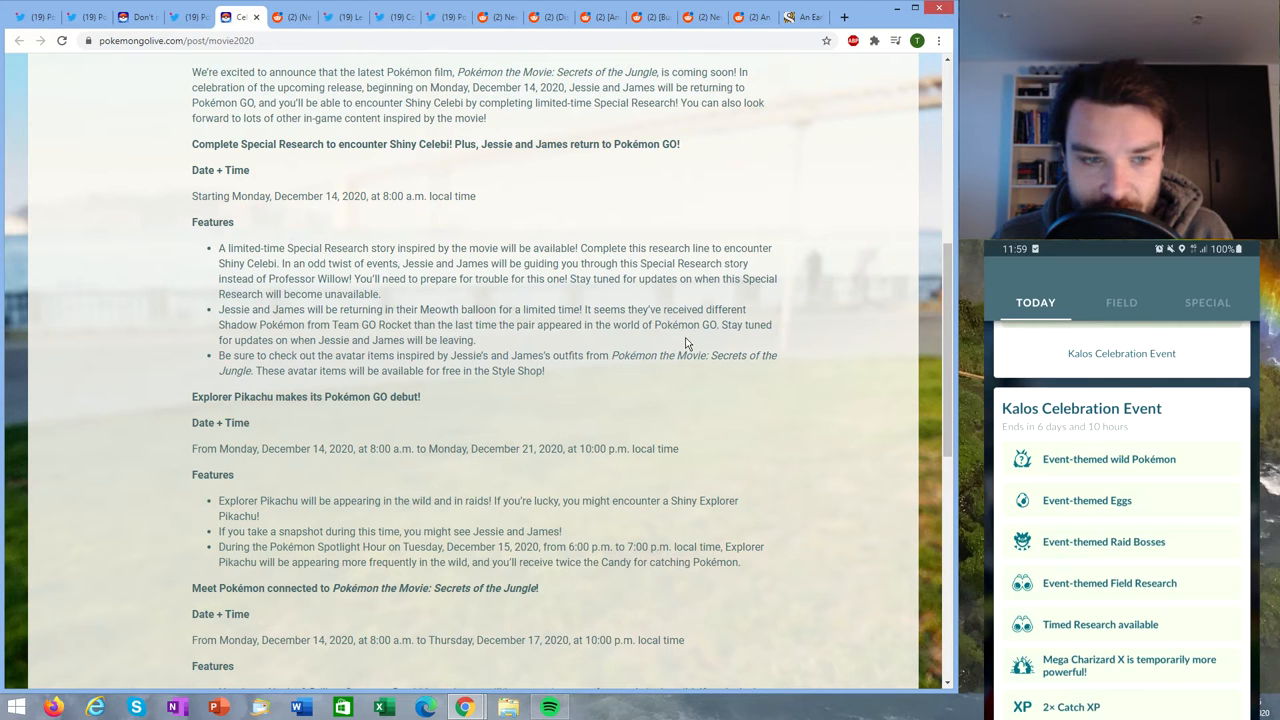
scroll(down, 3)
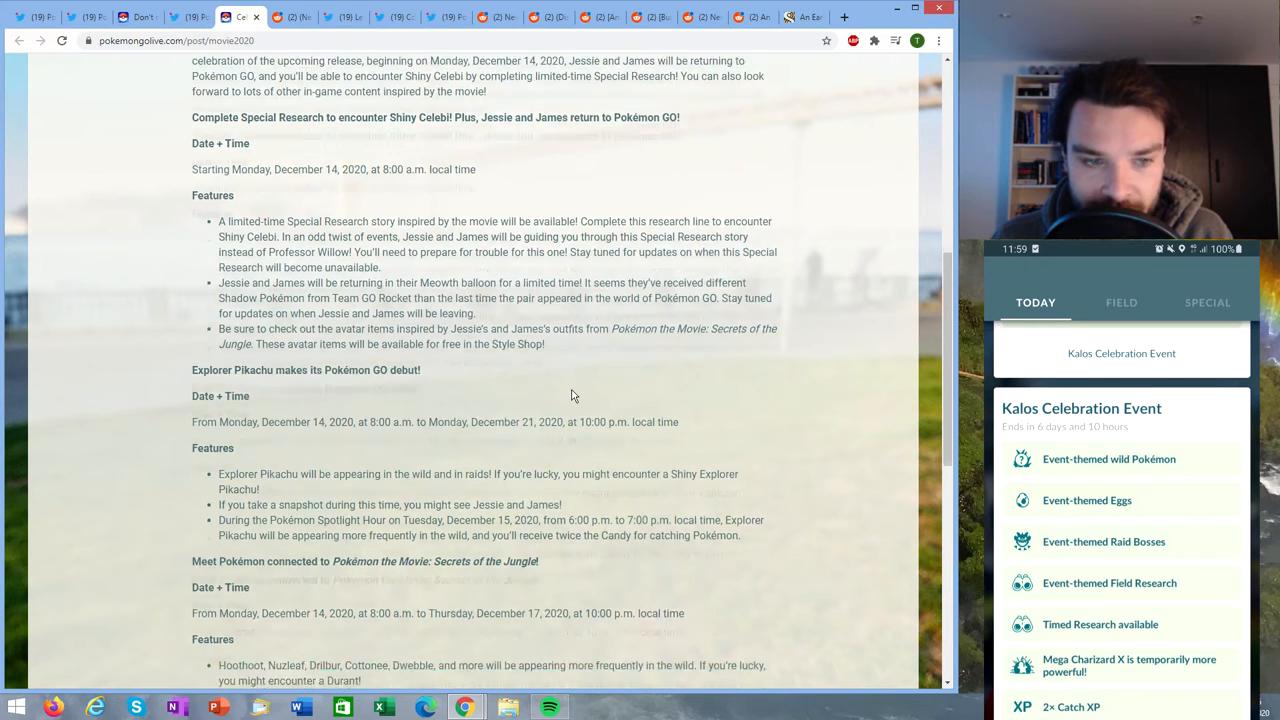
scroll(down, 3)
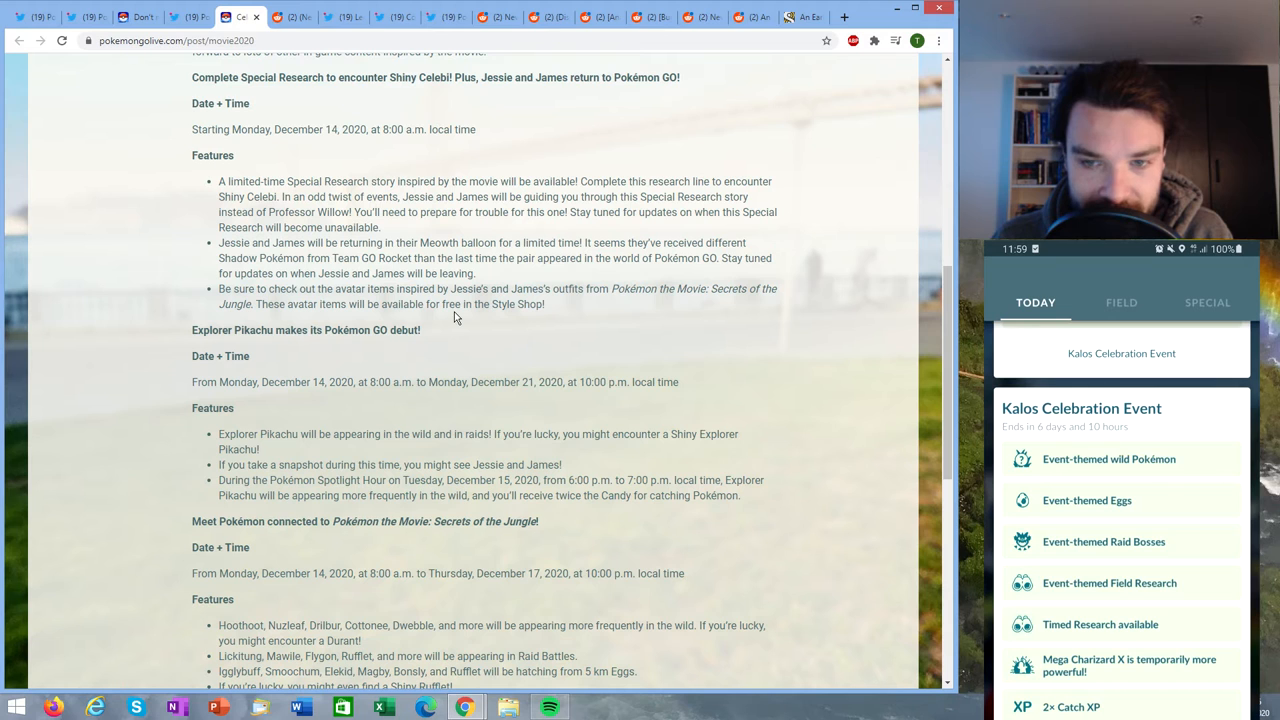
scroll(down, 3)
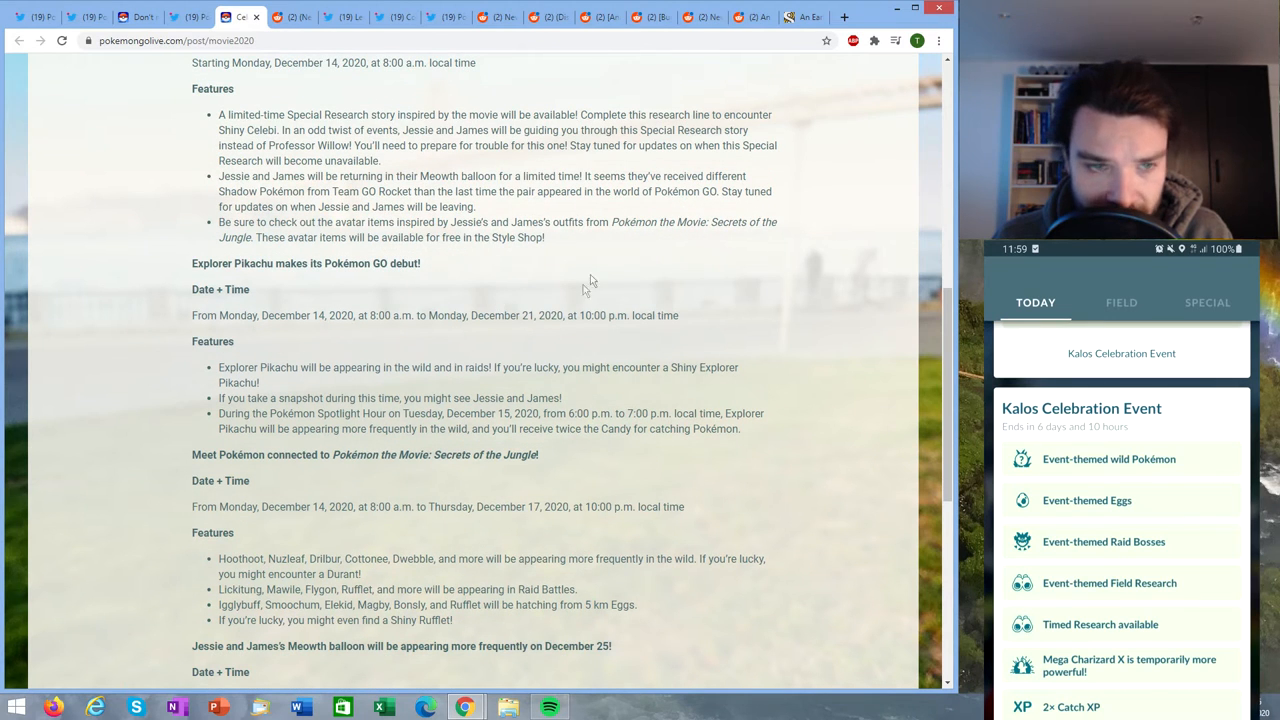
scroll(down, 3)
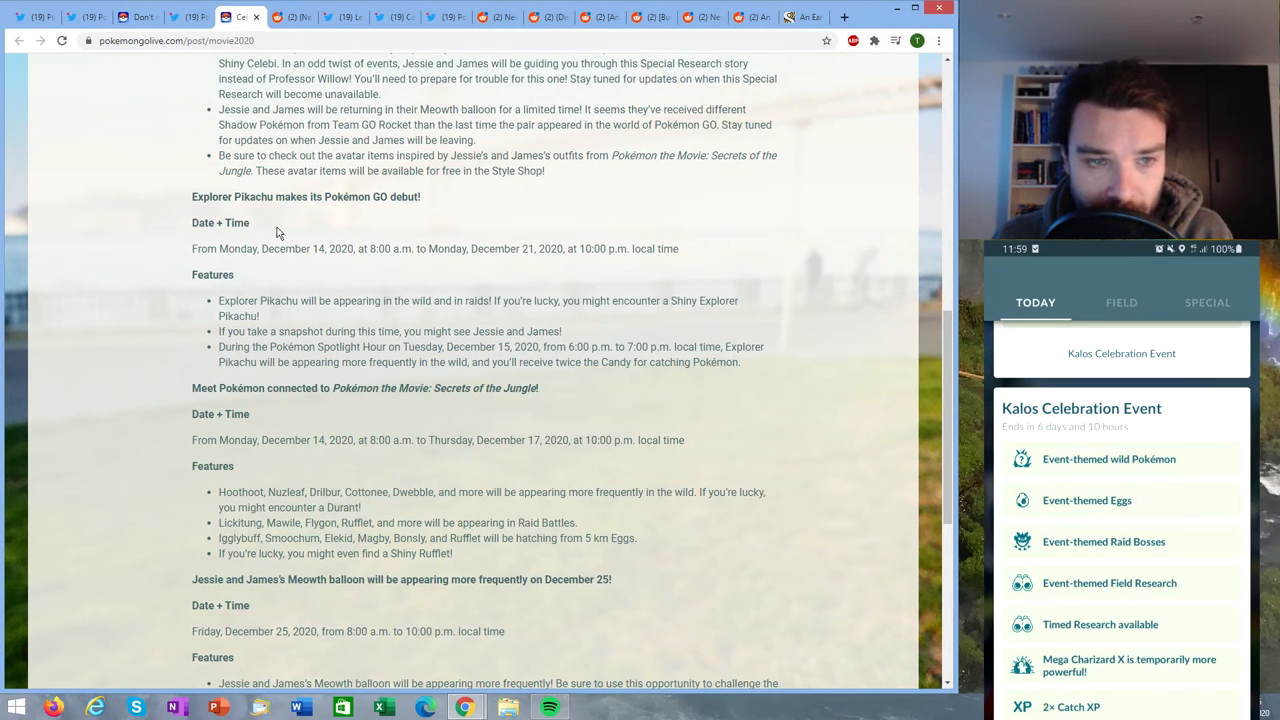
scroll(down, 3)
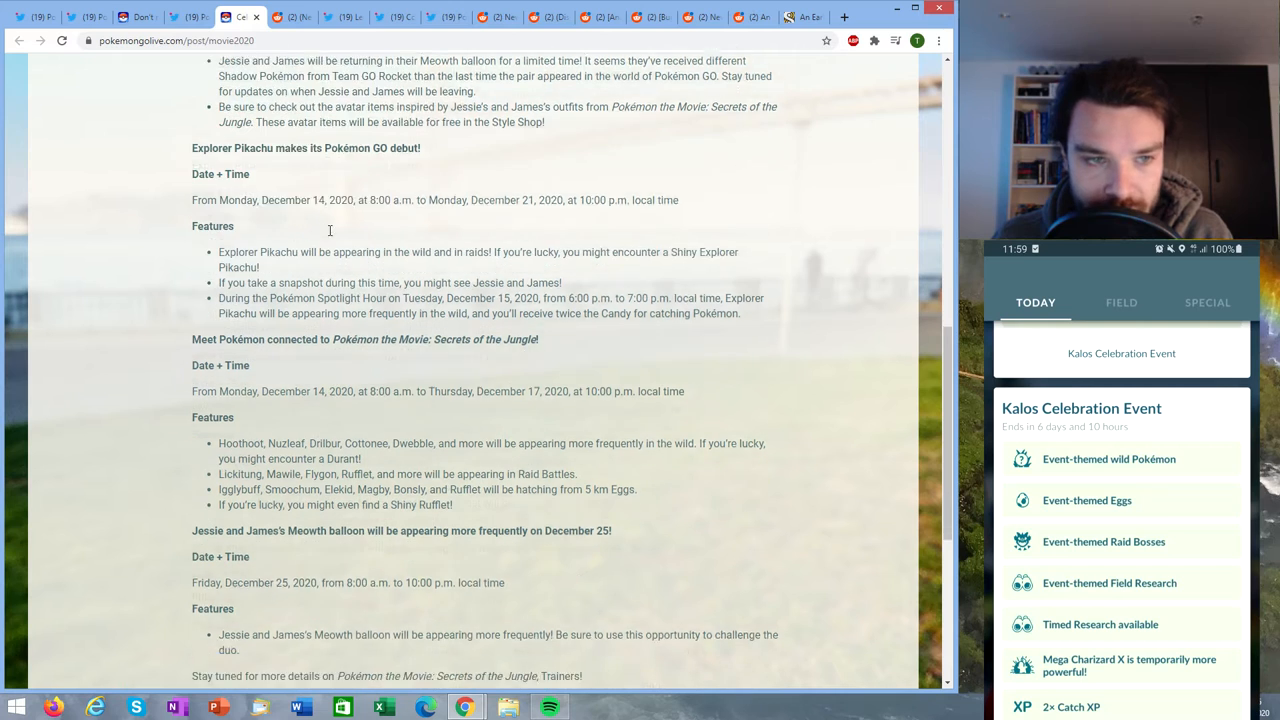
scroll(down, 3)
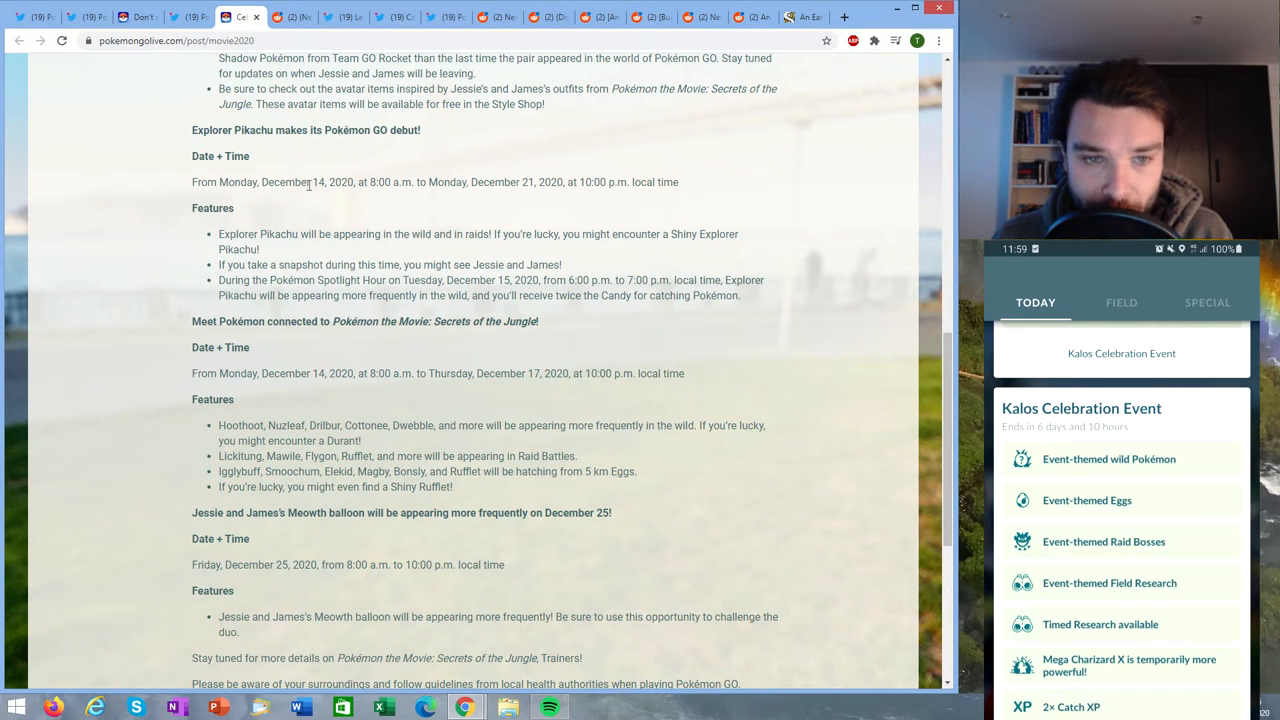
double_click(330, 182)
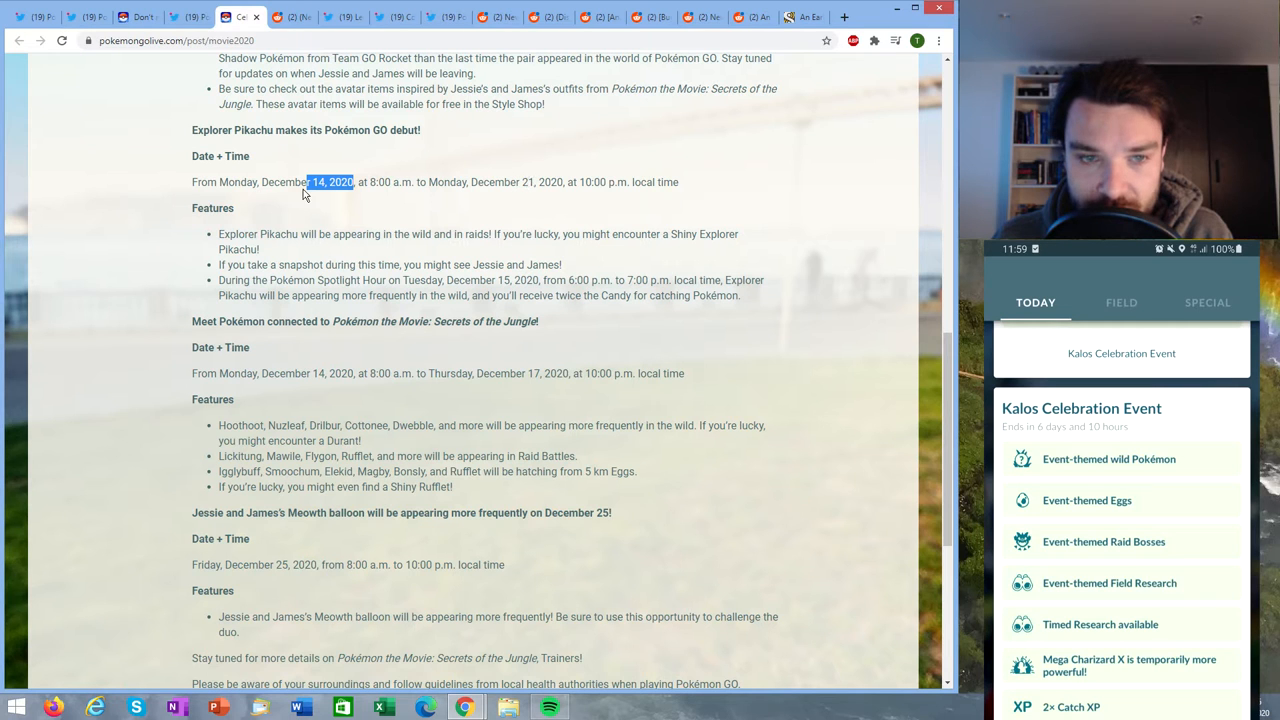
scroll(down, 3)
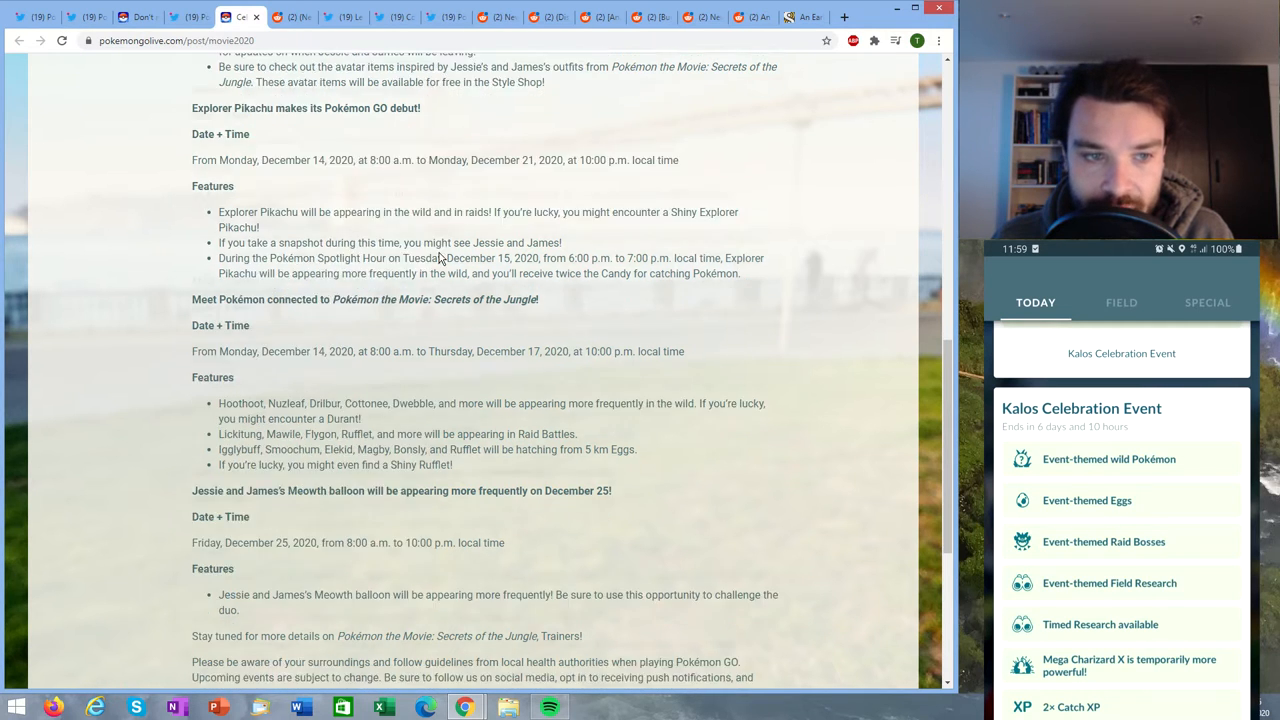
scroll(down, 3)
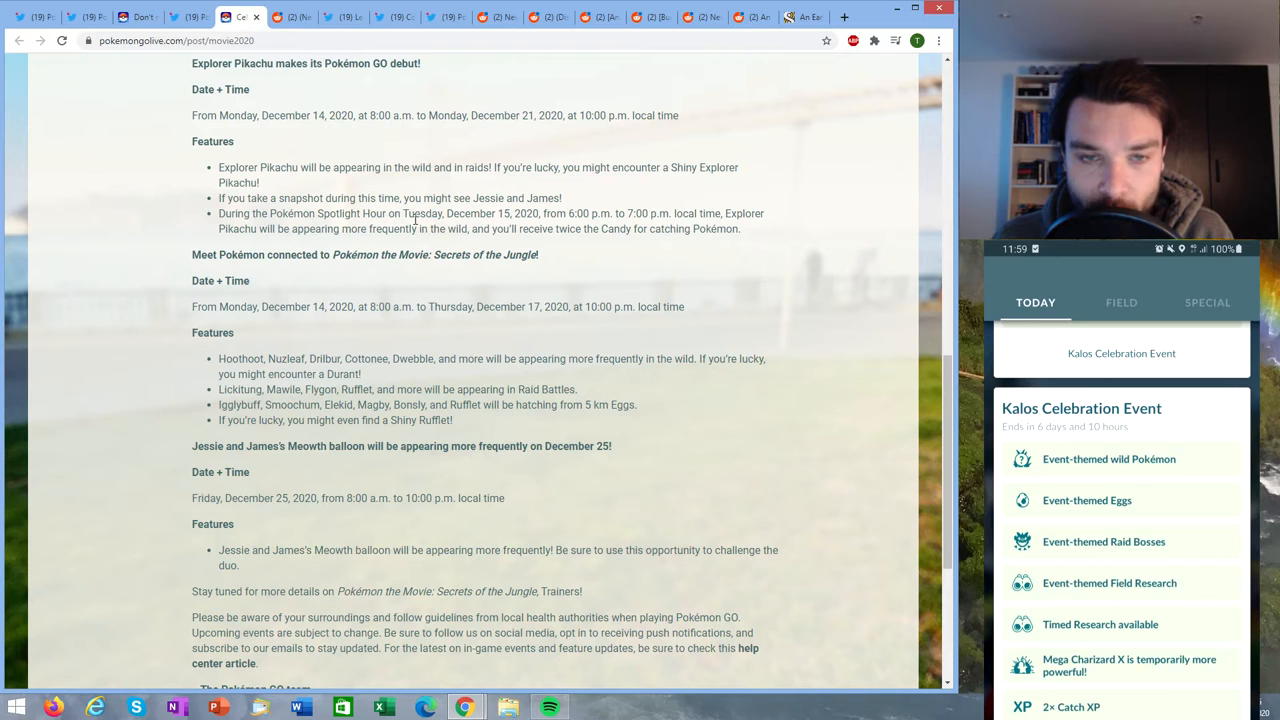
mouse_move(640, 164)
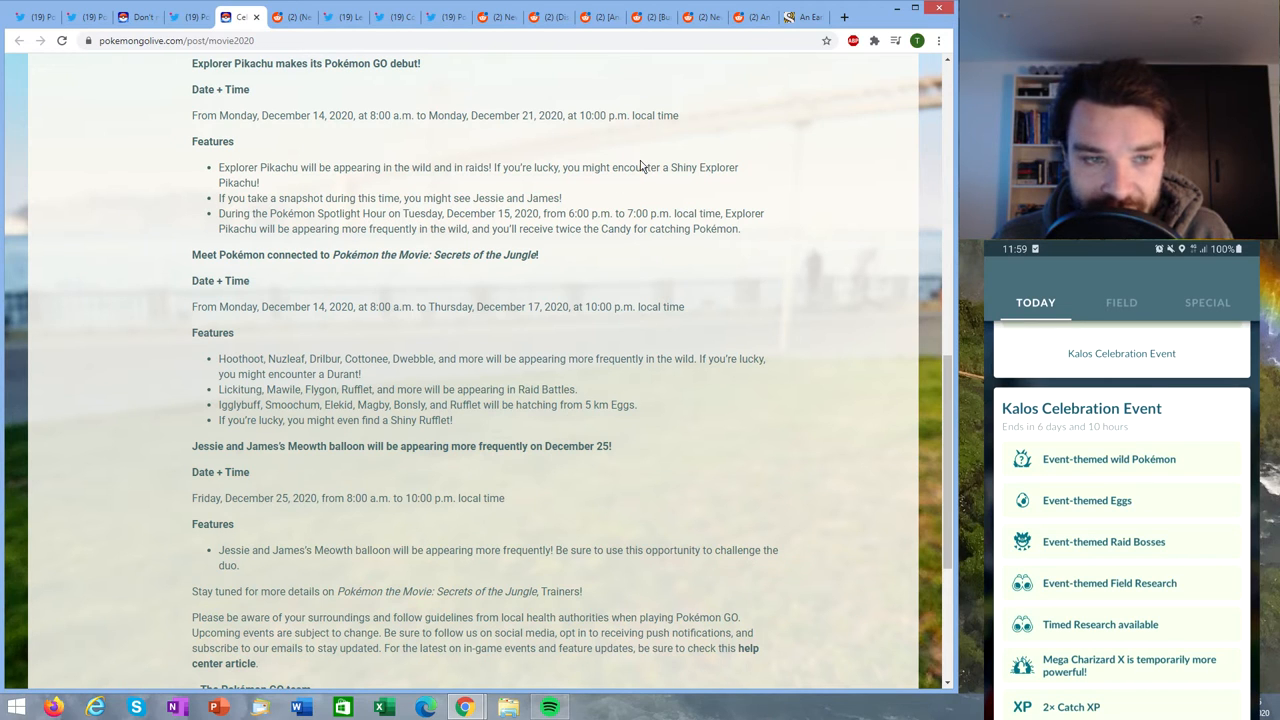
mouse_move(597, 193)
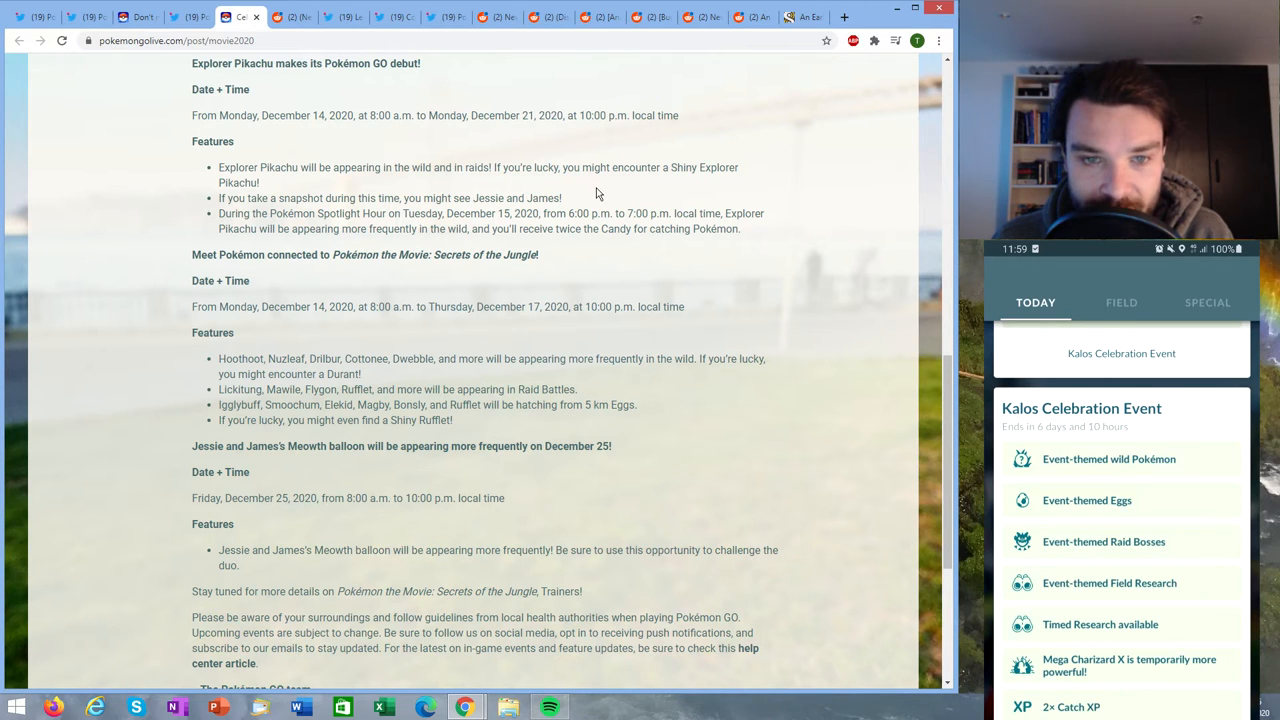
mouse_move(287, 269)
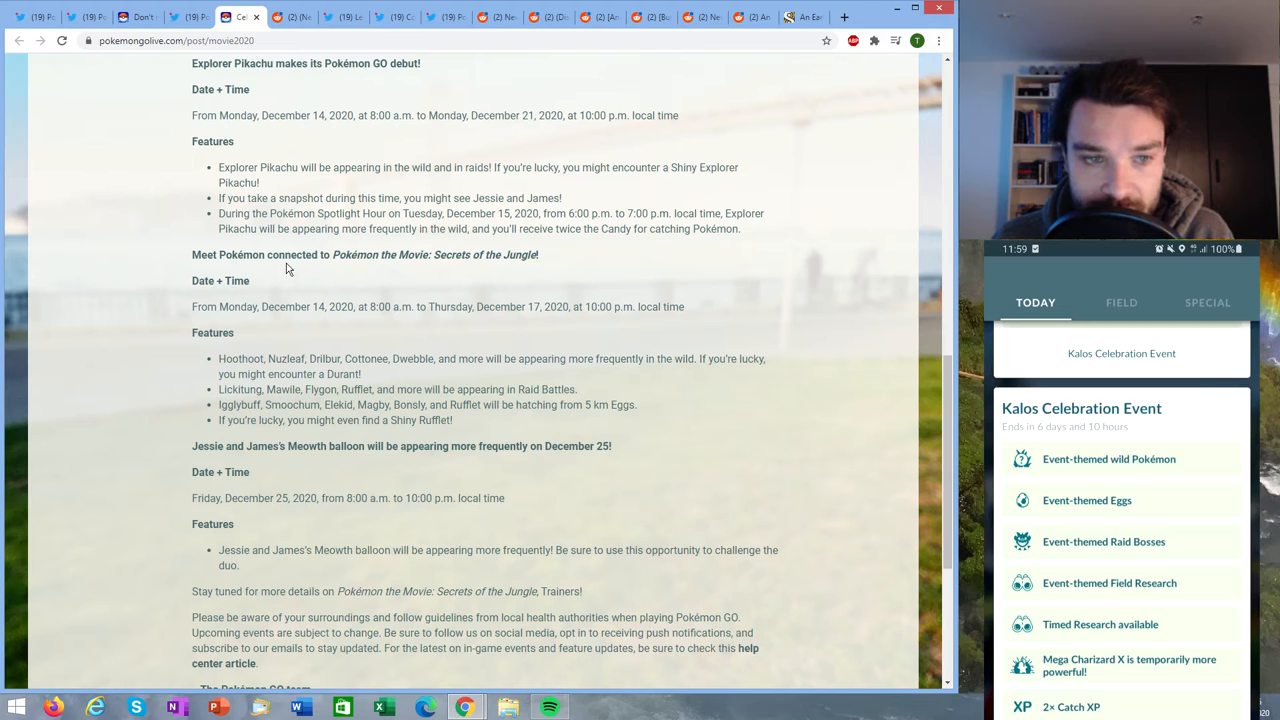
mouse_move(545, 213)
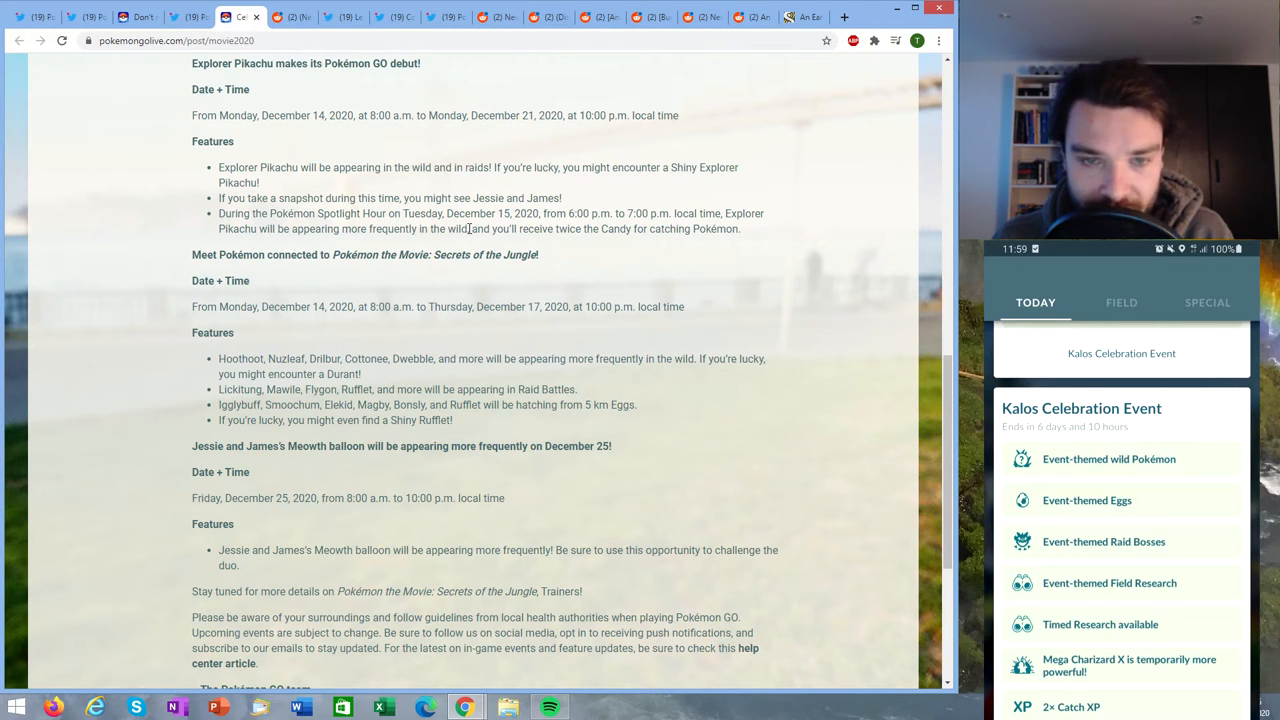
scroll(down, 3)
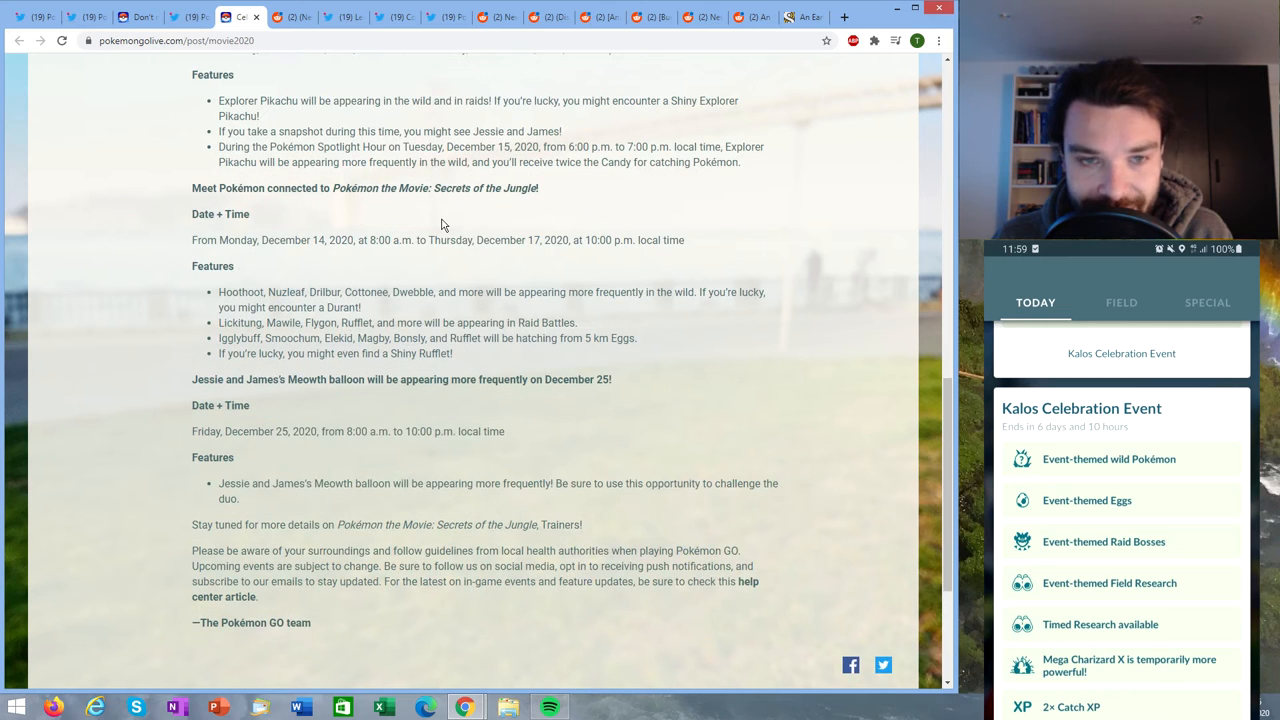
scroll(up, 3)
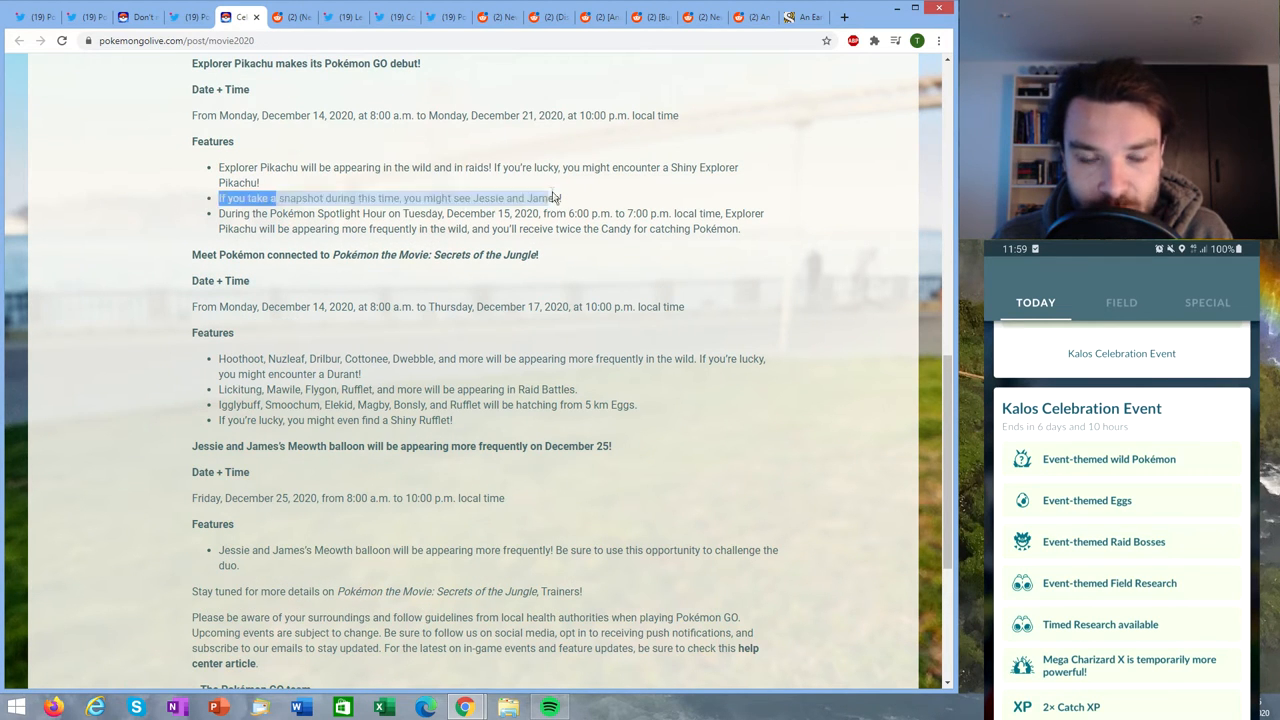
drag(280, 198, 562, 198)
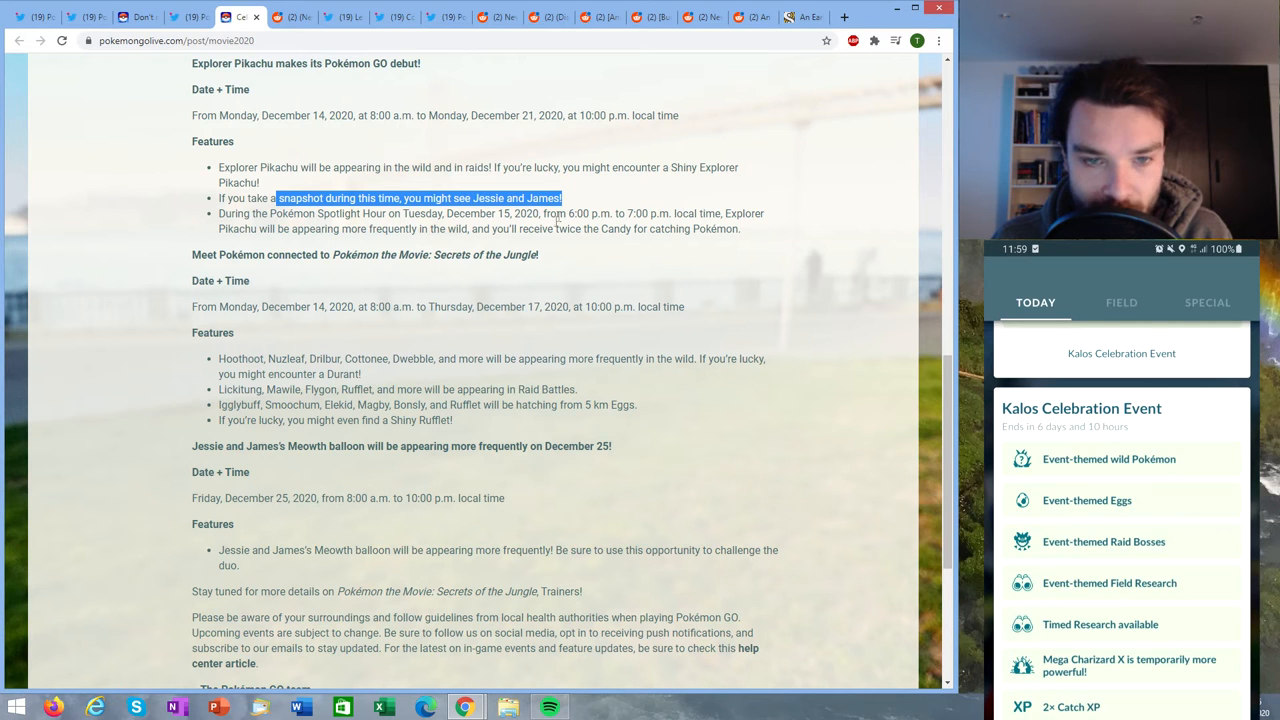
scroll(down, 3)
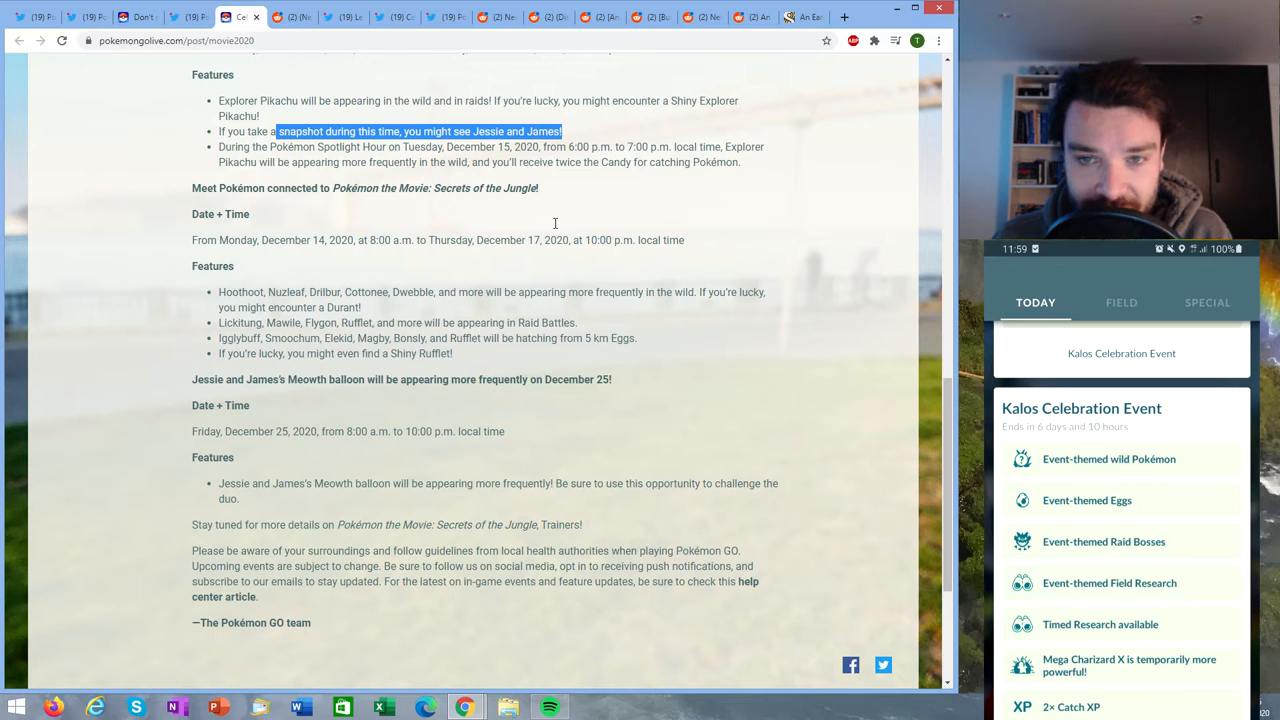
scroll(down, 3)
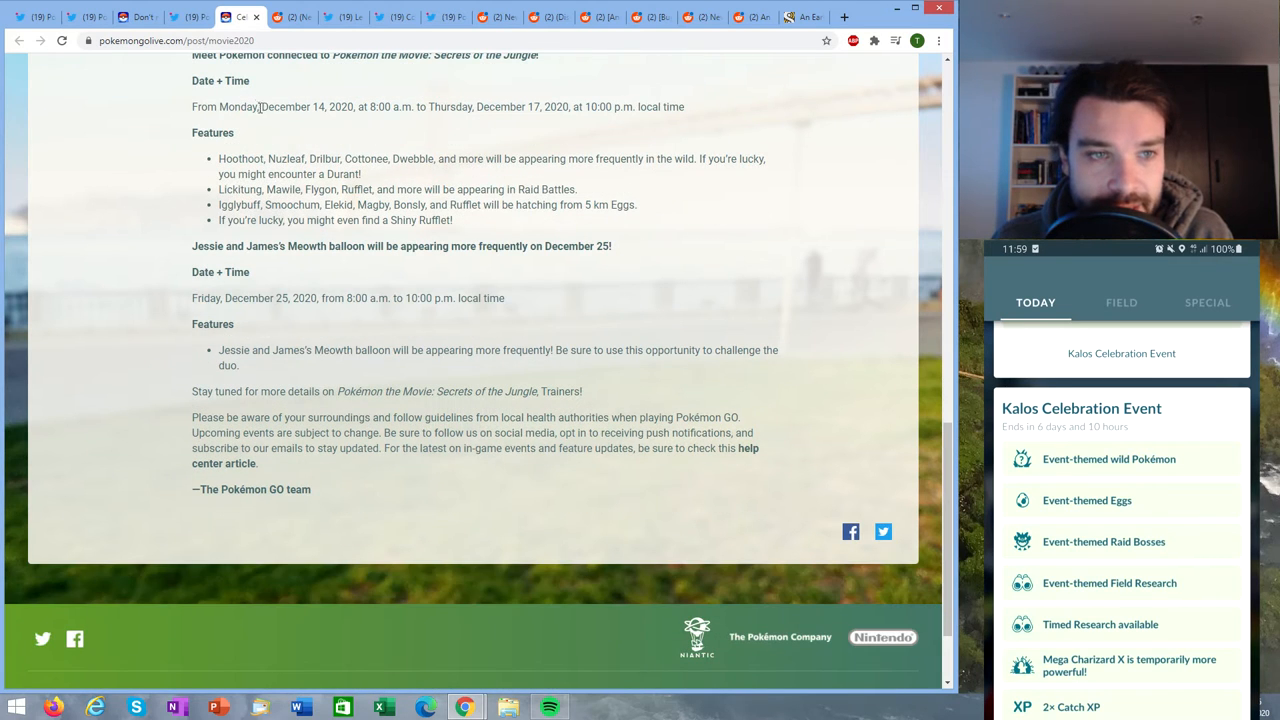
mouse_move(483, 120)
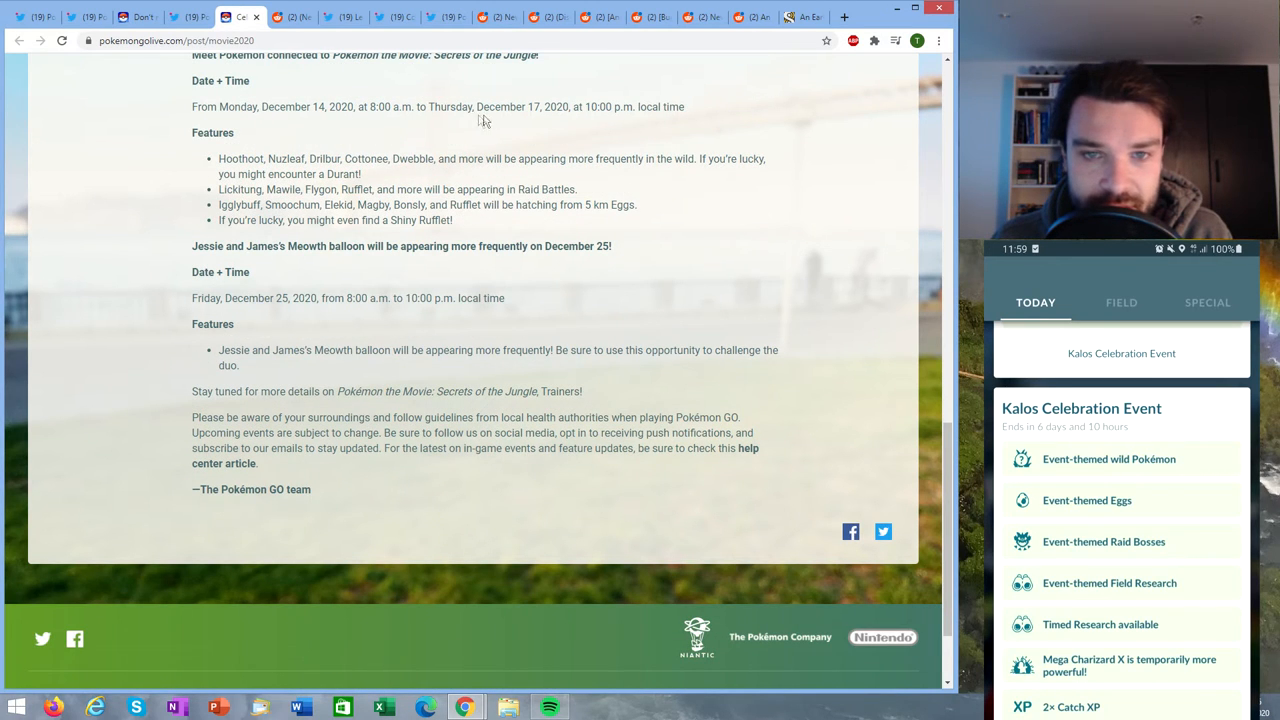
drag(357, 107, 540, 107)
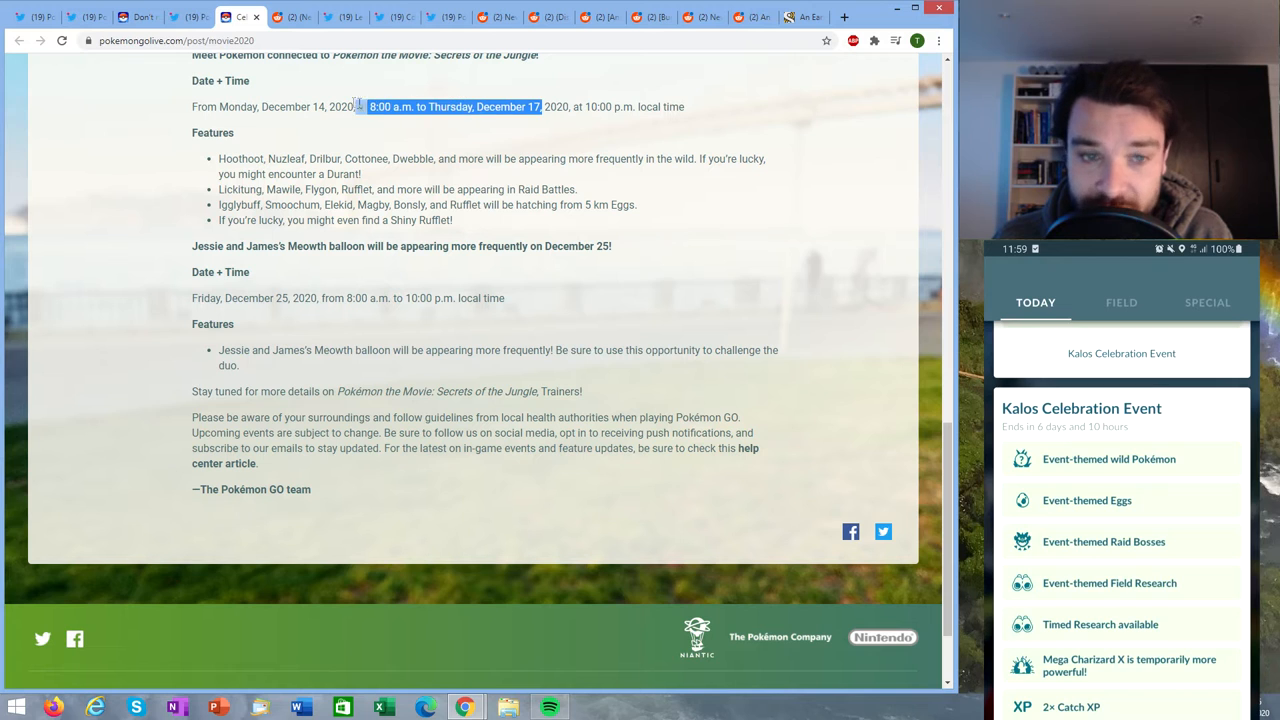
click(312, 140)
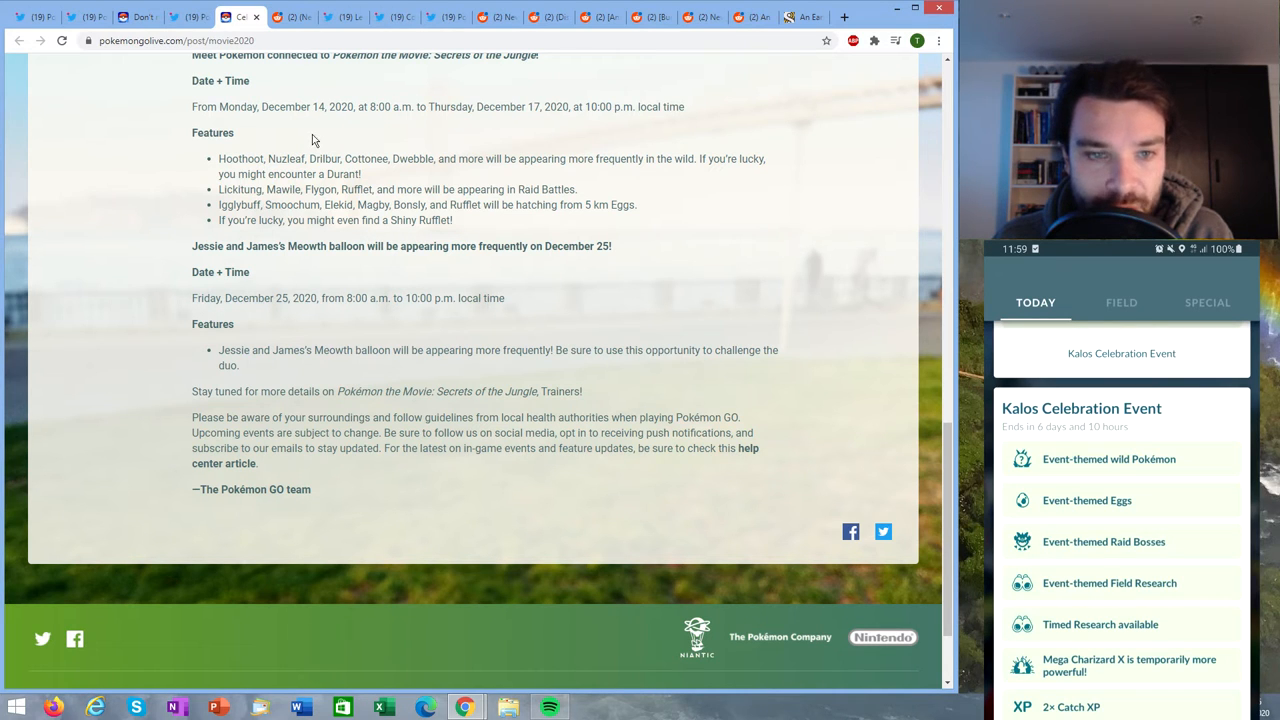
mouse_move(210, 190)
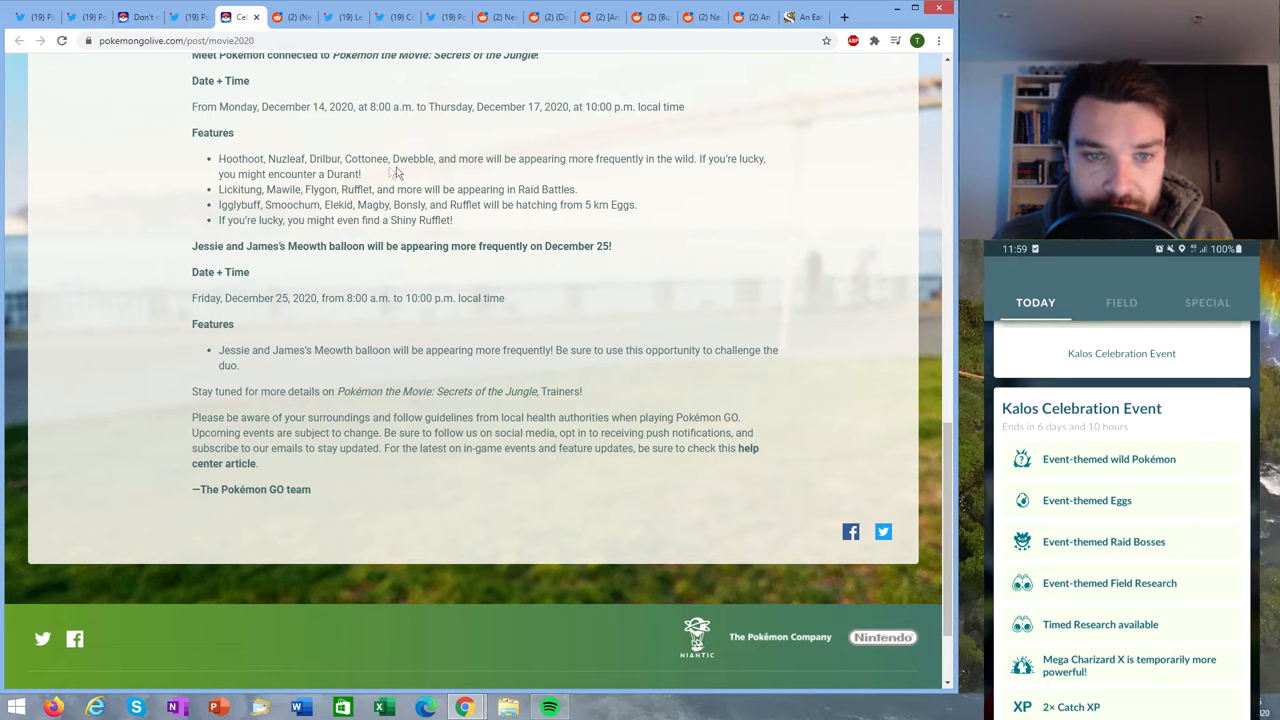
mouse_move(677, 160)
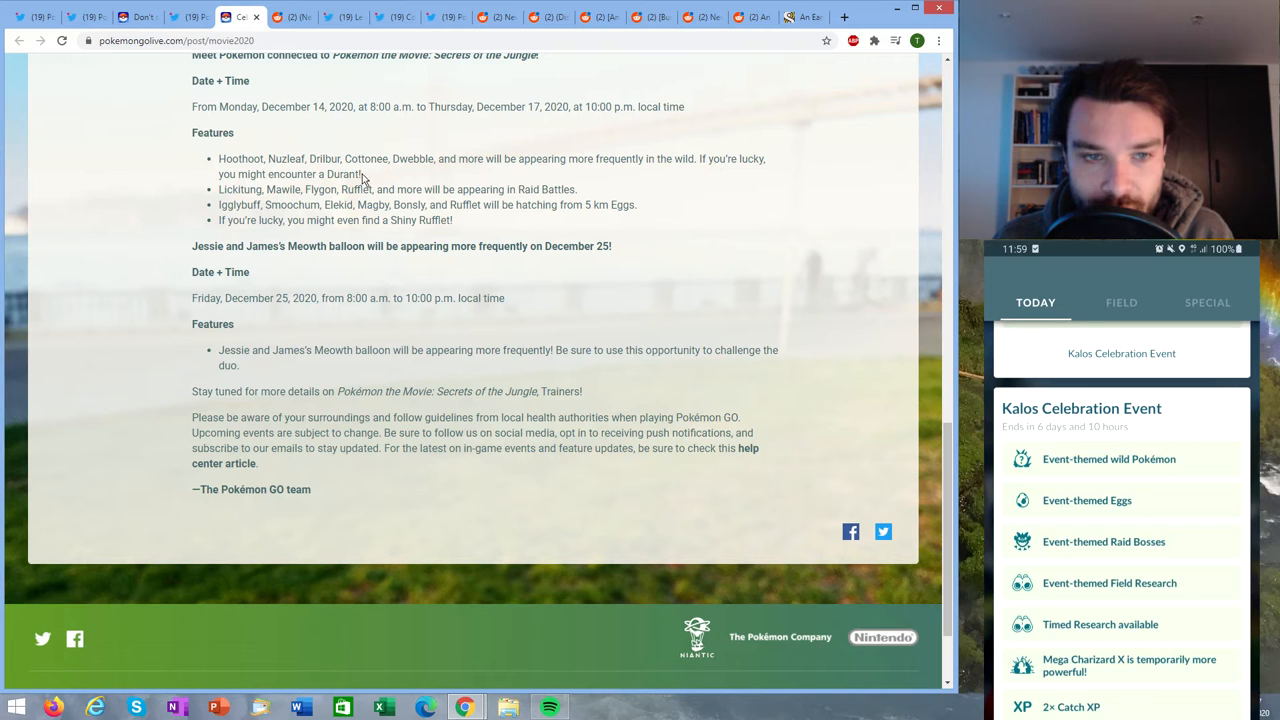
double_click(343, 174)
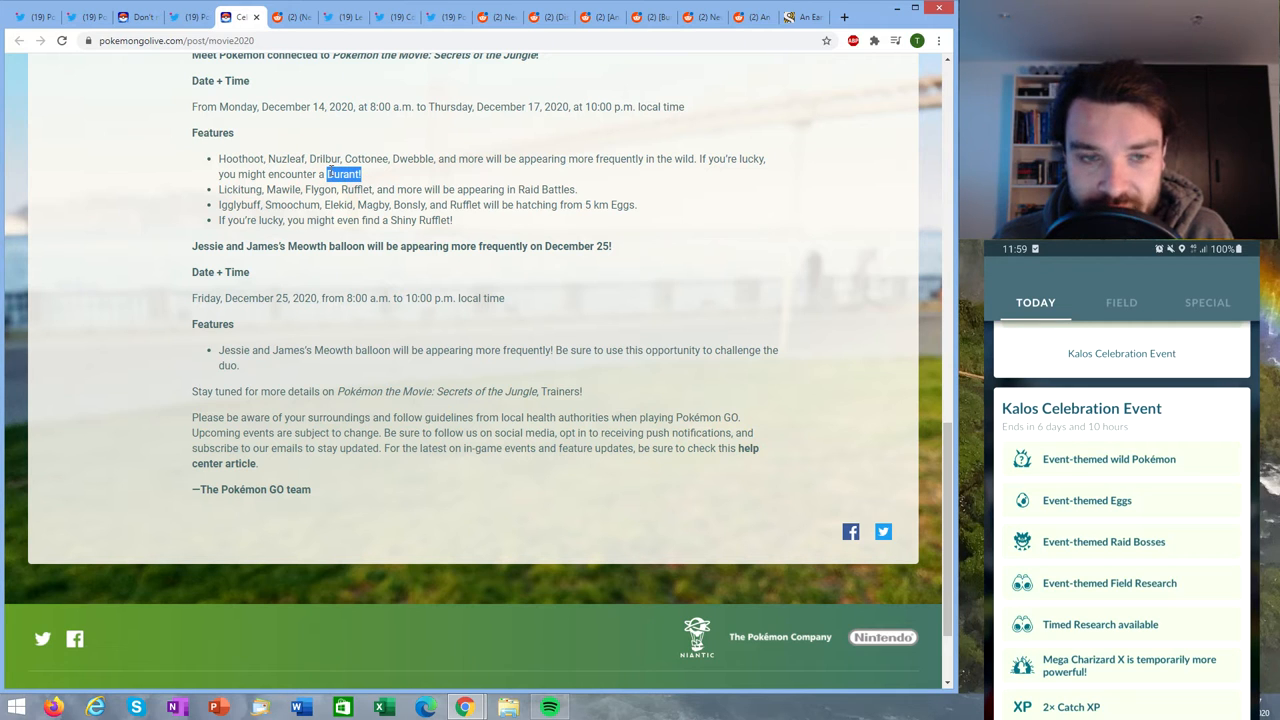
click(343, 173)
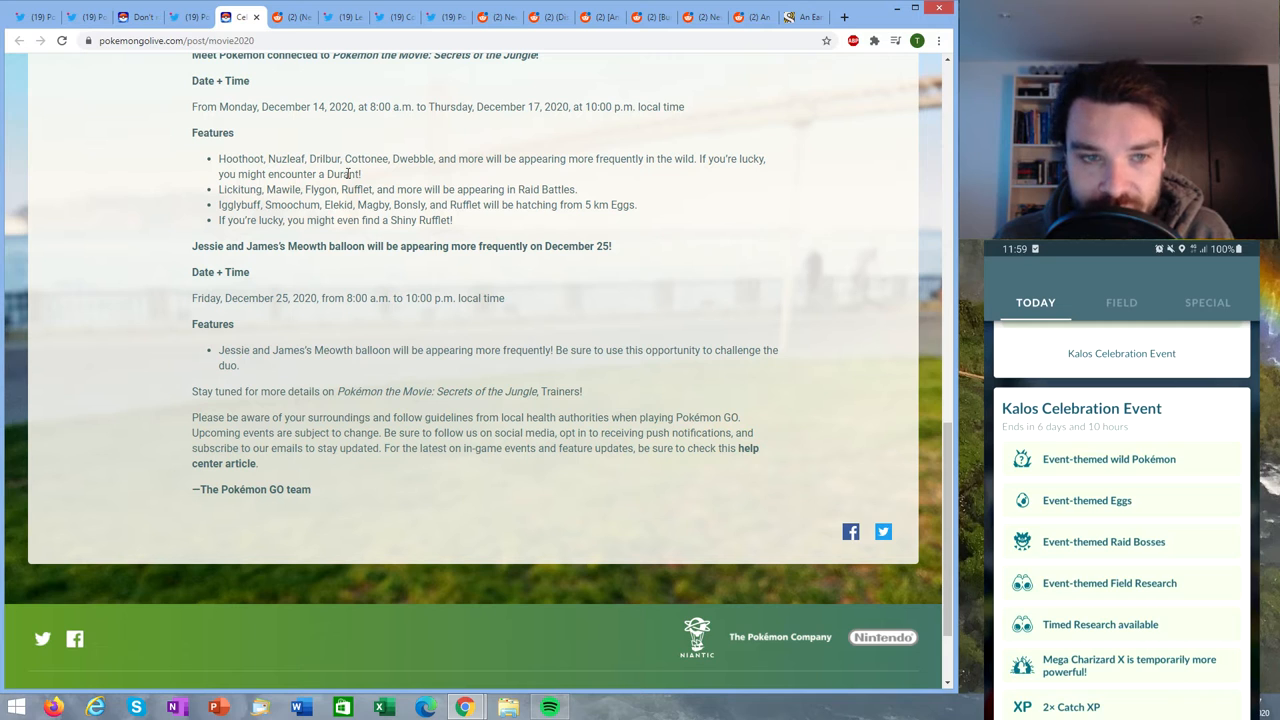
mouse_move(490, 125)
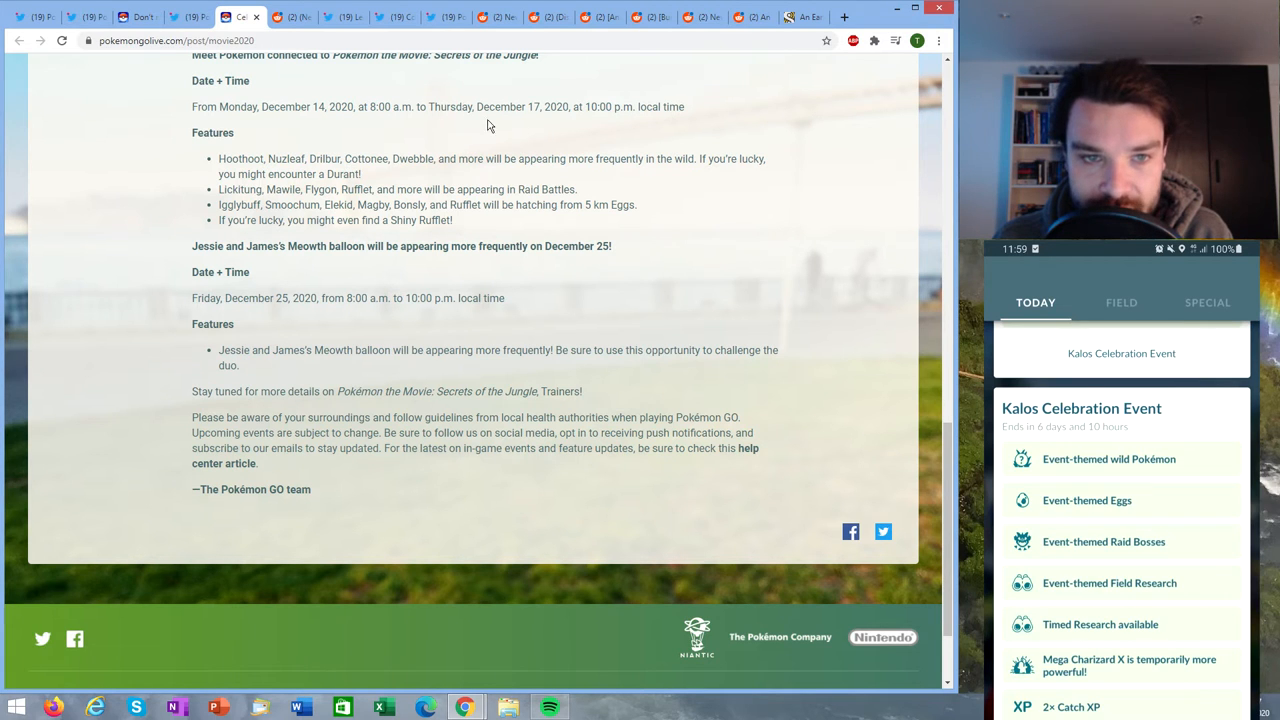
mouse_move(374, 222)
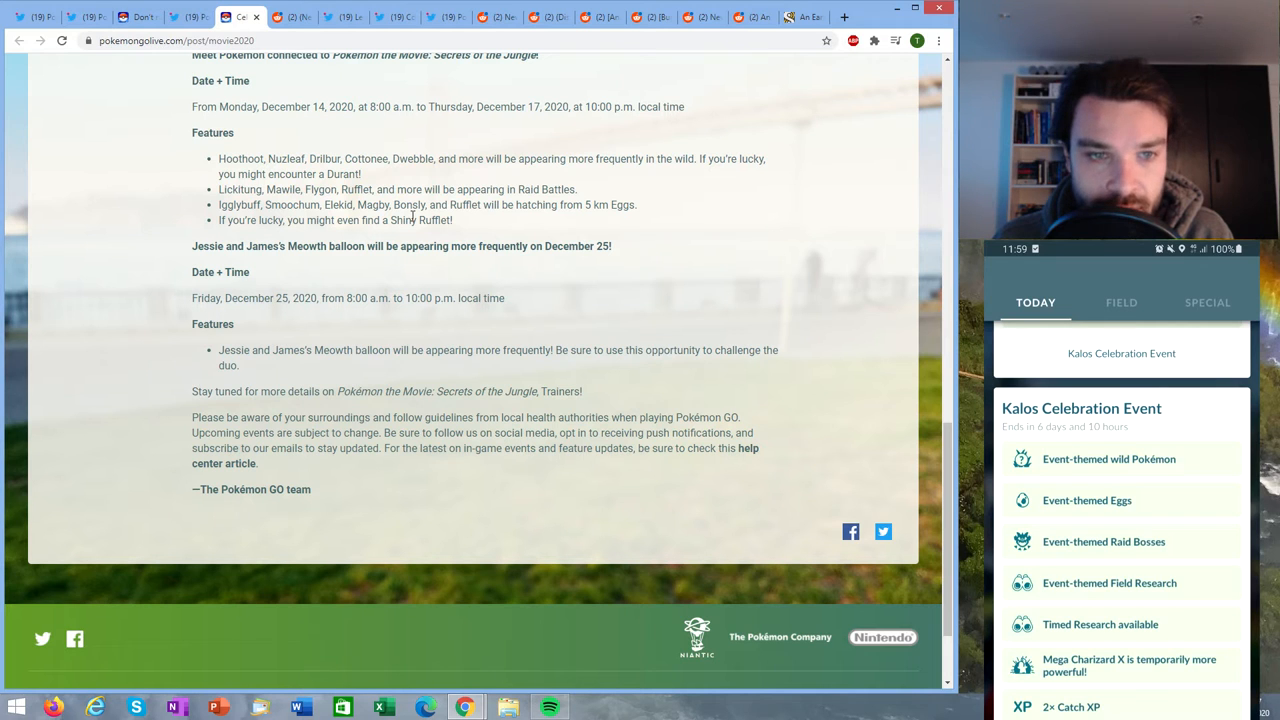
mouse_move(313, 203)
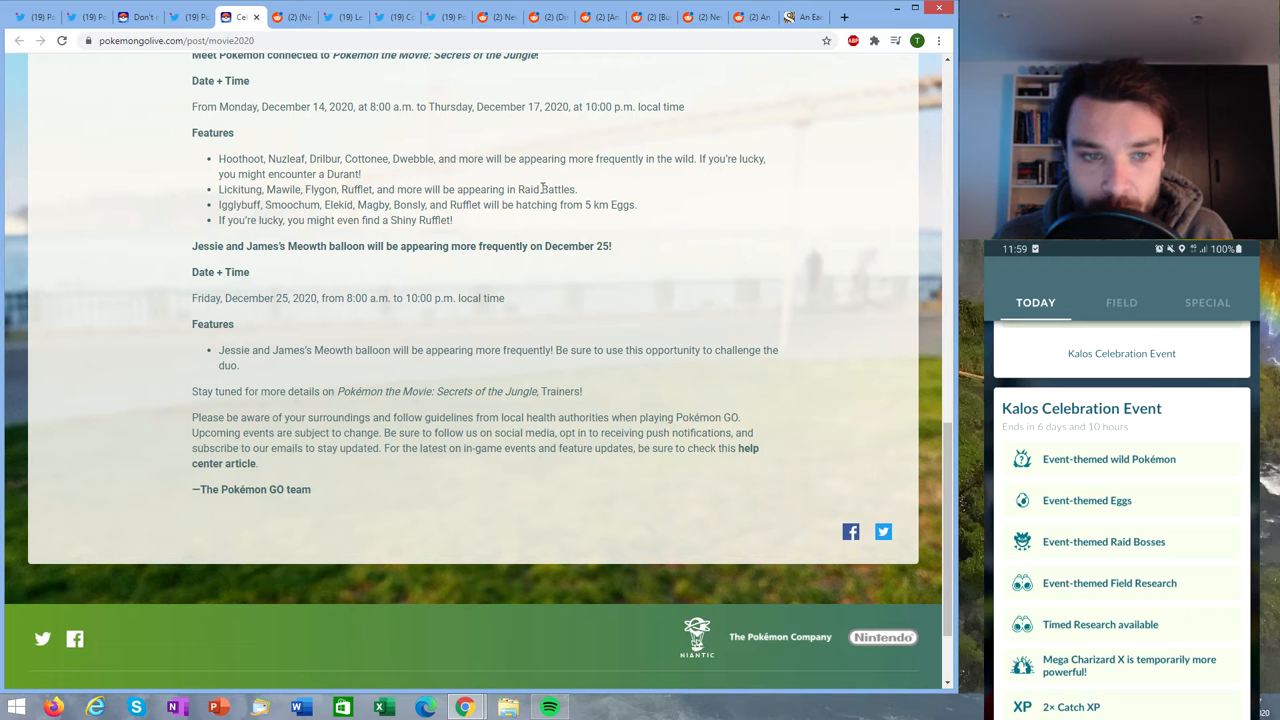
mouse_move(455, 225)
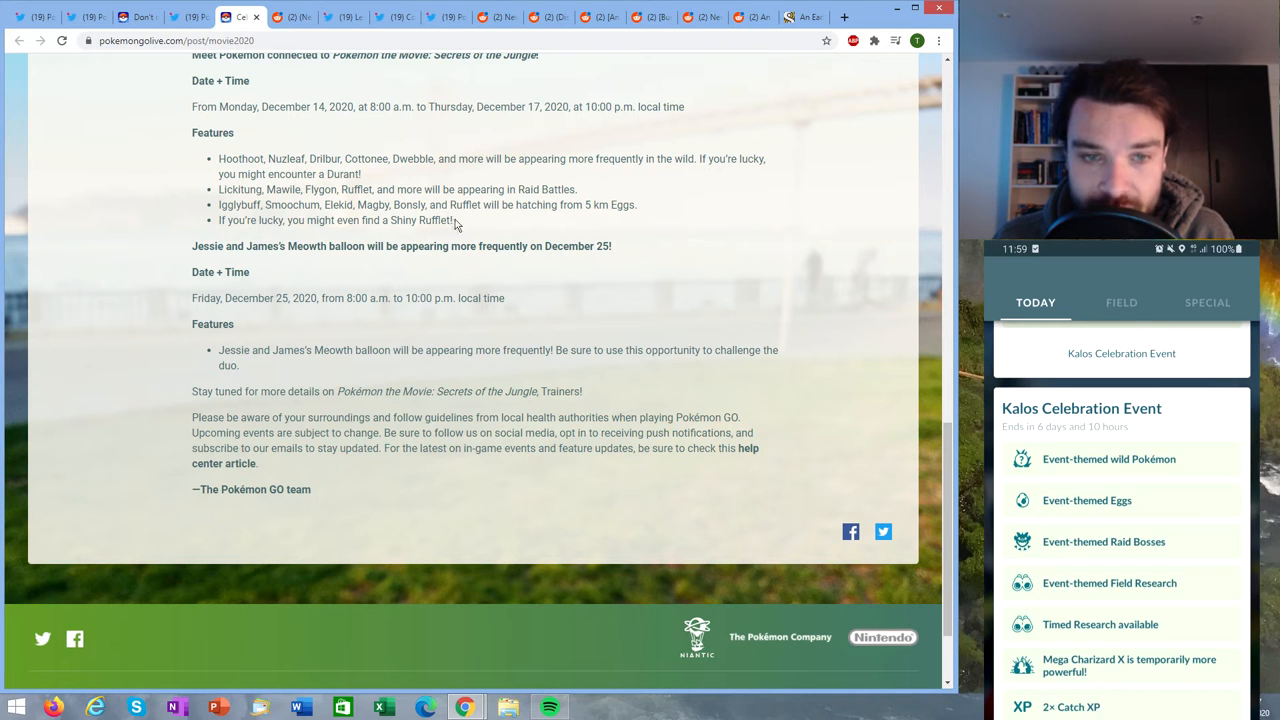
double_click(420, 220)
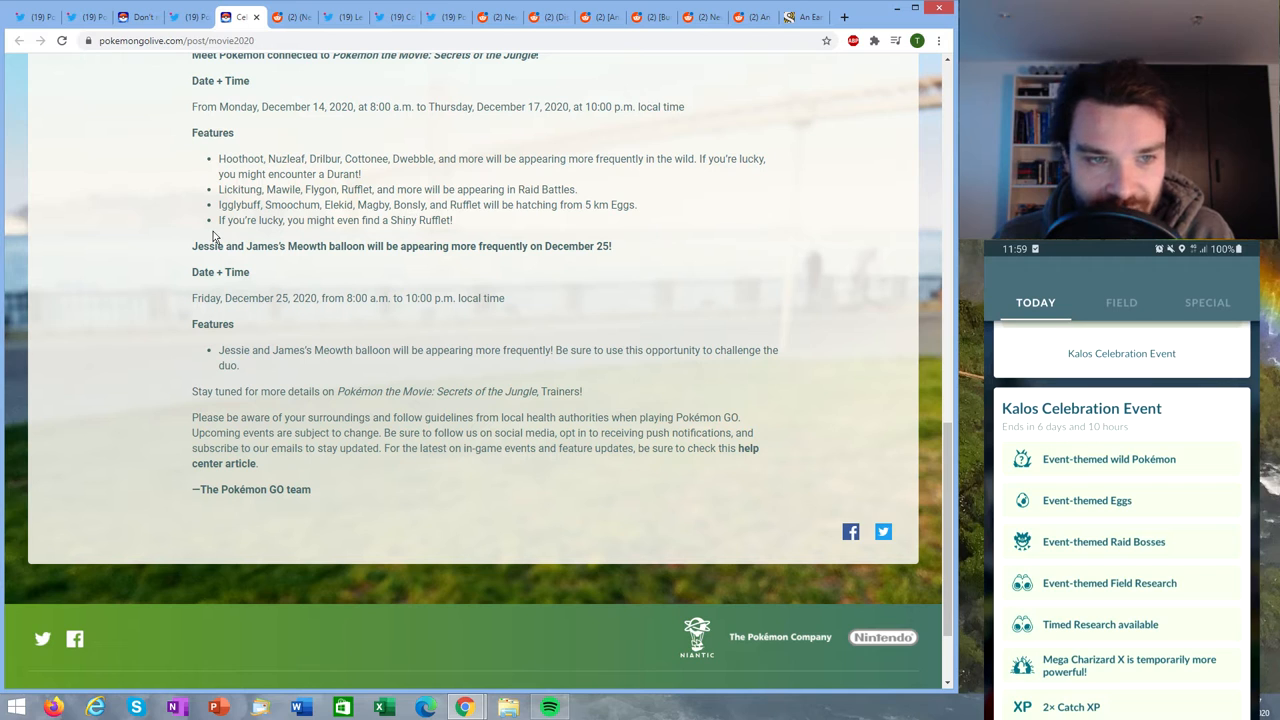
mouse_move(385, 215)
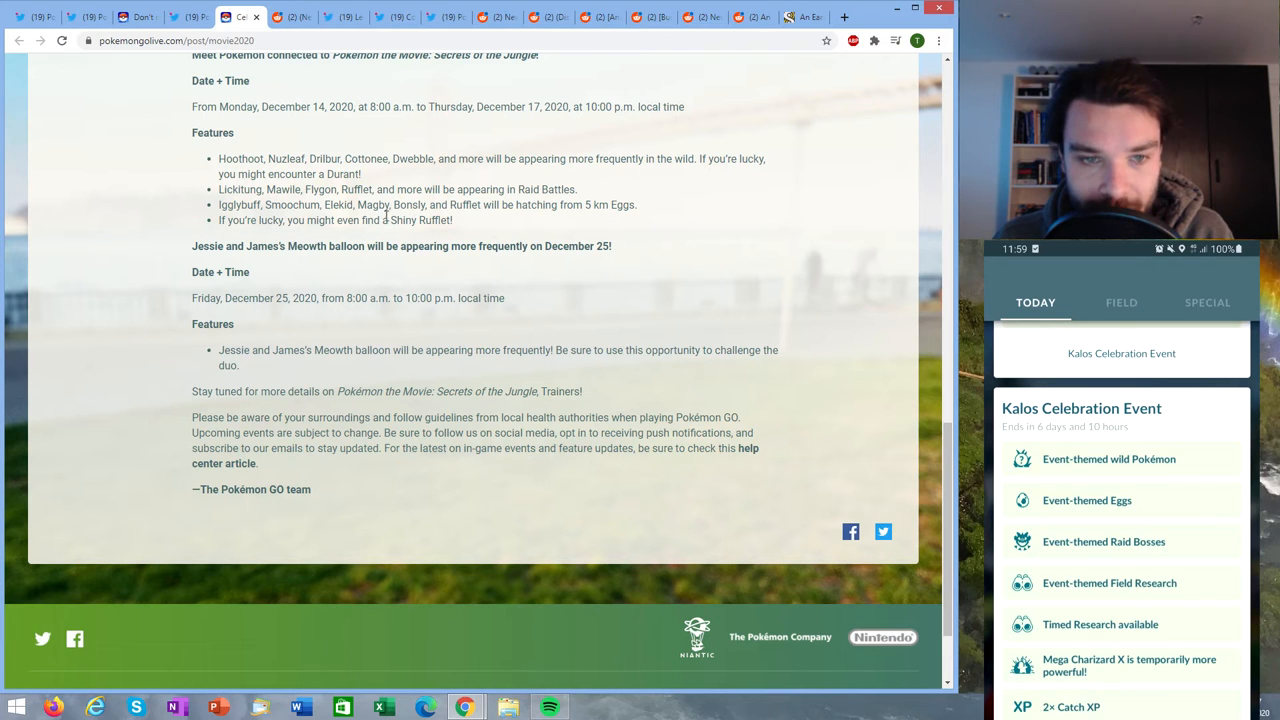
mouse_move(613, 211)
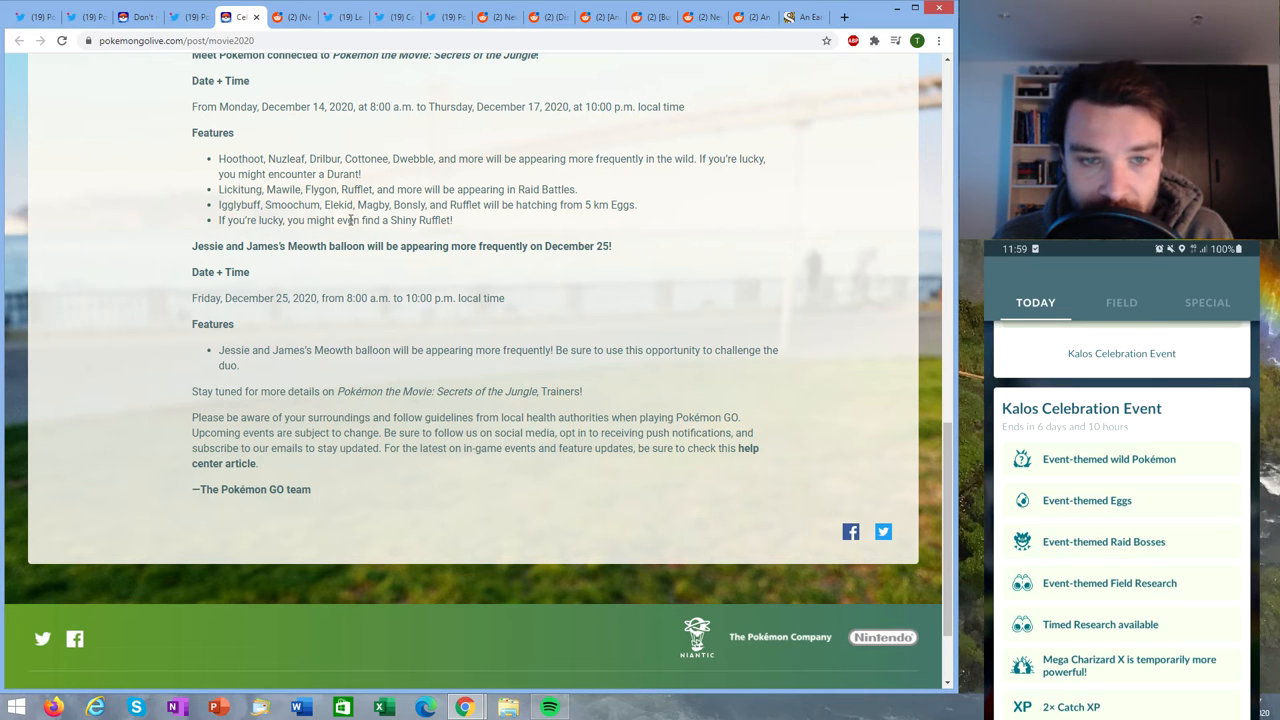
drag(218, 205, 480, 205)
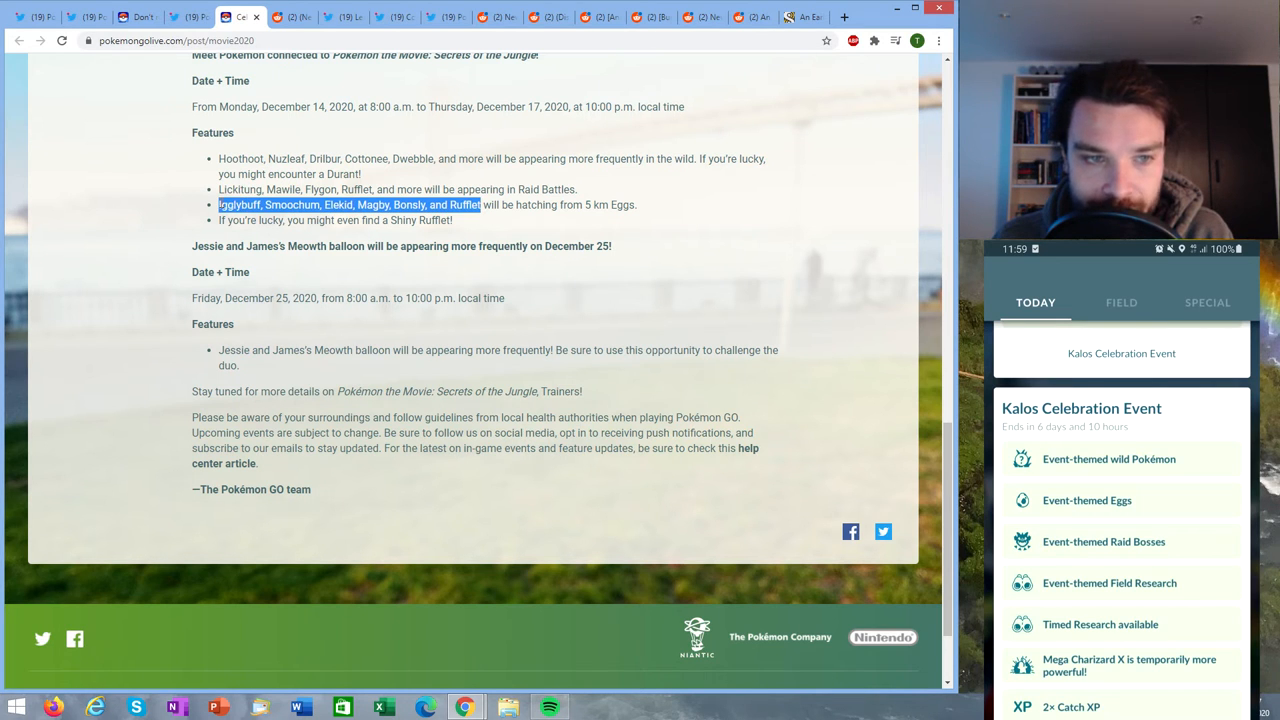
click(669, 209)
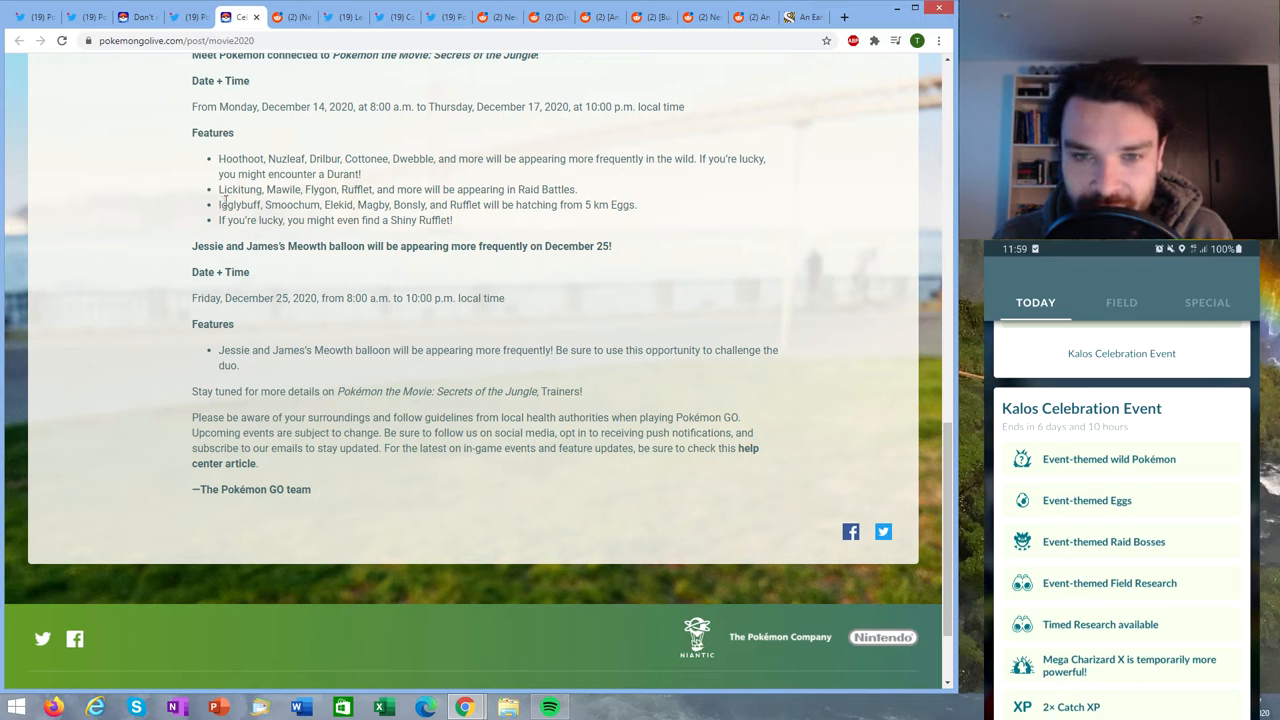
mouse_move(490, 217)
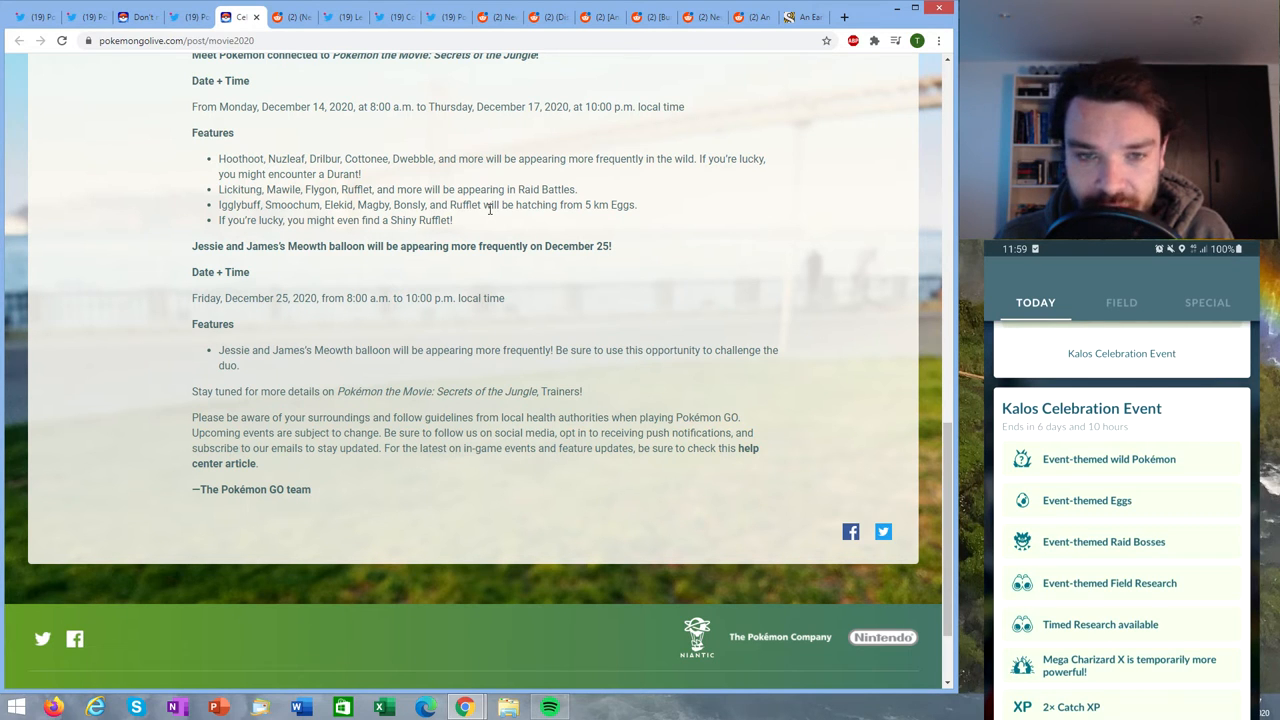
double_click(239, 204)
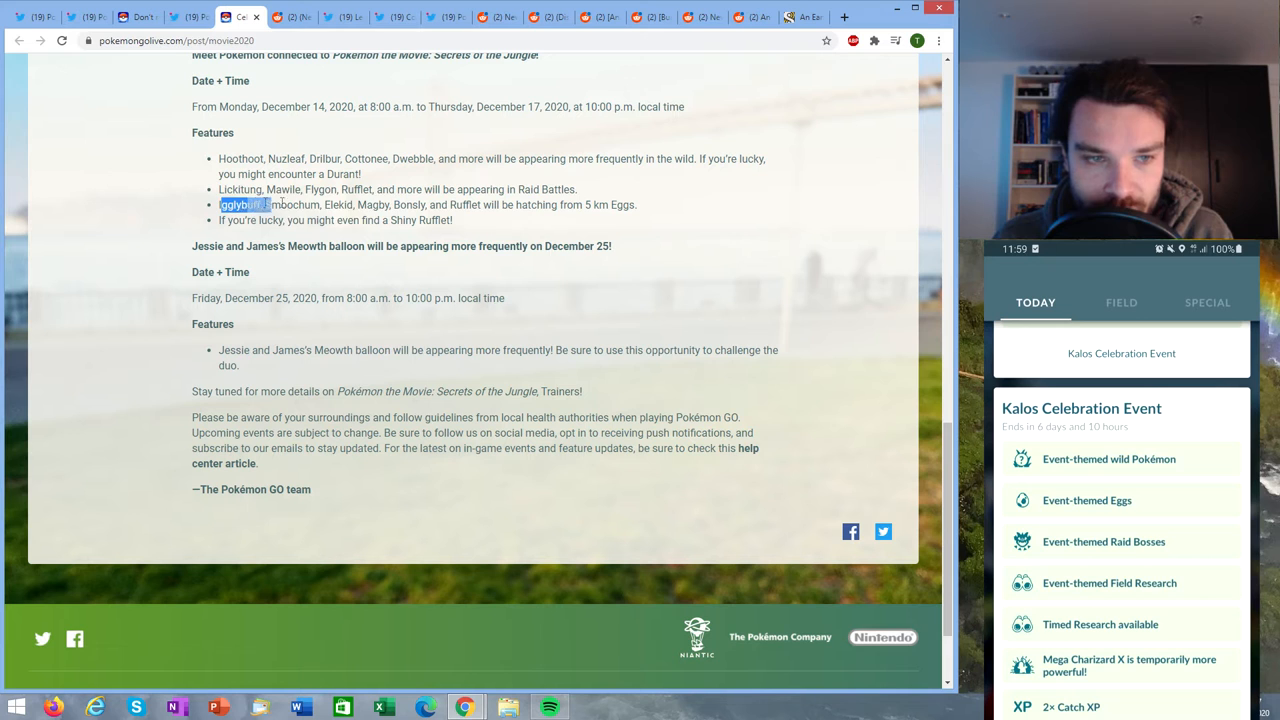
scroll(down, 3)
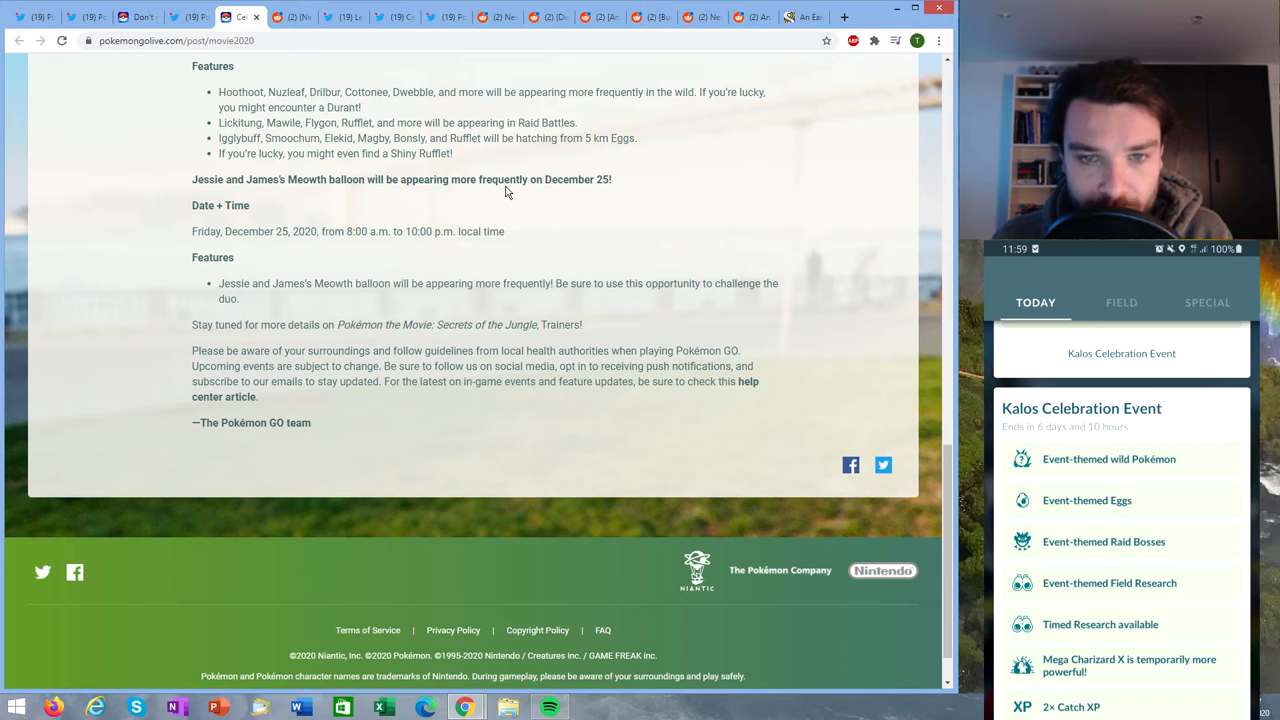
mouse_move(616, 193)
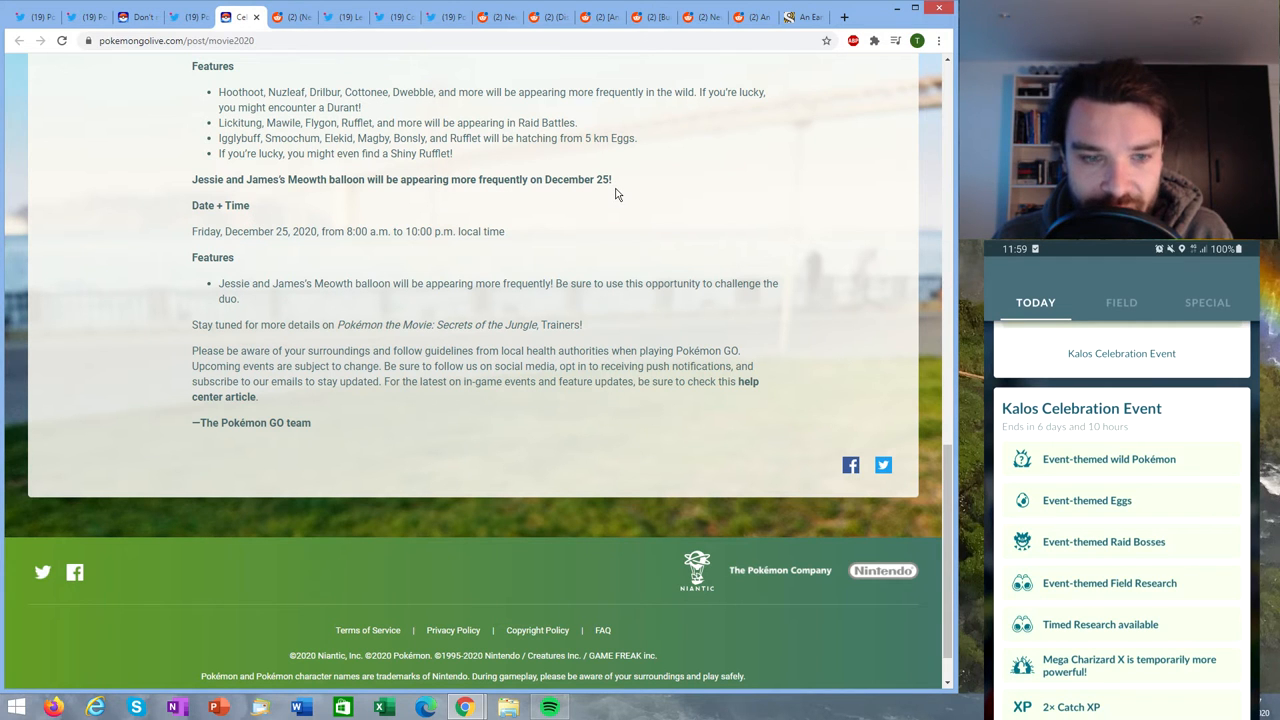
- Highlight the December 25 Meowth balloon date, finish the post, and go to the Shiny Rufflet post
scroll(up, 3)
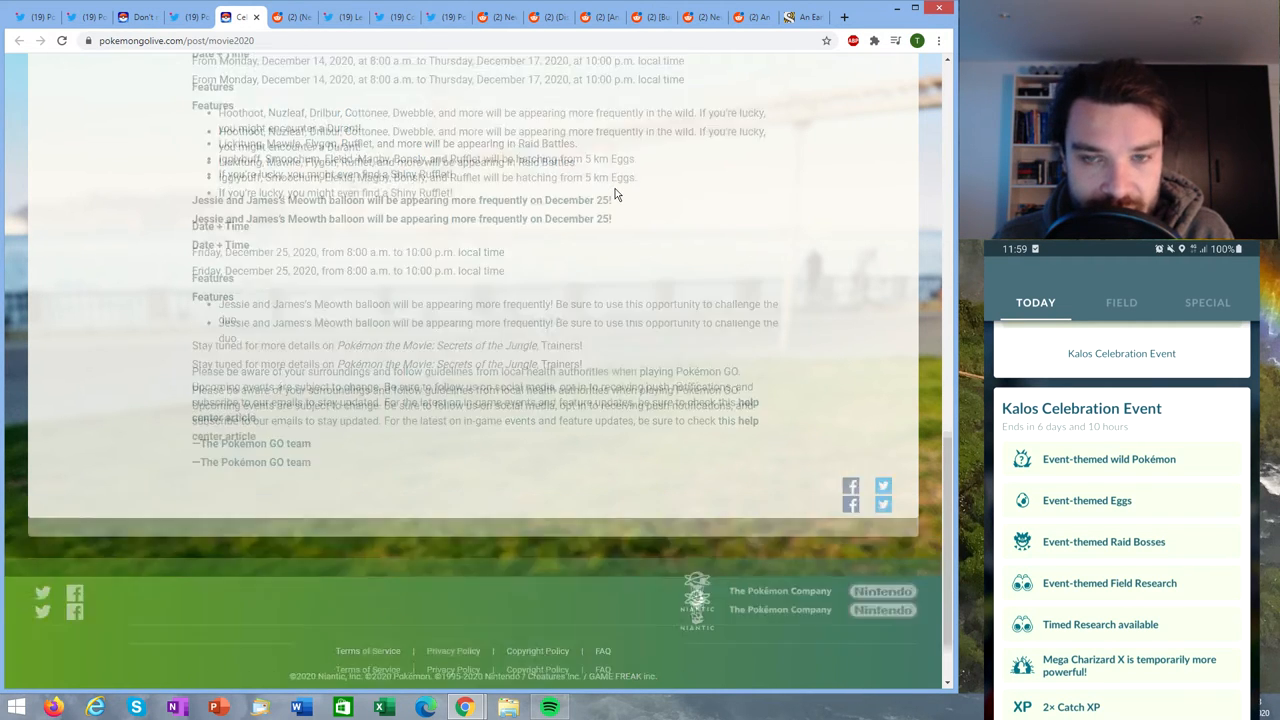
scroll(up, 3)
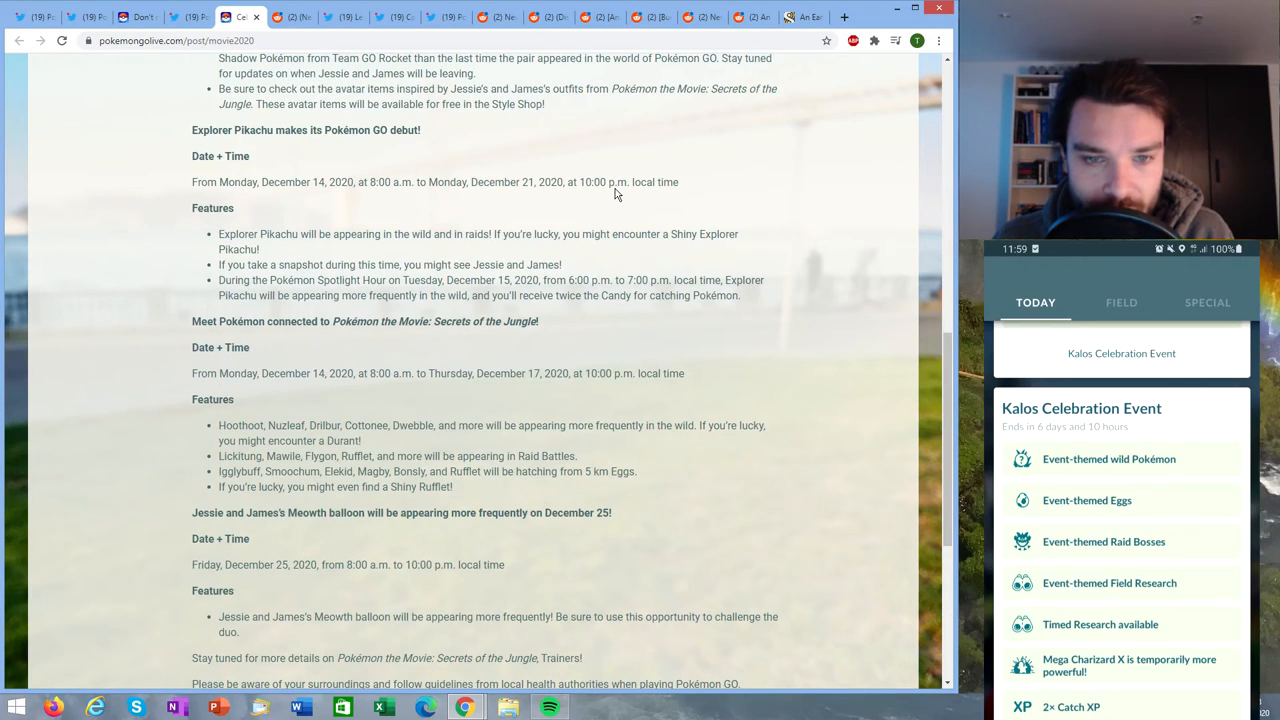
scroll(down, 3)
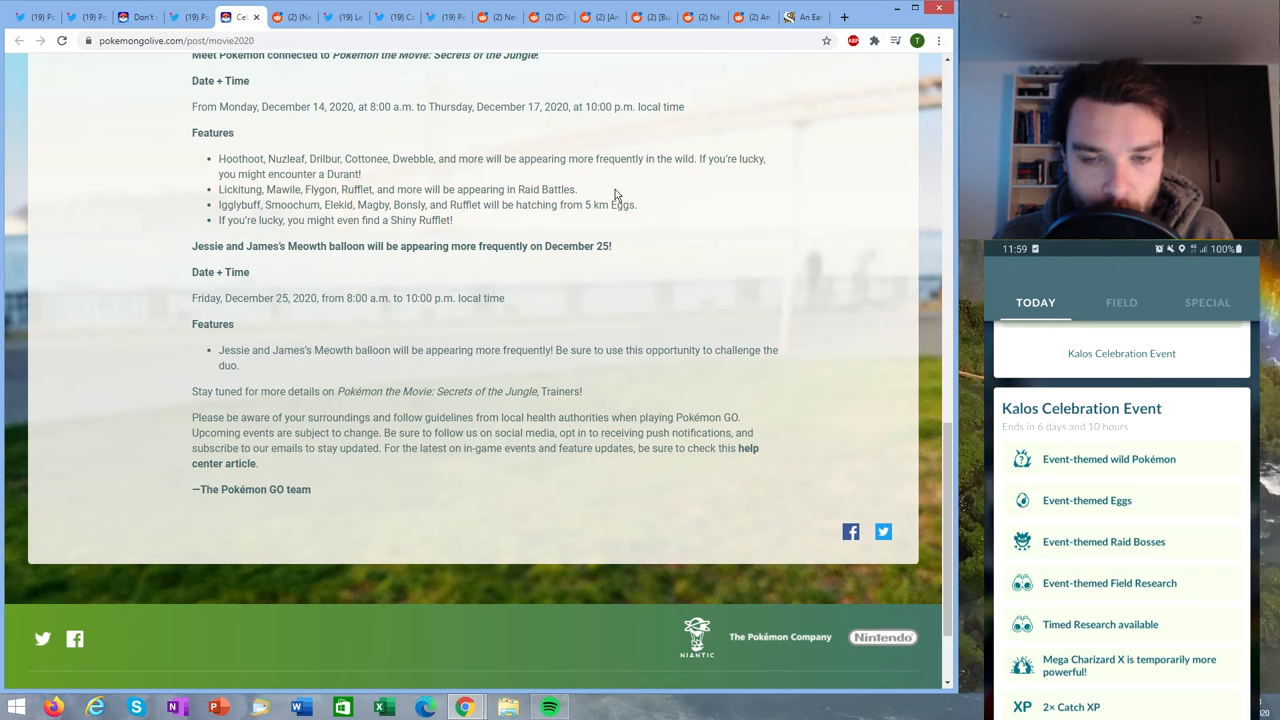
double_click(601, 246)
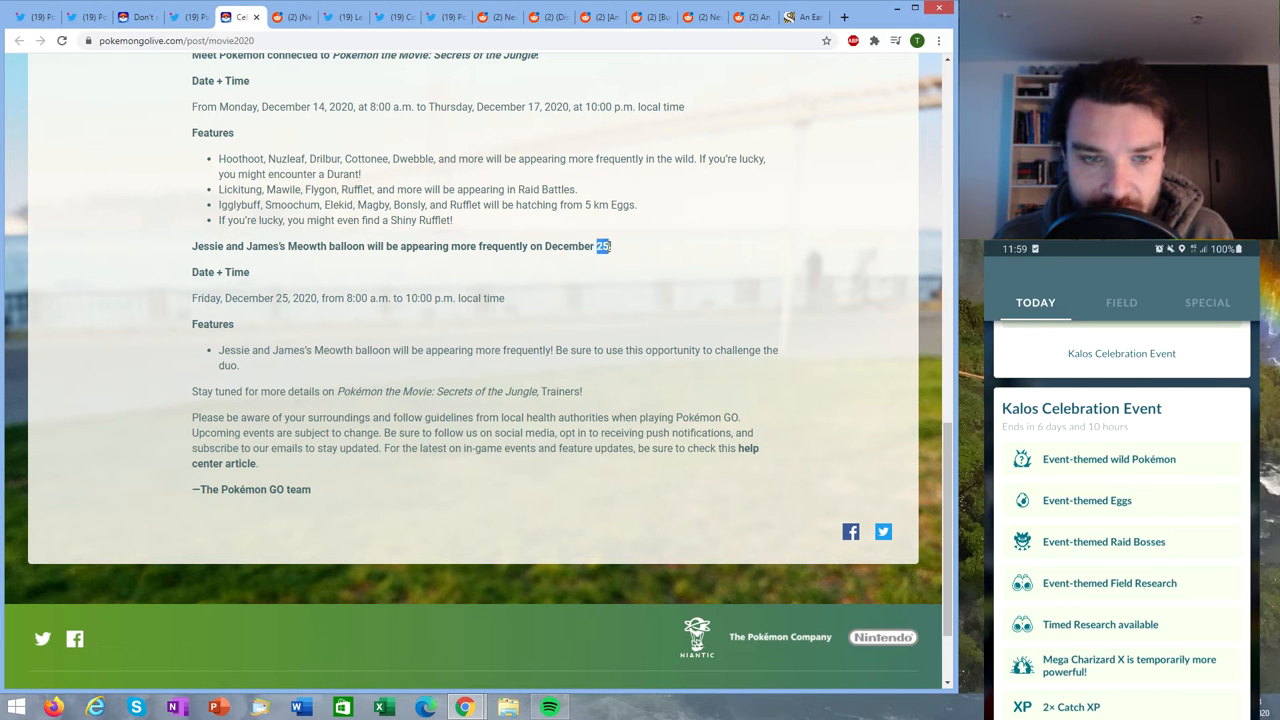
scroll(down, 3)
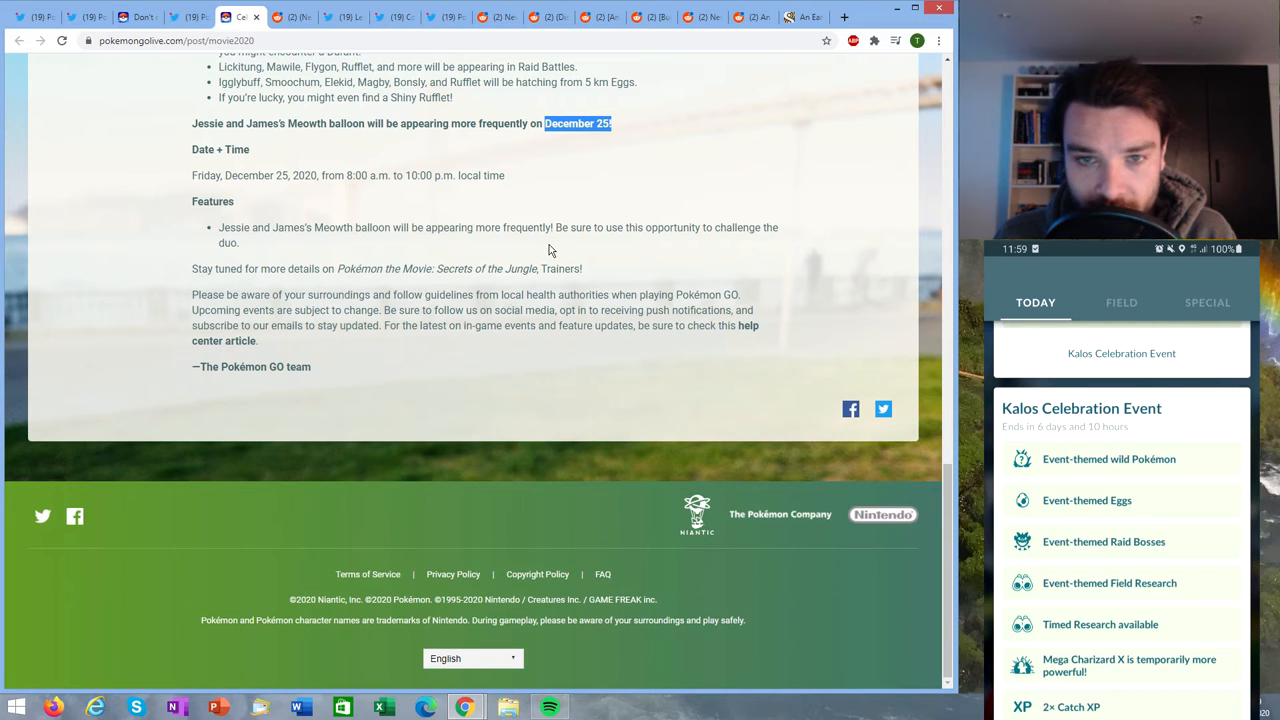
mouse_move(538, 180)
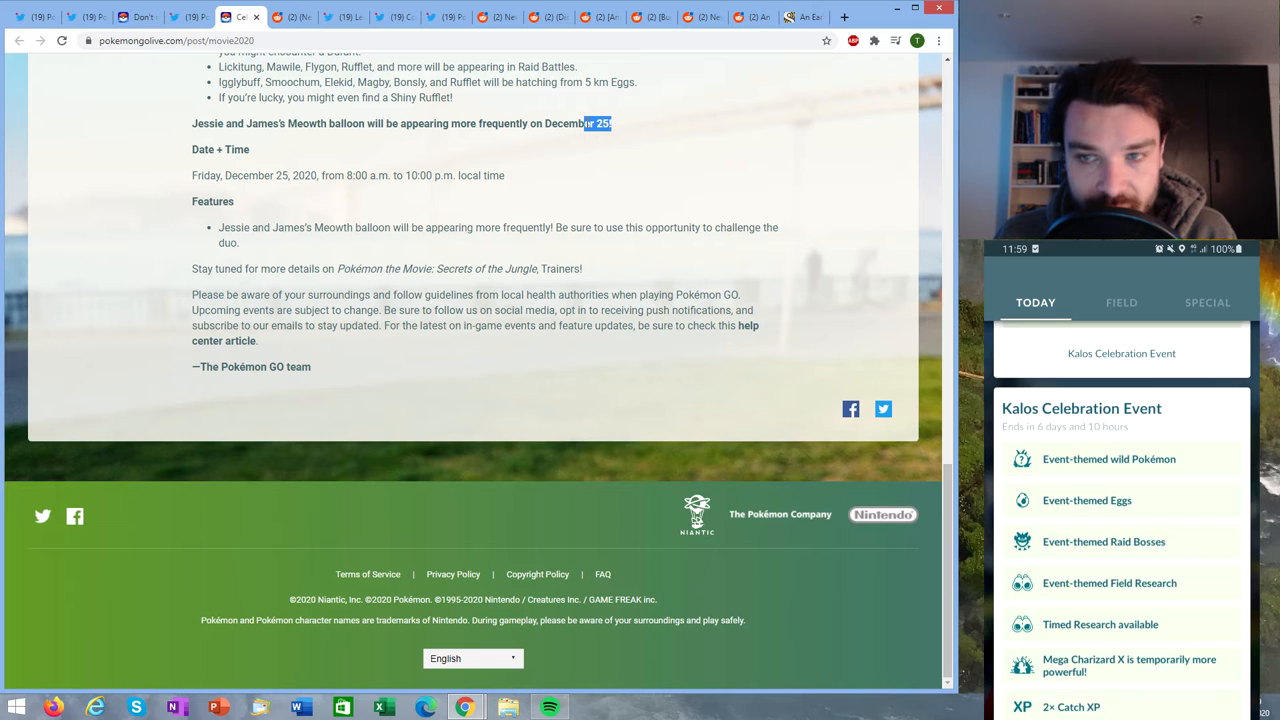
mouse_move(575, 146)
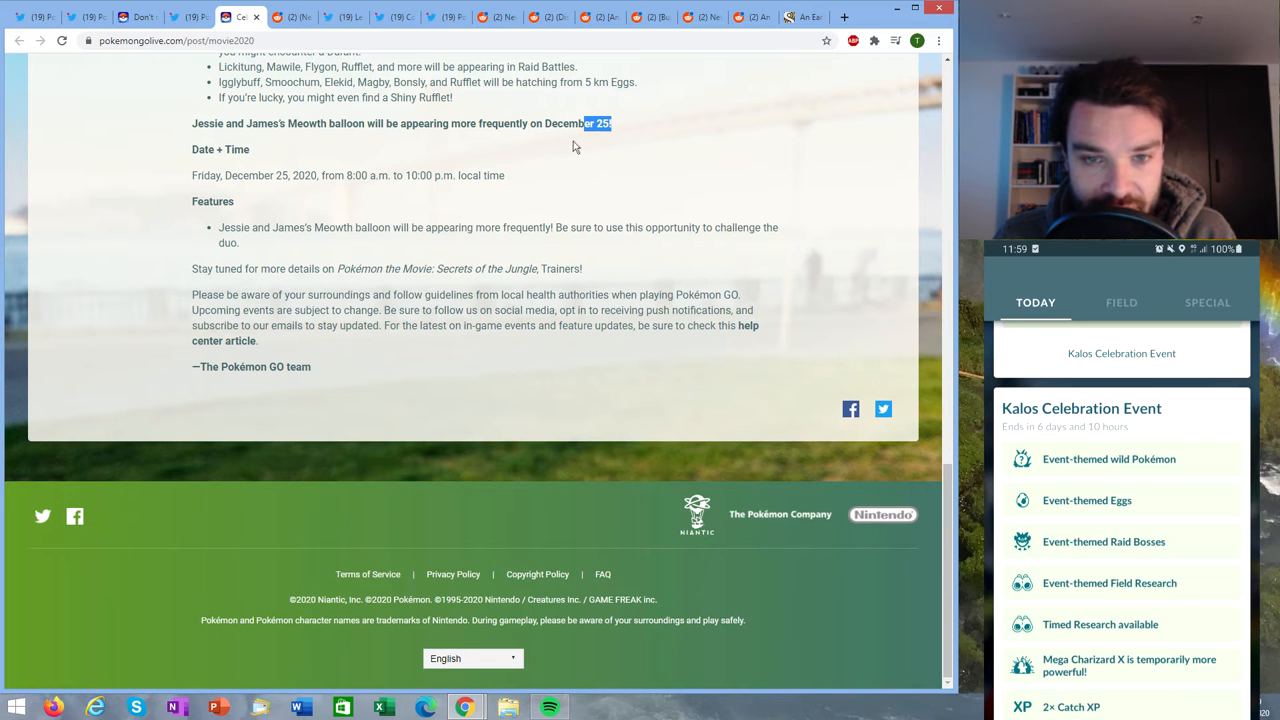
click(238, 17)
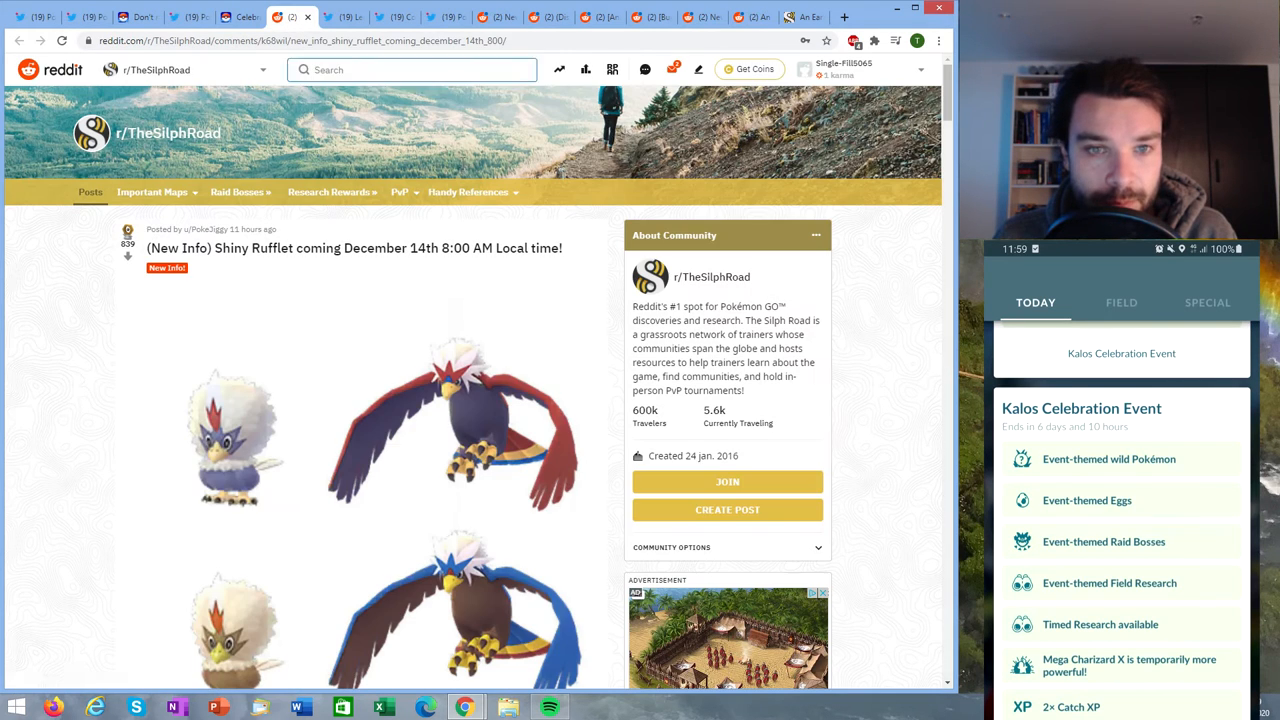
- Scroll the Shiny Rufflet images, then switch to Leek Duck's December Field Research tweet
scroll(down, 3)
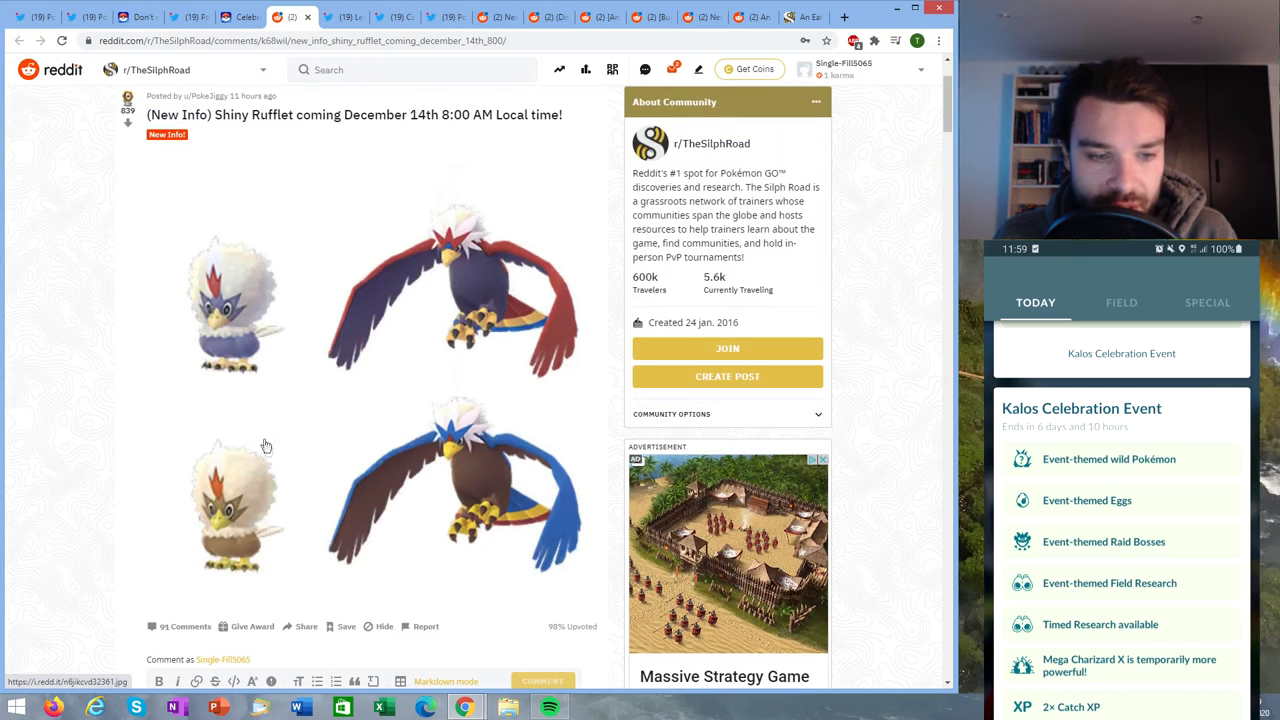
mouse_move(441, 484)
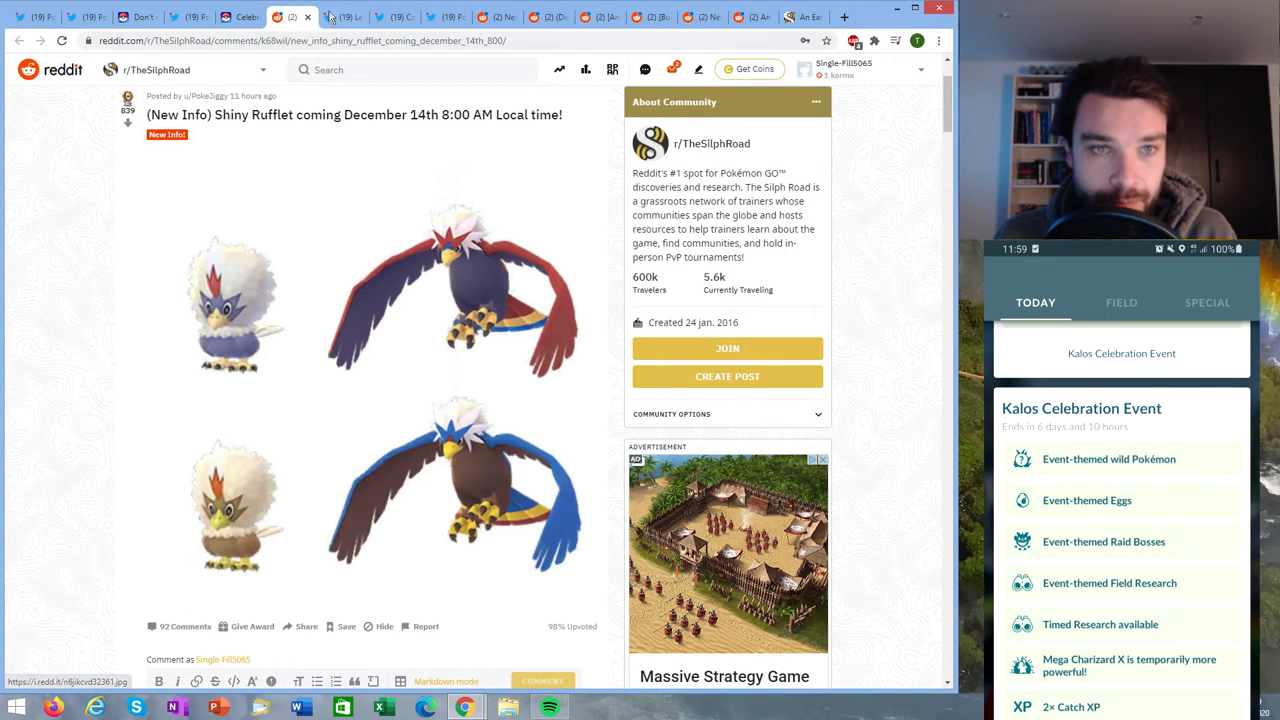
click(345, 17)
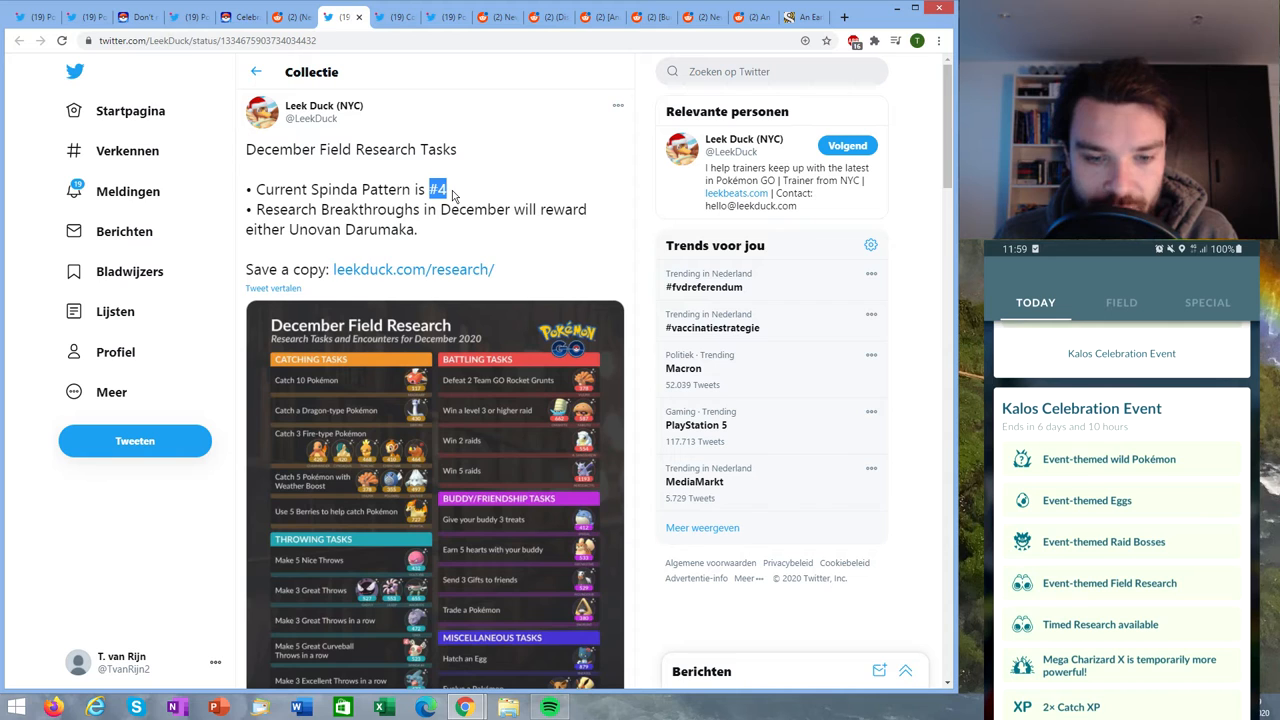
- Scroll Leek Duck's tweet to show the full December Field Research infographic
scroll(down, 3)
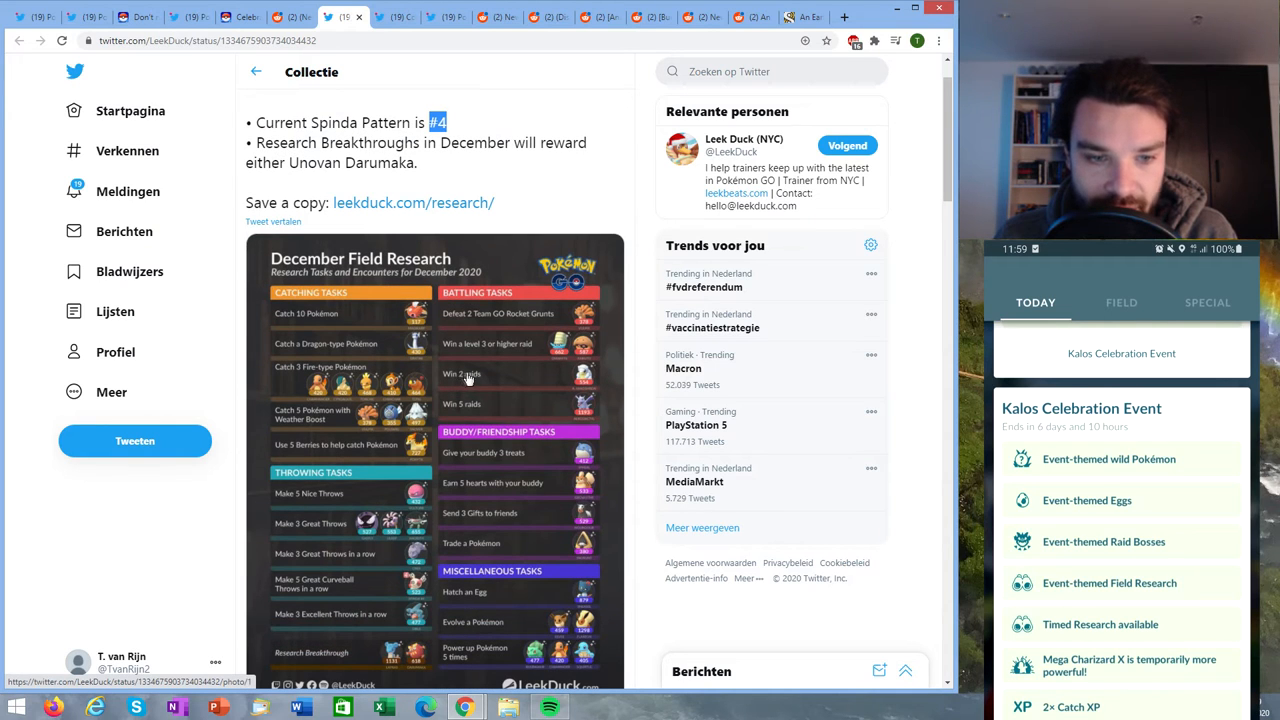
scroll(down, 3)
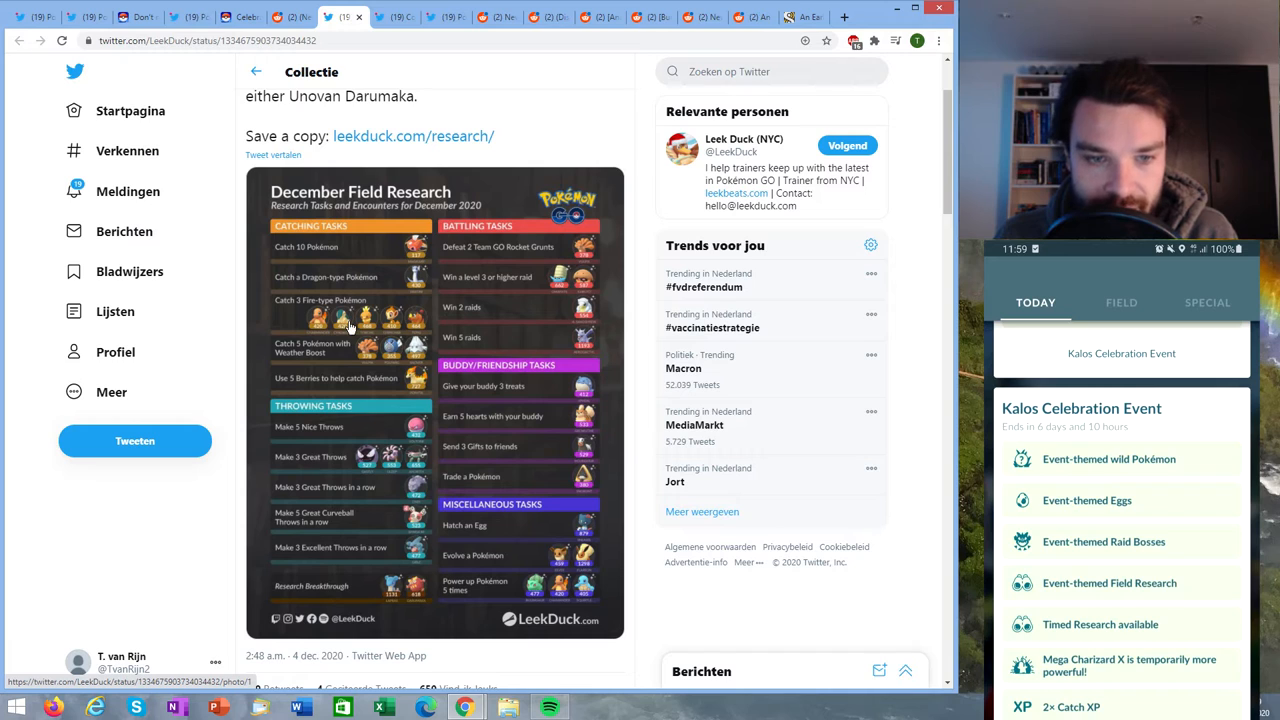
mouse_move(417, 328)
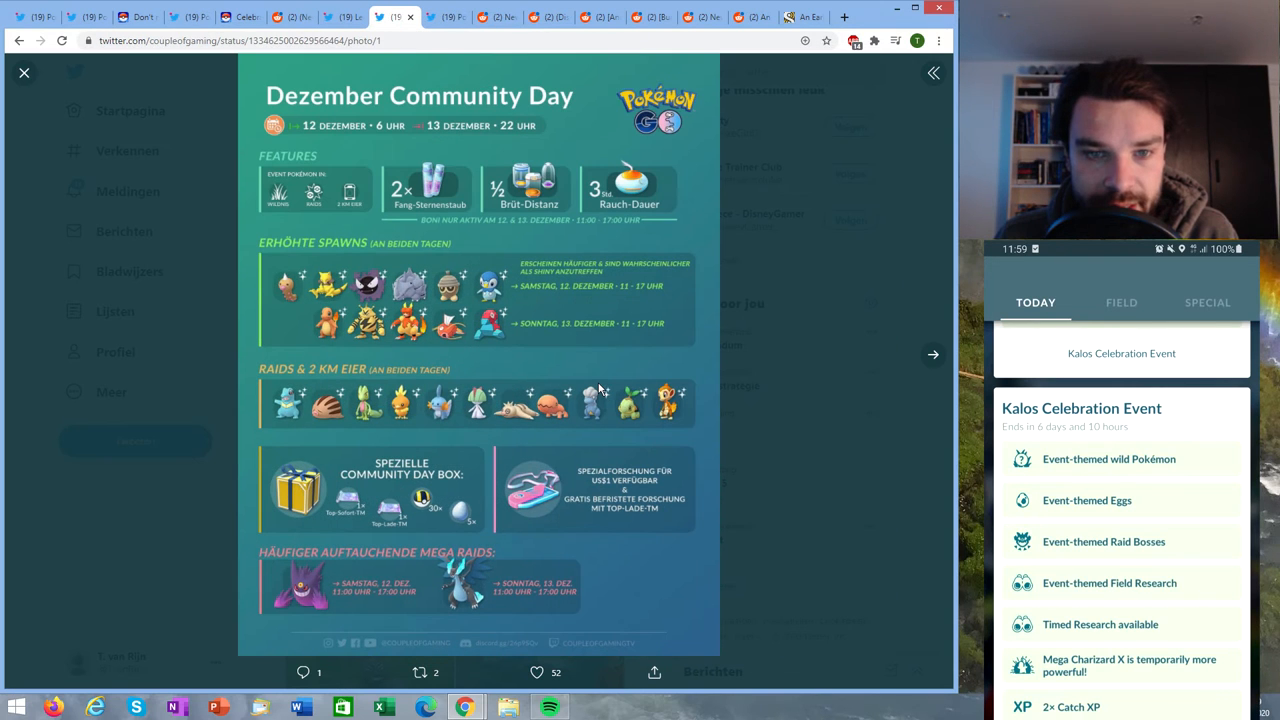
mouse_move(410, 390)
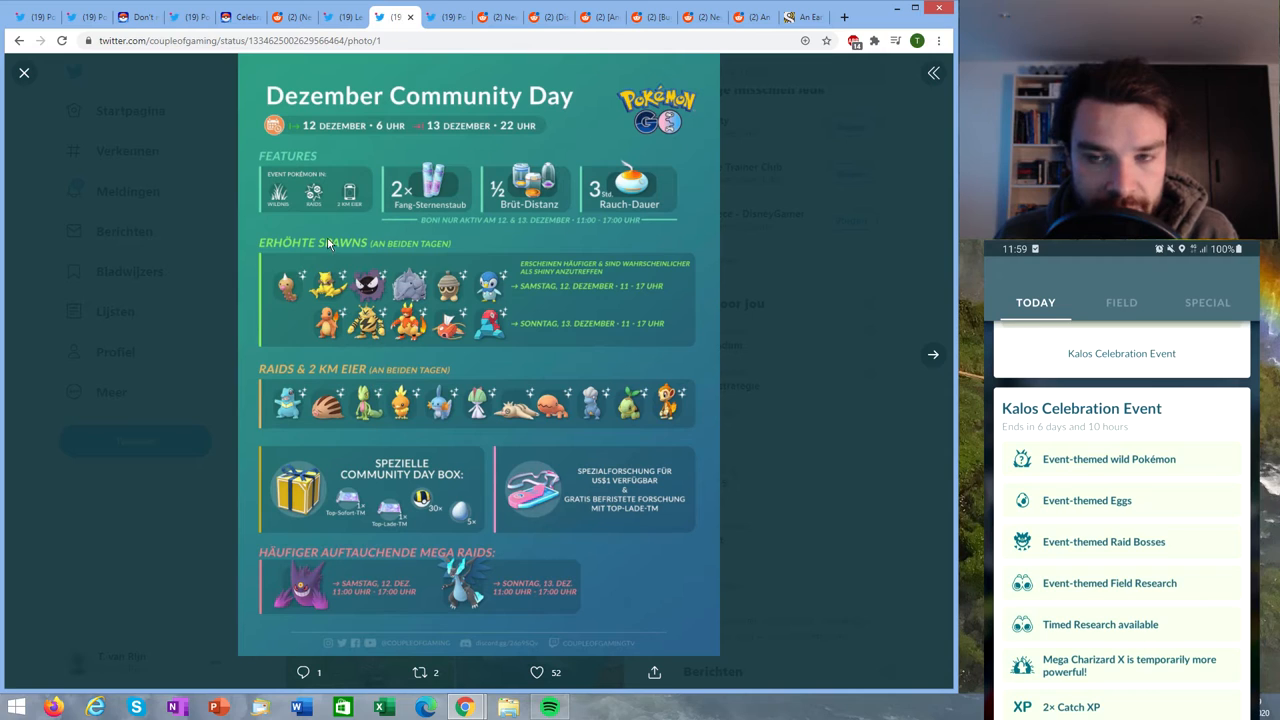
mouse_move(310, 415)
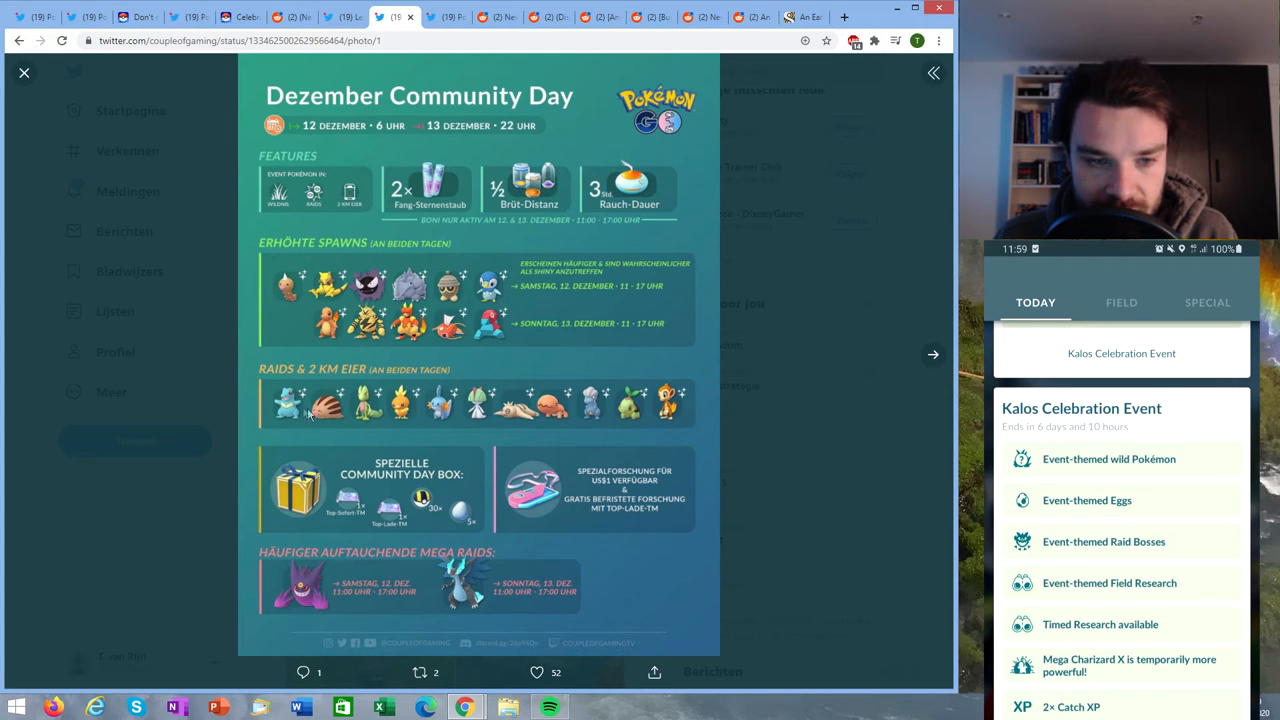
mouse_move(418, 338)
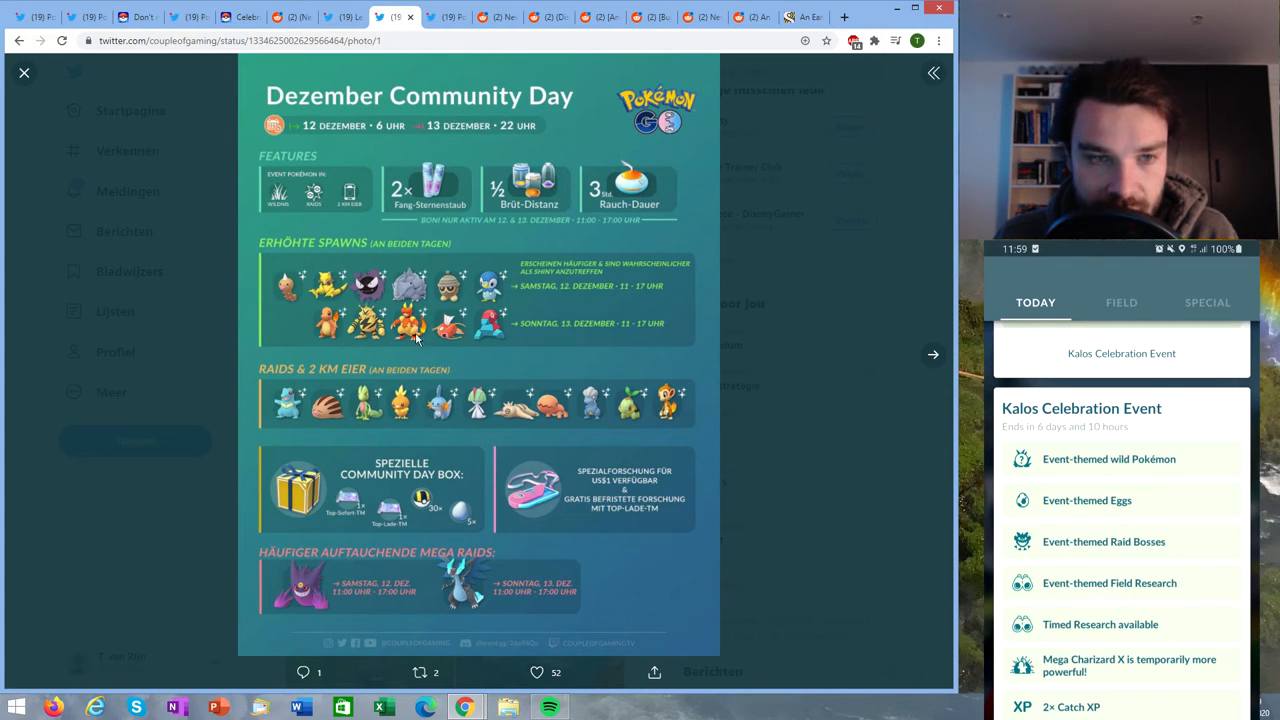
mouse_move(490, 307)
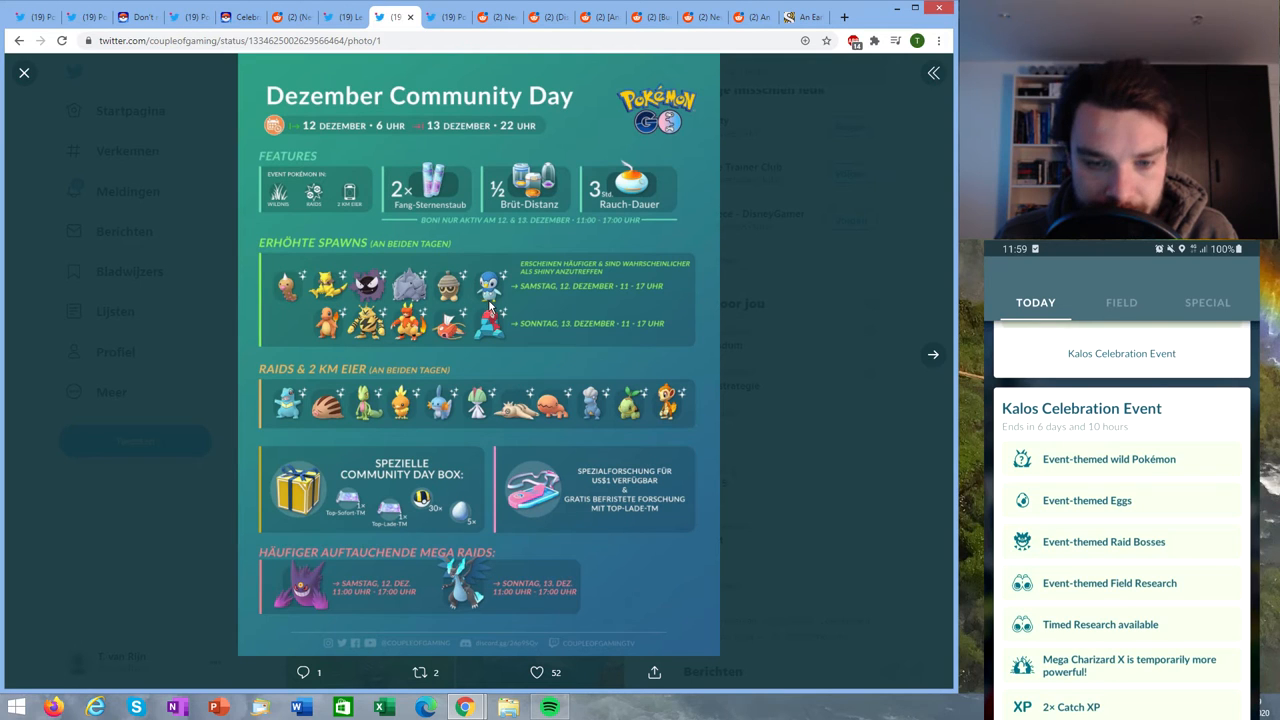
mouse_move(365, 498)
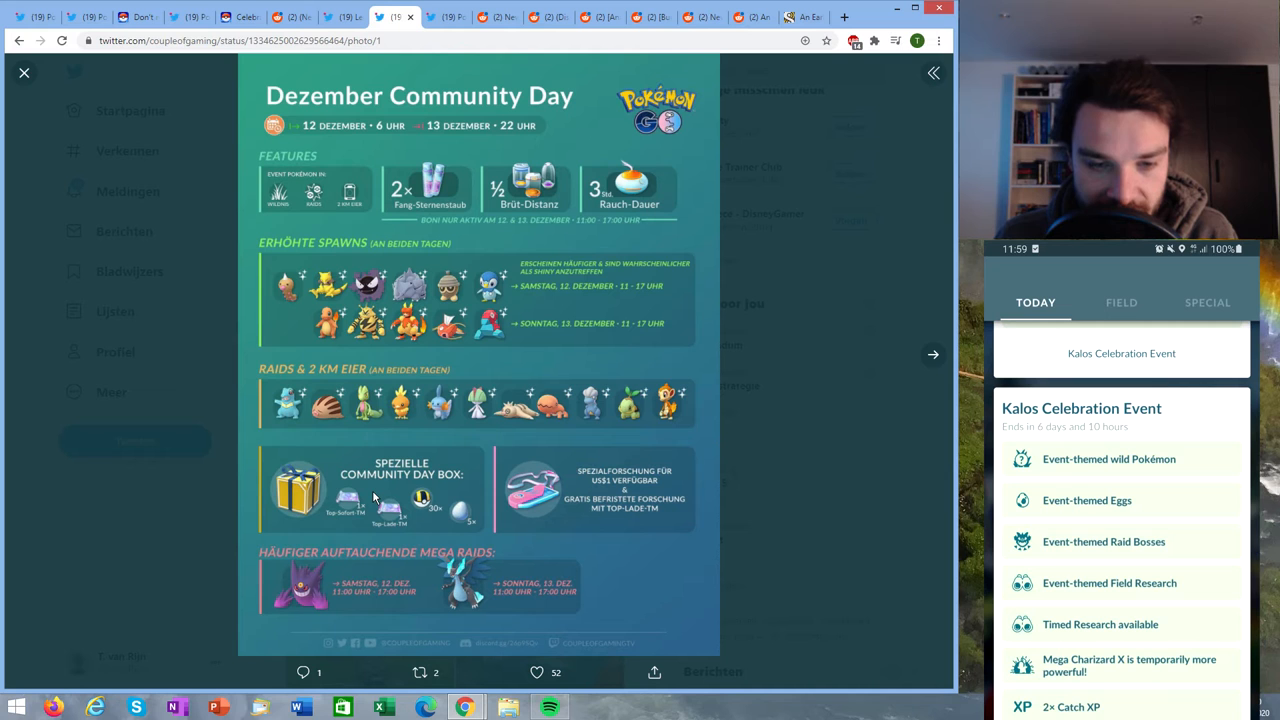
mouse_move(645, 410)
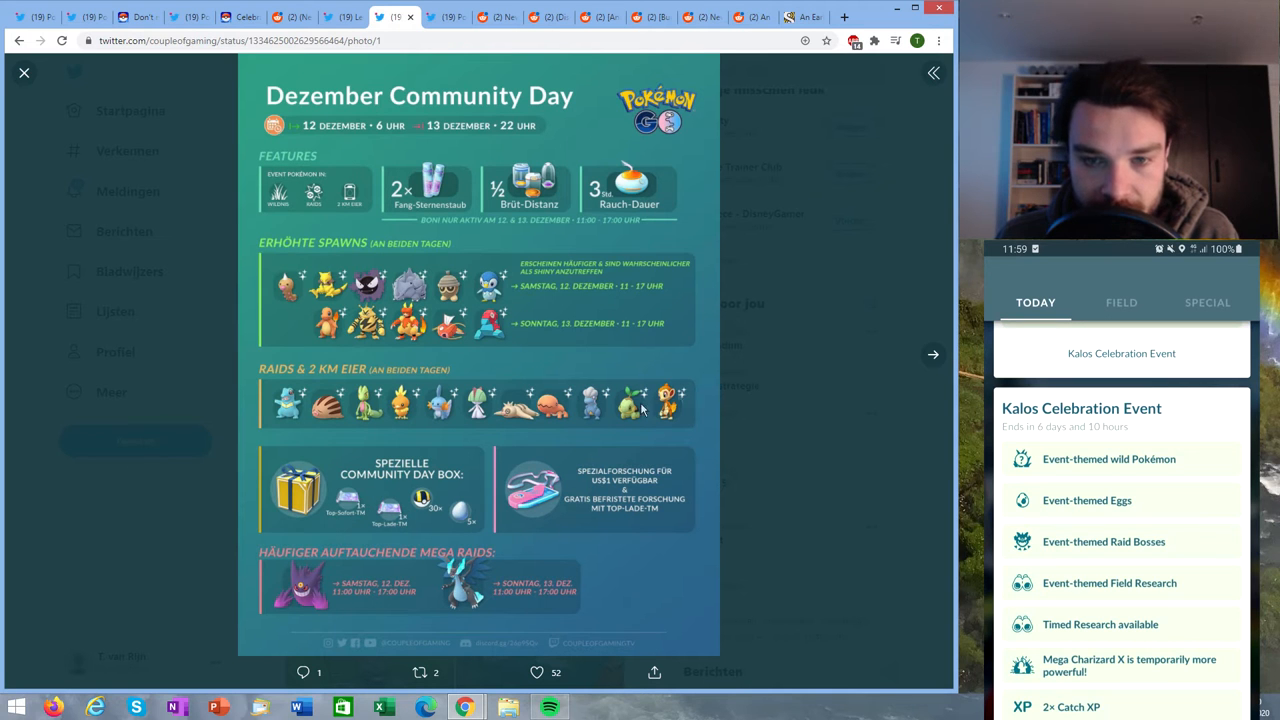
mouse_move(910, 395)
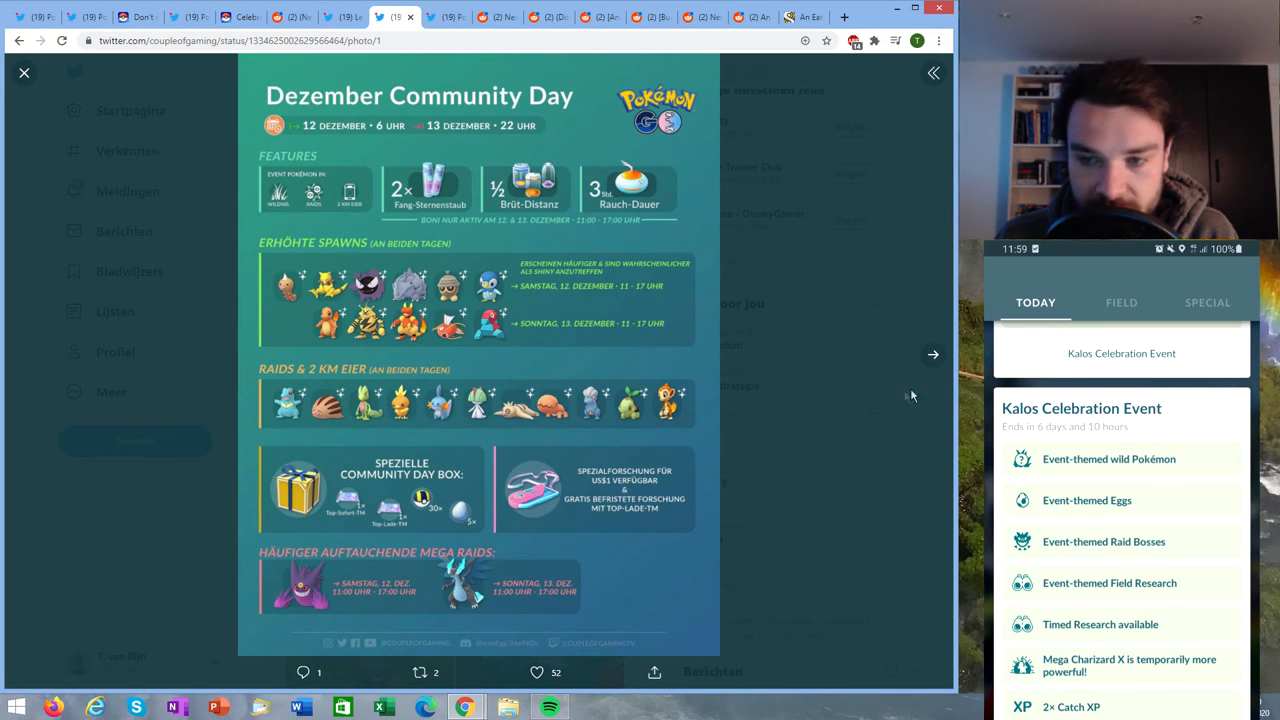
- View the German and English Community Day moves charts, then continue to the Bonus Storage post
click(933, 354)
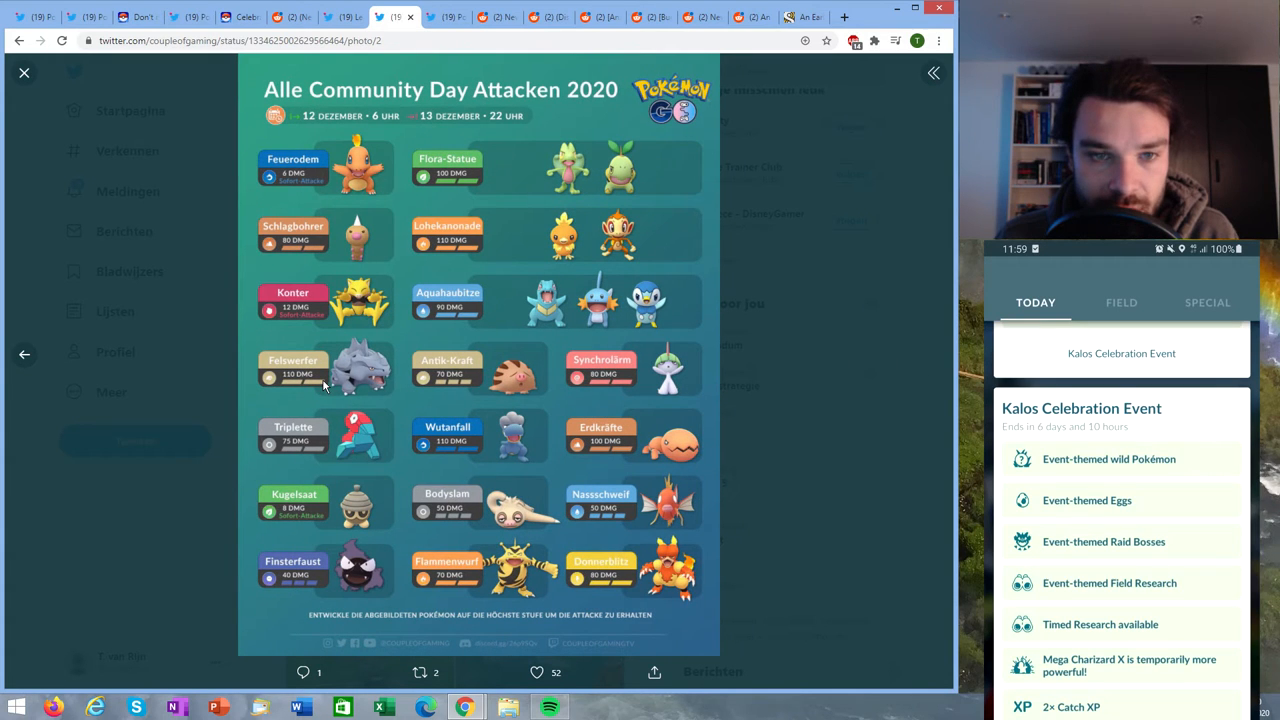
mouse_move(25, 75)
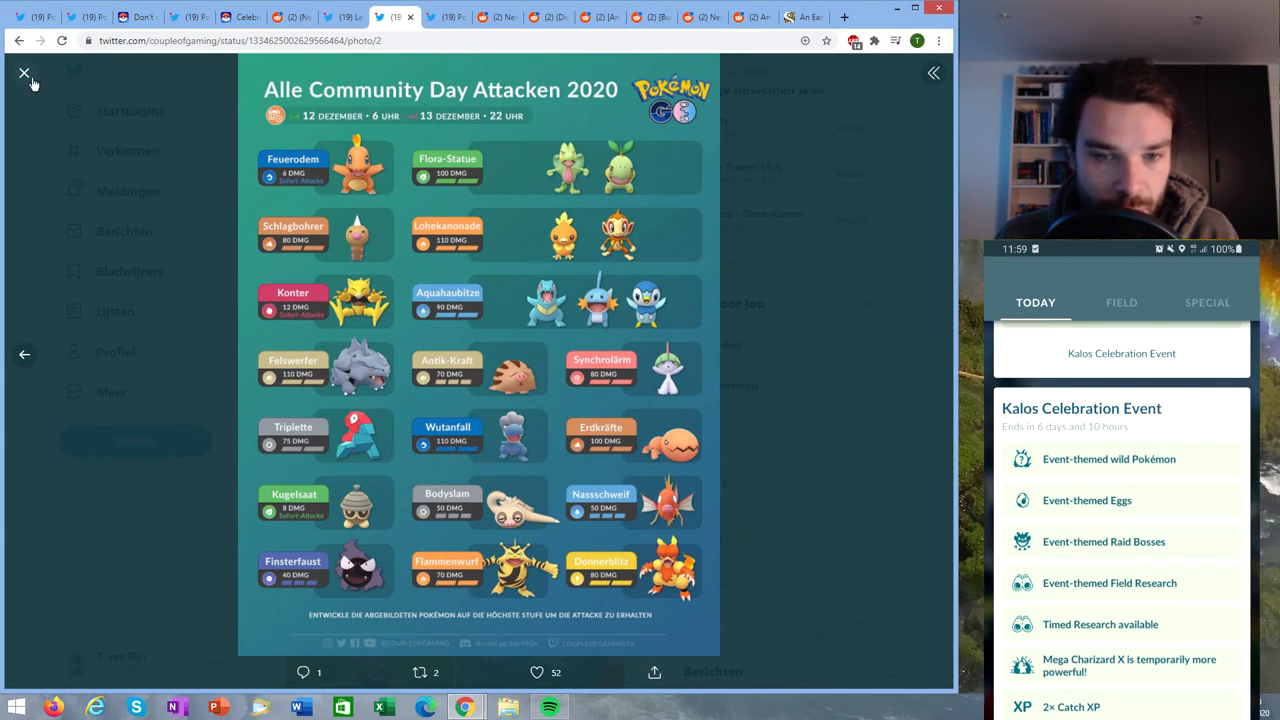
click(24, 73)
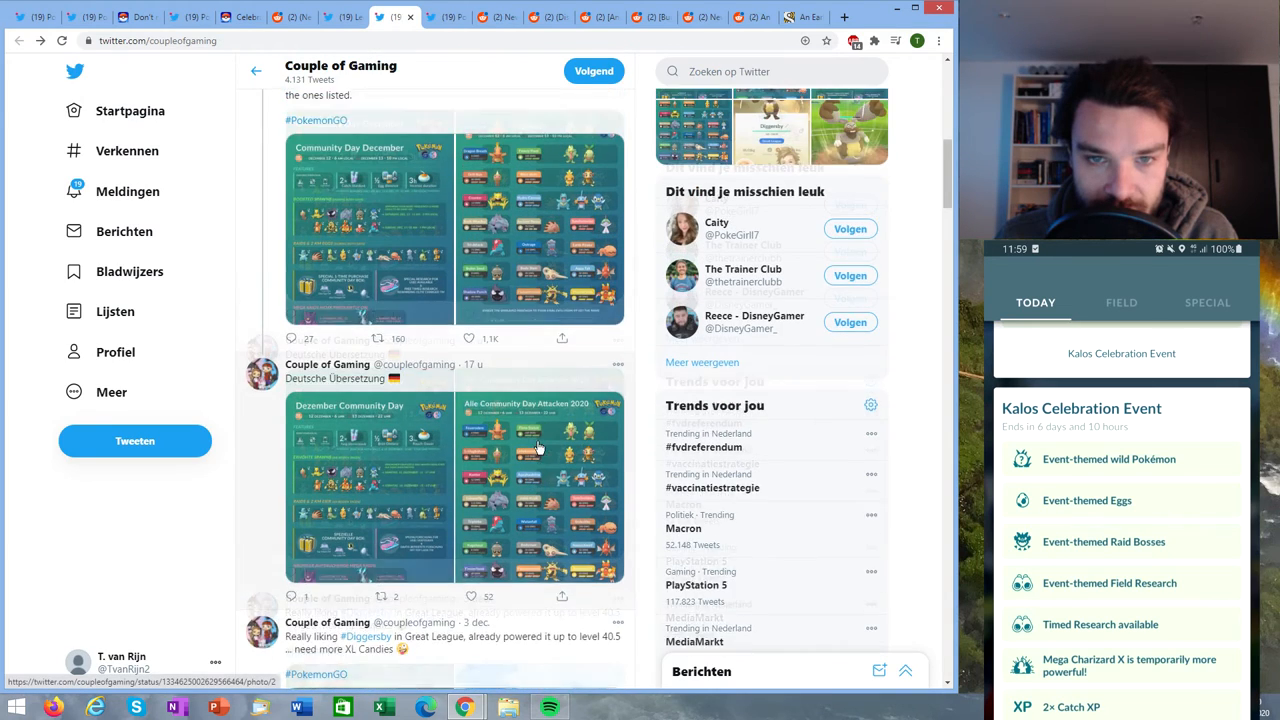
click(540, 480)
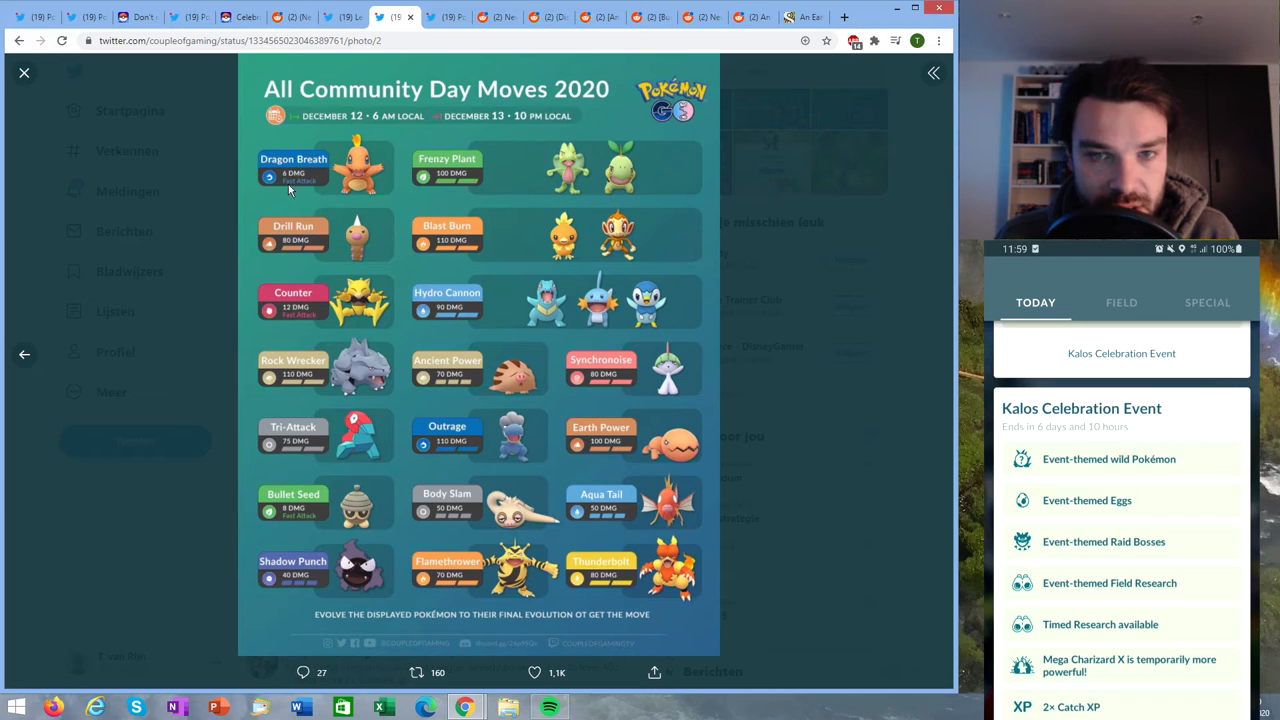
mouse_move(620, 172)
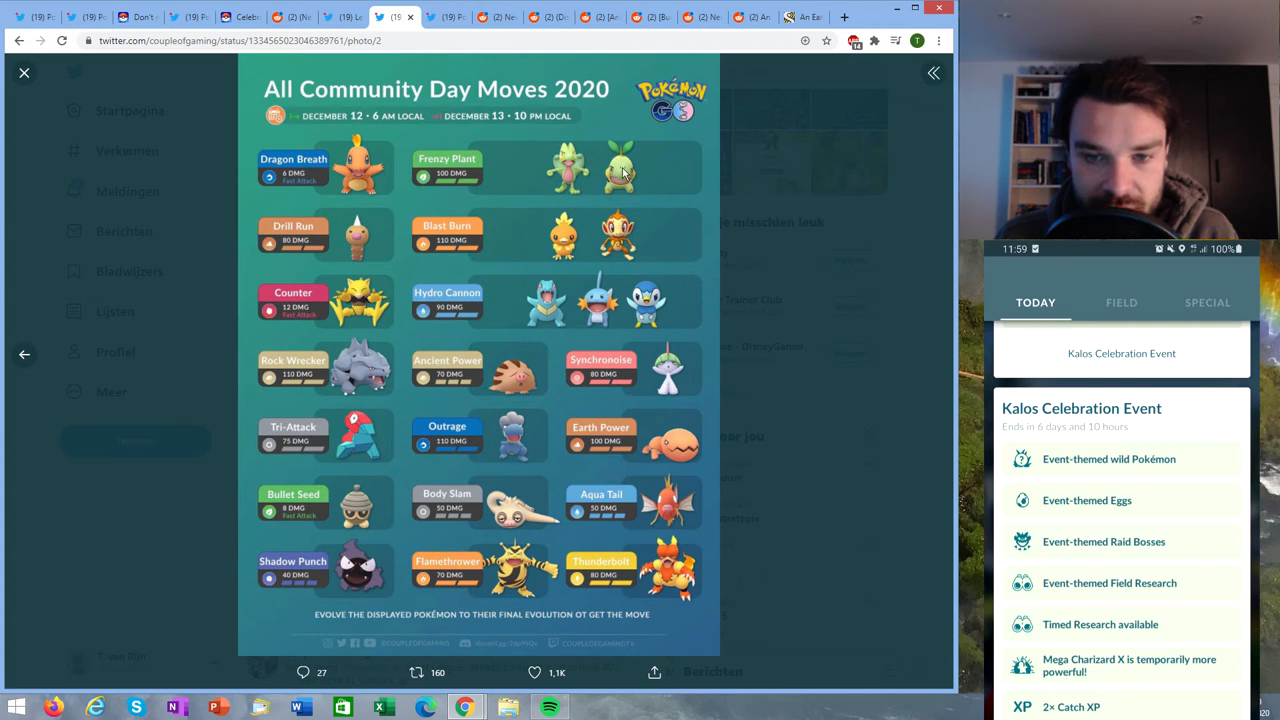
mouse_move(655, 236)
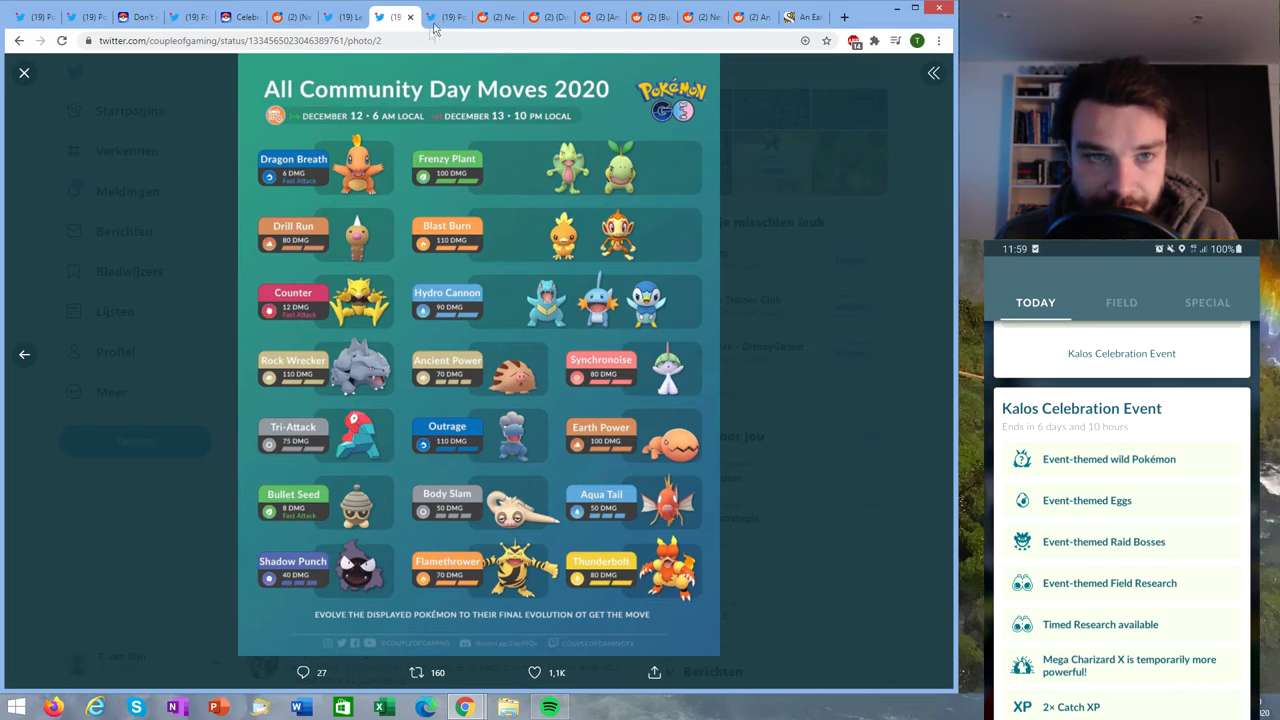
click(24, 72)
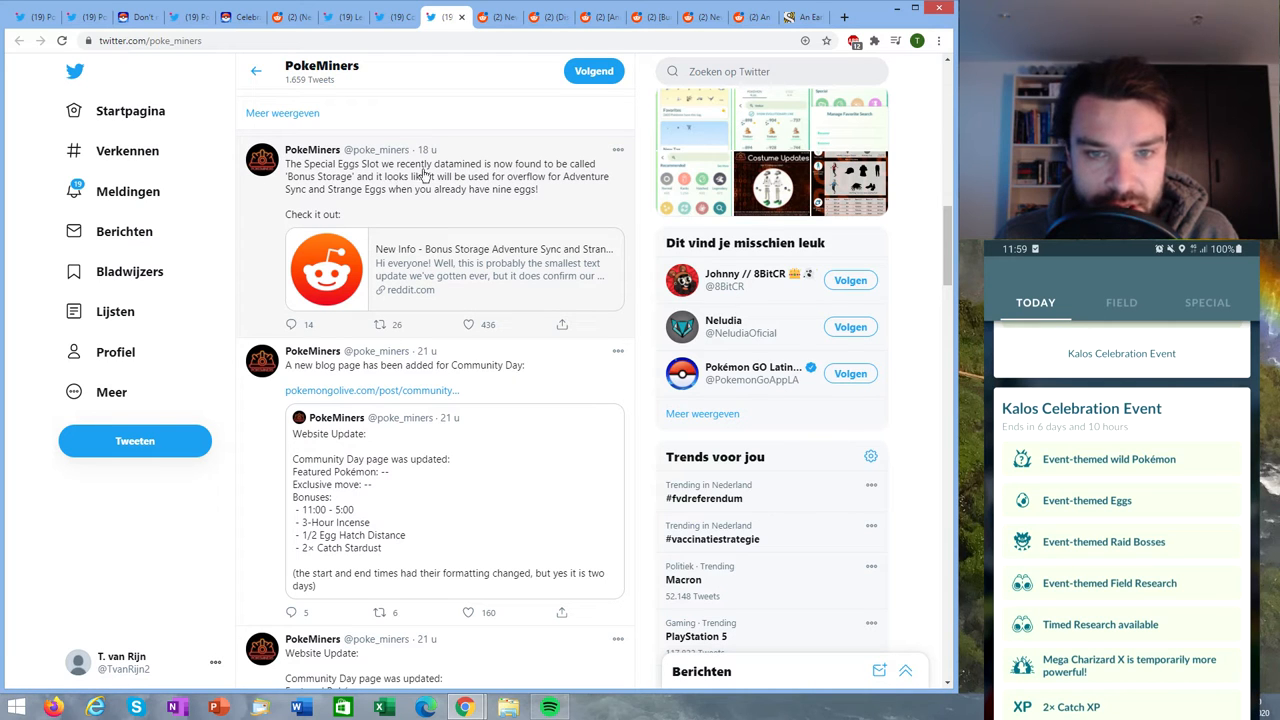
click(450, 265)
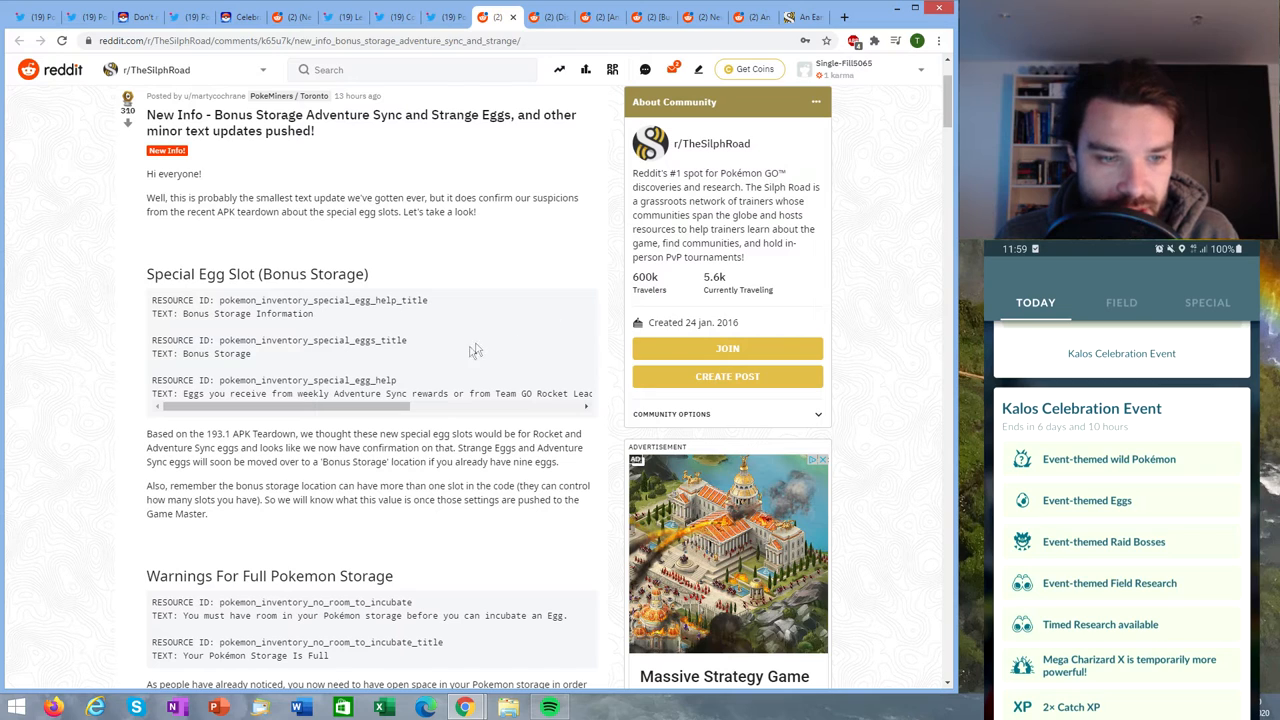
mouse_move(315, 443)
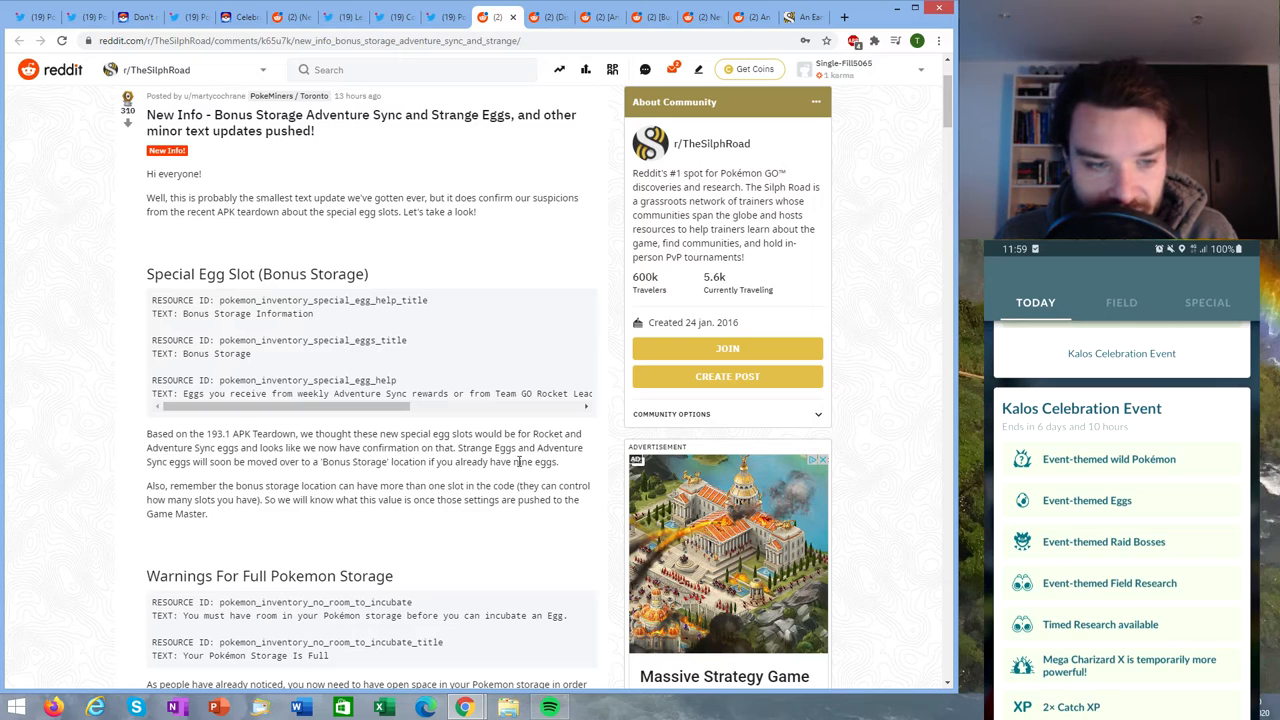
mouse_move(310, 481)
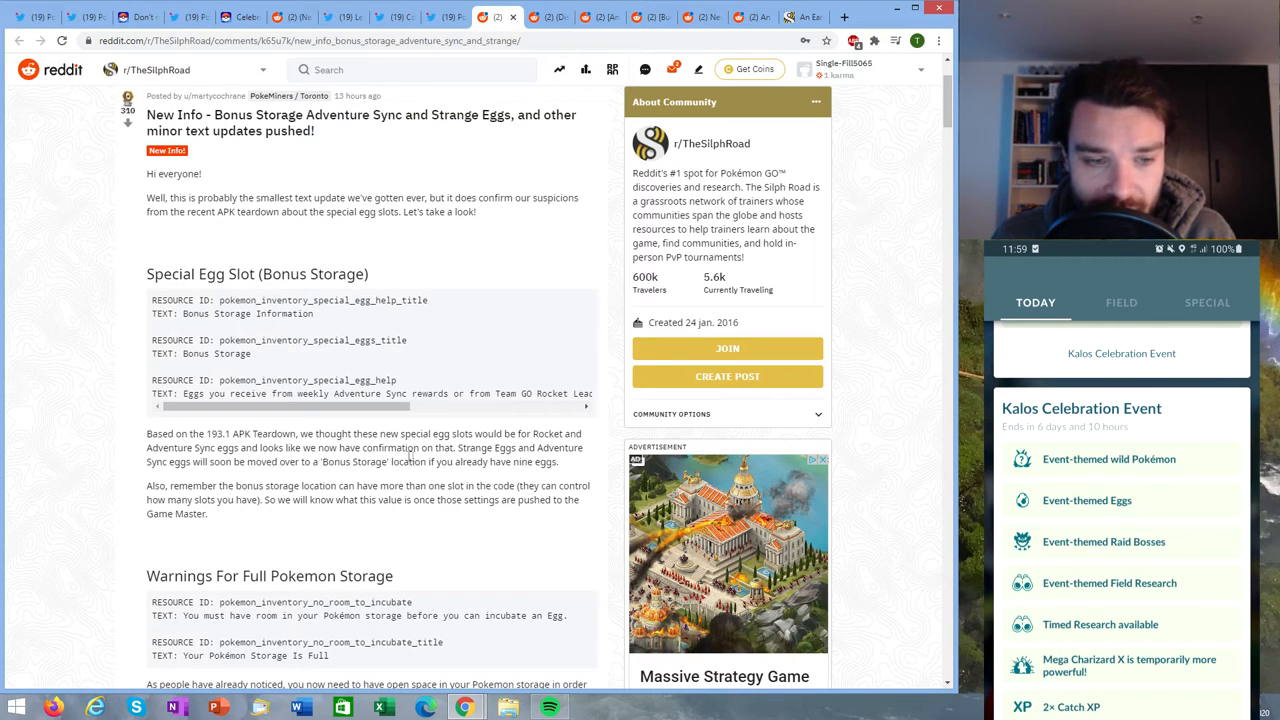
- Return to the top of the Bonus Storage egg post and bring up the Pyroar swap post
scroll(up, 3)
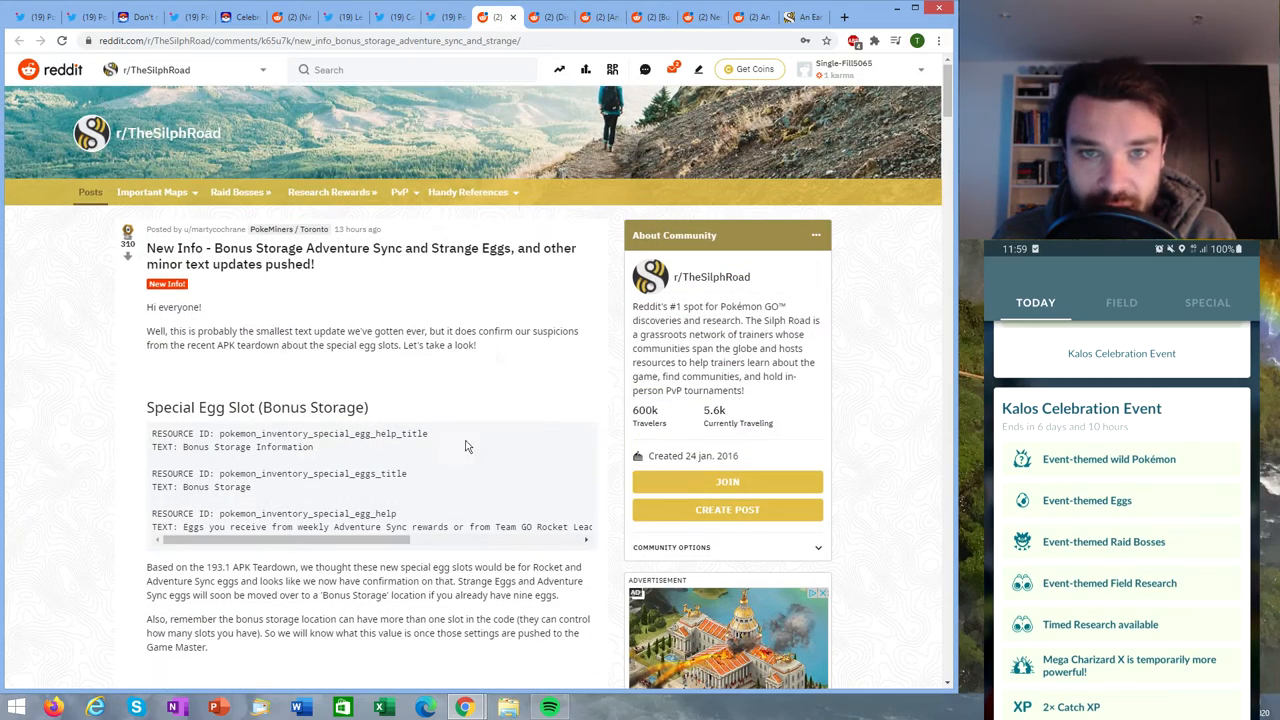
mouse_move(549, 17)
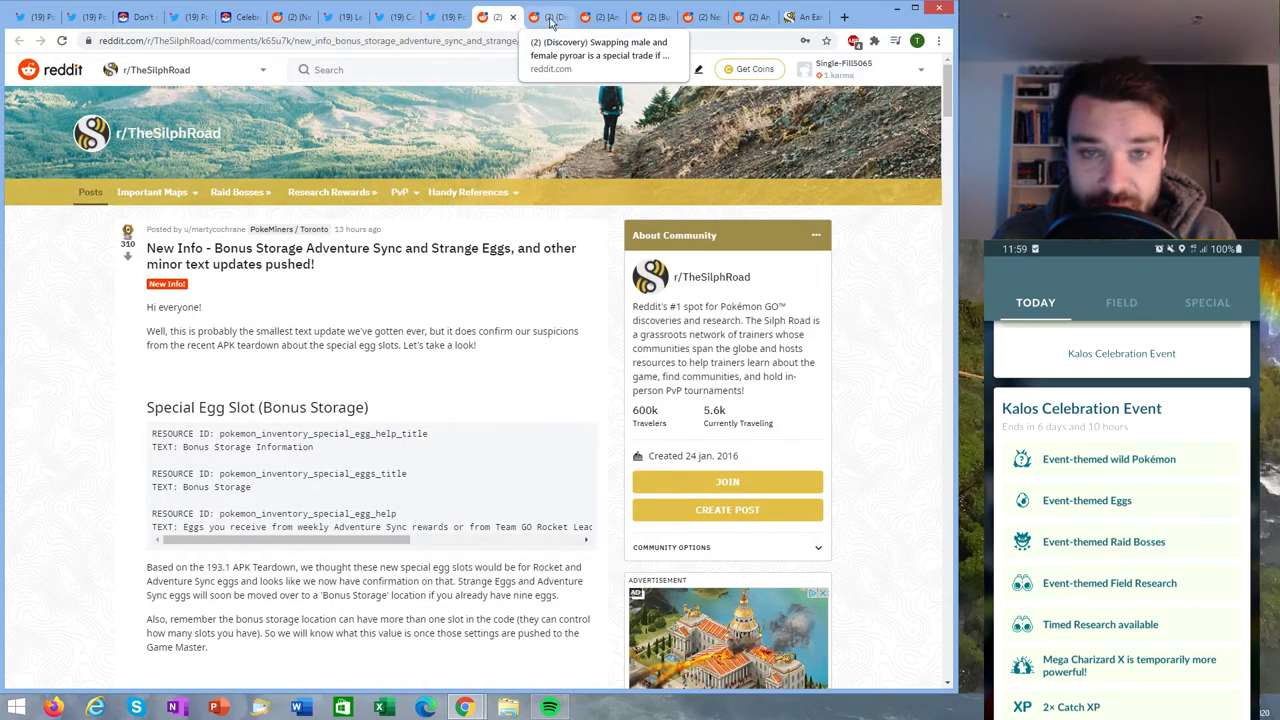
click(548, 17)
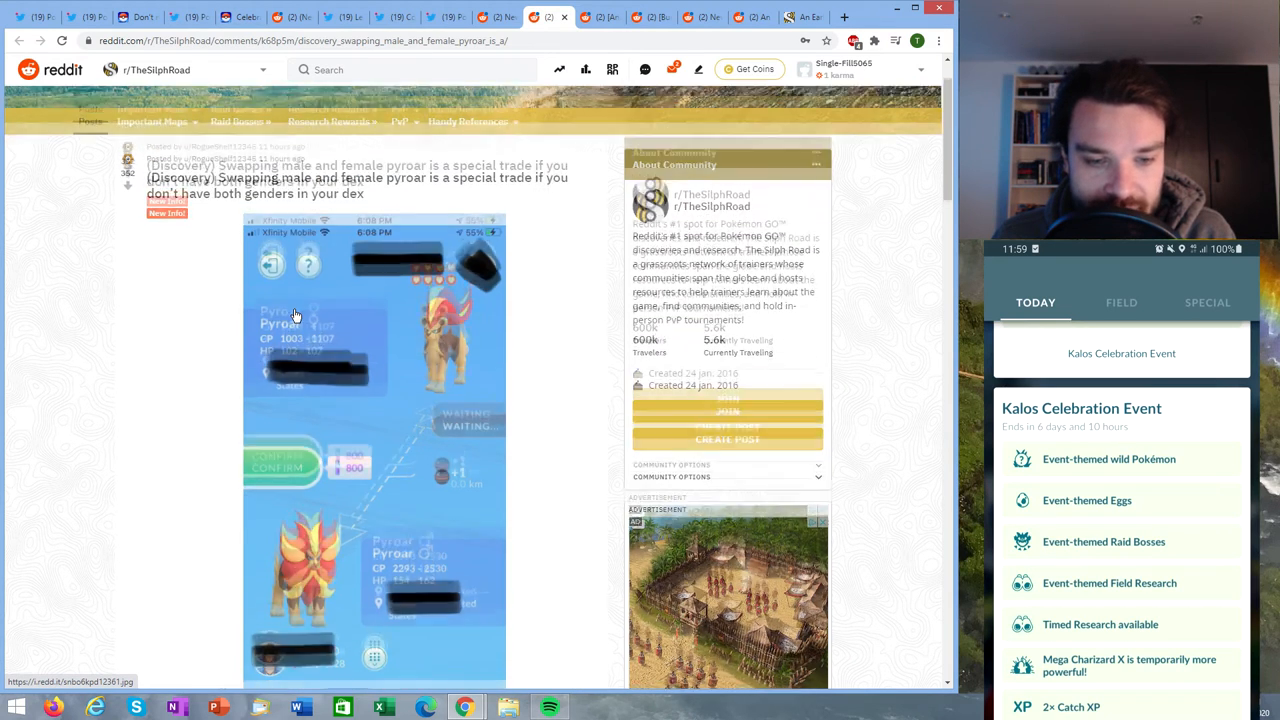
scroll(up, 3)
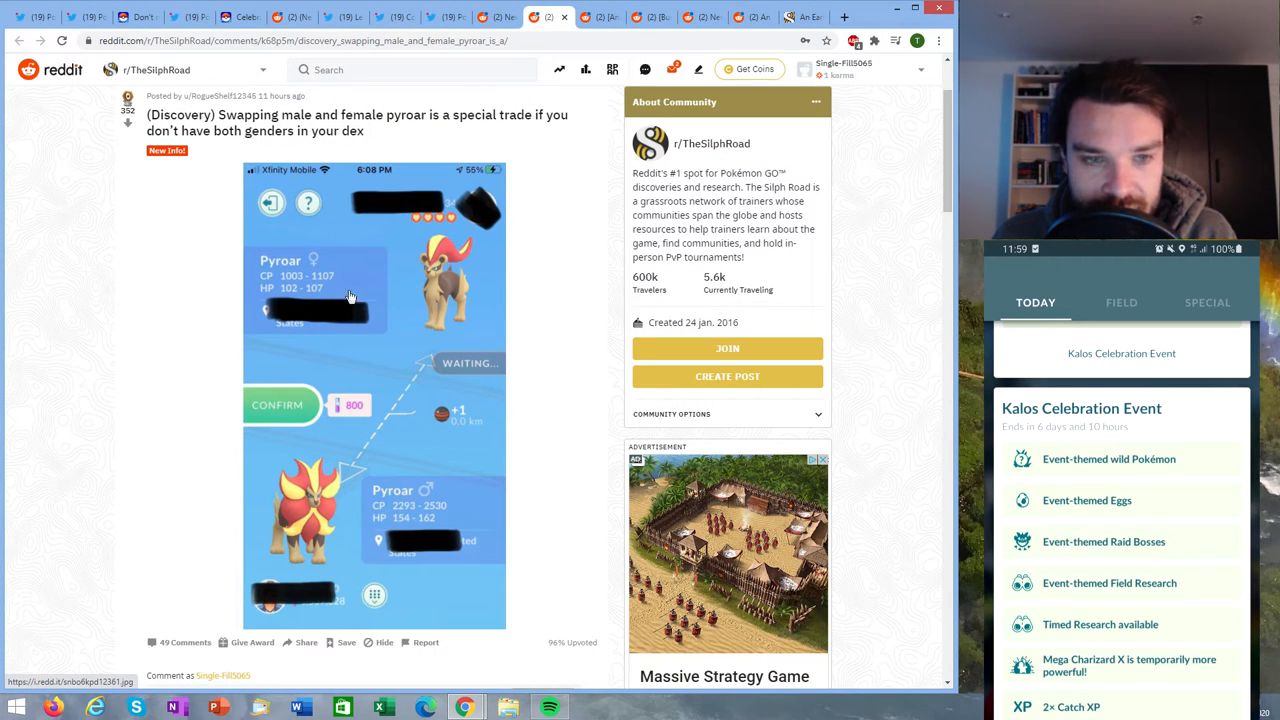
mouse_move(440, 508)
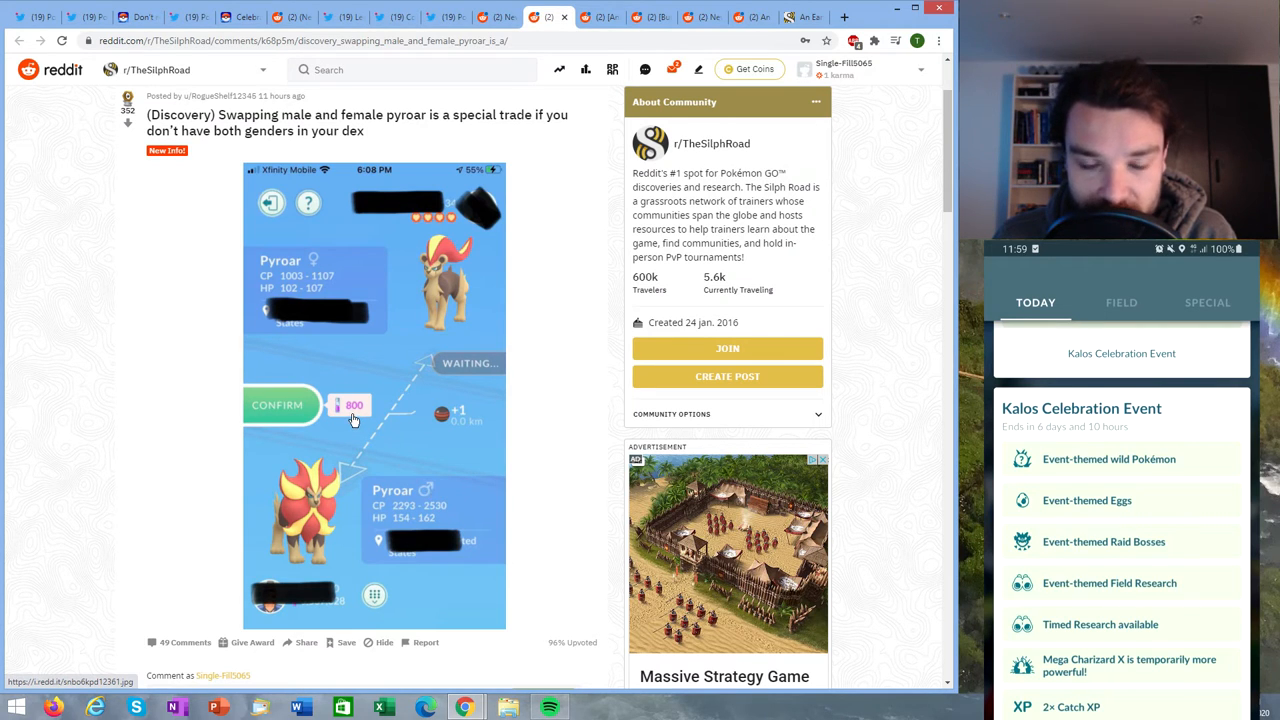
mouse_move(422, 390)
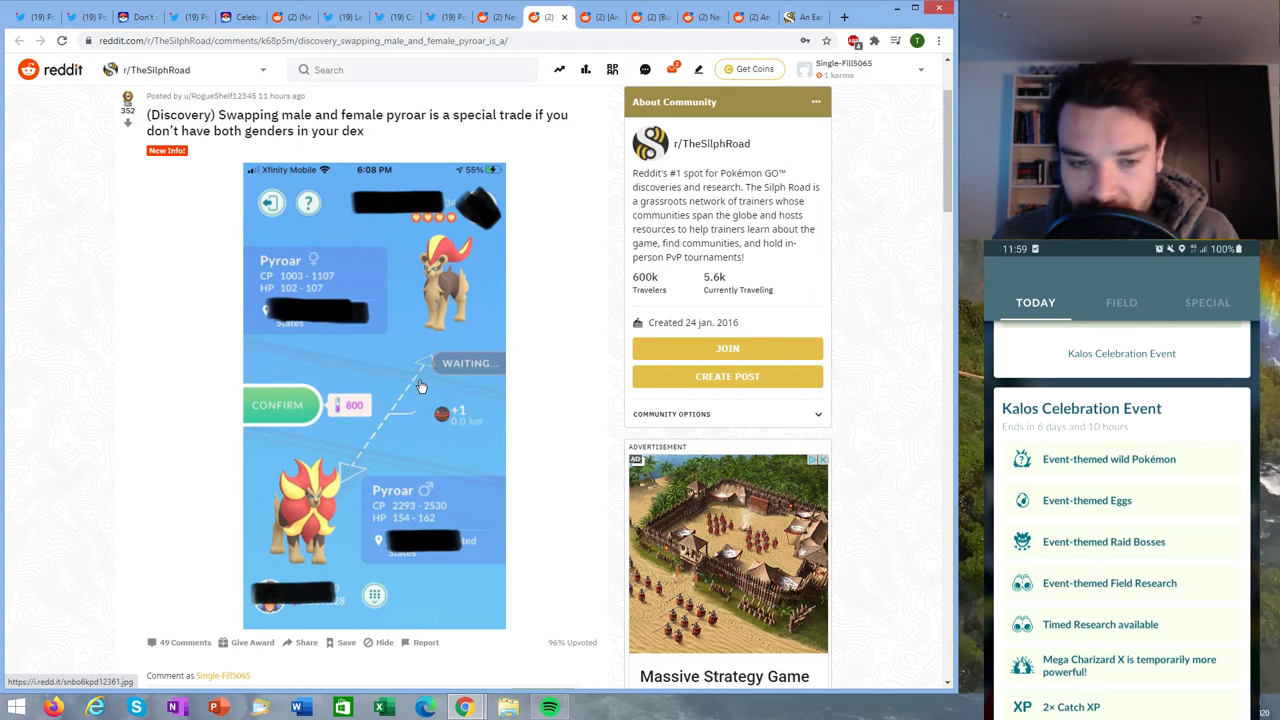
mouse_move(320, 290)
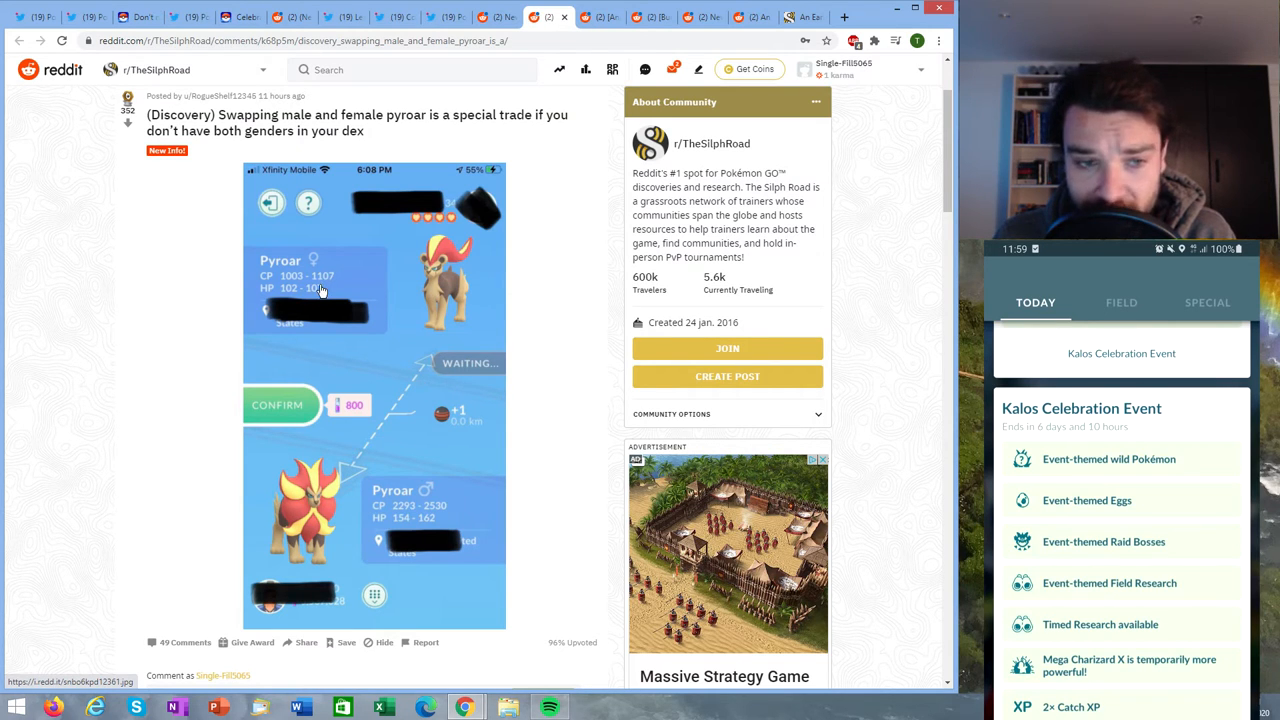
mouse_move(322, 505)
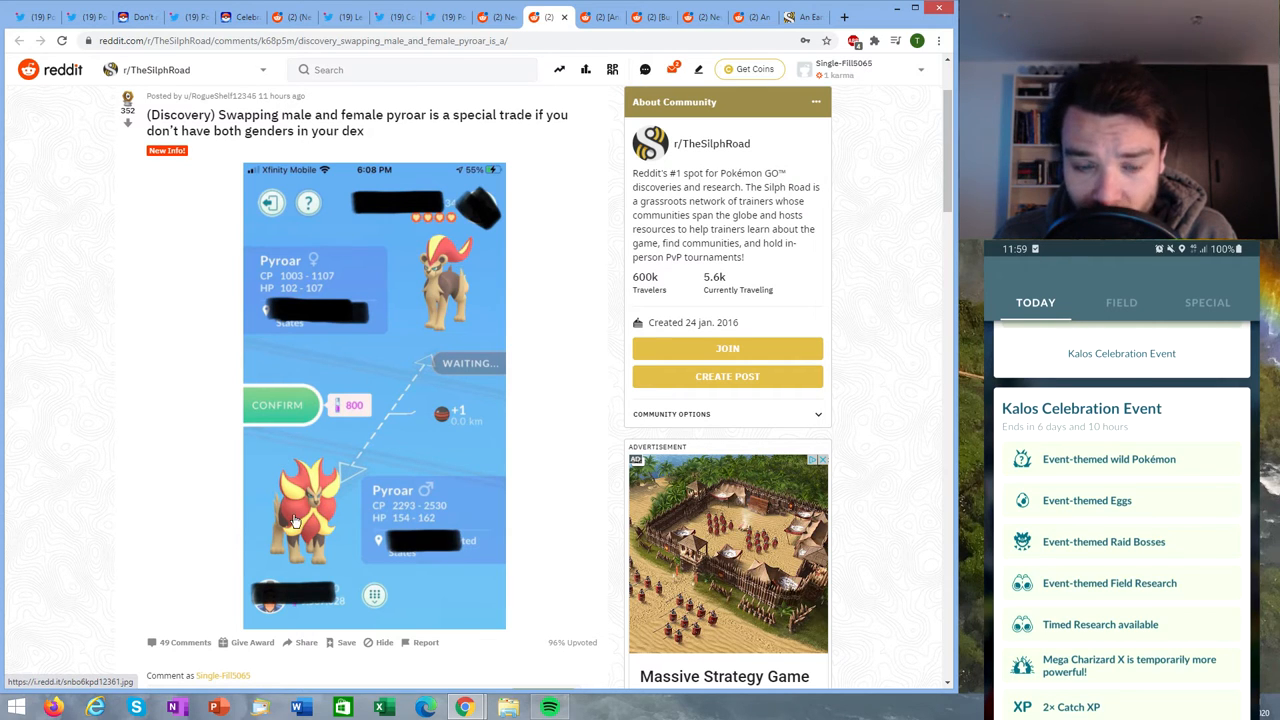
mouse_move(325, 490)
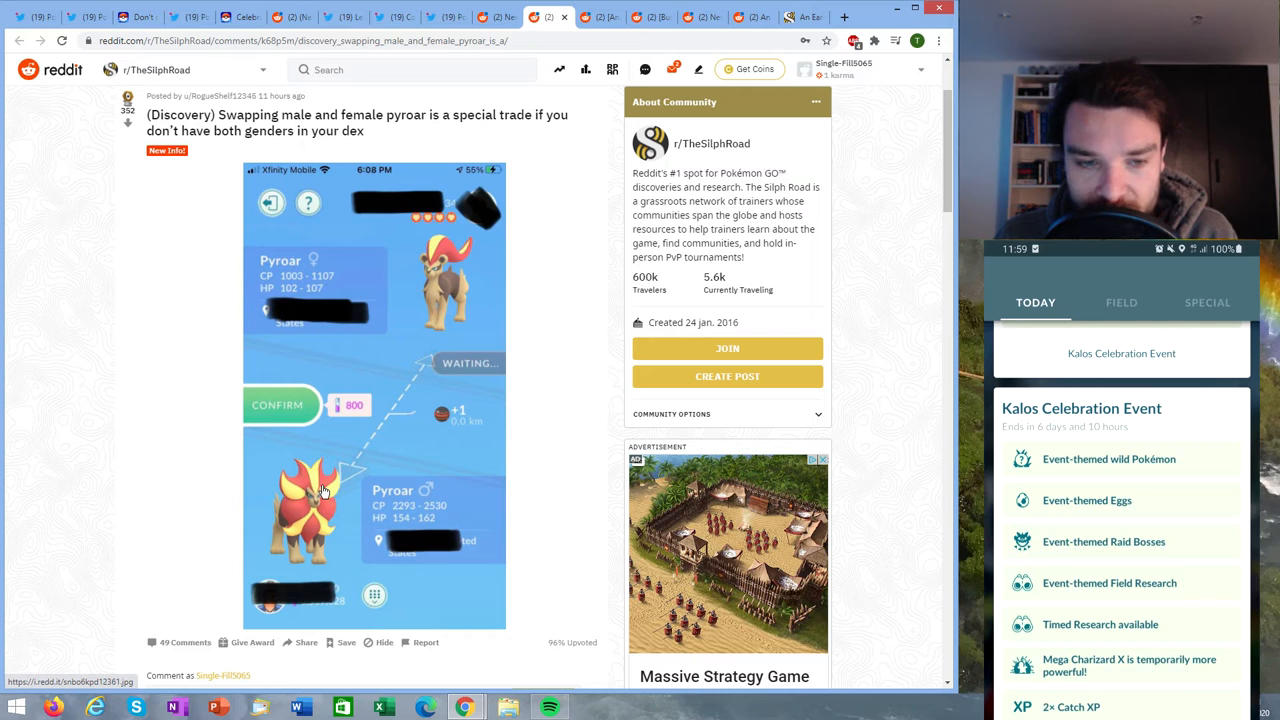
mouse_move(555, 68)
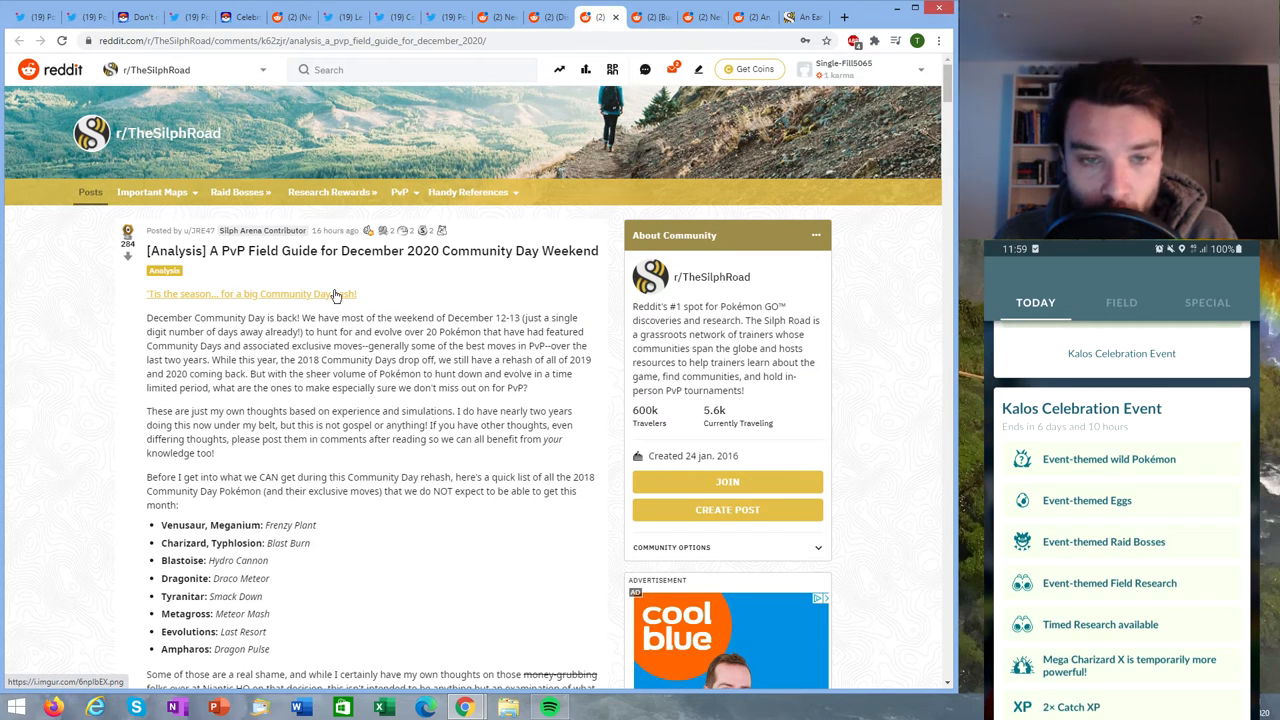
mouse_move(360, 291)
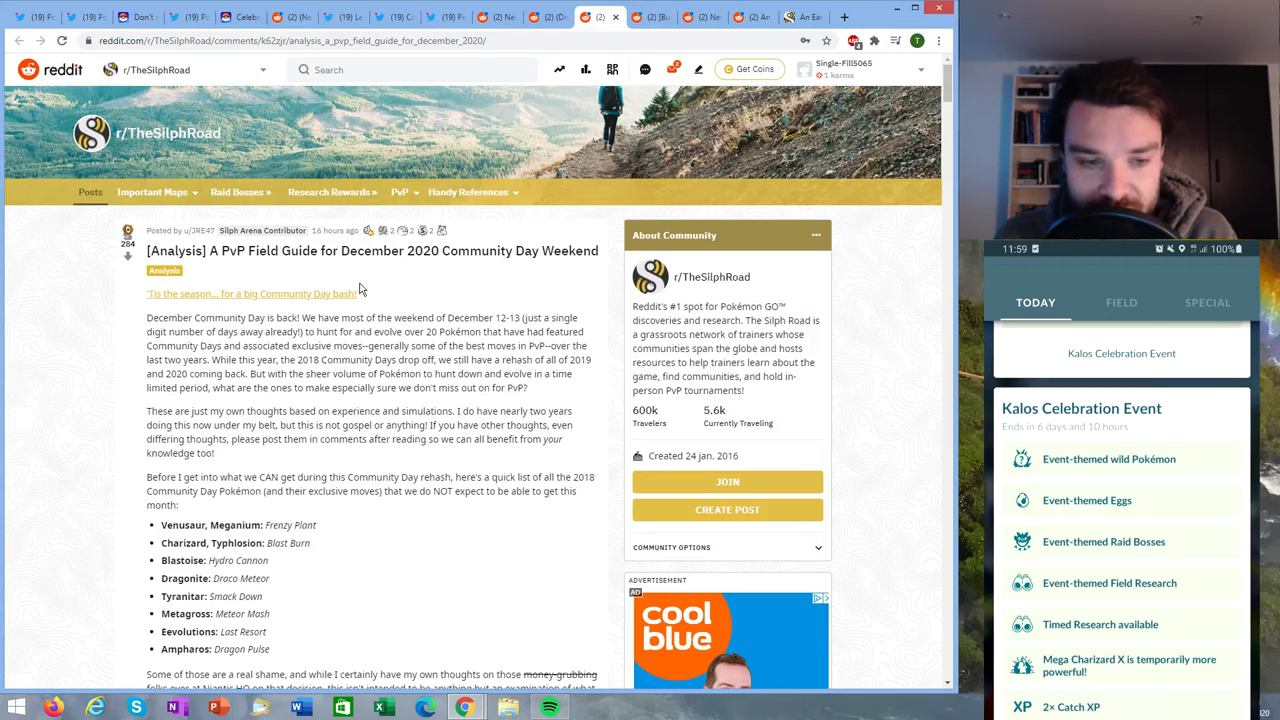
- Scroll the December 2020 PvP Field Guide past Gengar, Torterra and Rhyperior to Alakazam
scroll(down, 3)
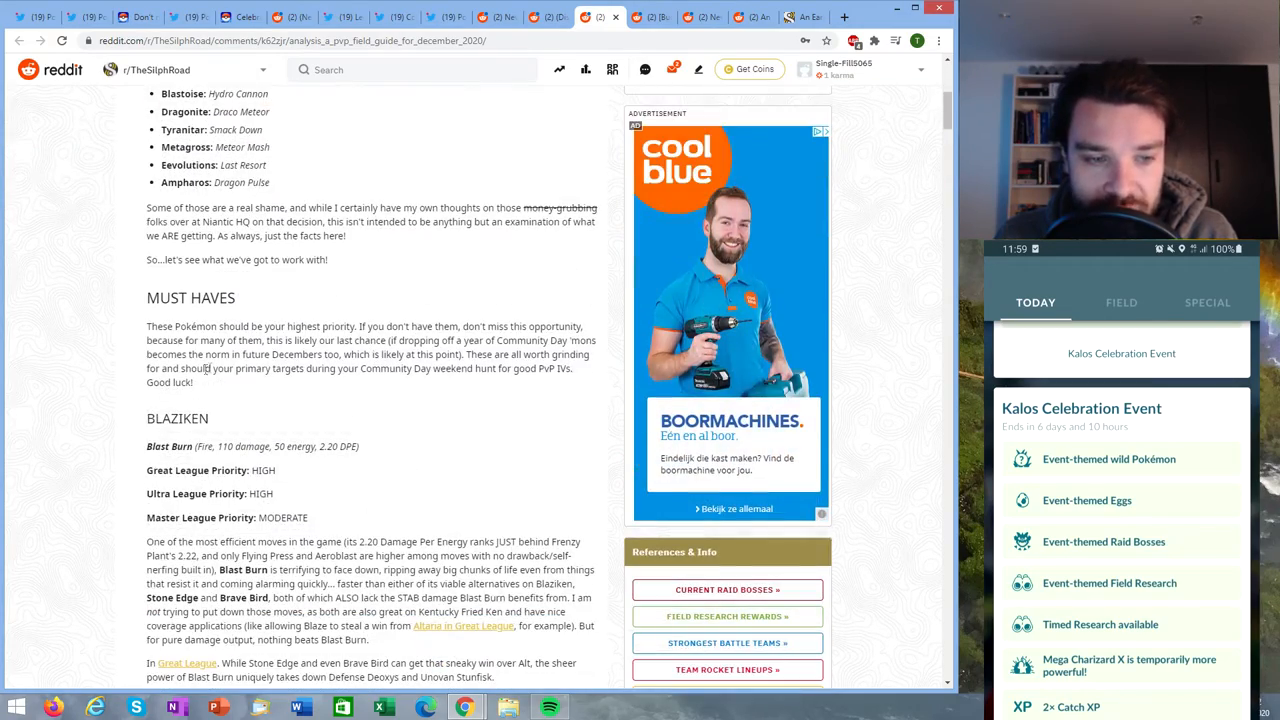
scroll(down, 3)
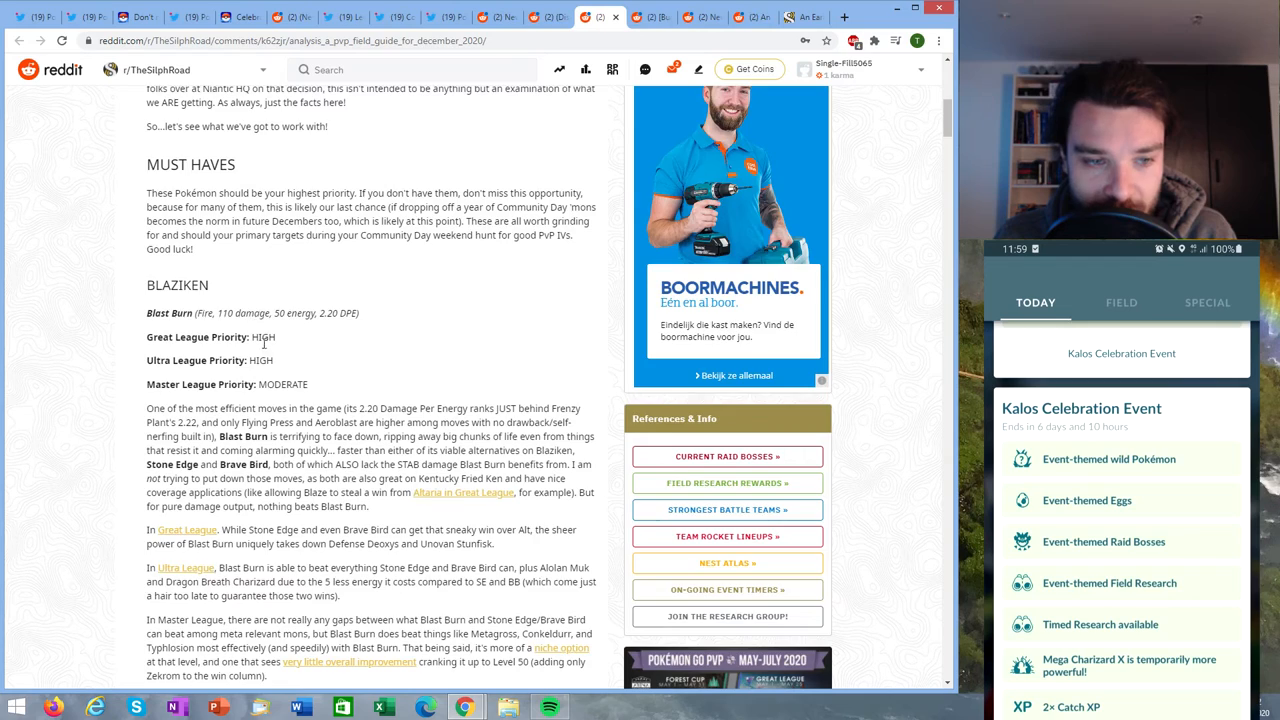
scroll(down, 3)
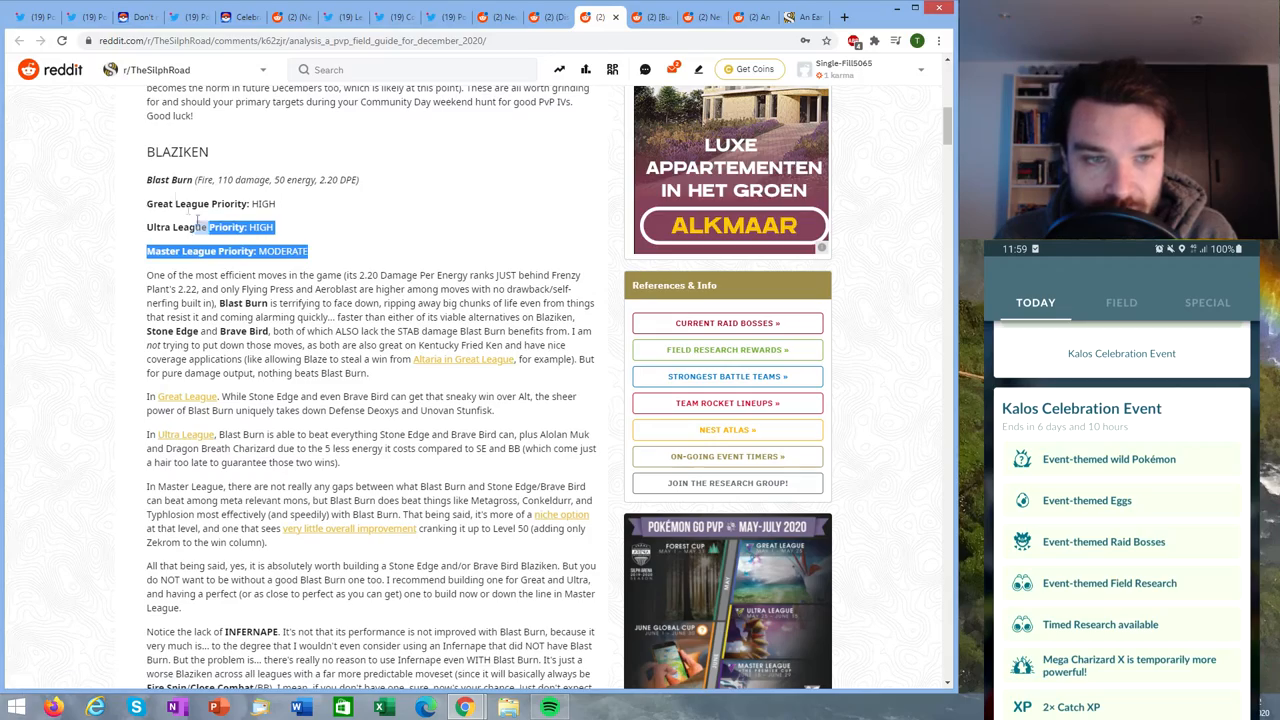
scroll(down, 3)
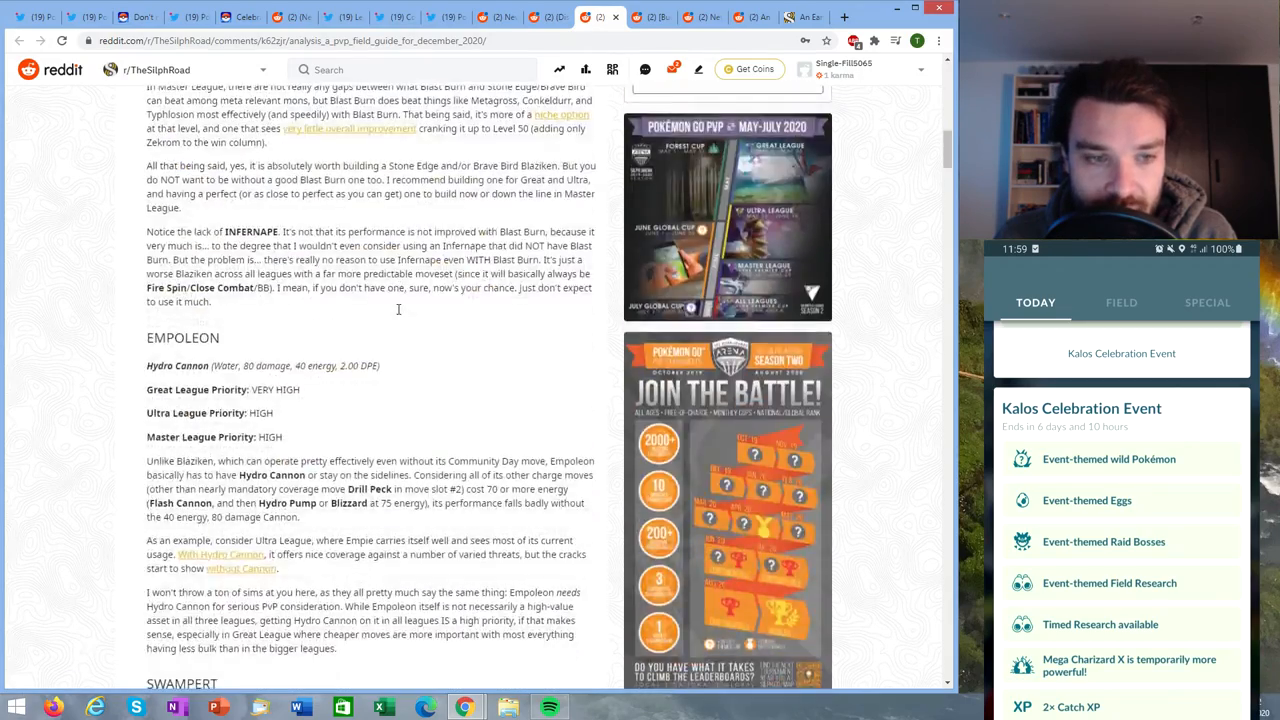
scroll(down, 3)
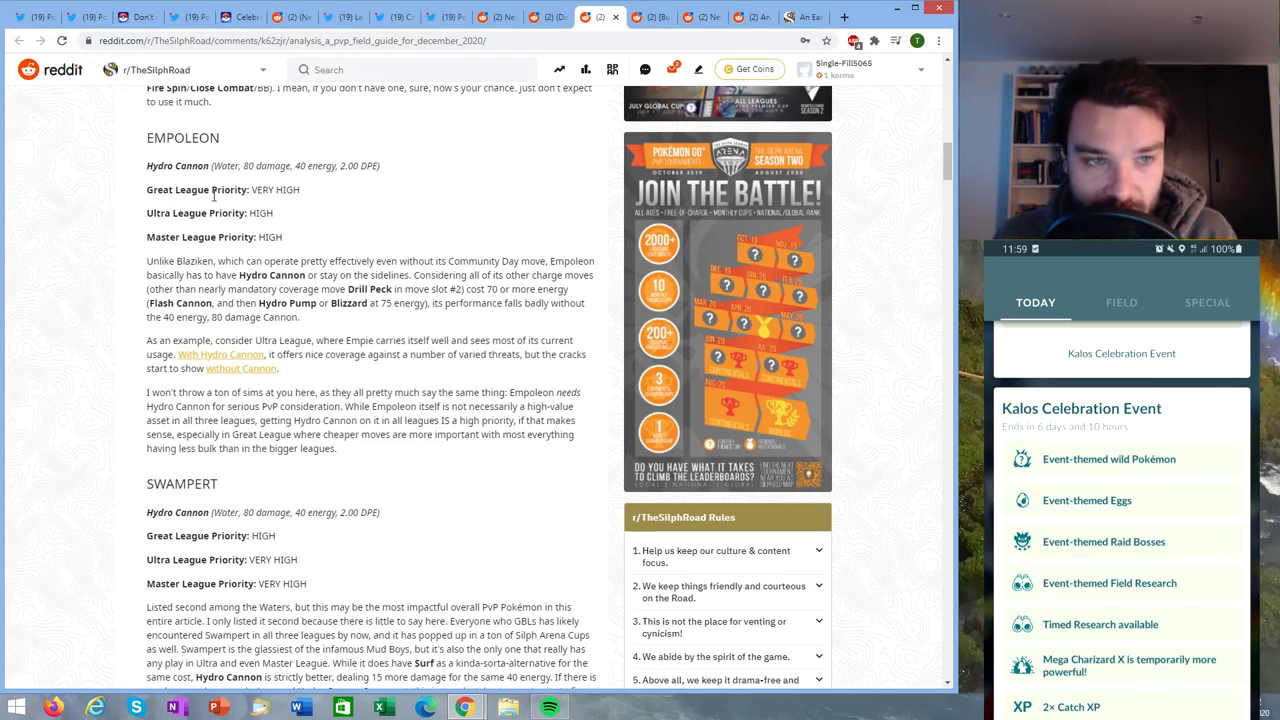
scroll(down, 3)
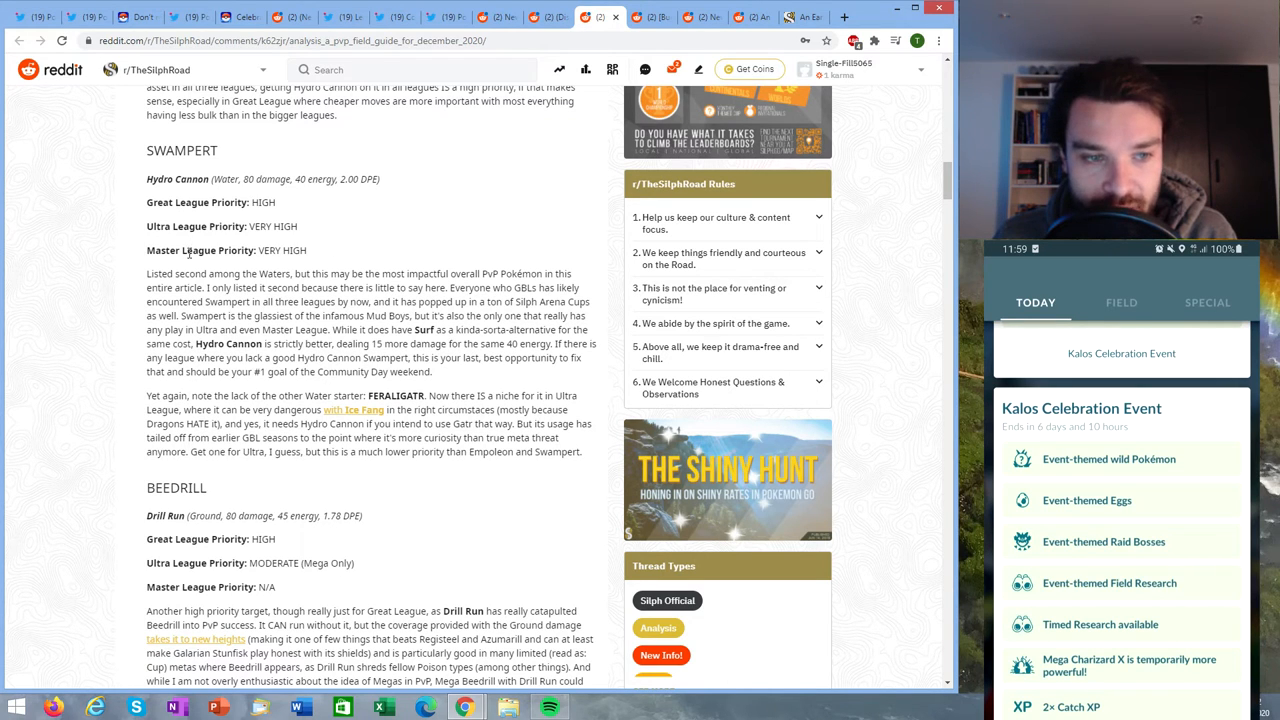
scroll(down, 3)
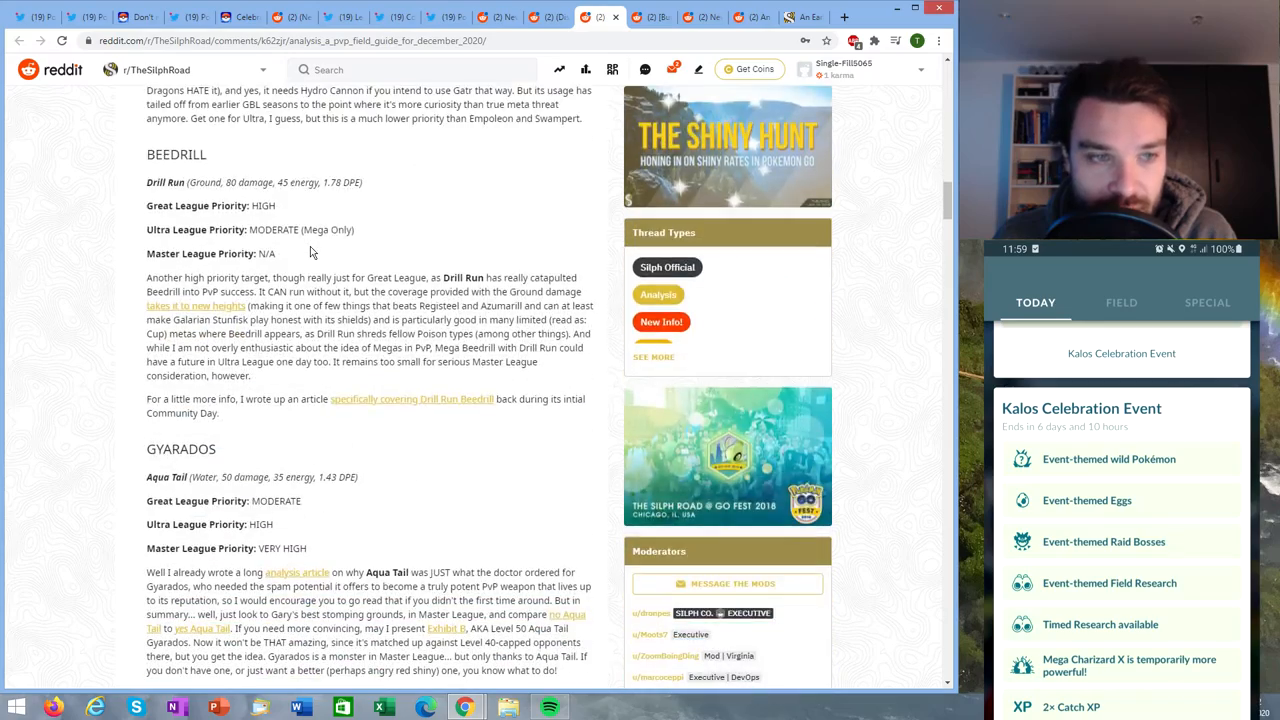
scroll(down, 3)
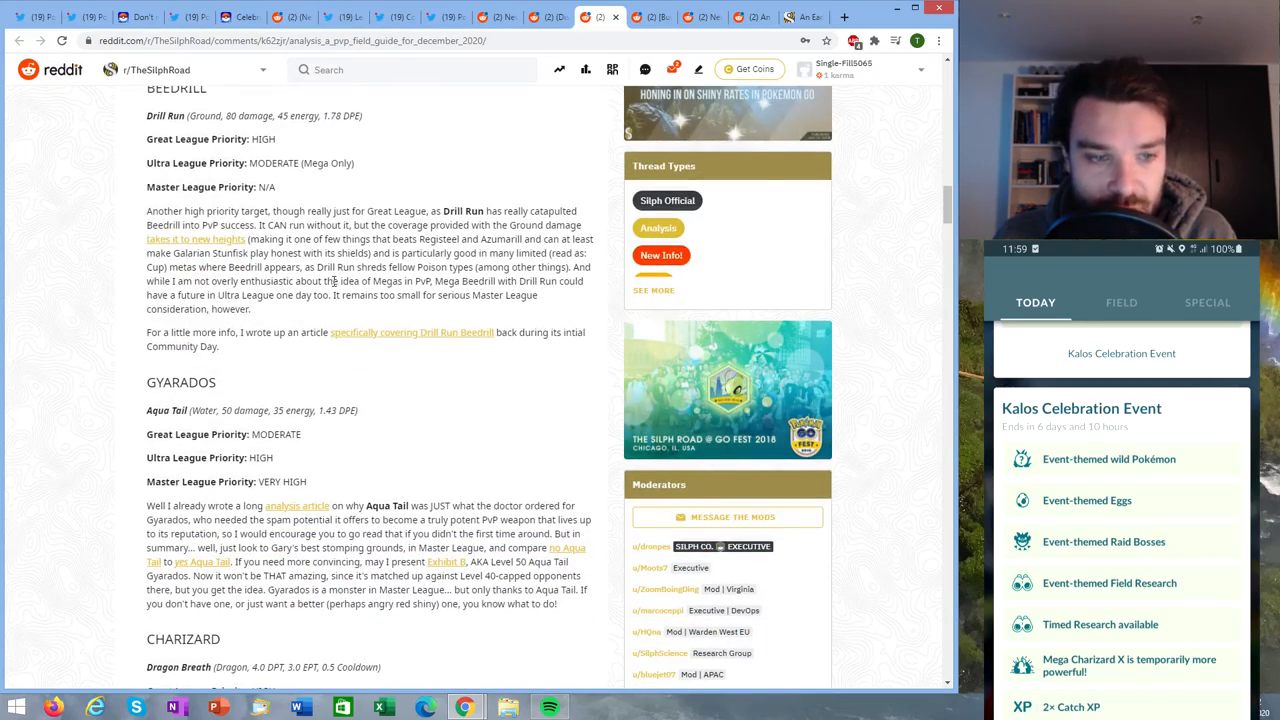
scroll(down, 3)
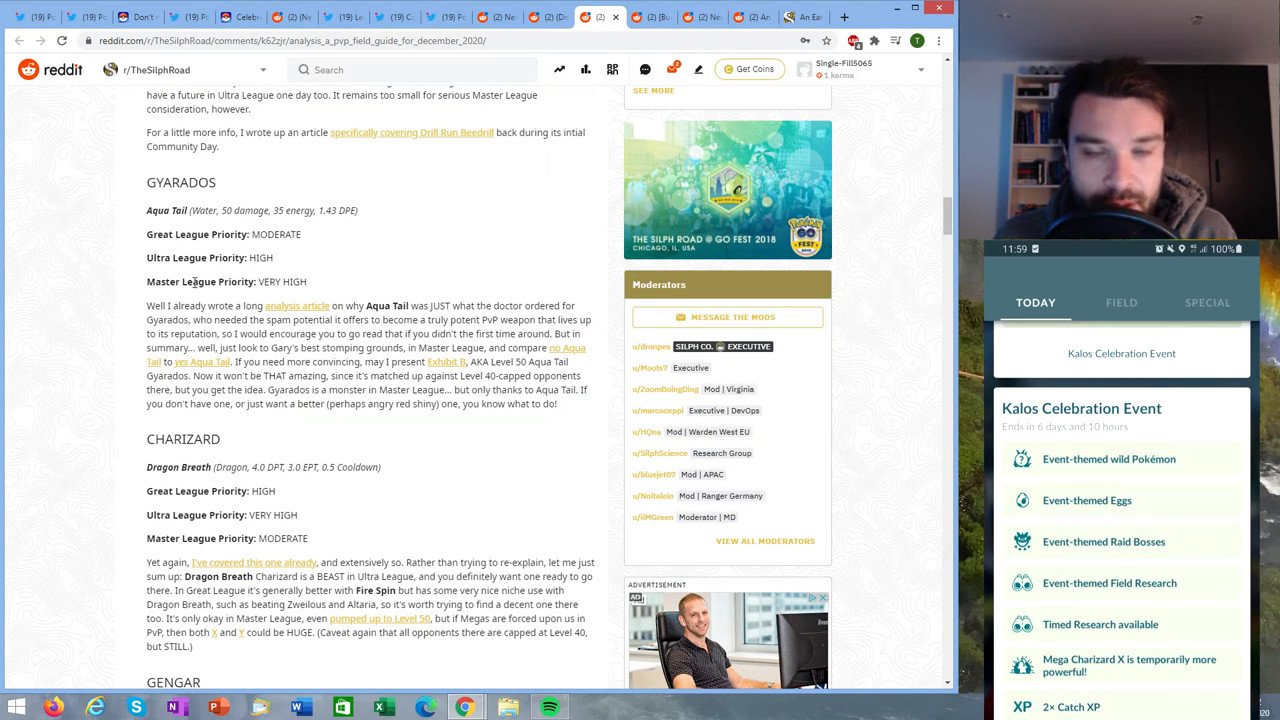
scroll(down, 3)
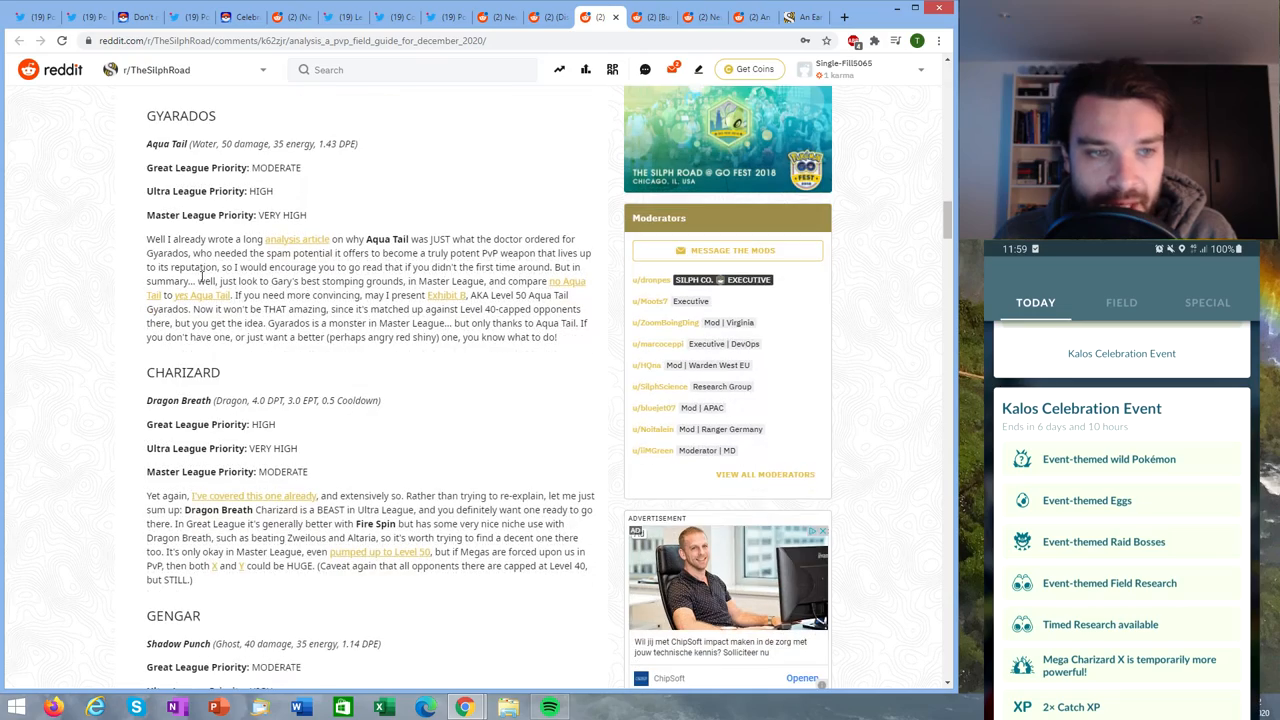
scroll(down, 3)
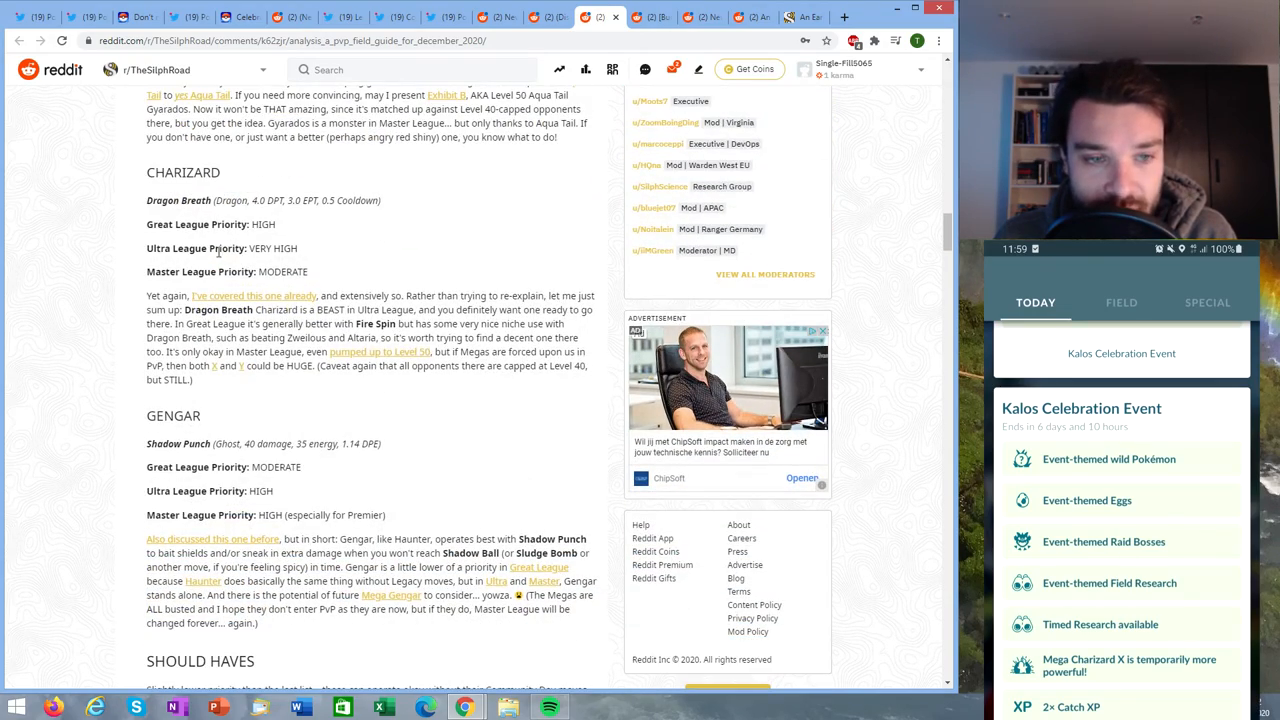
scroll(down, 3)
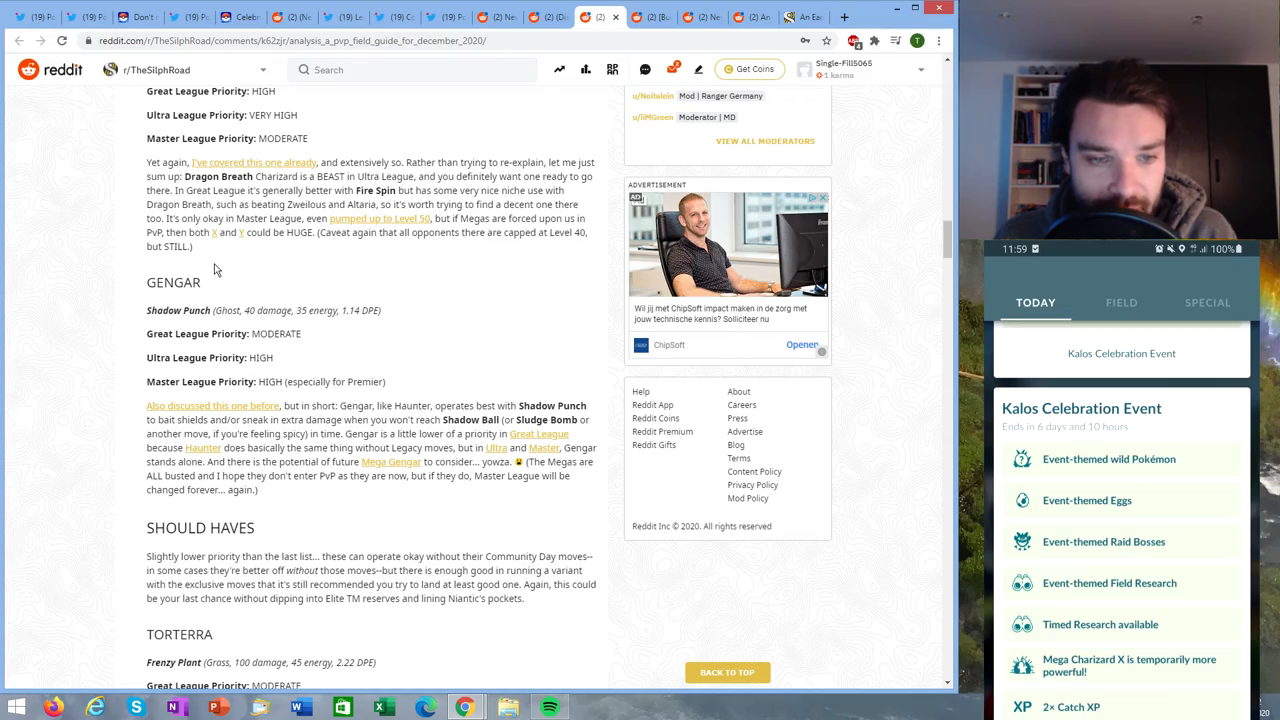
scroll(down, 3)
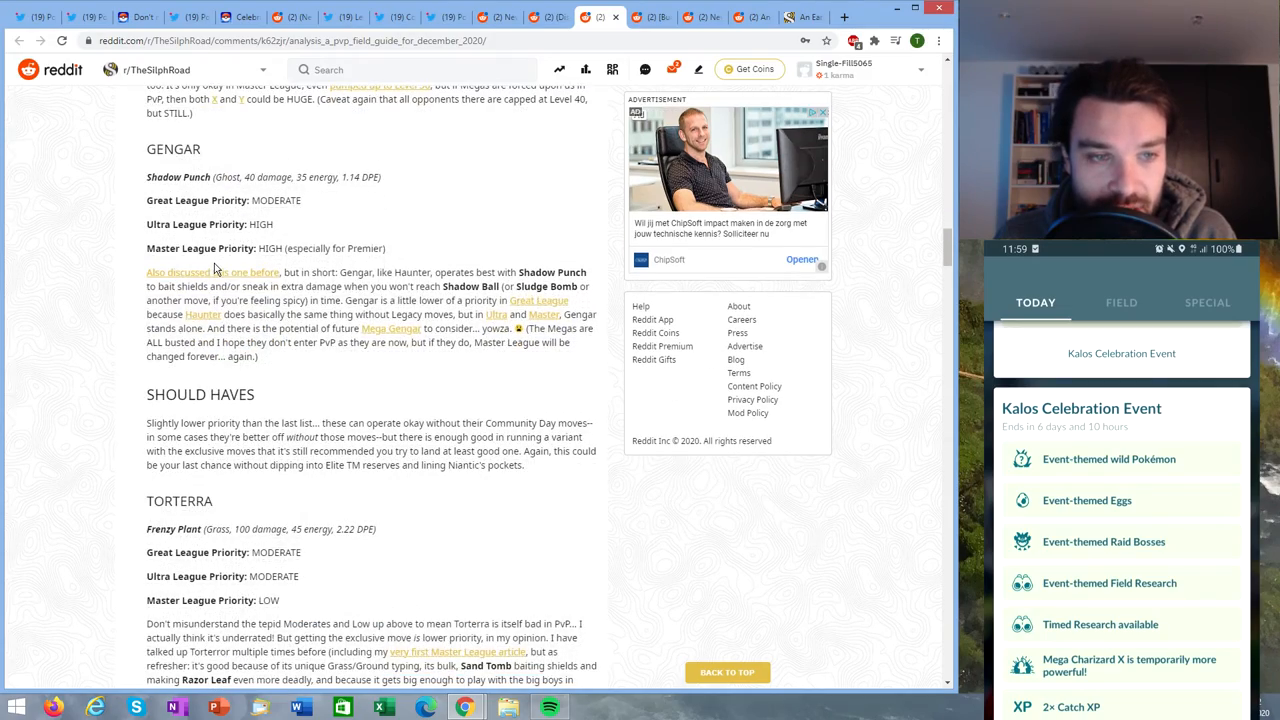
scroll(down, 3)
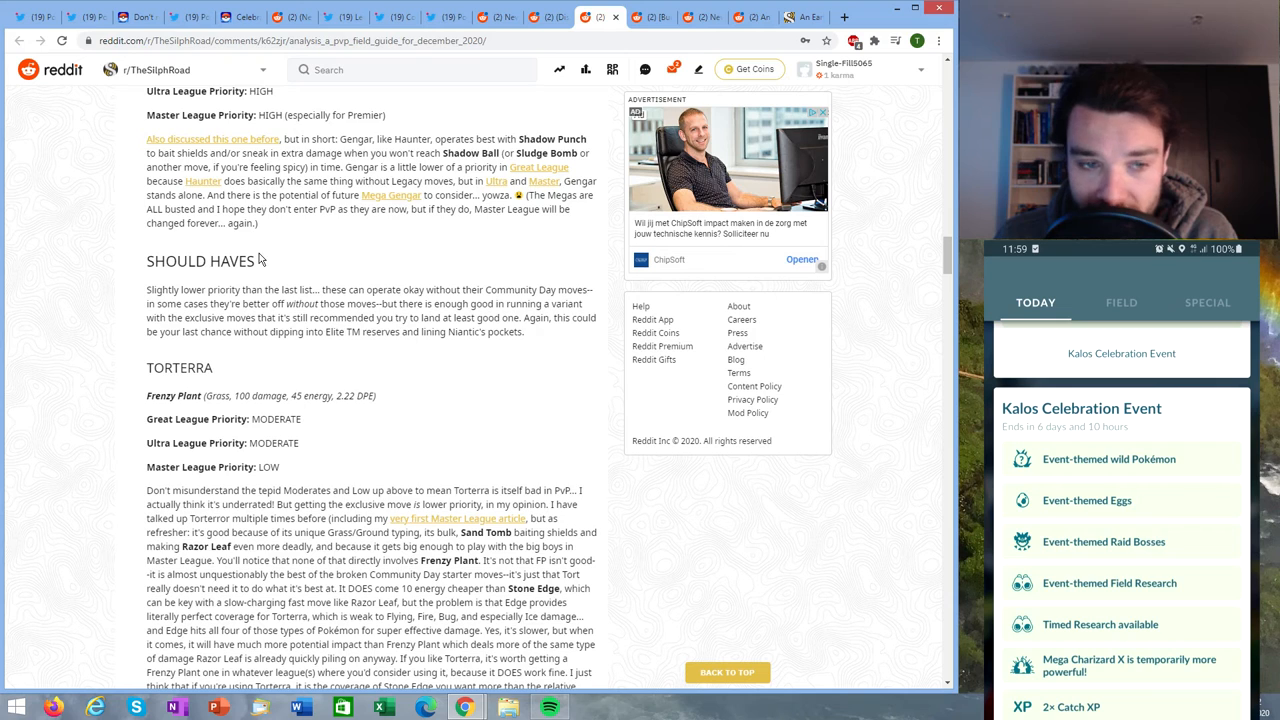
scroll(down, 3)
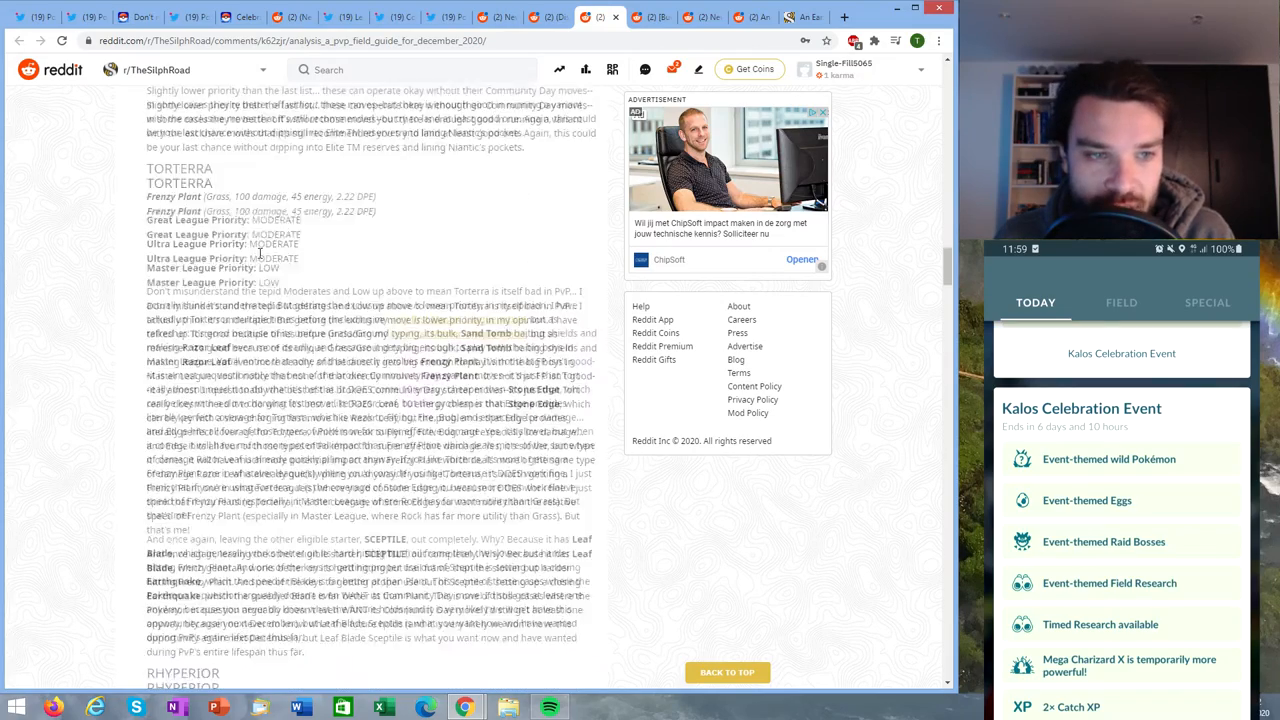
scroll(down, 3)
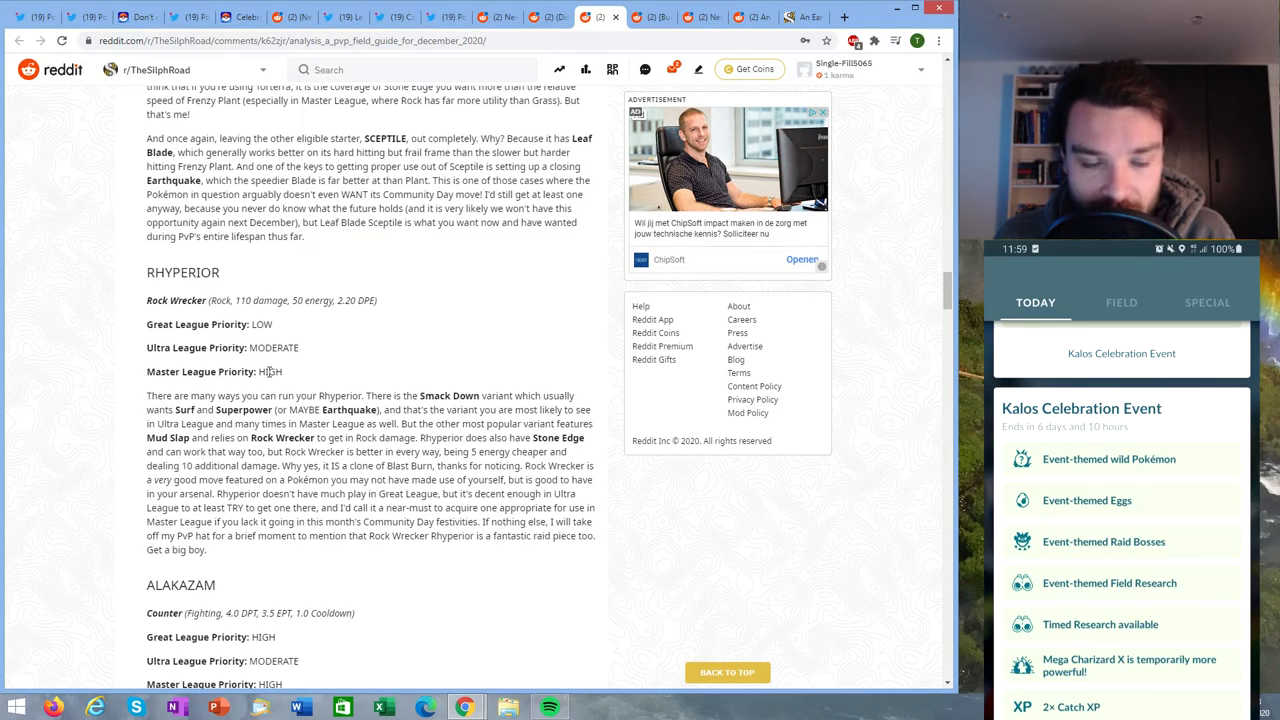
scroll(down, 3)
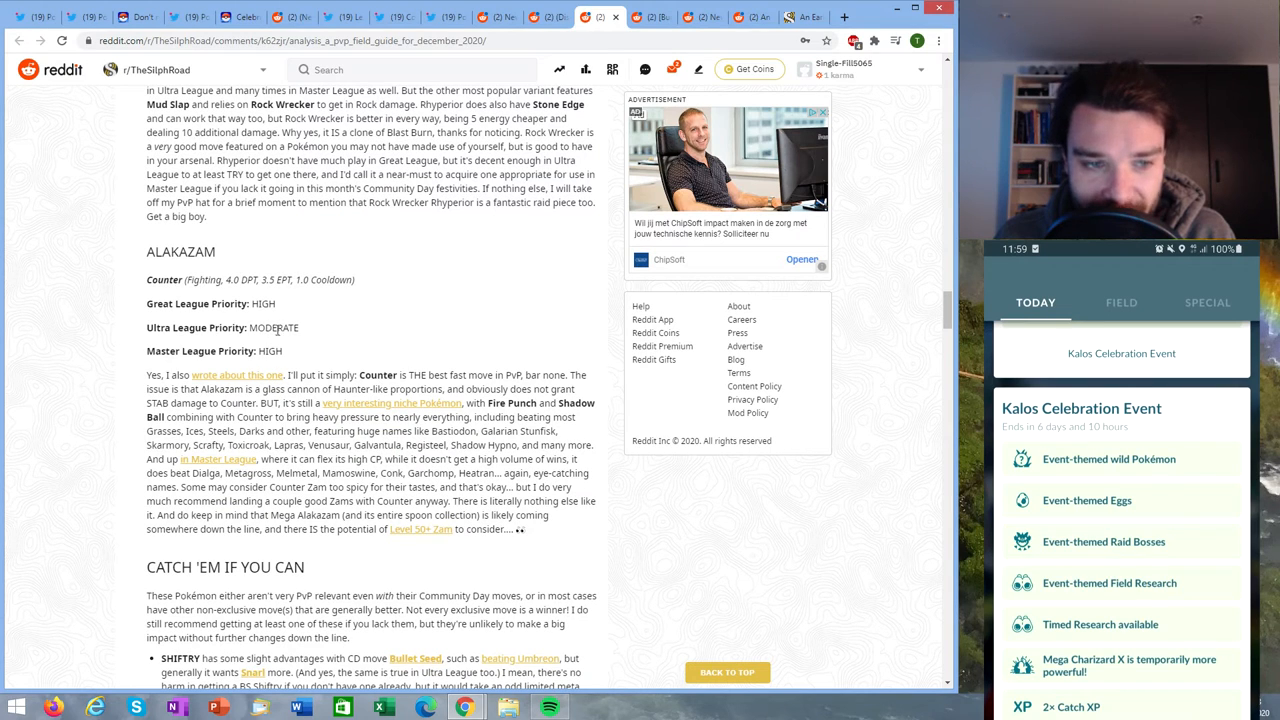
mouse_move(296, 343)
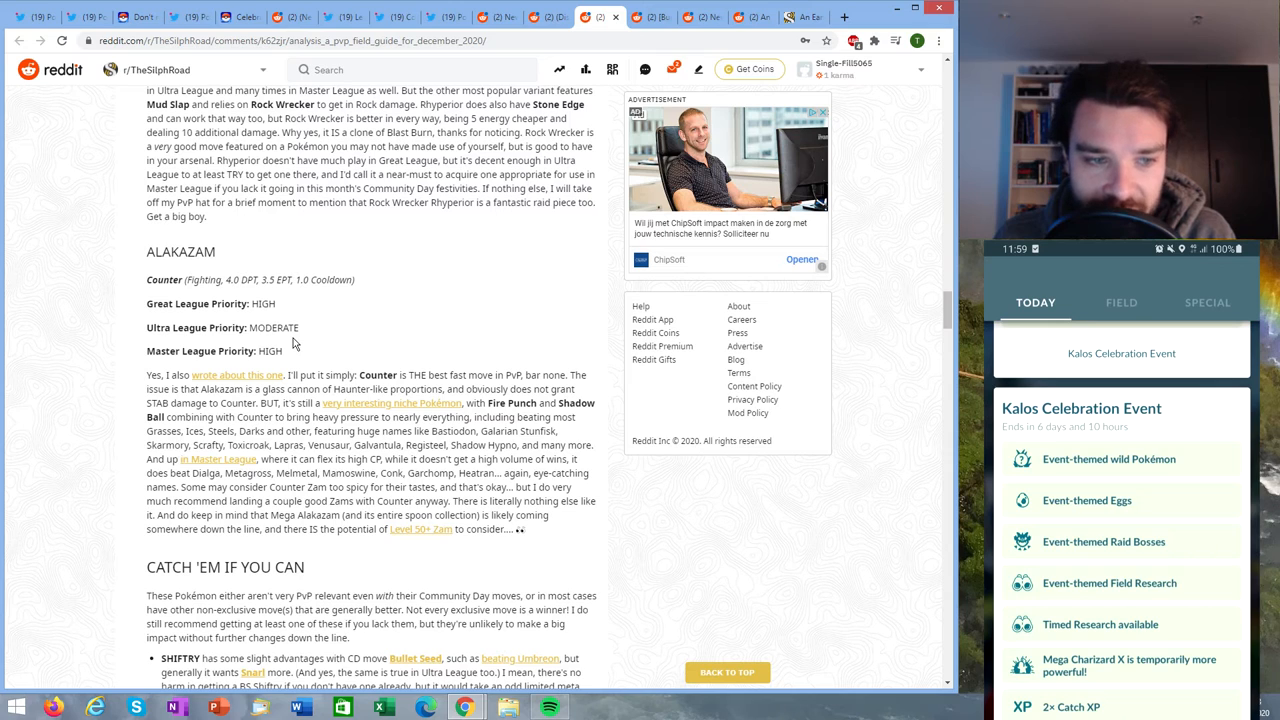
mouse_move(270, 305)
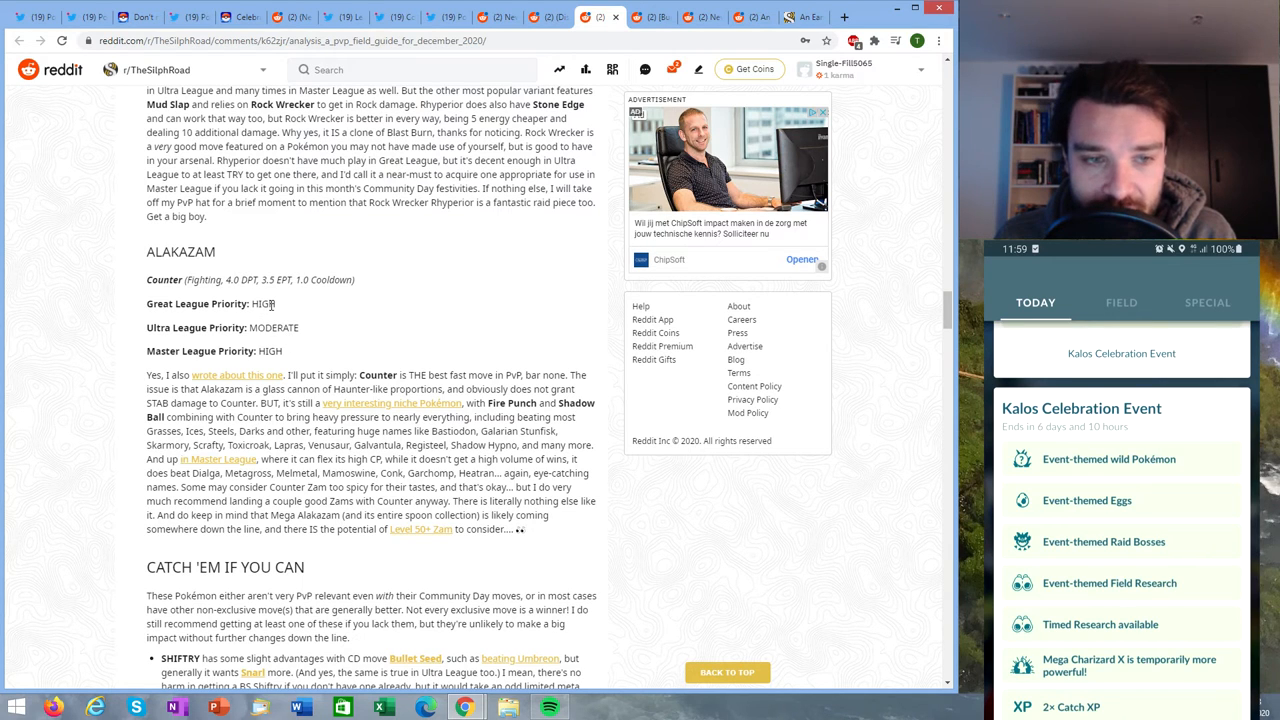
double_click(163, 280)
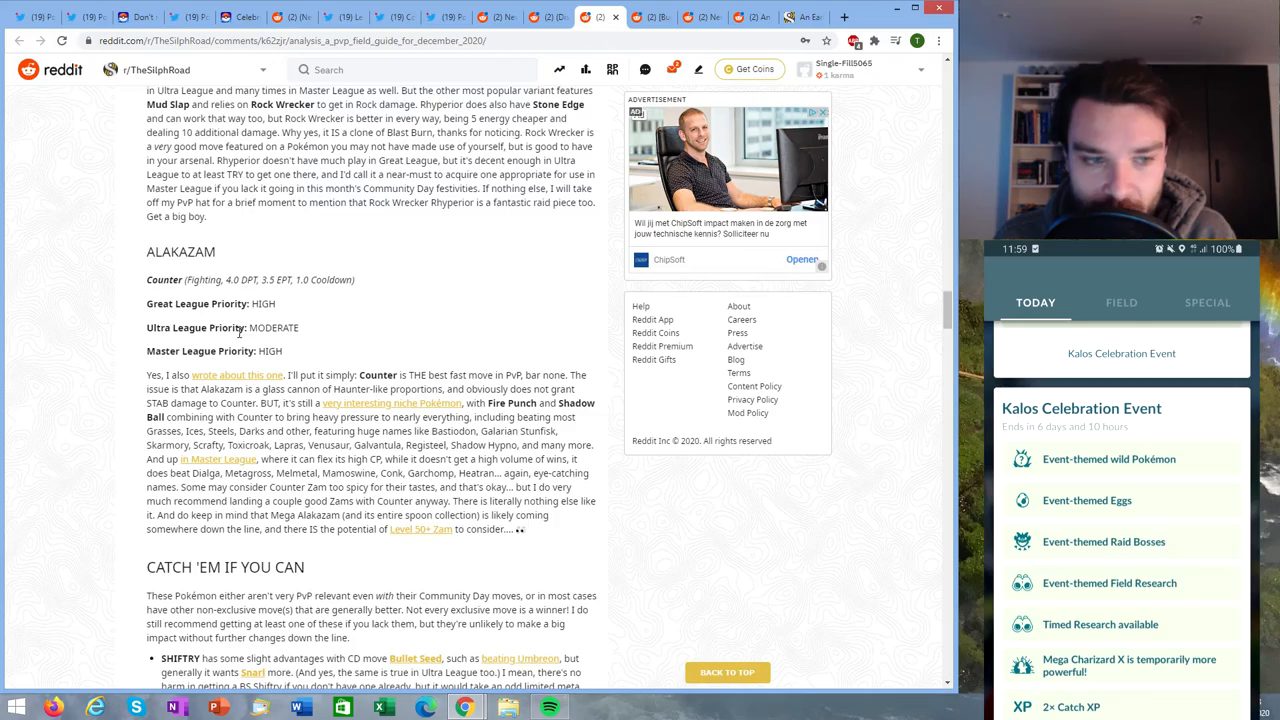
scroll(down, 3)
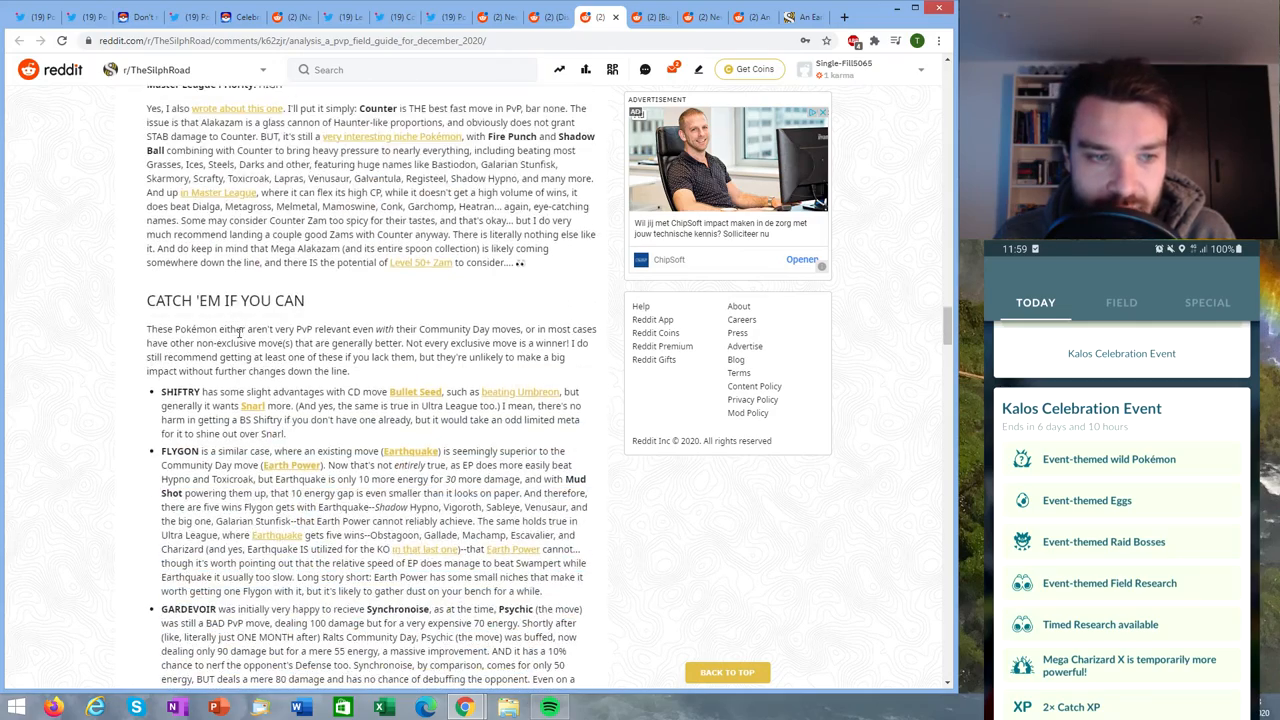
scroll(down, 3)
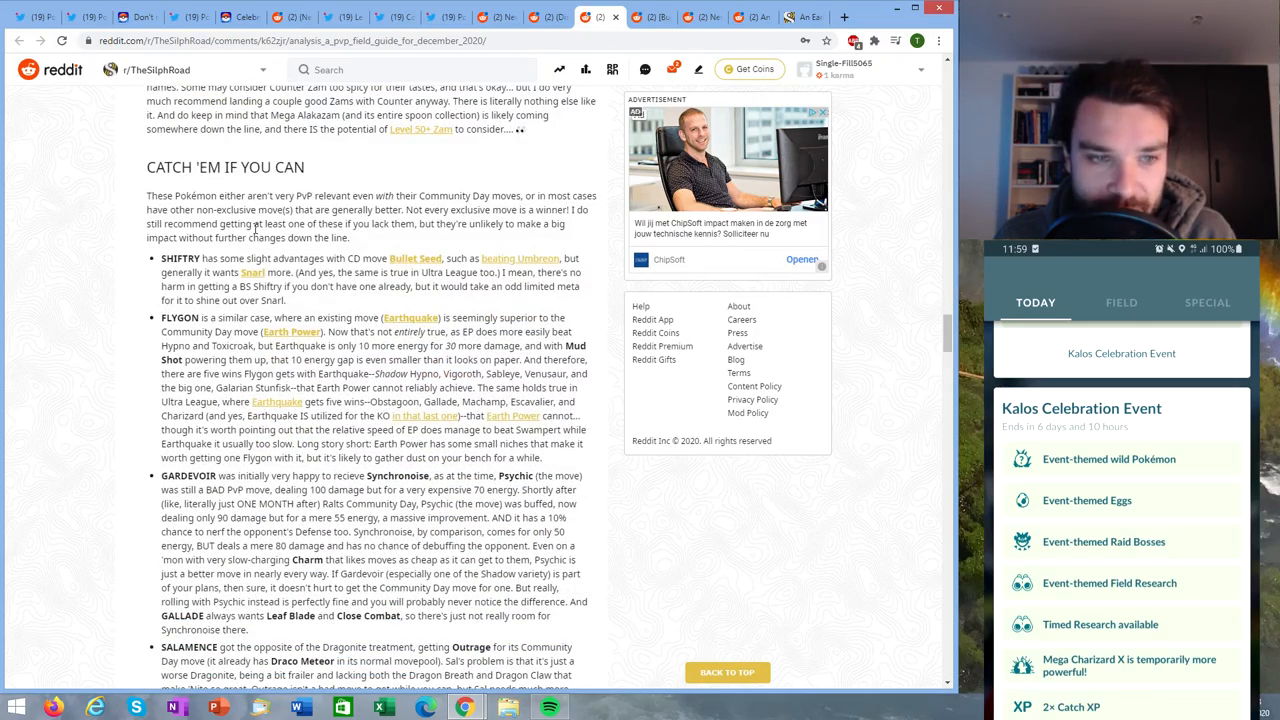
scroll(down, 3)
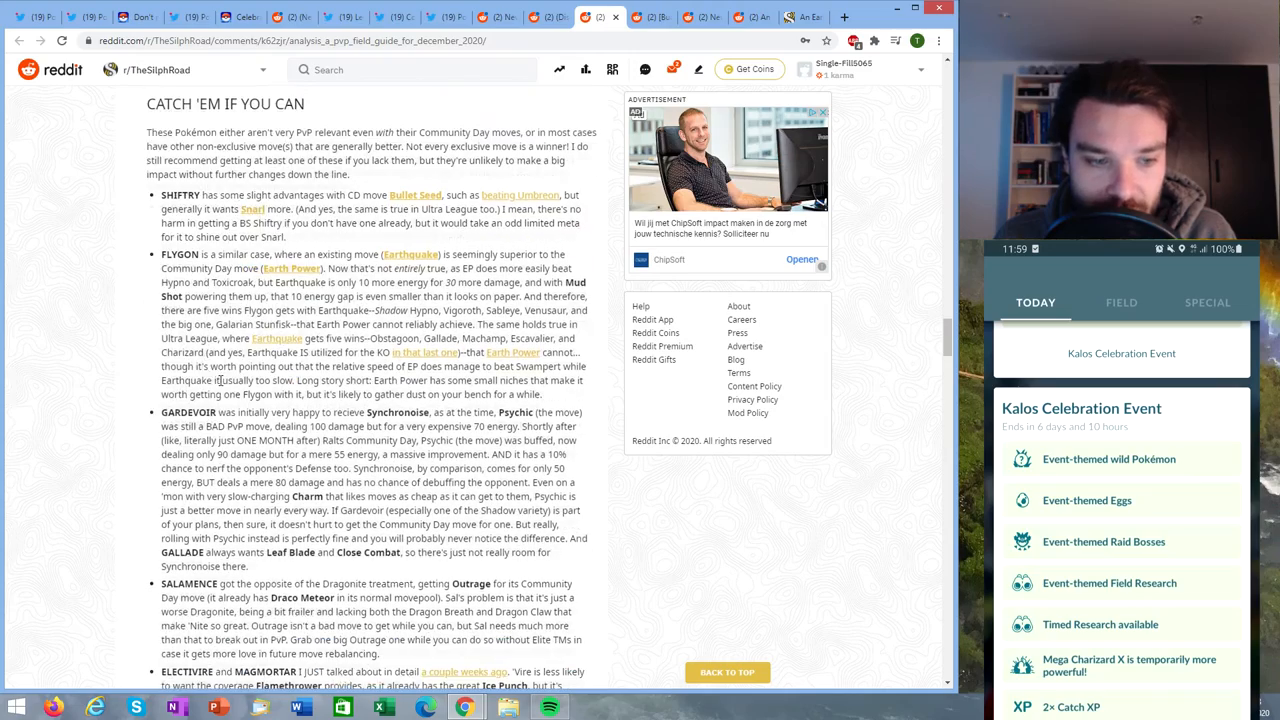
scroll(down, 3)
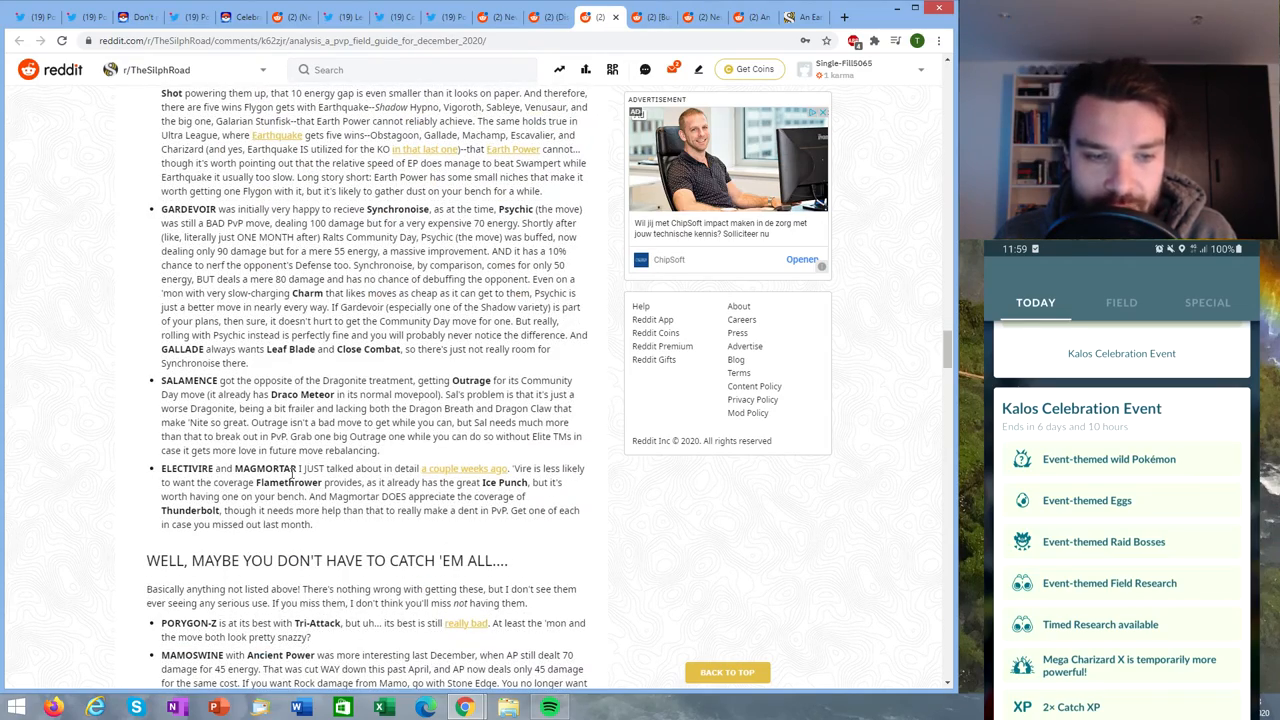
scroll(up, 3)
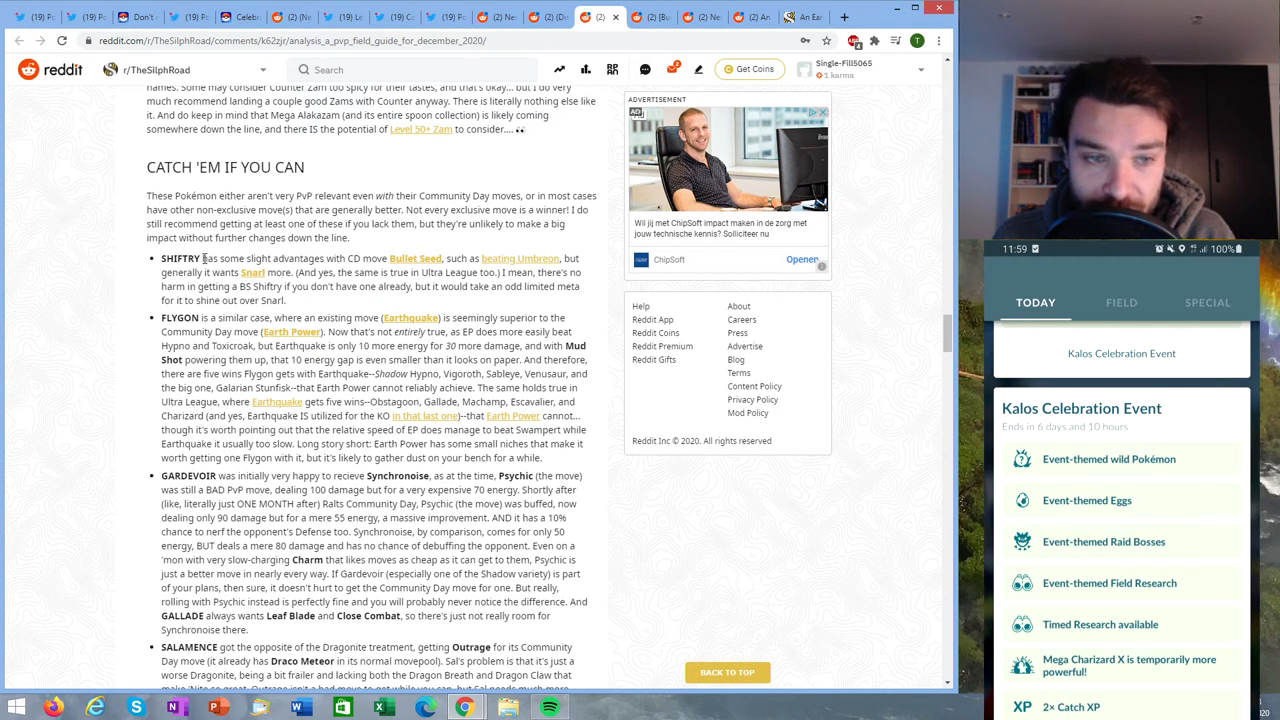
mouse_move(414, 258)
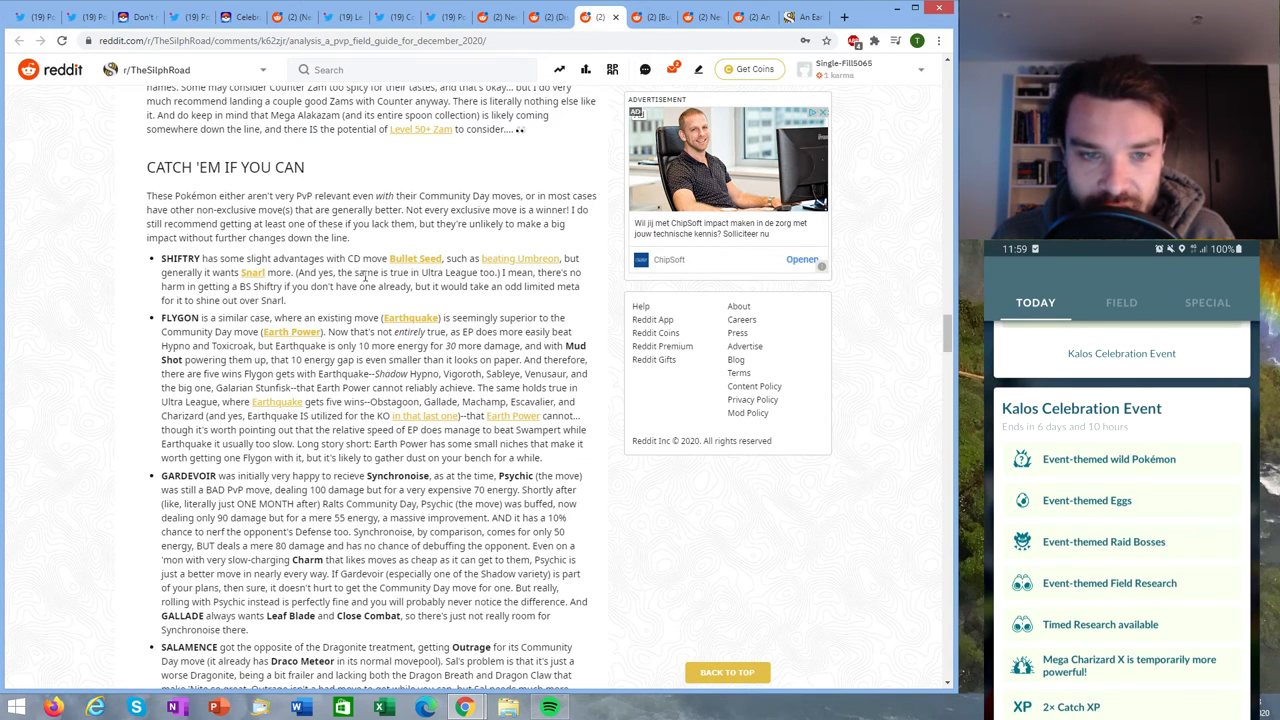
scroll(down, 3)
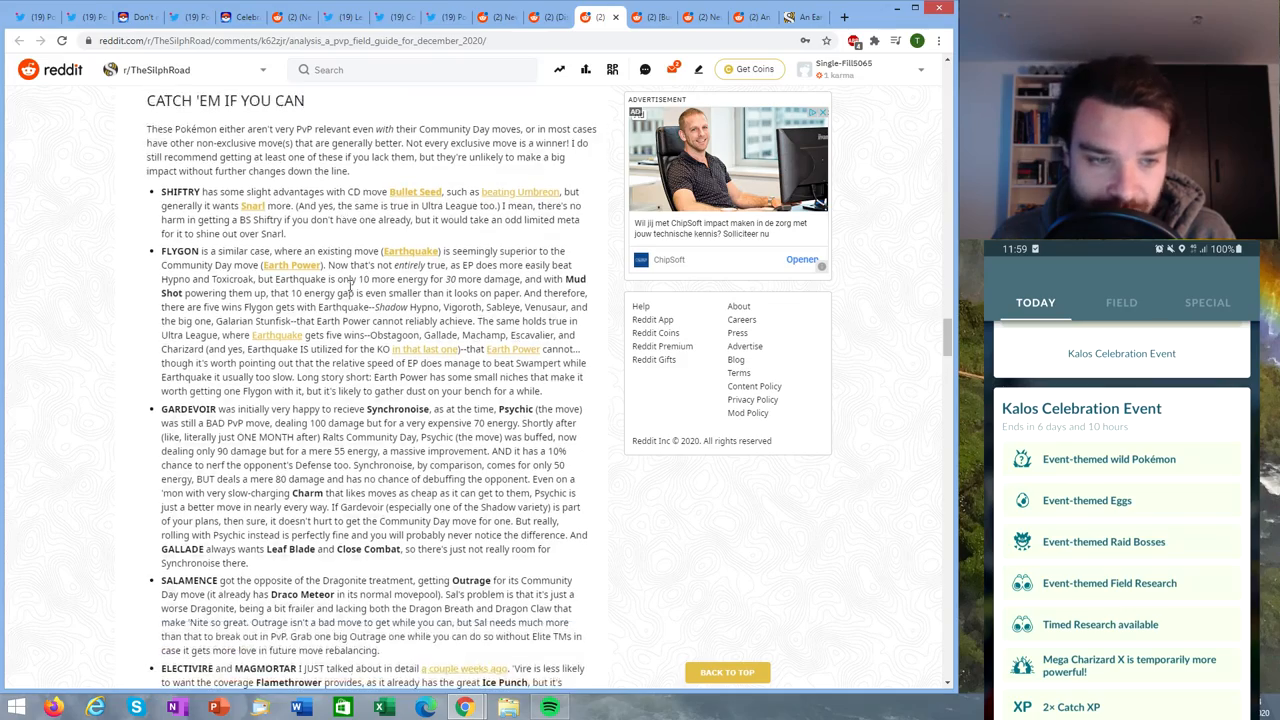
scroll(down, 3)
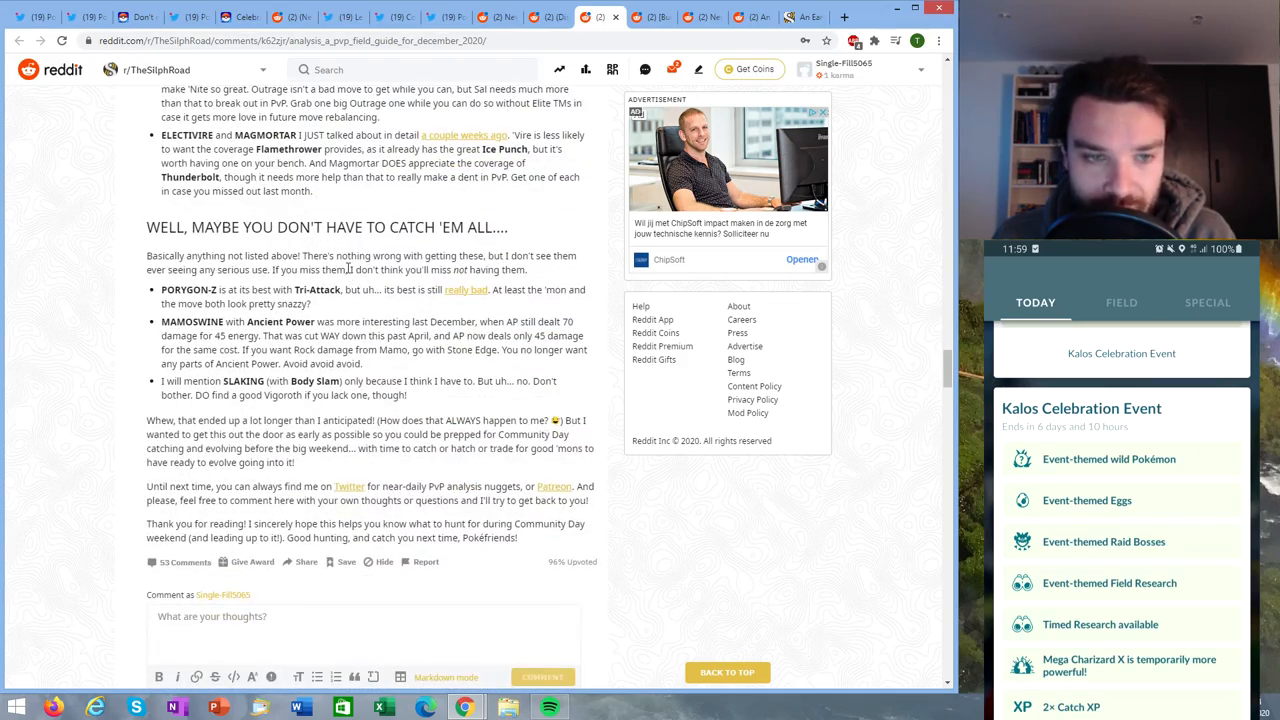
scroll(up, 3)
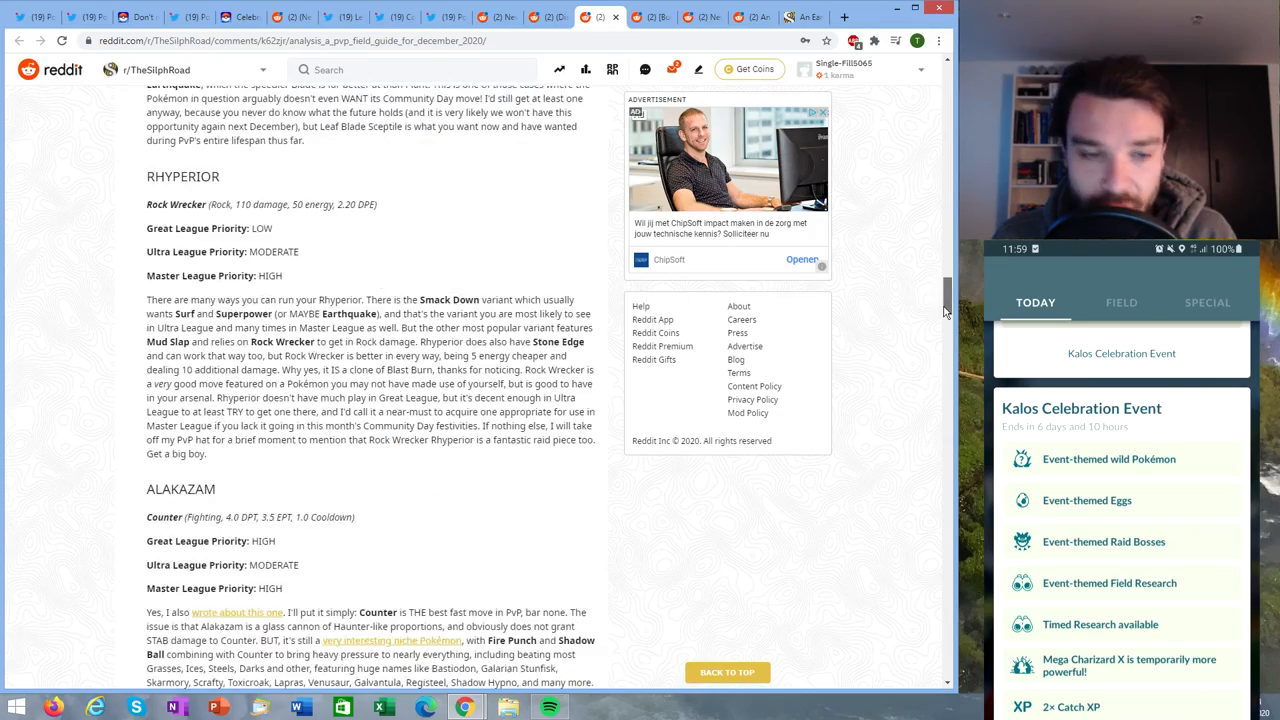
scroll(down, 3)
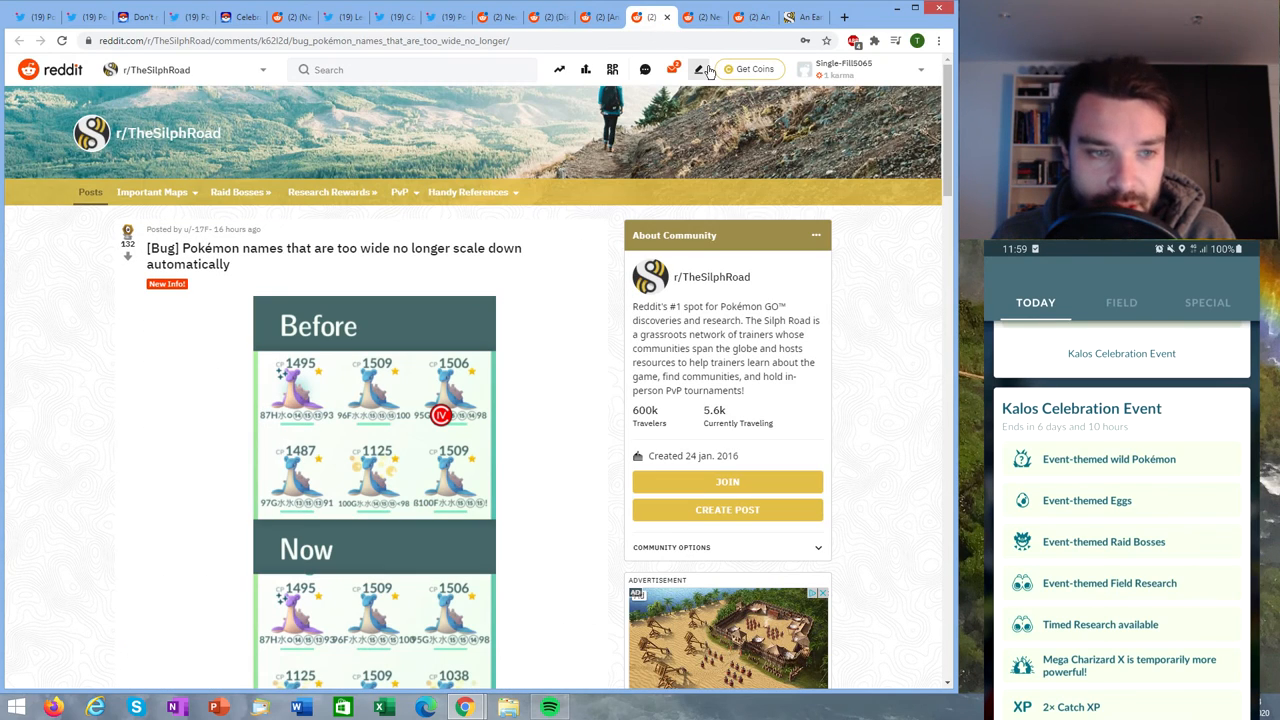
mouse_move(320, 288)
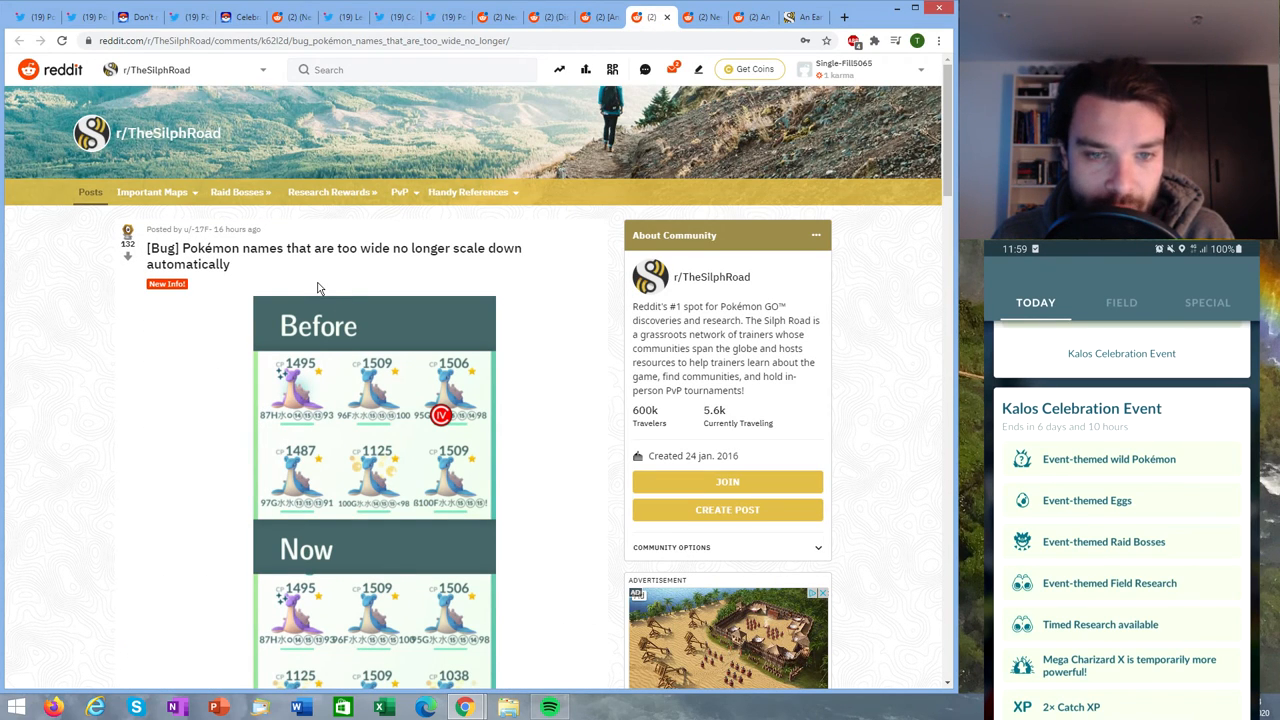
- Scroll down the wide-names bug post to its Before/Now screenshot
scroll(down, 3)
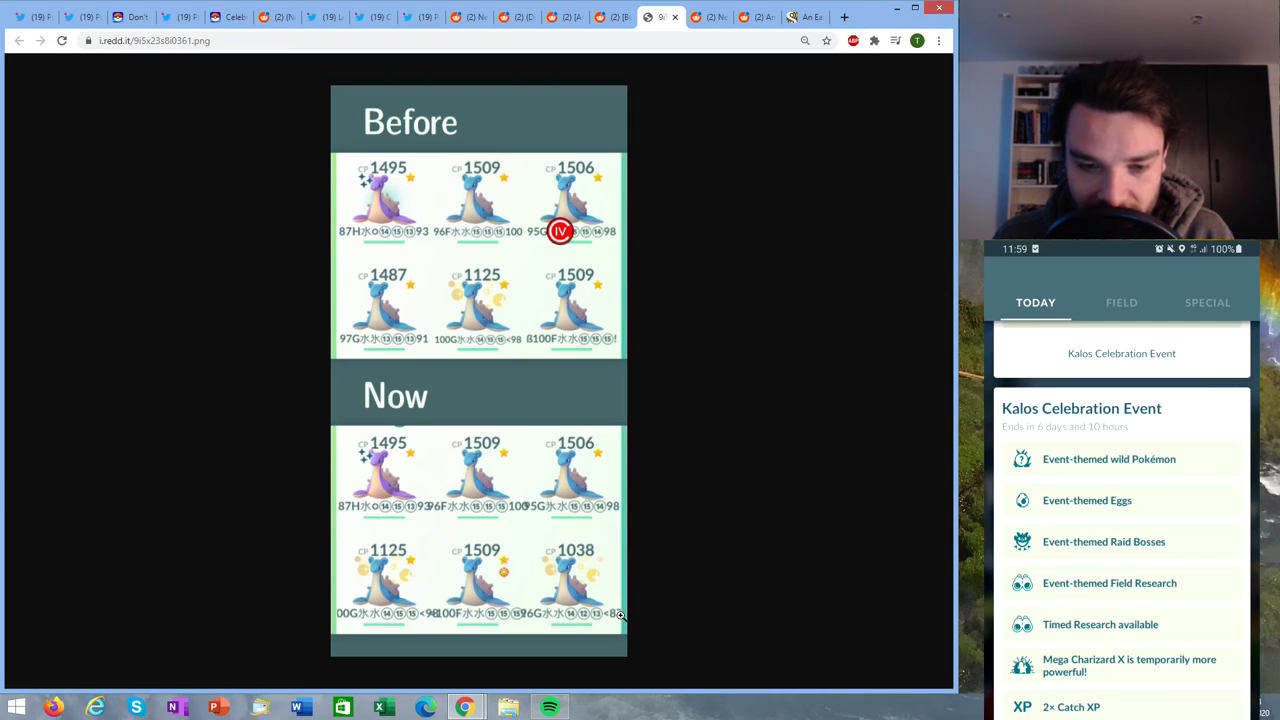
mouse_move(518, 619)
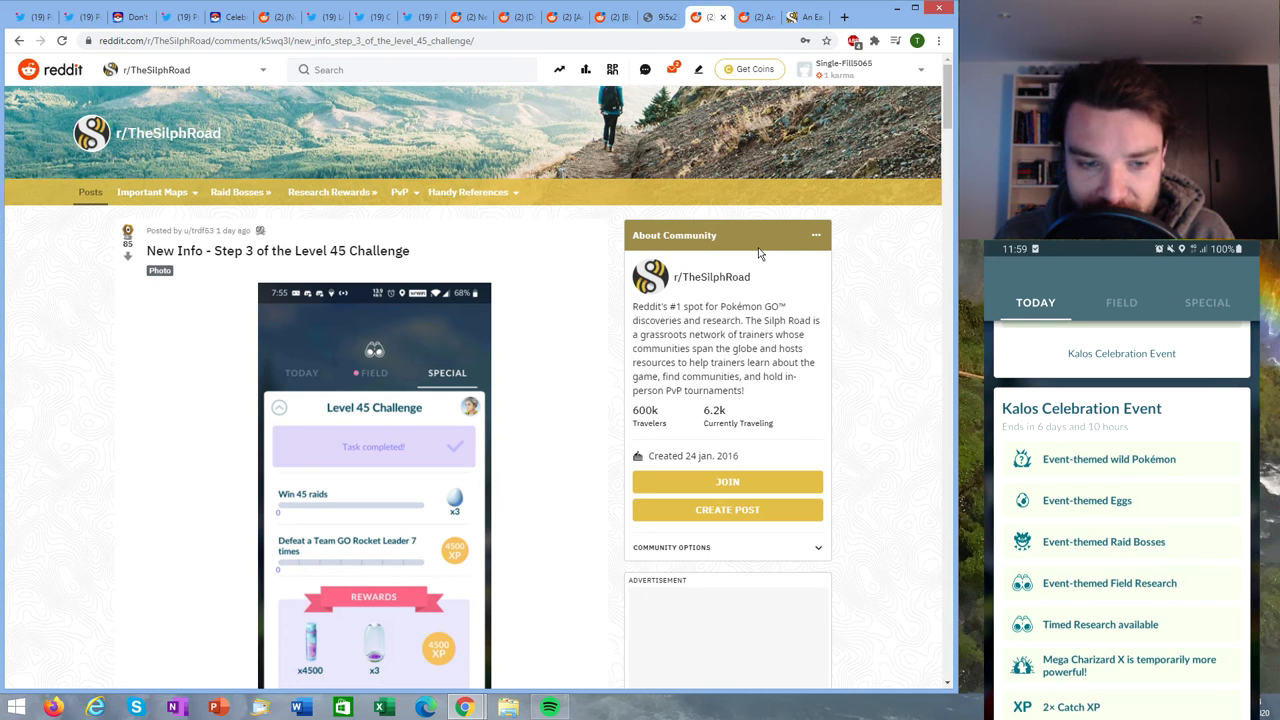
- Scroll down and back up through the Level 45 Challenge Step 3 screenshot
scroll(down, 3)
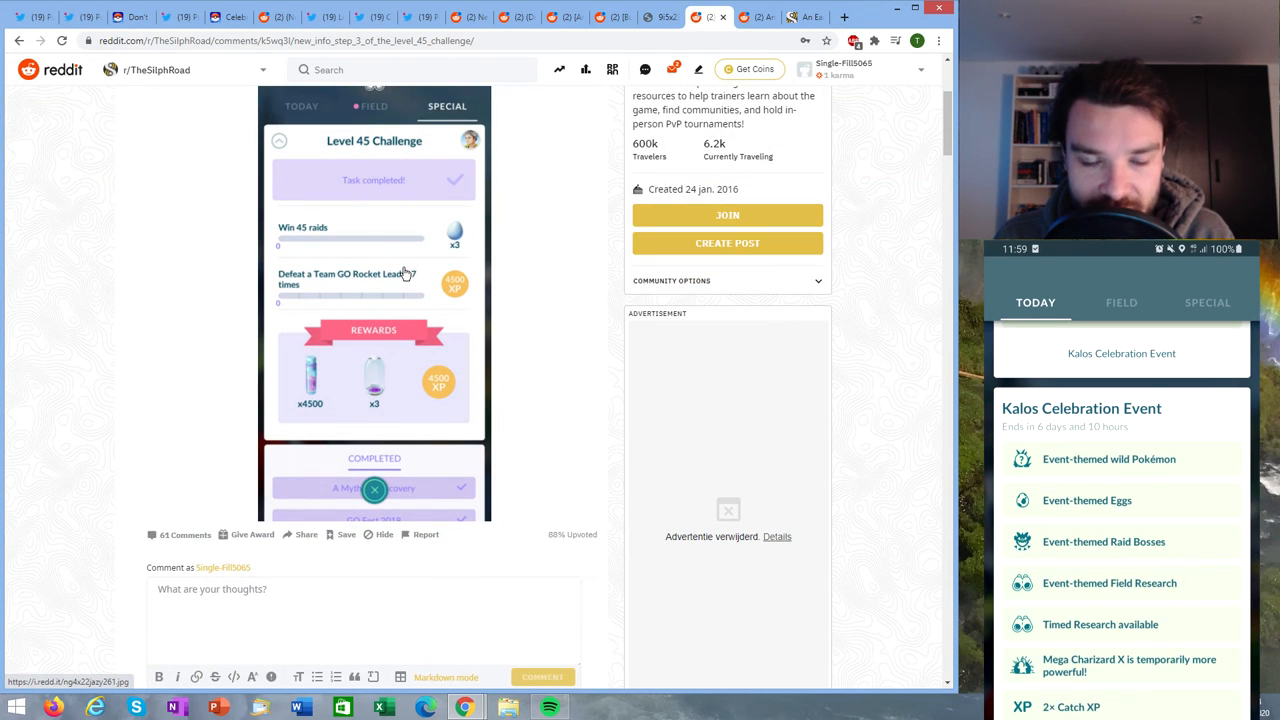
scroll(up, 3)
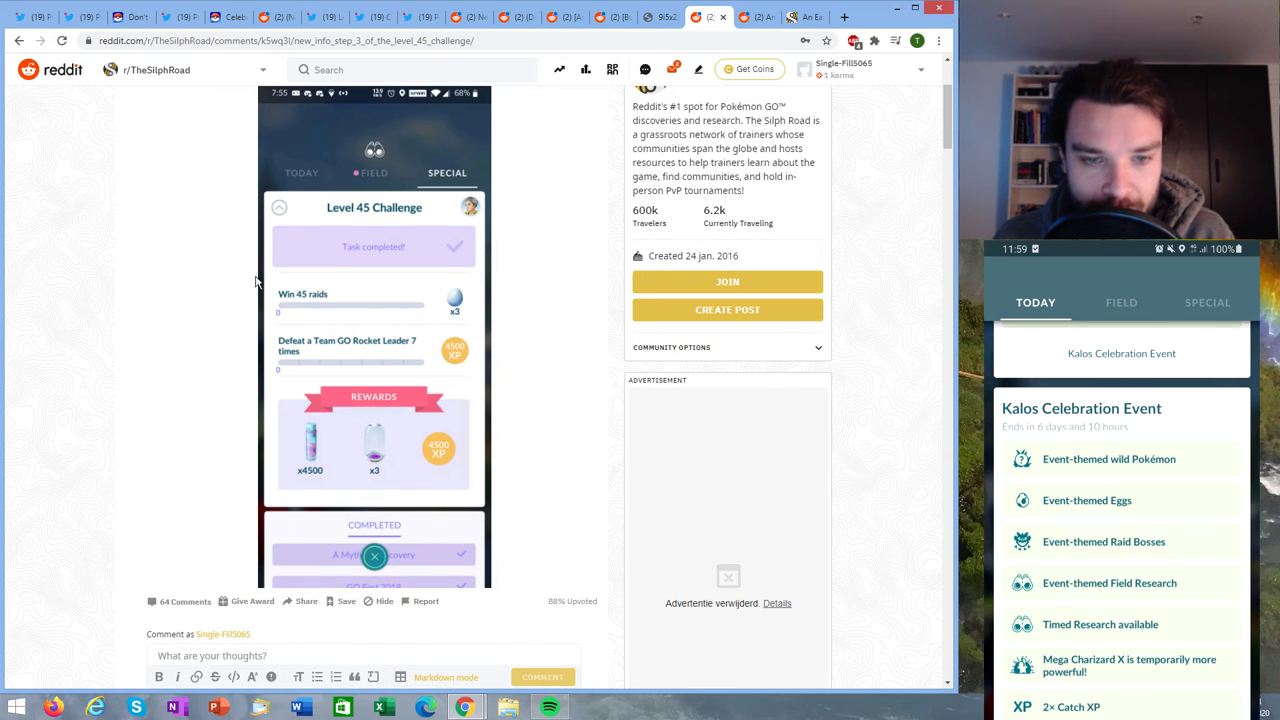
scroll(up, 3)
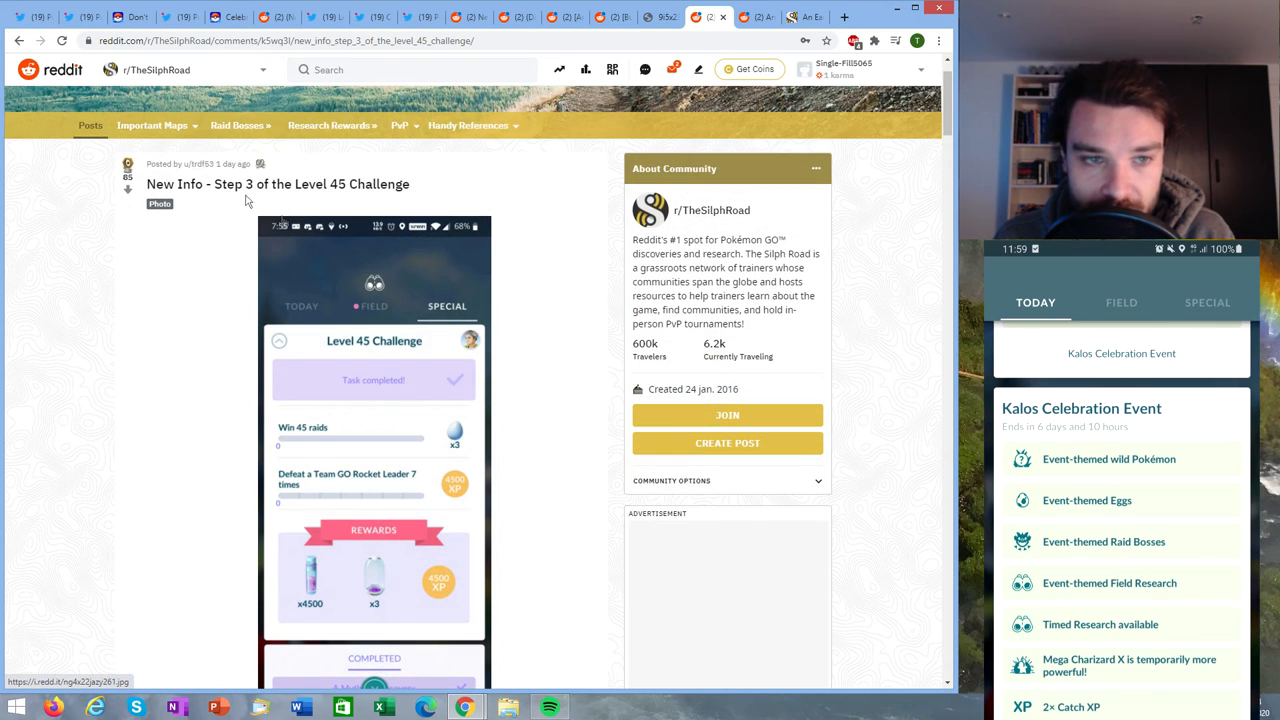
scroll(down, 3)
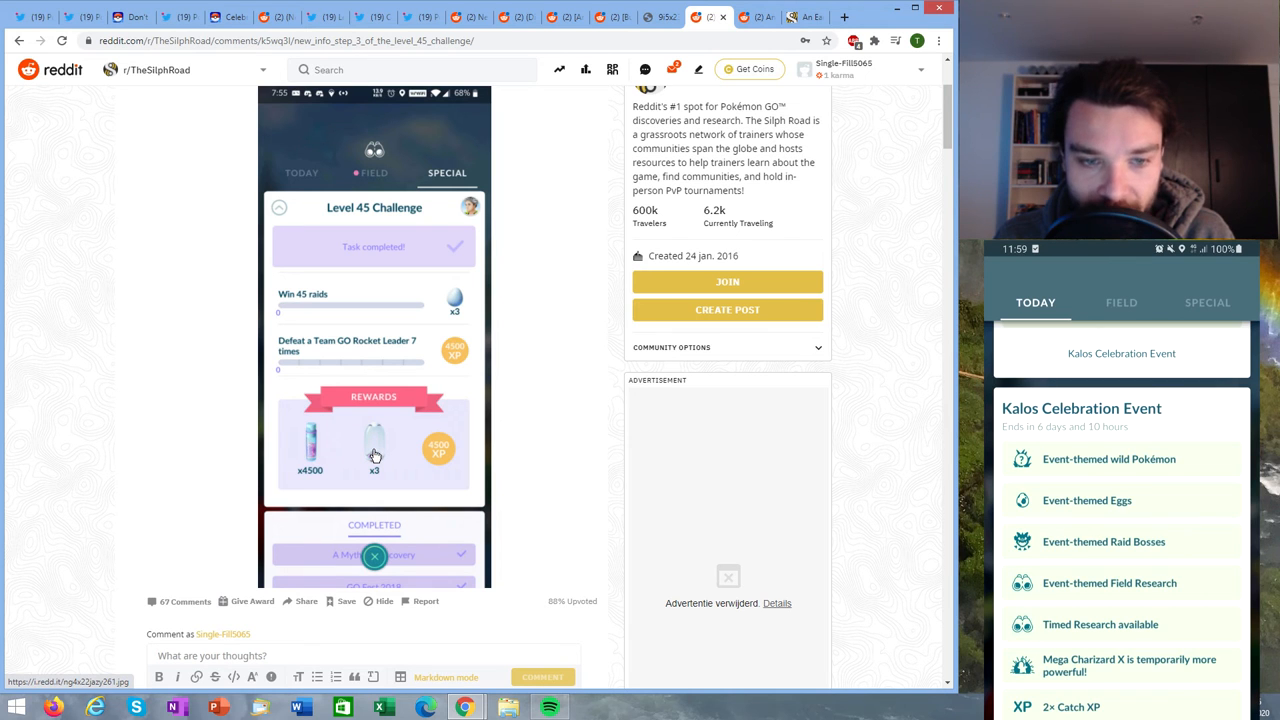
scroll(up, 3)
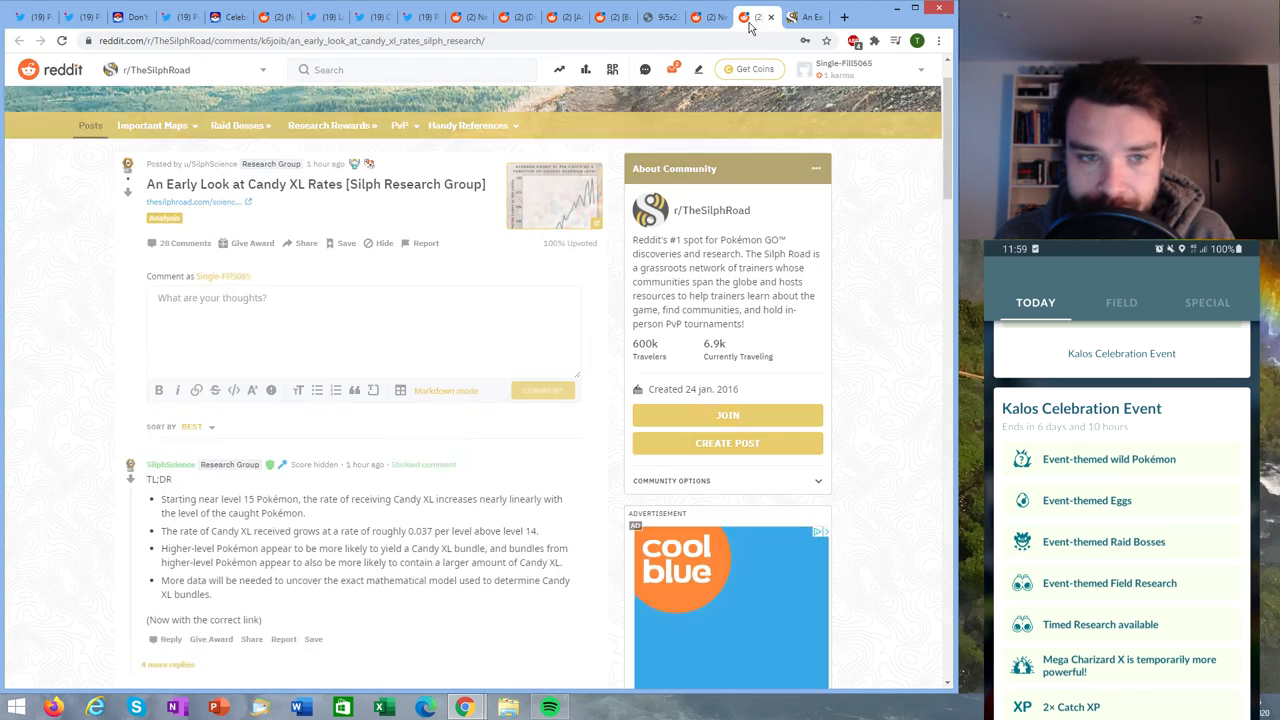
mouse_move(714, 343)
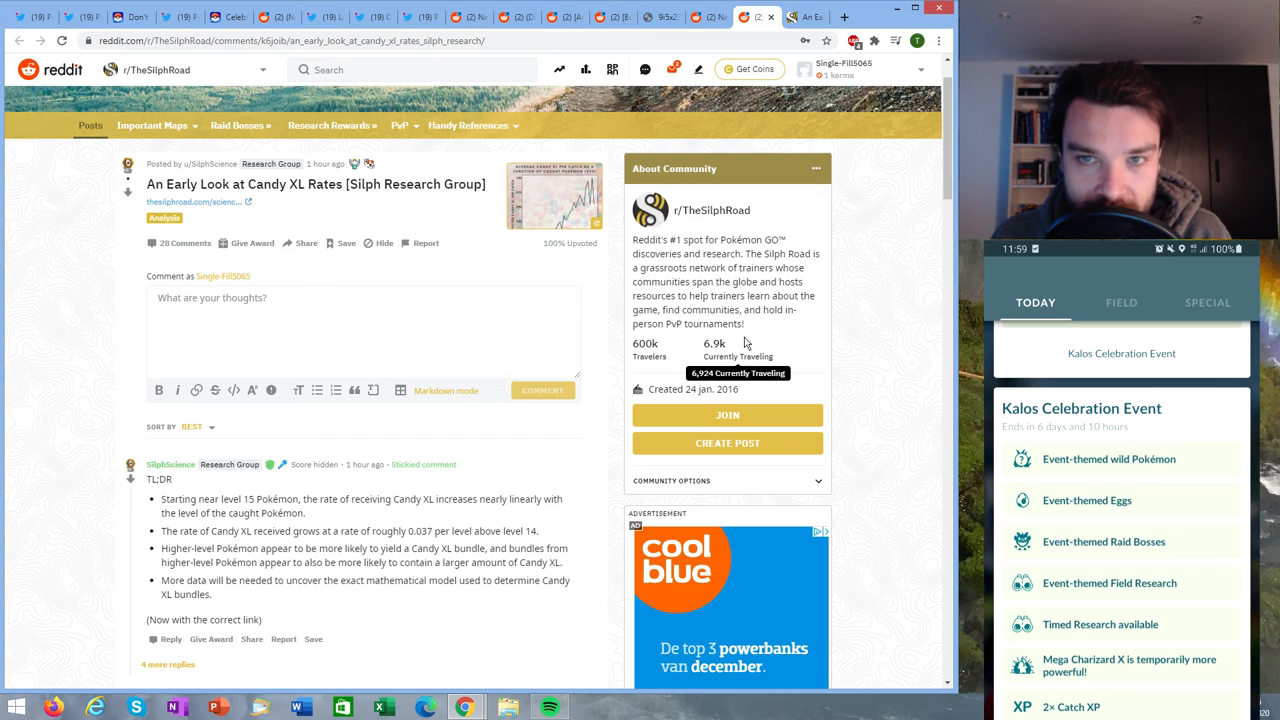
mouse_move(750, 343)
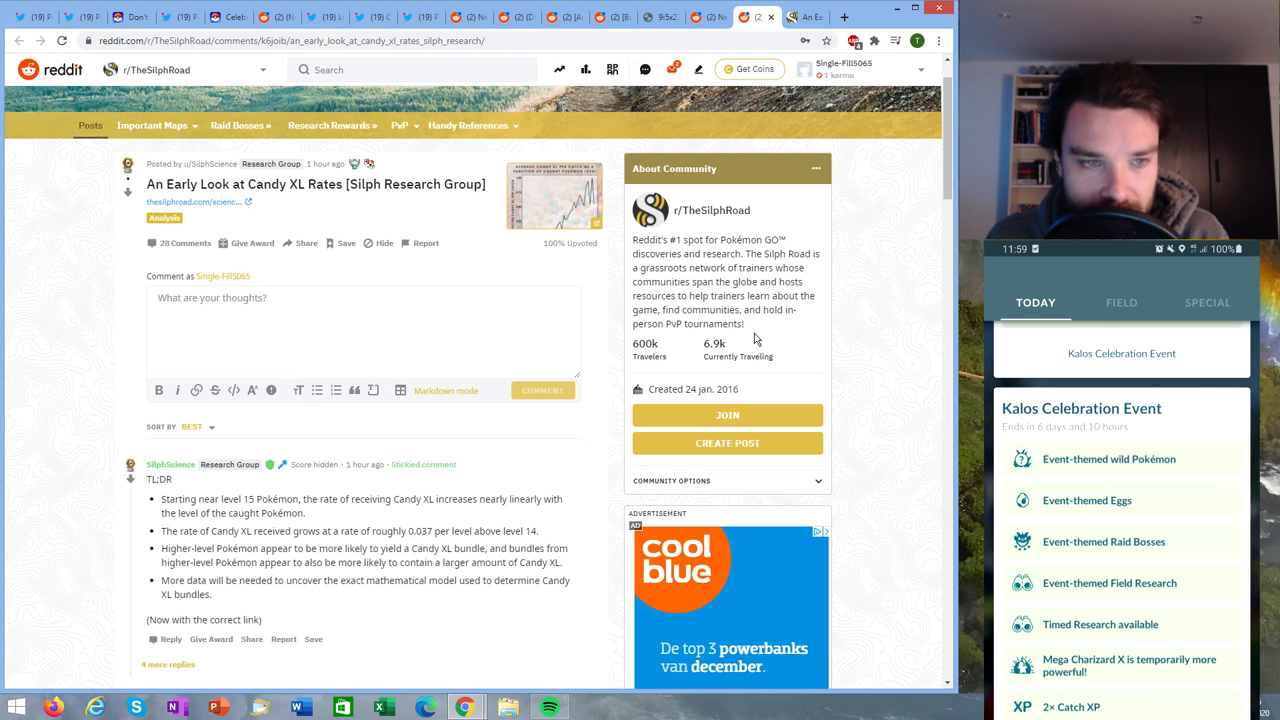
mouse_move(268, 511)
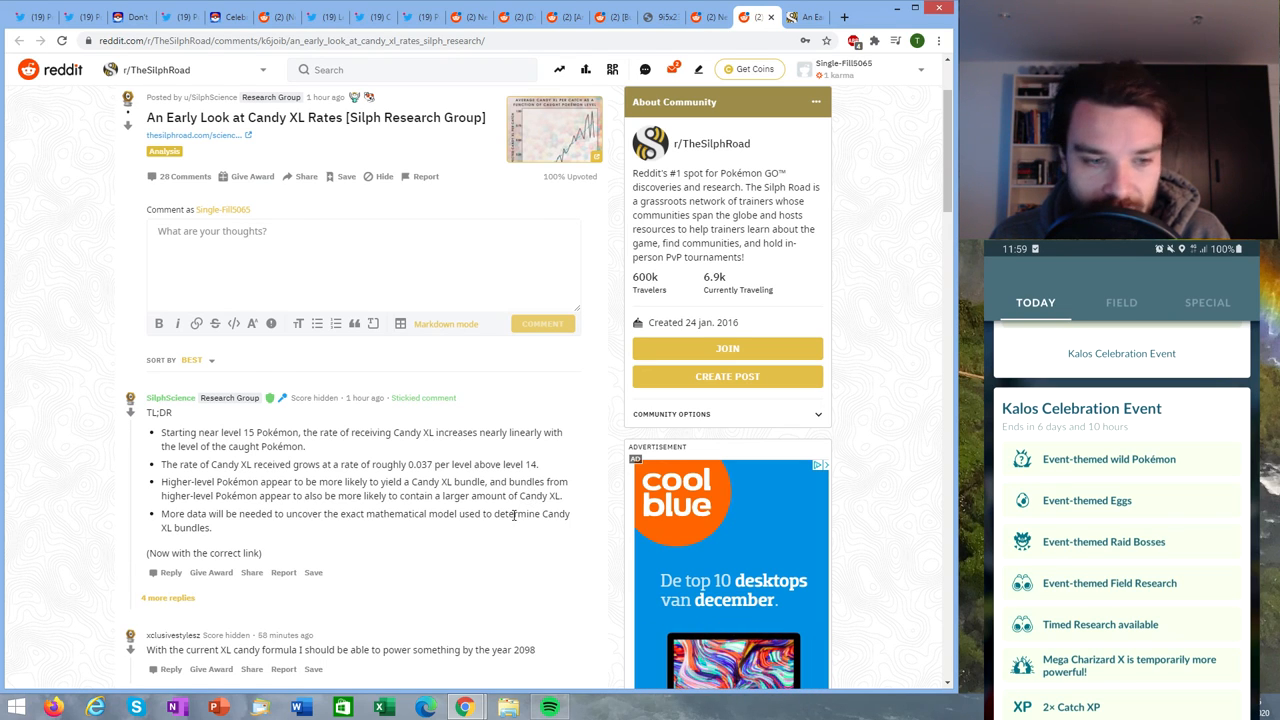
- Scroll slightly through the Candy XL Rates post's stickied TL;DR comment
scroll(down, 3)
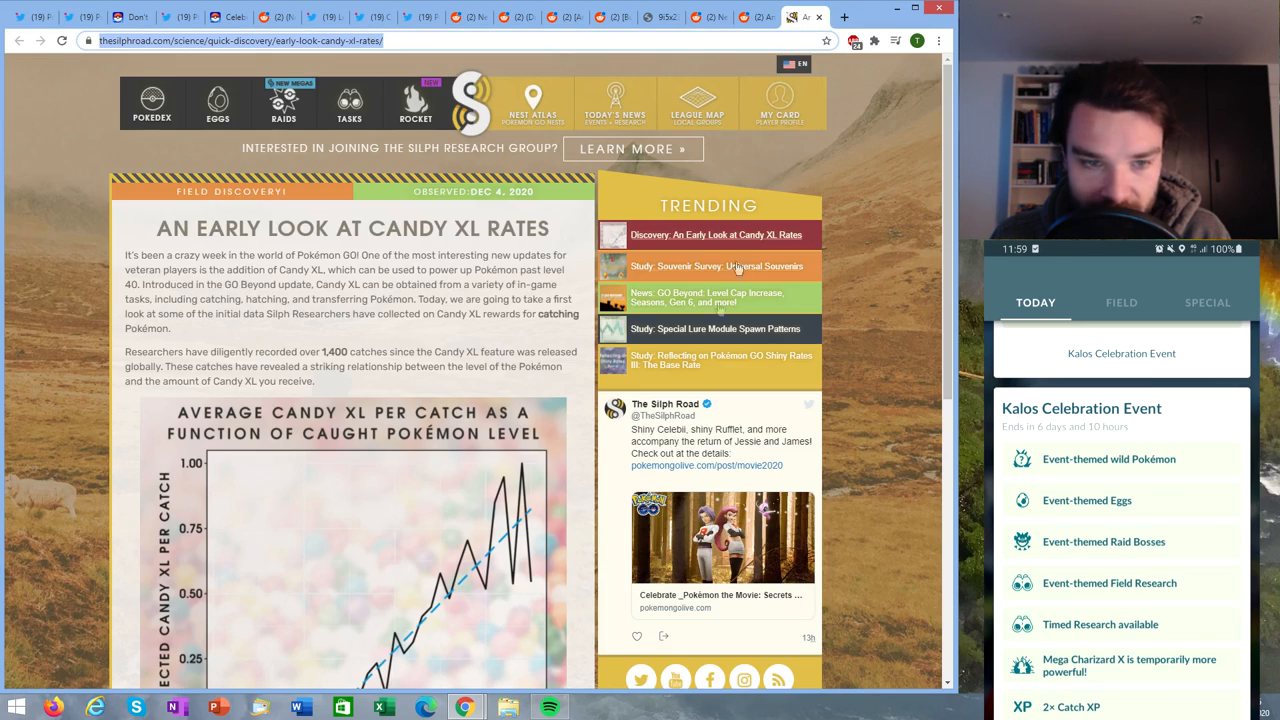
- Scroll the thesilphroad.com article down to the Average Candy XL per Catch graph
scroll(down, 3)
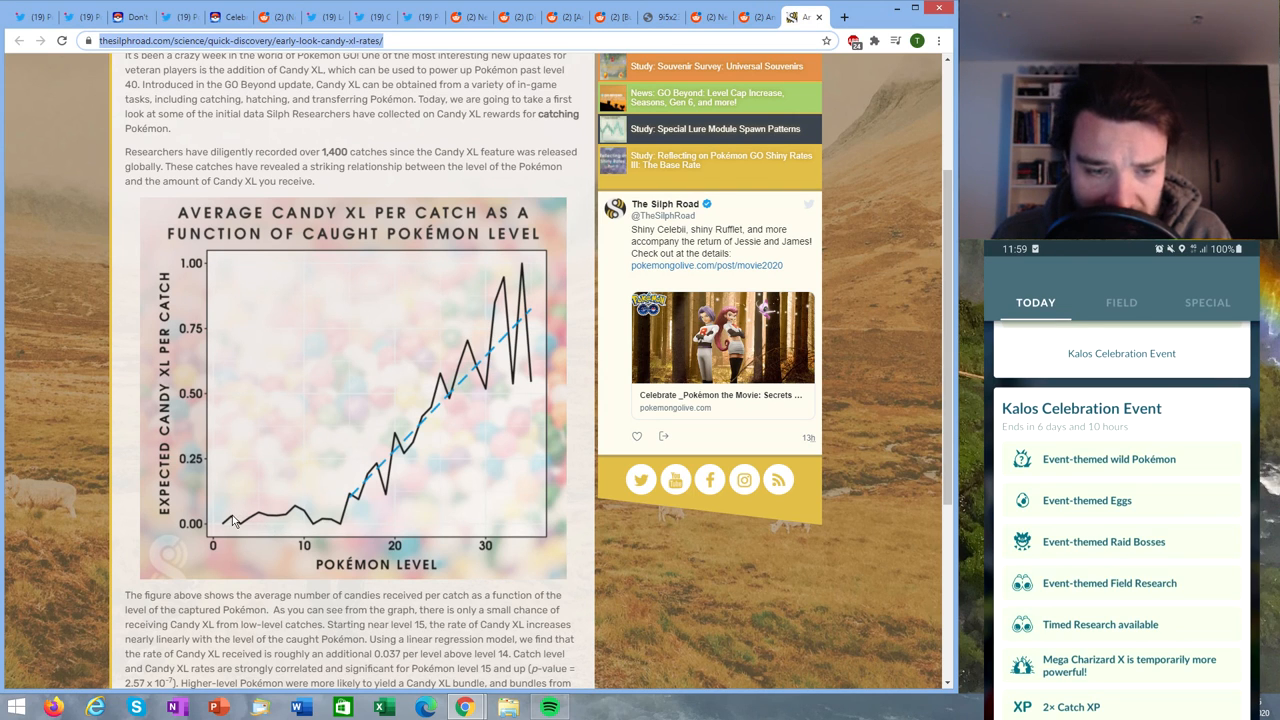
mouse_move(340, 530)
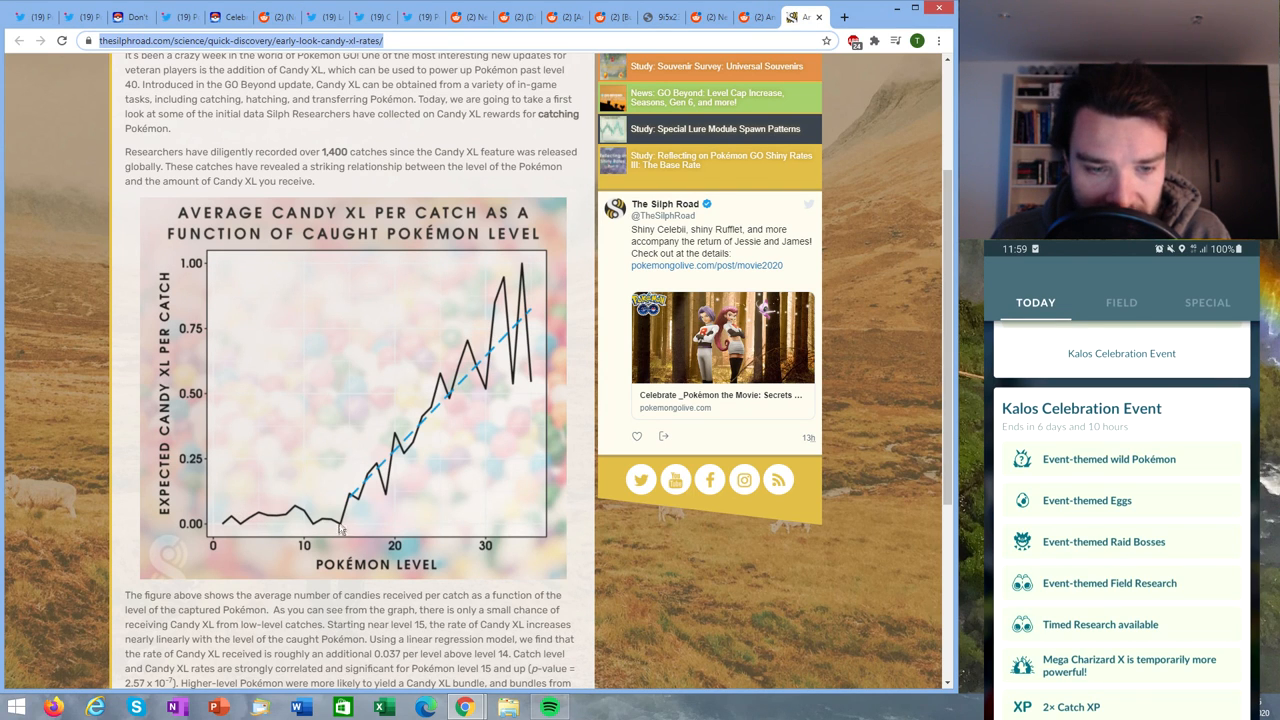
mouse_move(335, 503)
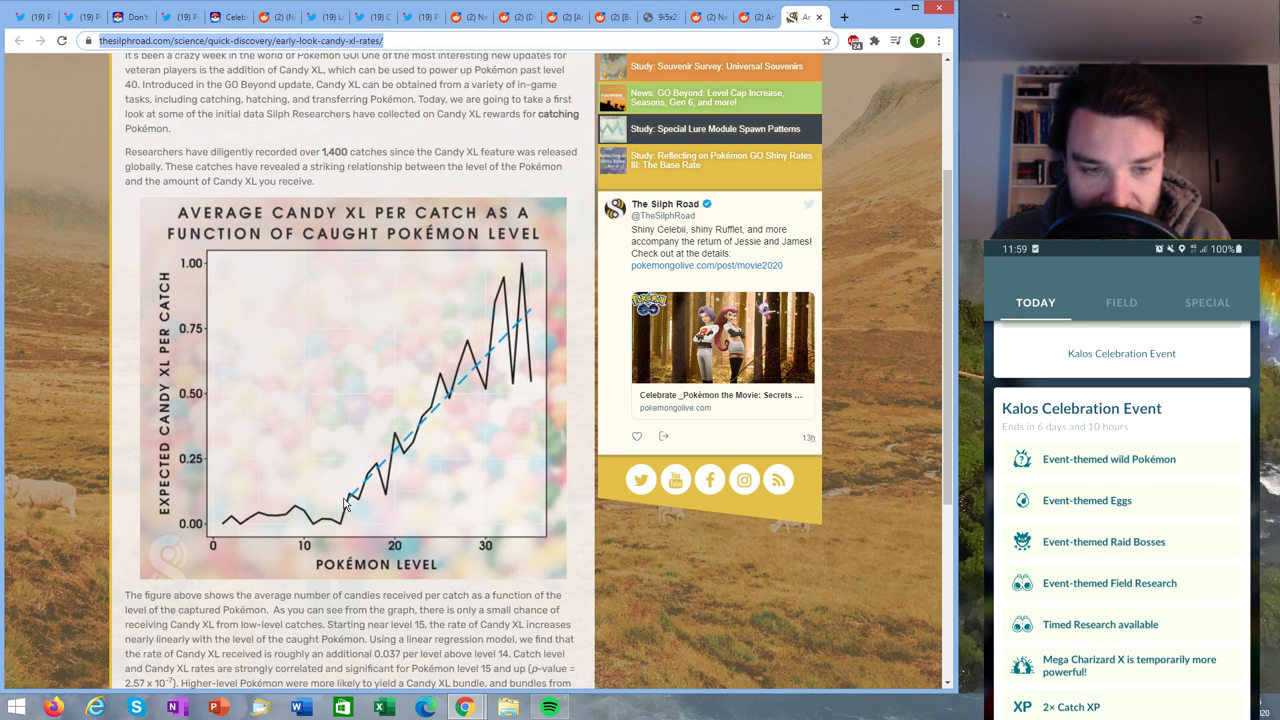
mouse_move(271, 495)
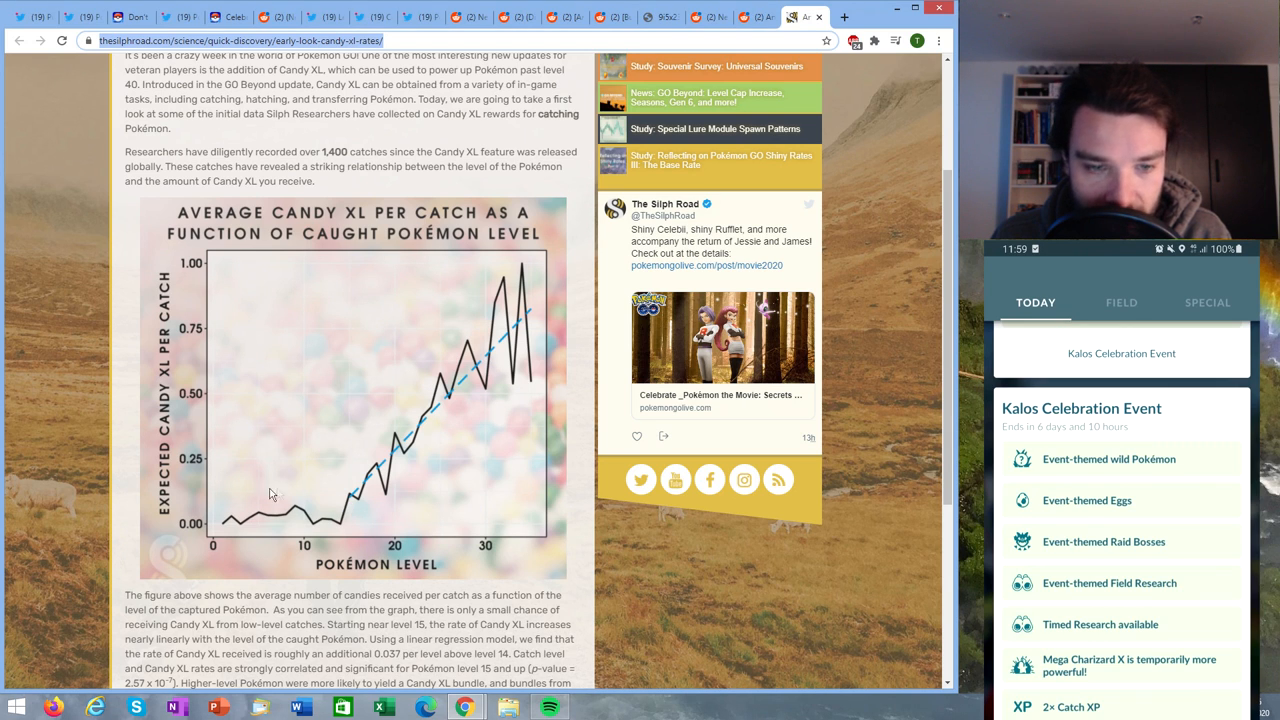
mouse_move(490, 505)
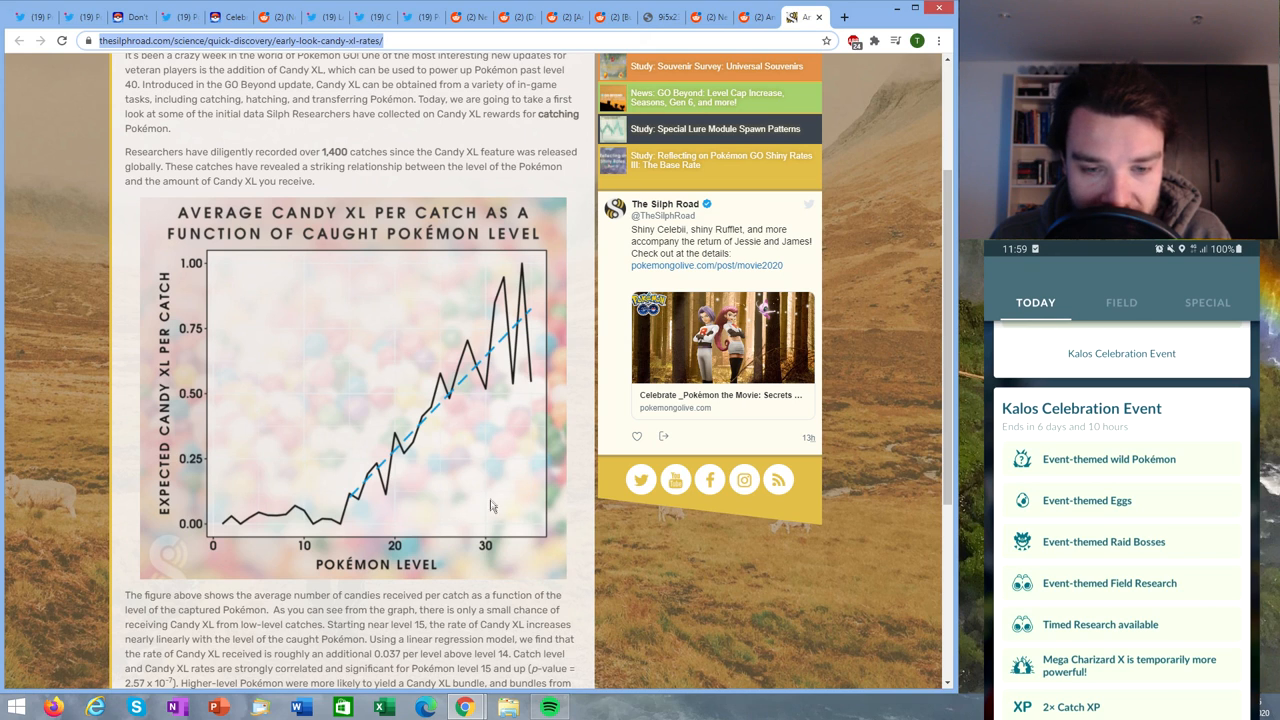
mouse_move(490, 555)
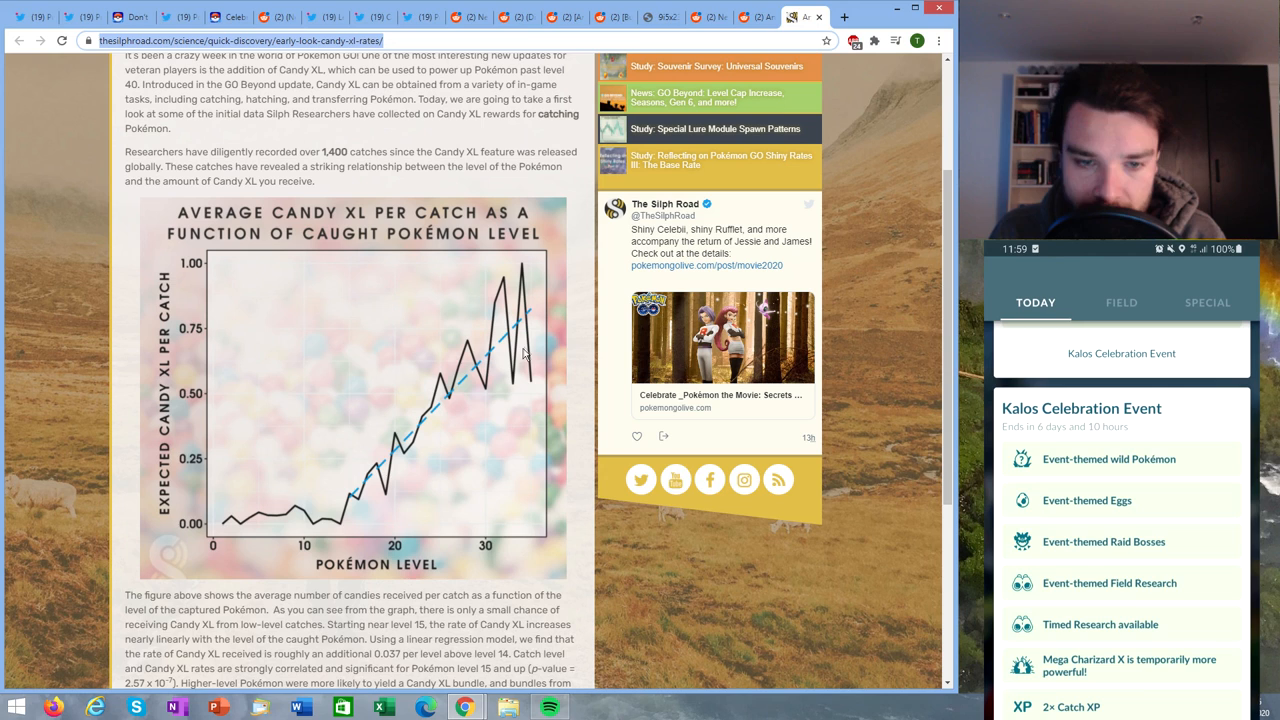
mouse_move(528, 348)
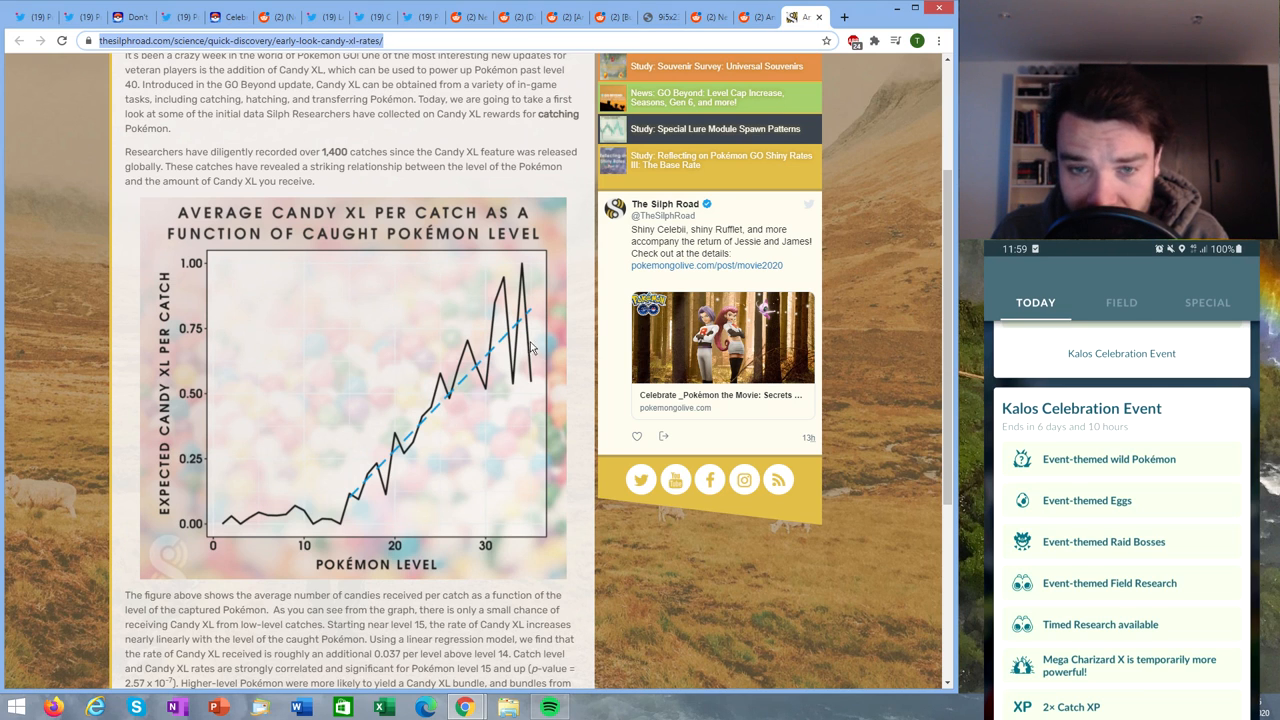
mouse_move(549, 352)
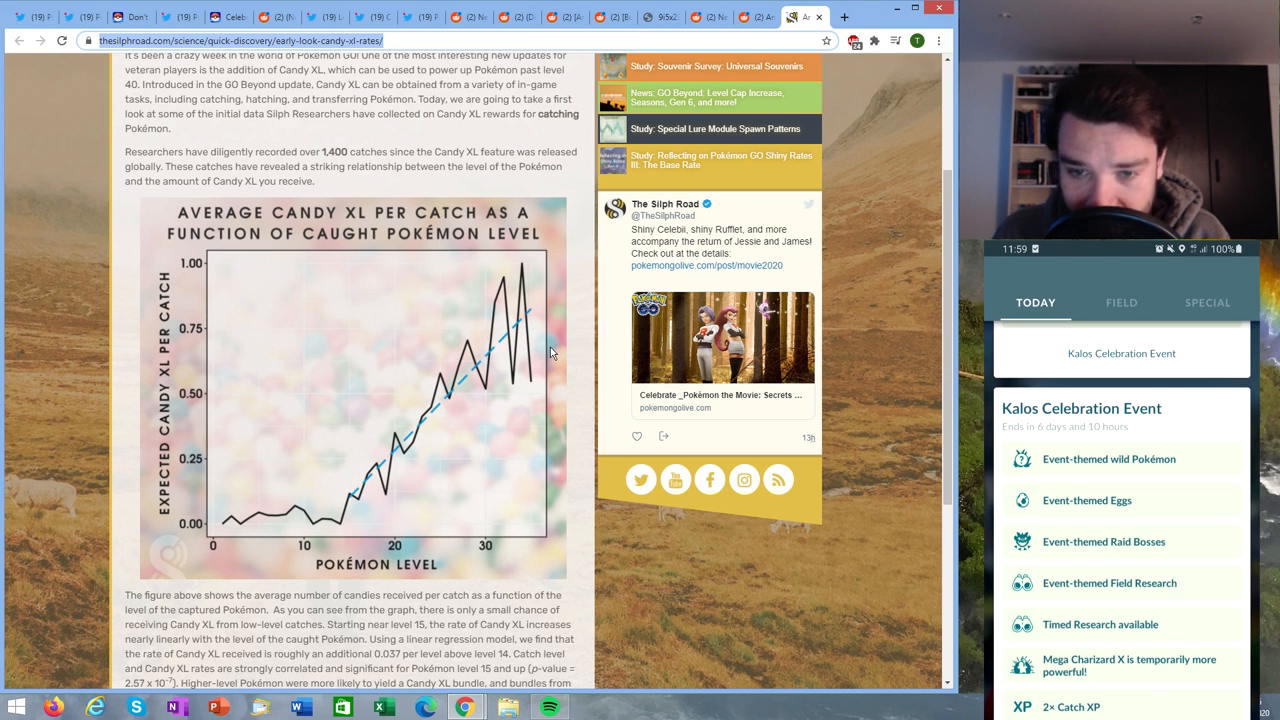